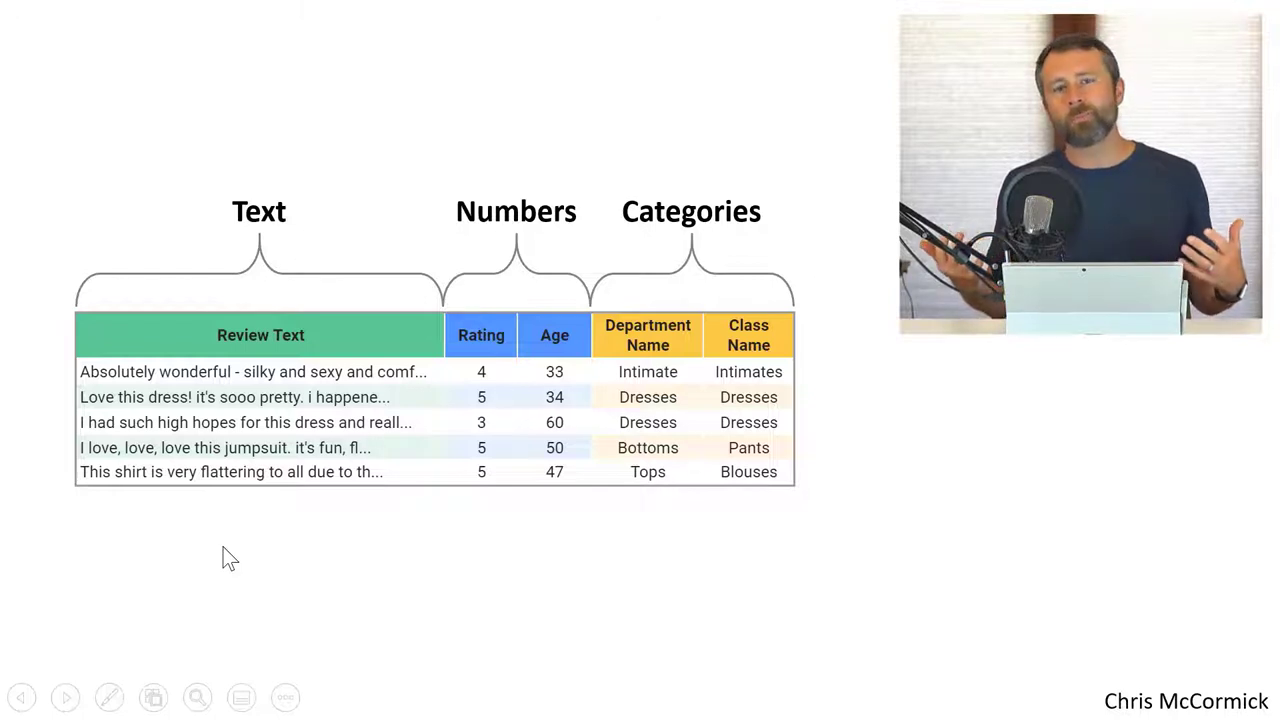
{"action": "mouse_move", "coordinate": [684, 336]}
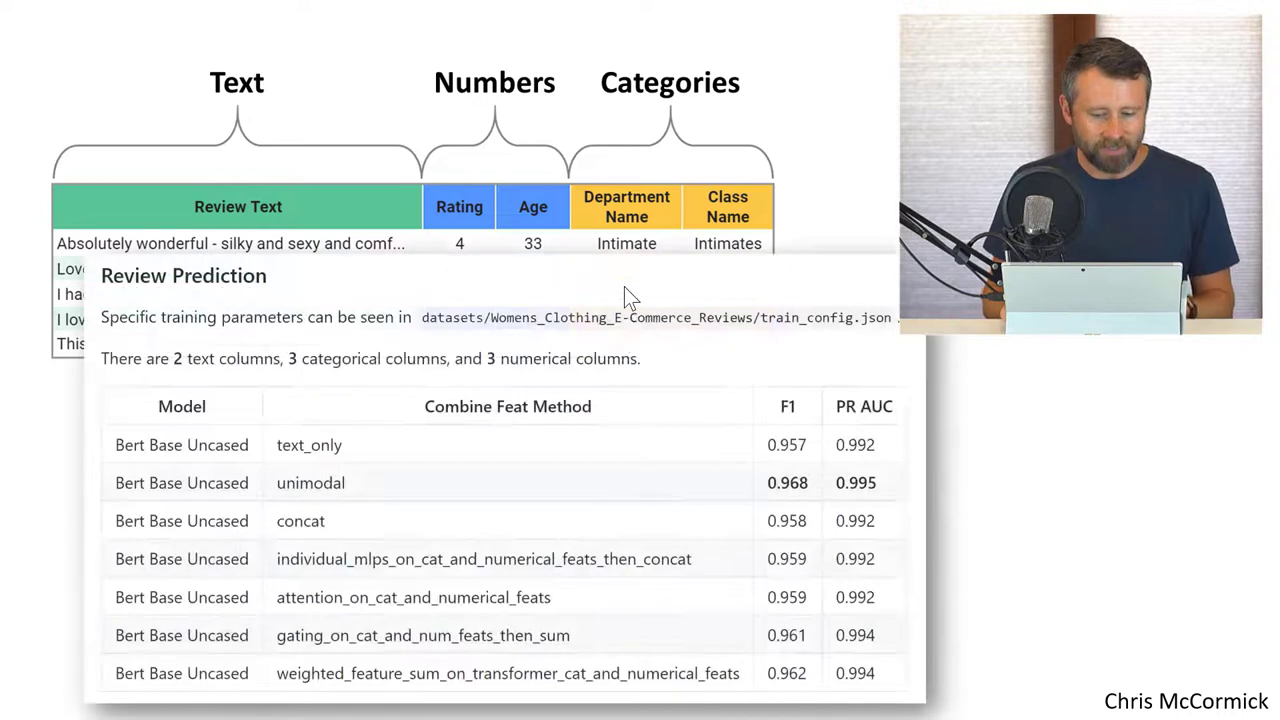
{"action": "mouse_move", "coordinate": [568, 470]}
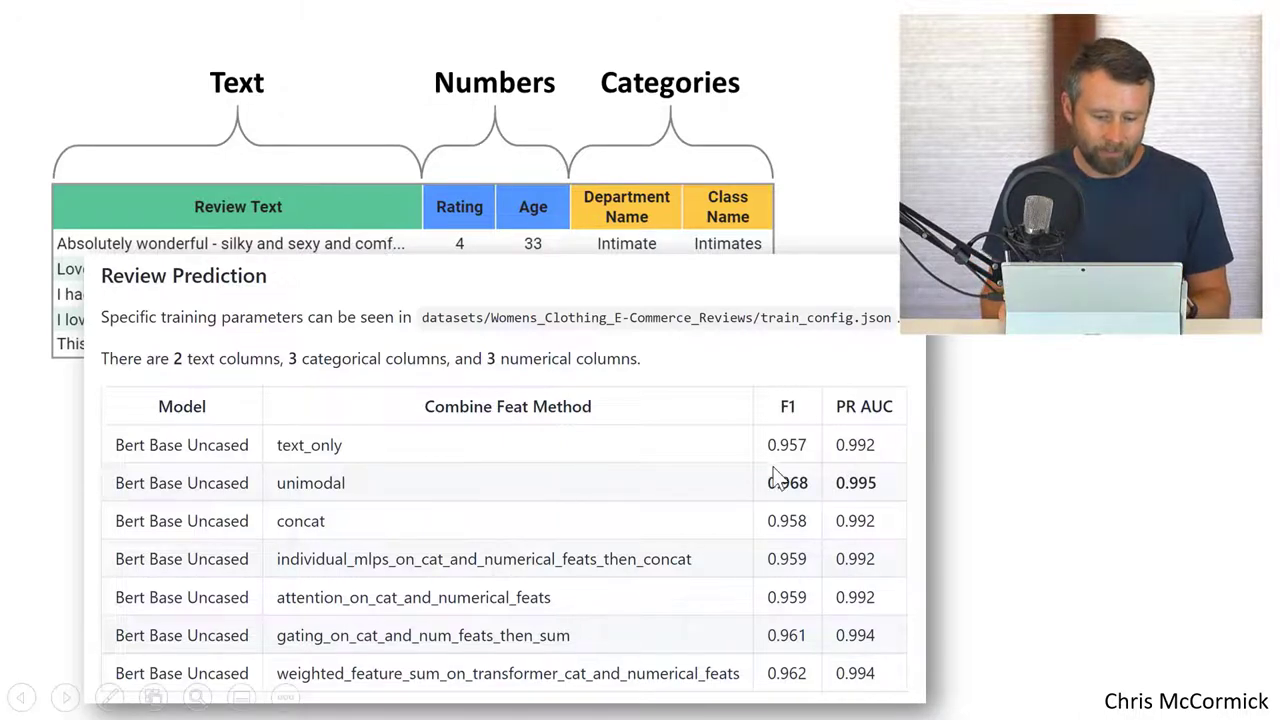
{"action": "mouse_move", "coordinate": [376, 450]}
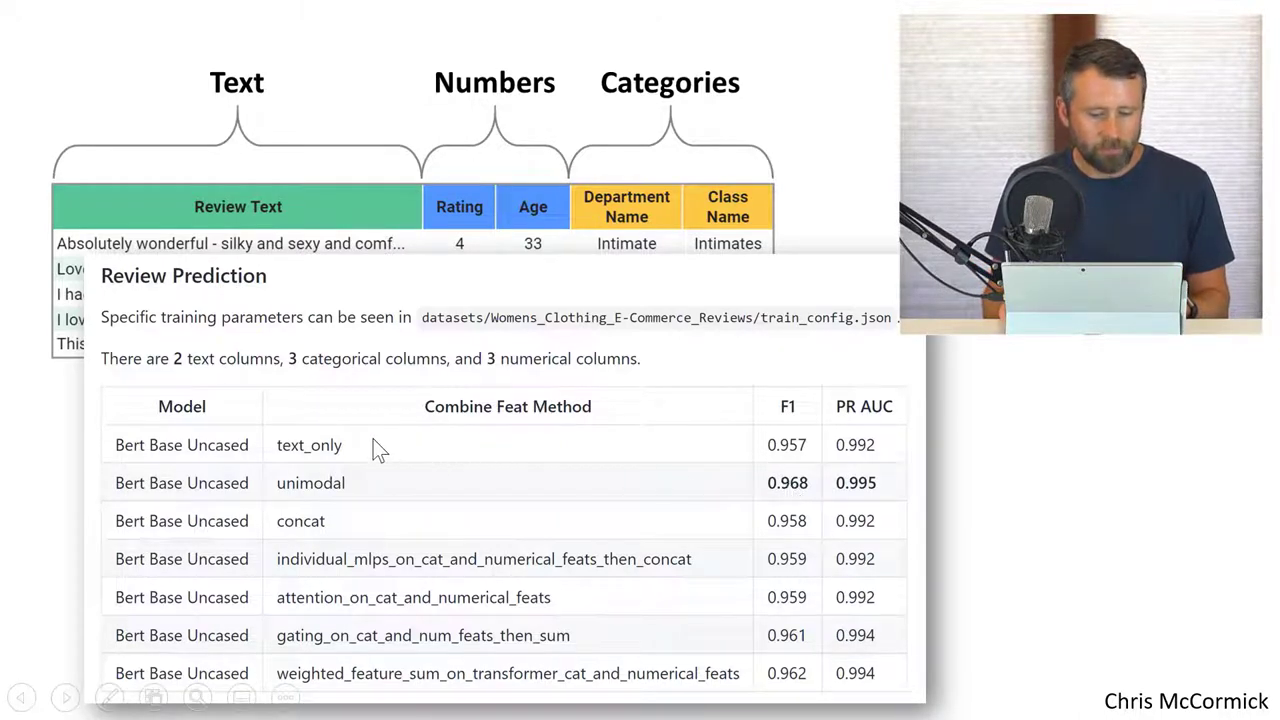
{"action": "mouse_move", "coordinate": [896, 520]}
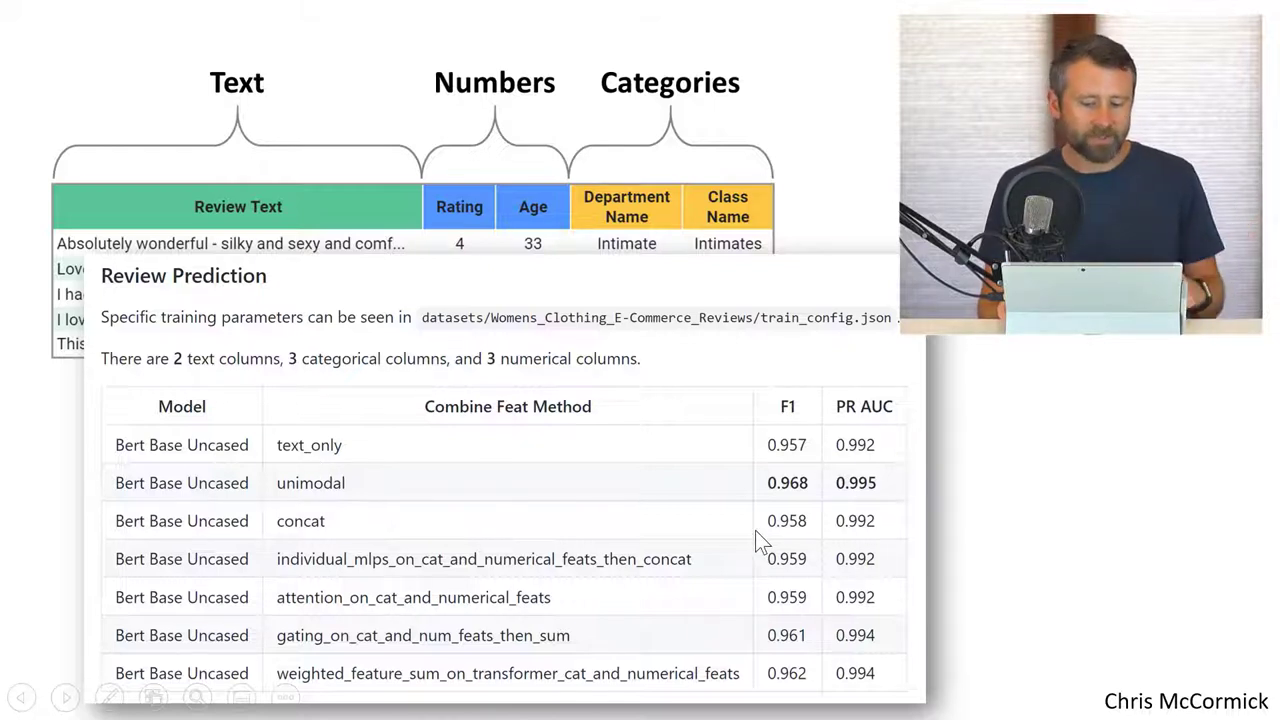
{"action": "mouse_move", "coordinate": [340, 456]}
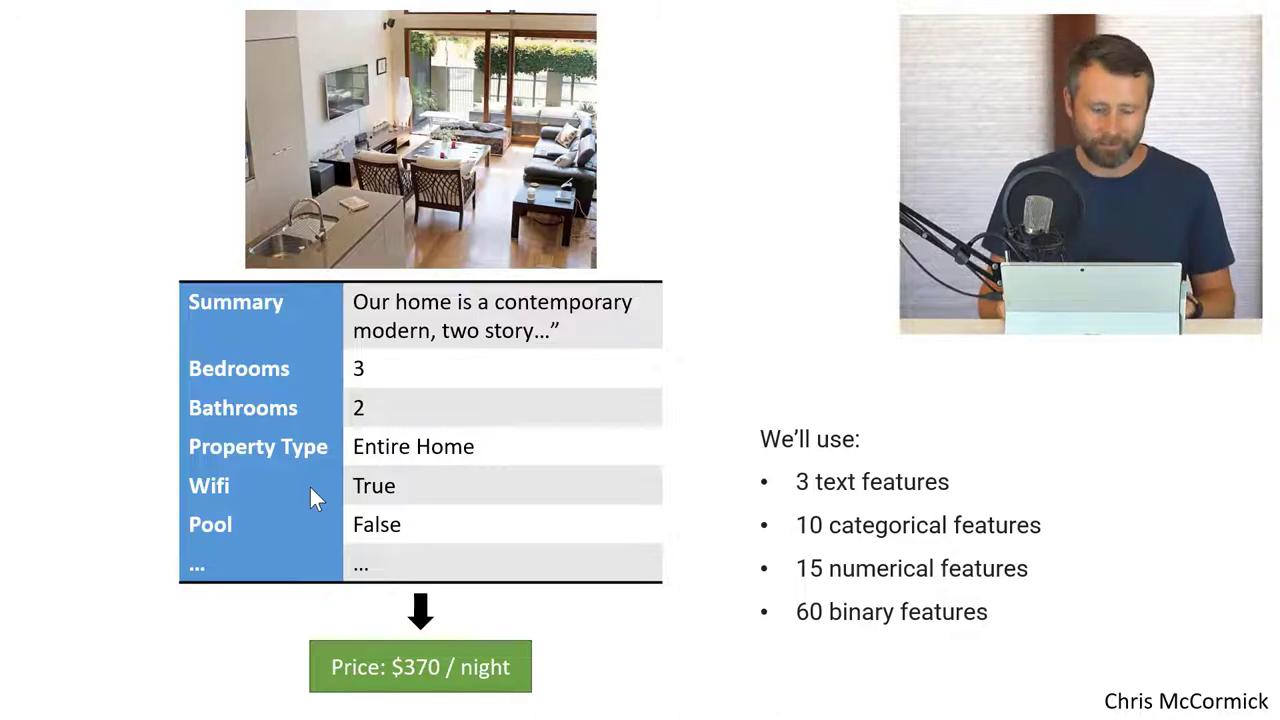
{"action": "mouse_move", "coordinate": [500, 532]}
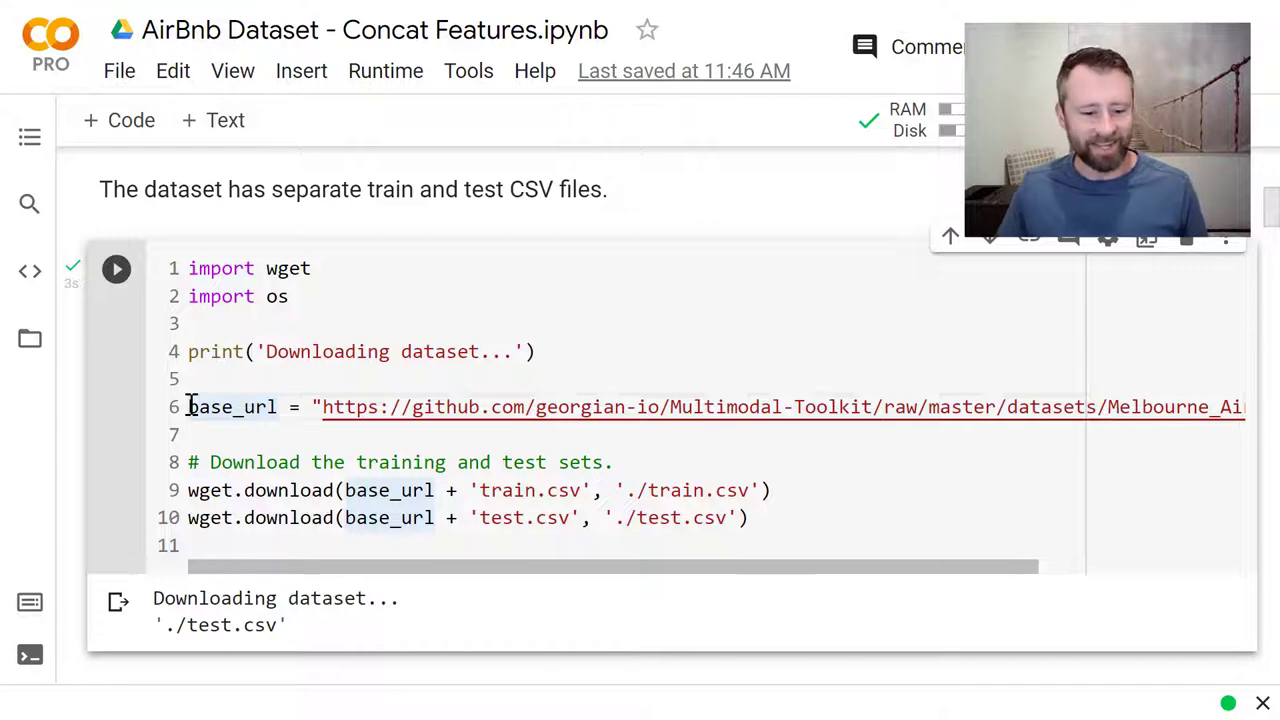
{"action": "mouse_move", "coordinate": [208, 434]}
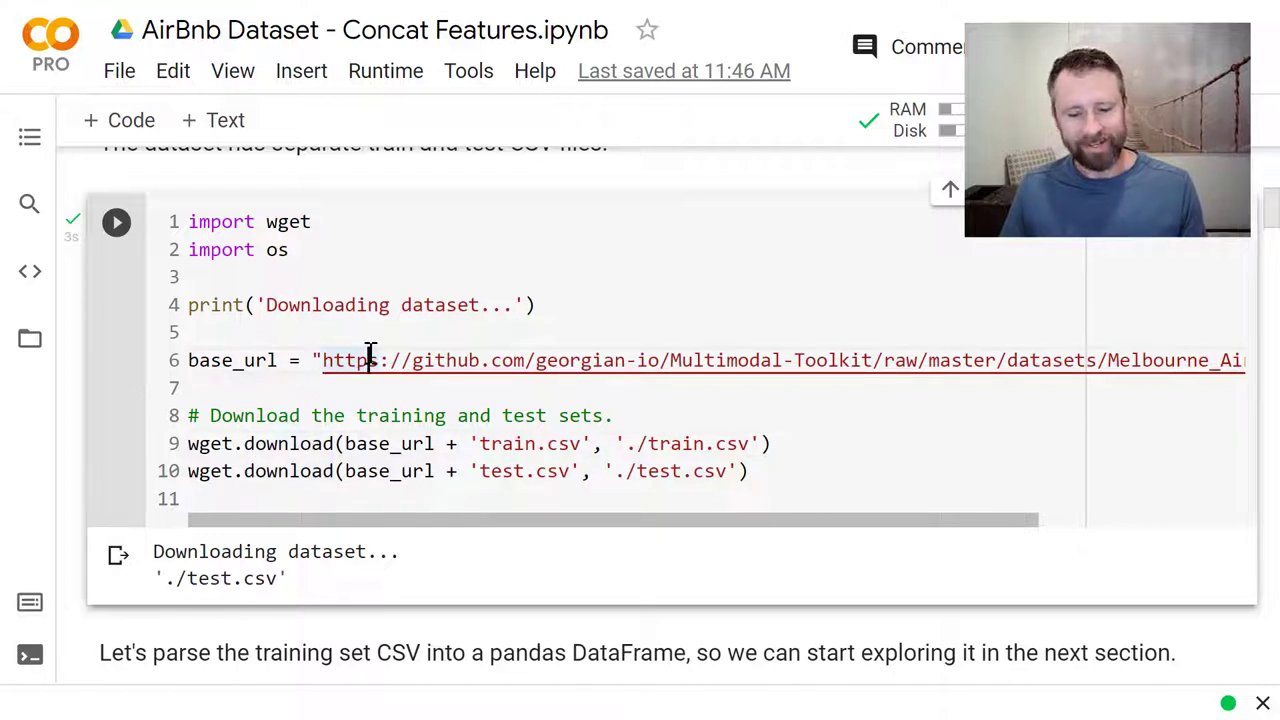
{"action": "mouse_move", "coordinate": [776, 360]}
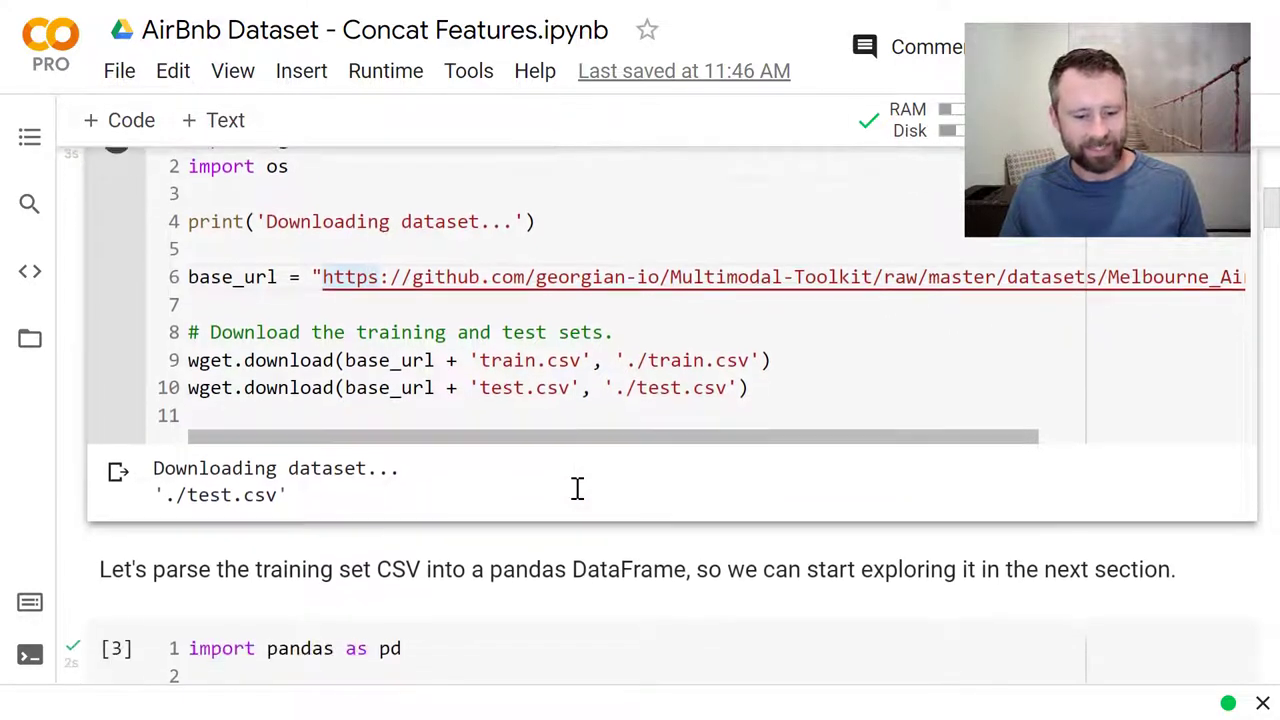
Step: Scroll past the wget and pandas loading cells to the price stats: min 12, median 112, max 12624
{"action": "scroll", "scroll_direction": "down", "scroll_amount": 3}
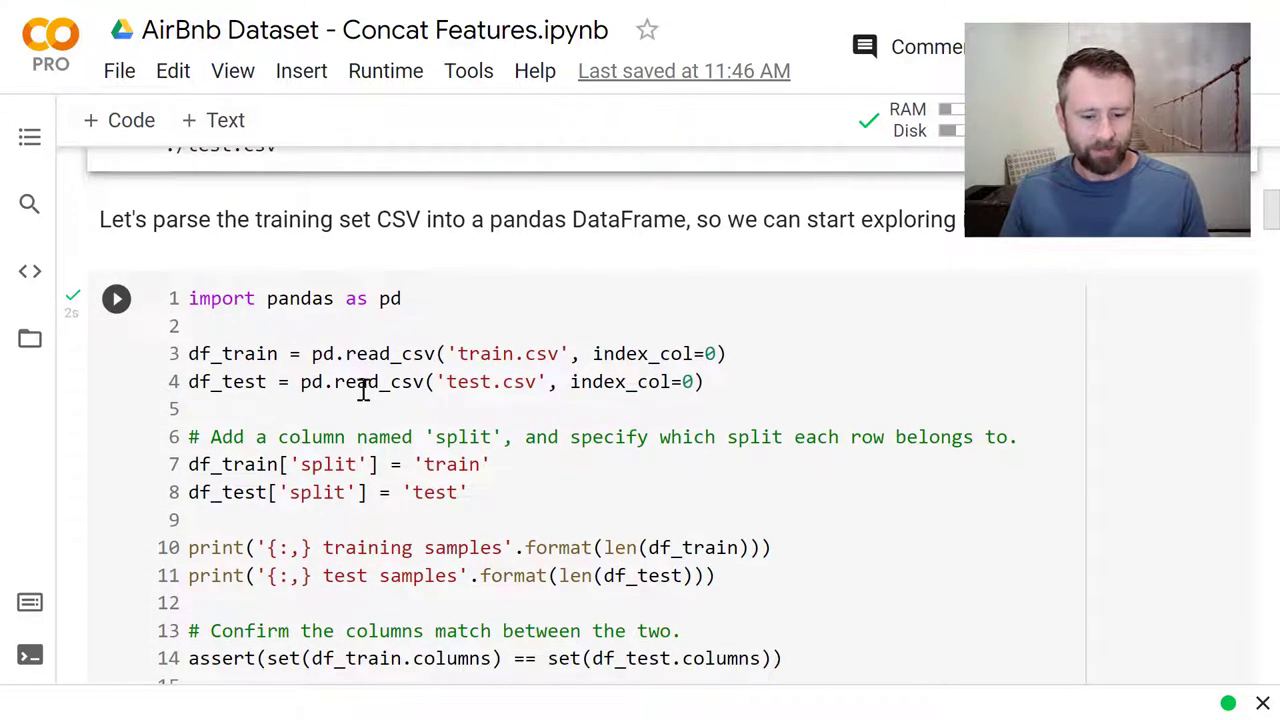
{"action": "scroll", "scroll_direction": "down", "scroll_amount": 3}
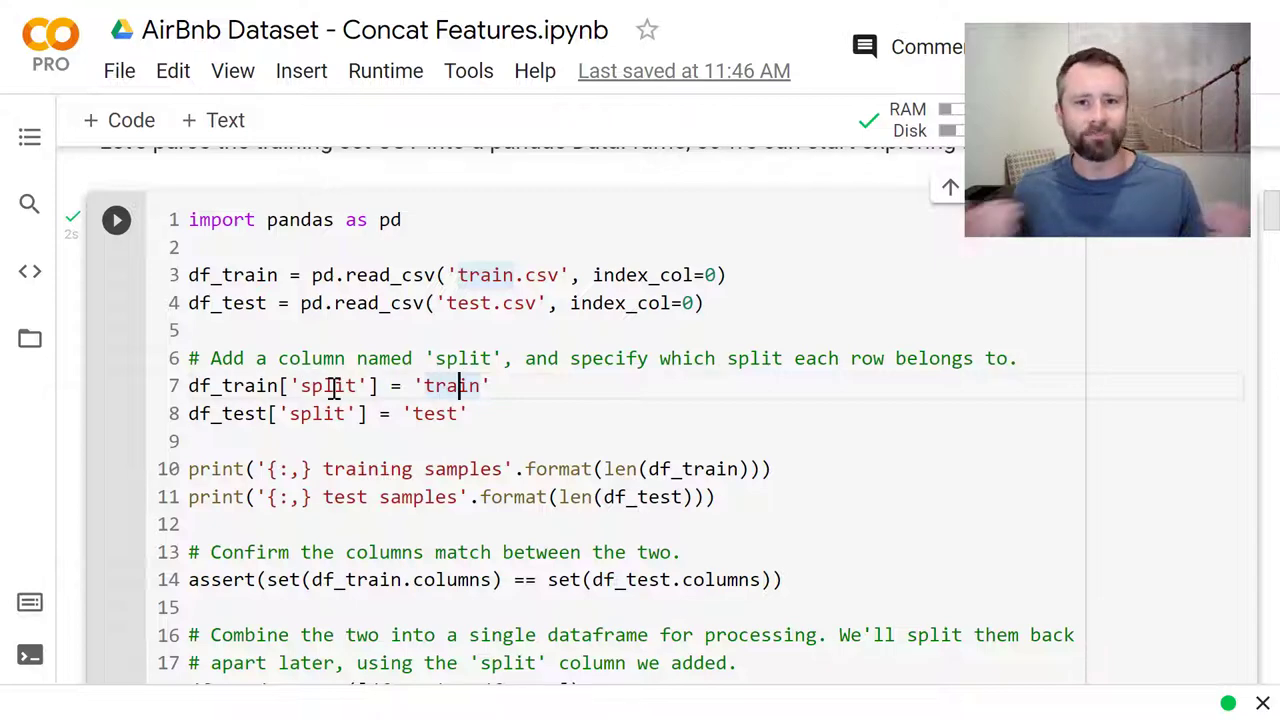
{"action": "scroll", "scroll_direction": "down", "scroll_amount": 3}
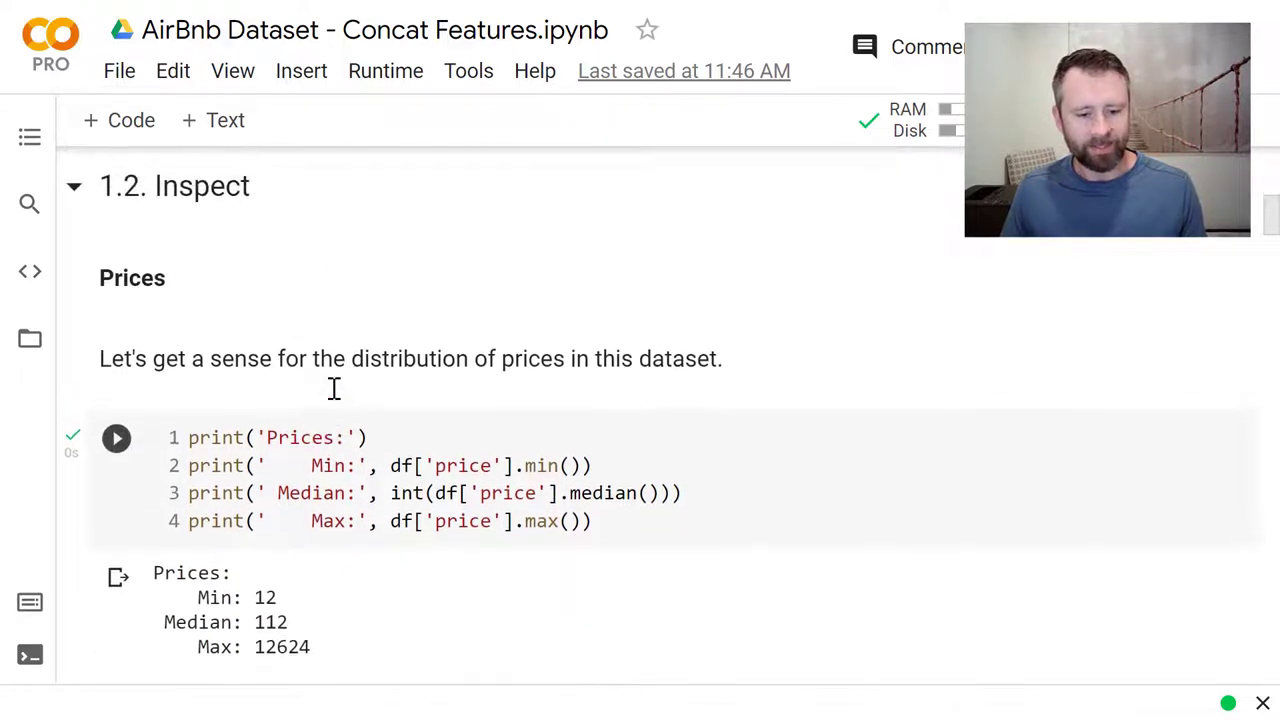
Step: Scroll through the price-clipping code and the histogram clipped at 800 to the outlier note
{"action": "left_click", "coordinate": [116, 438]}
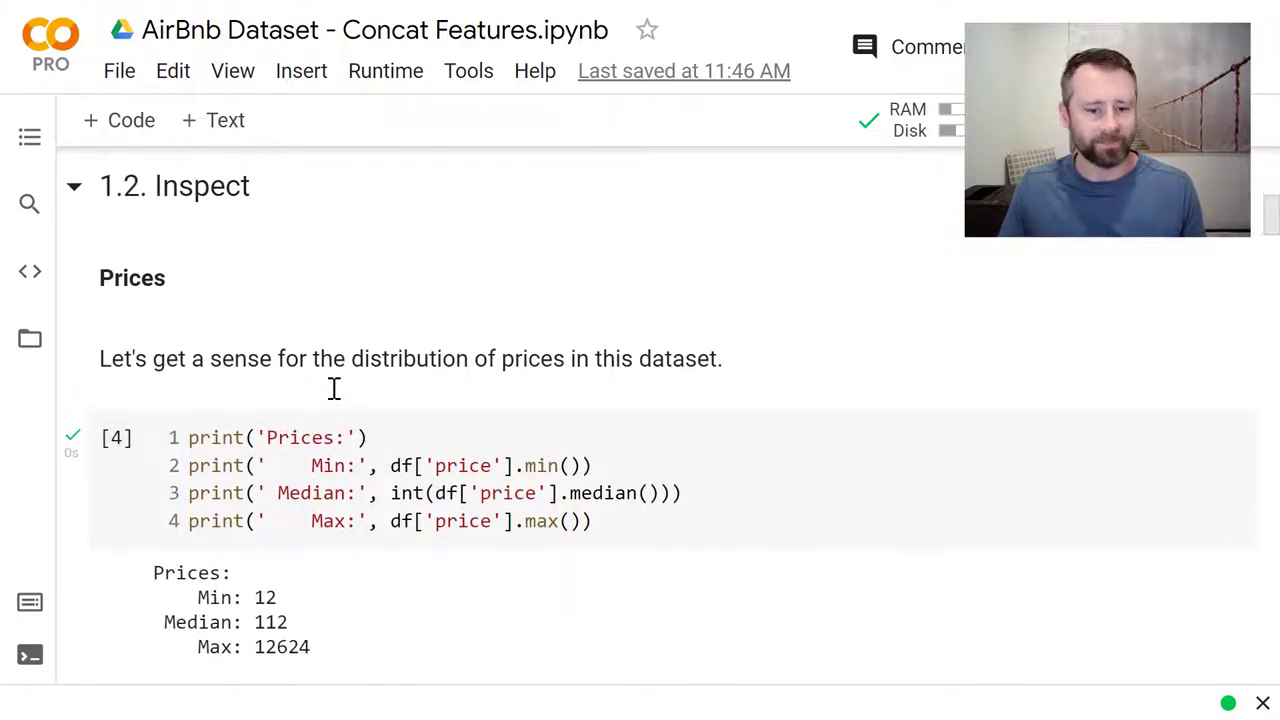
{"action": "scroll", "scroll_direction": "down", "scroll_amount": 3}
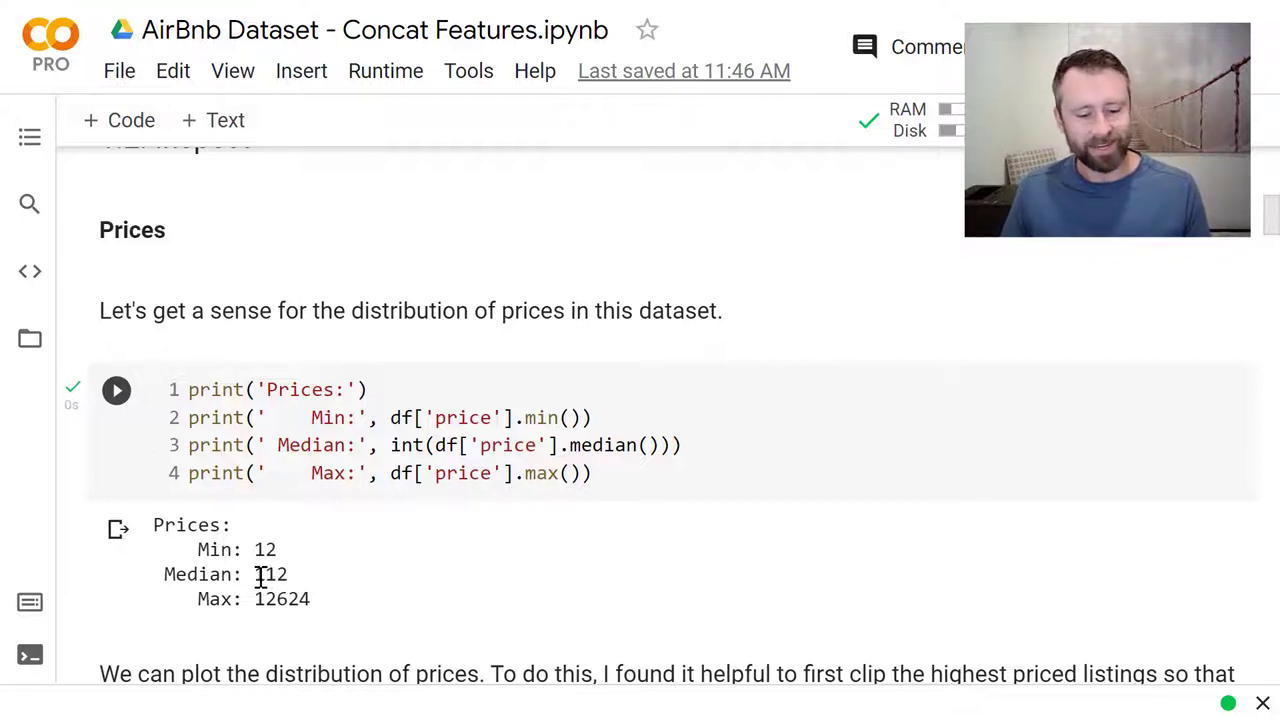
{"action": "scroll", "scroll_direction": "down", "scroll_amount": 3}
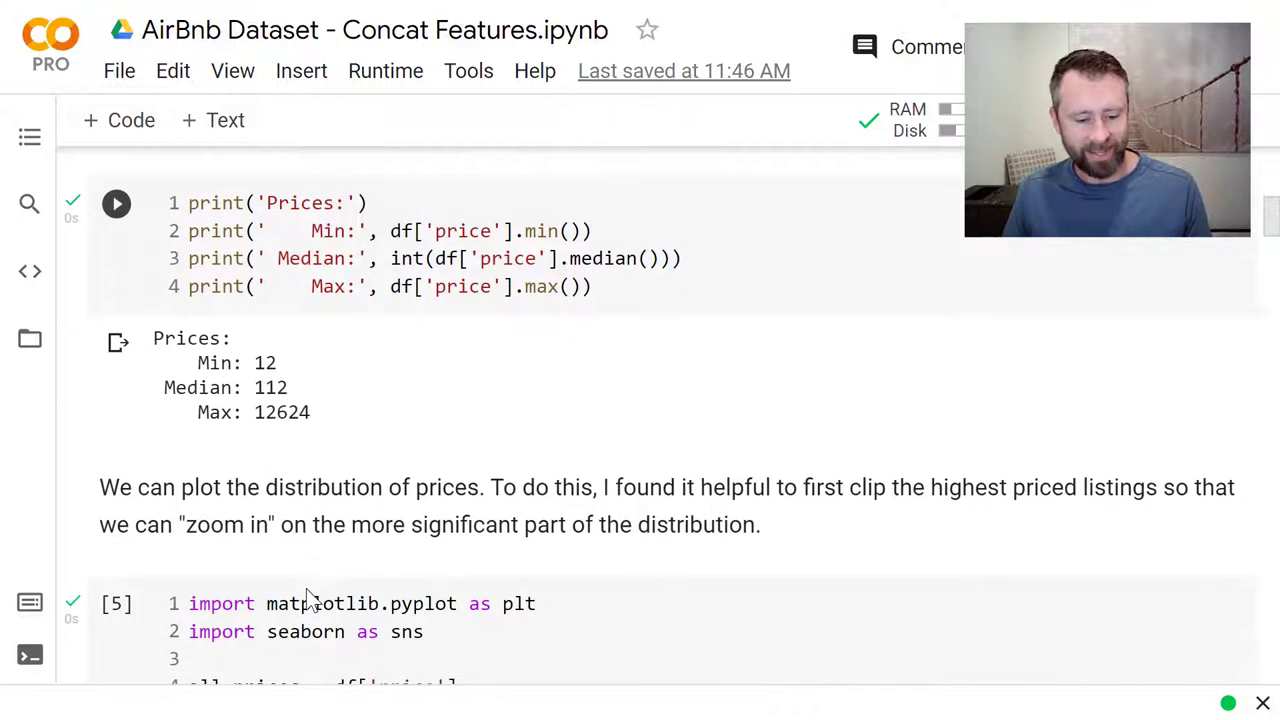
{"action": "scroll", "scroll_direction": "down", "scroll_amount": 3}
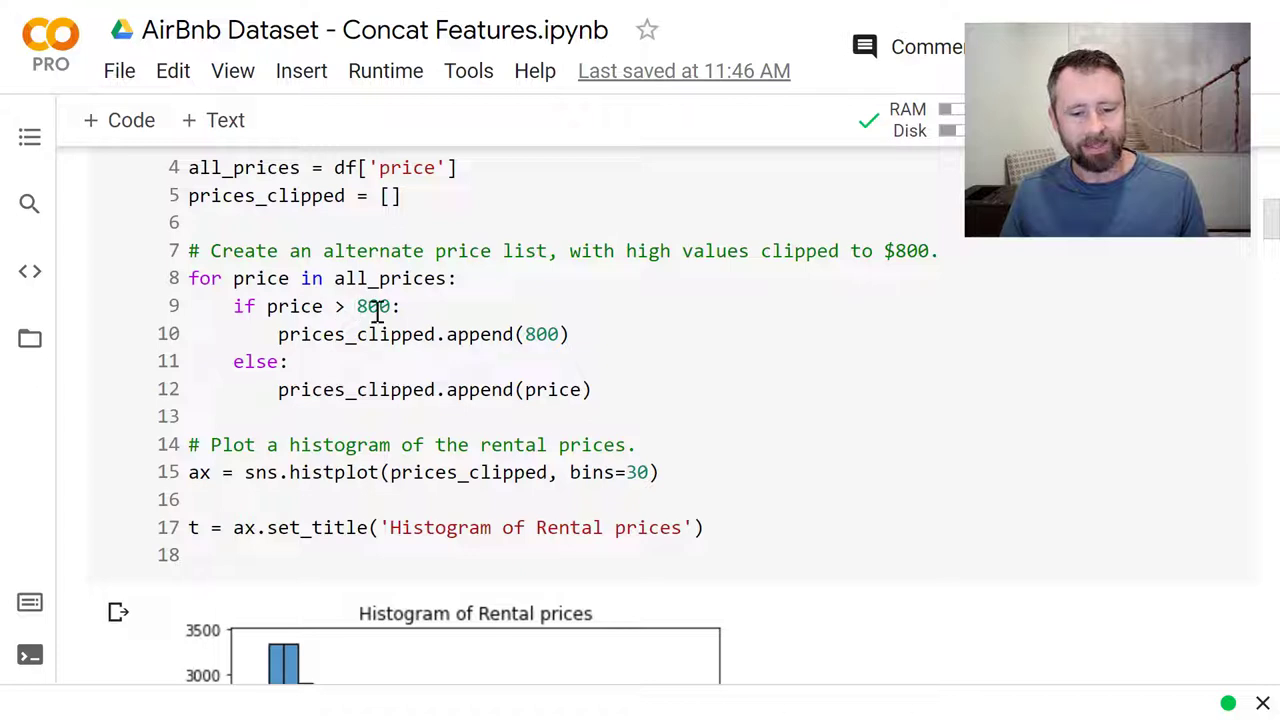
{"action": "mouse_move", "coordinate": [430, 334]}
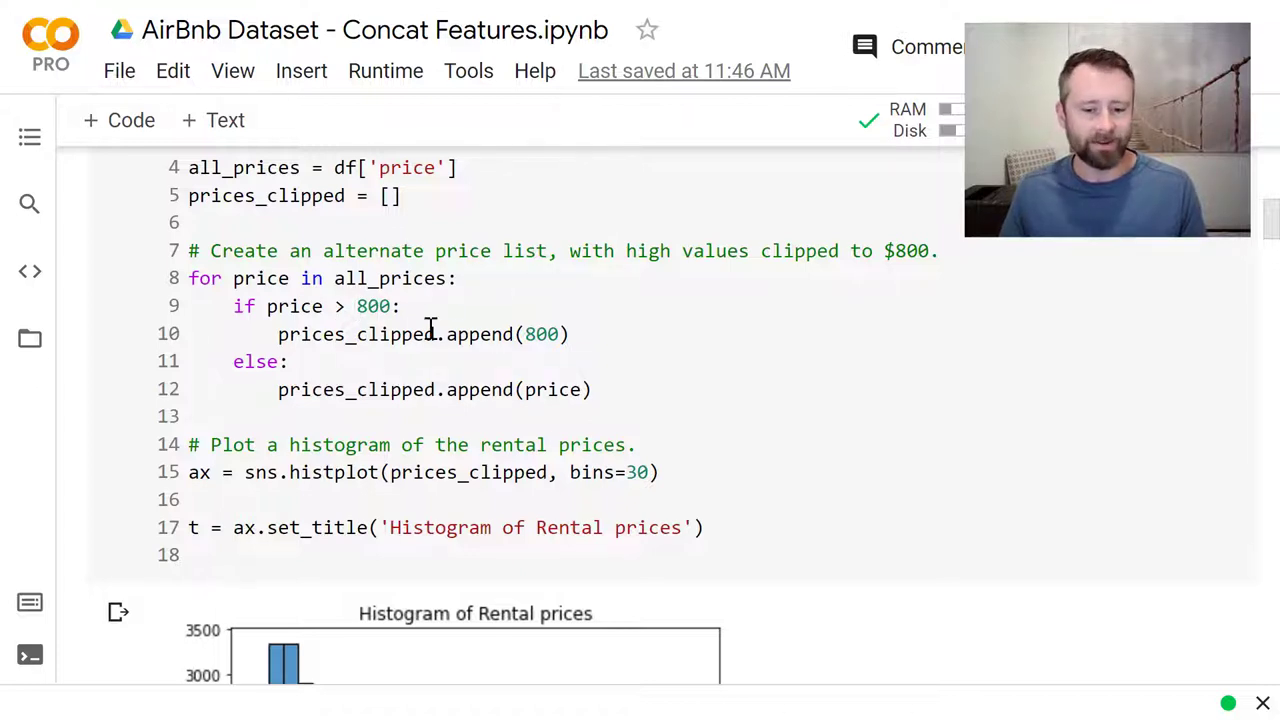
{"action": "scroll", "scroll_direction": "down", "scroll_amount": 3}
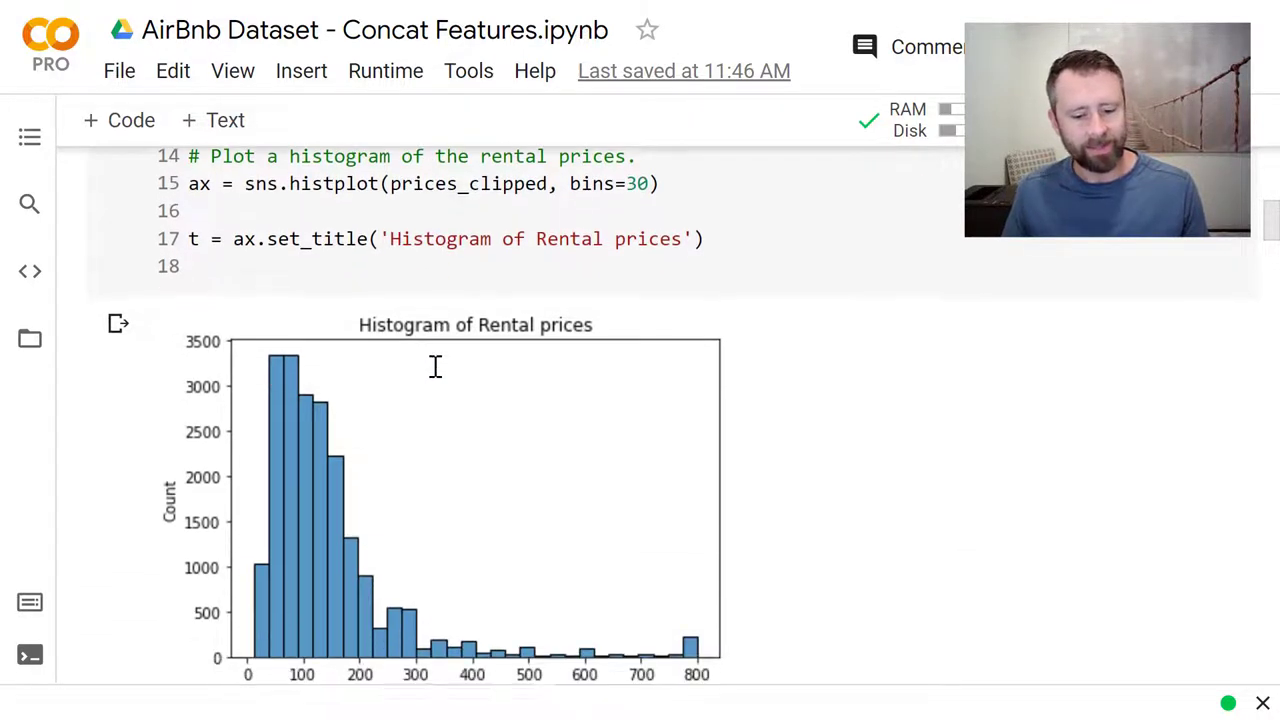
{"action": "scroll", "scroll_direction": "down", "scroll_amount": 3}
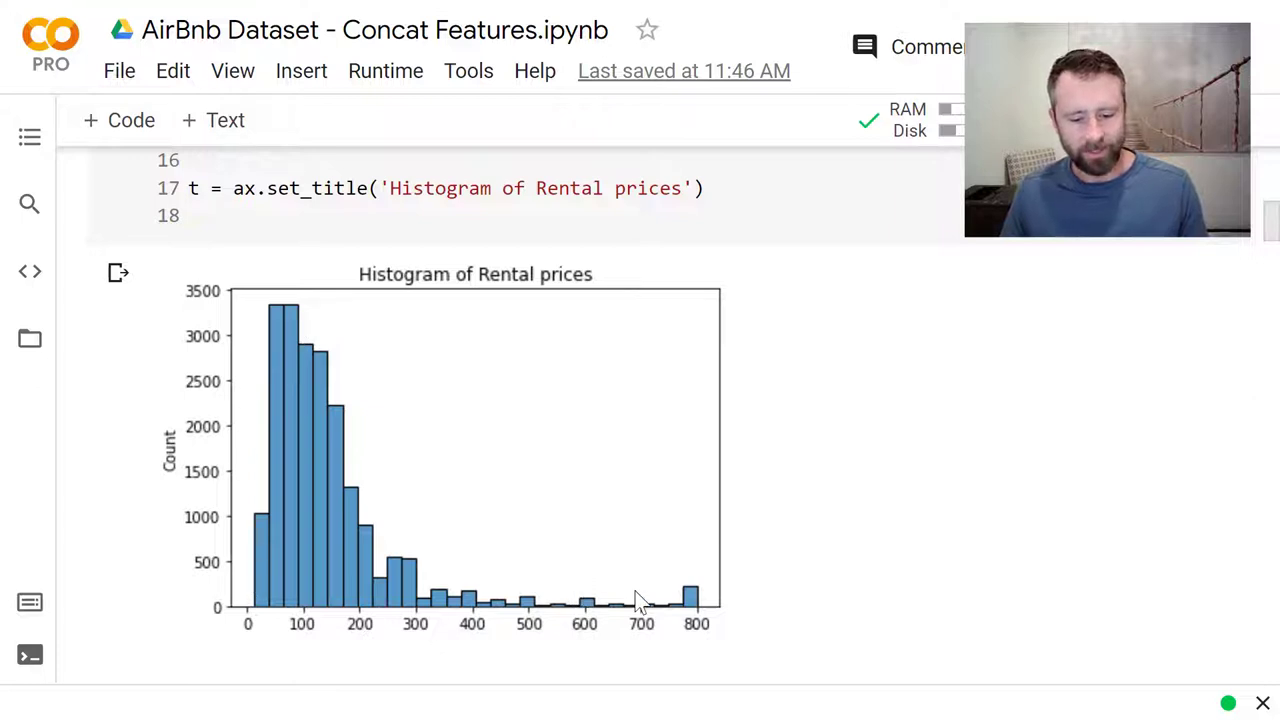
{"action": "mouse_move", "coordinate": [696, 600]}
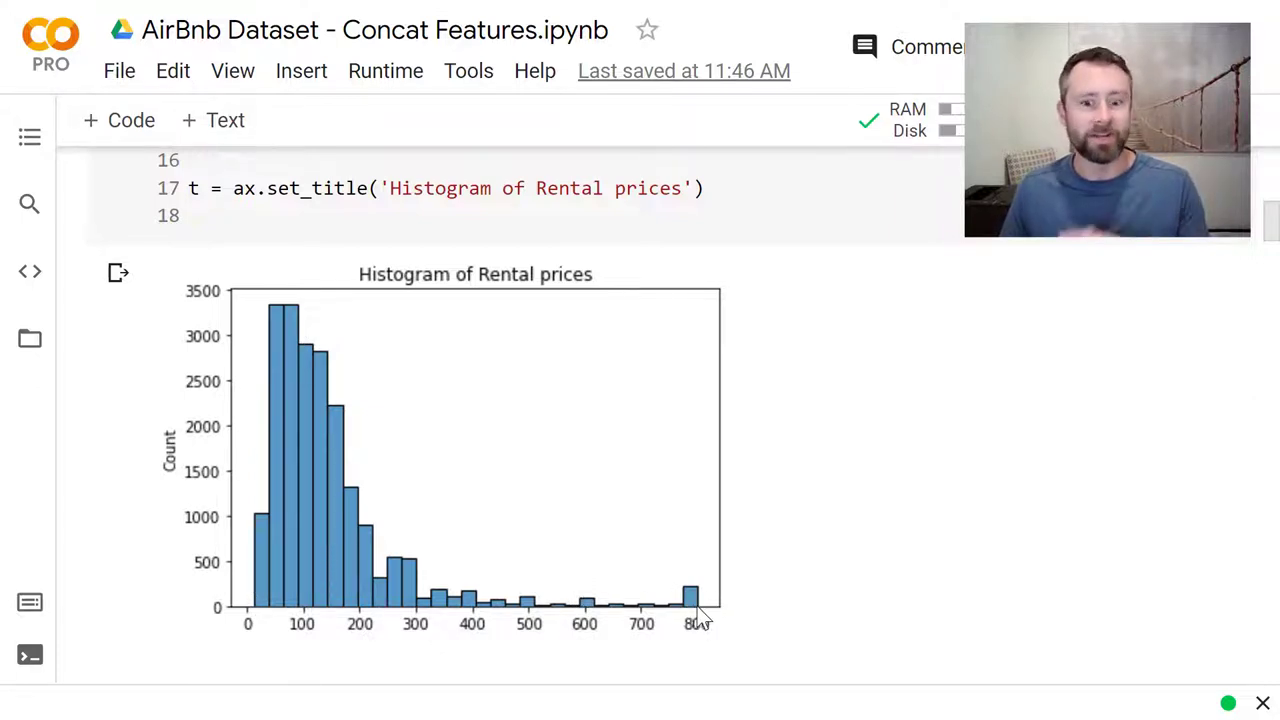
{"action": "mouse_move", "coordinate": [290, 316]}
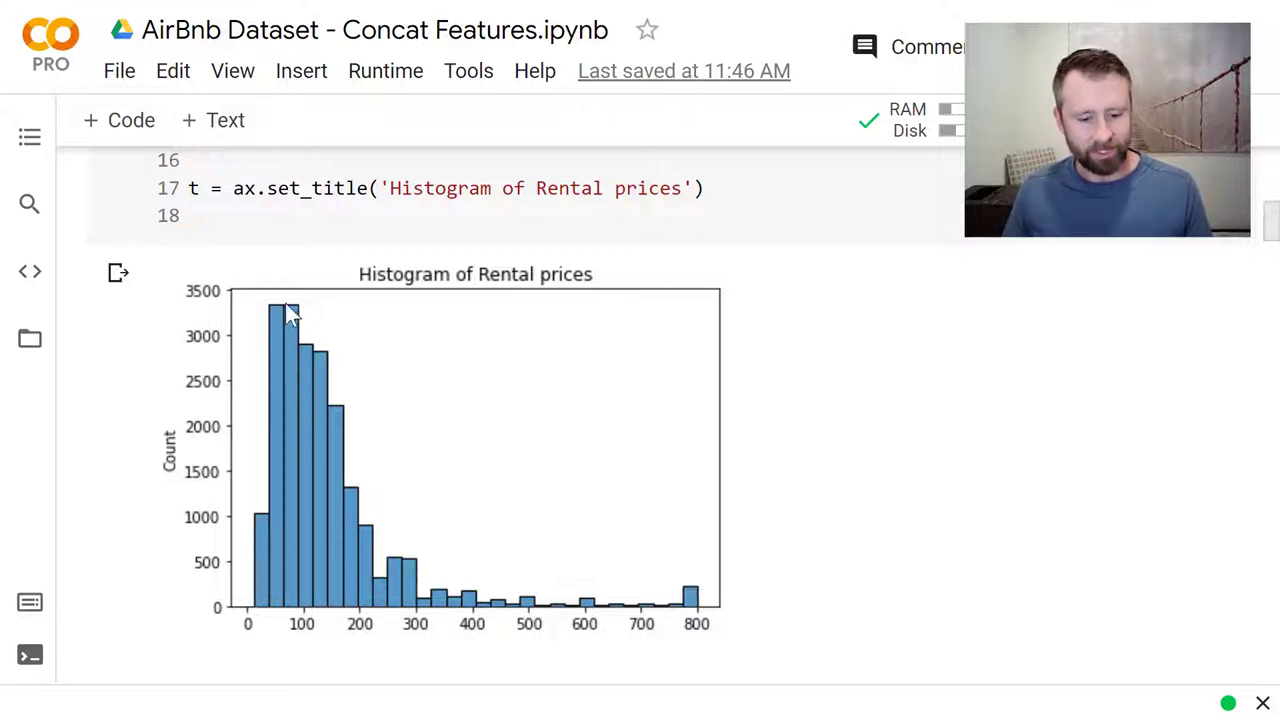
{"action": "mouse_move", "coordinate": [376, 510]}
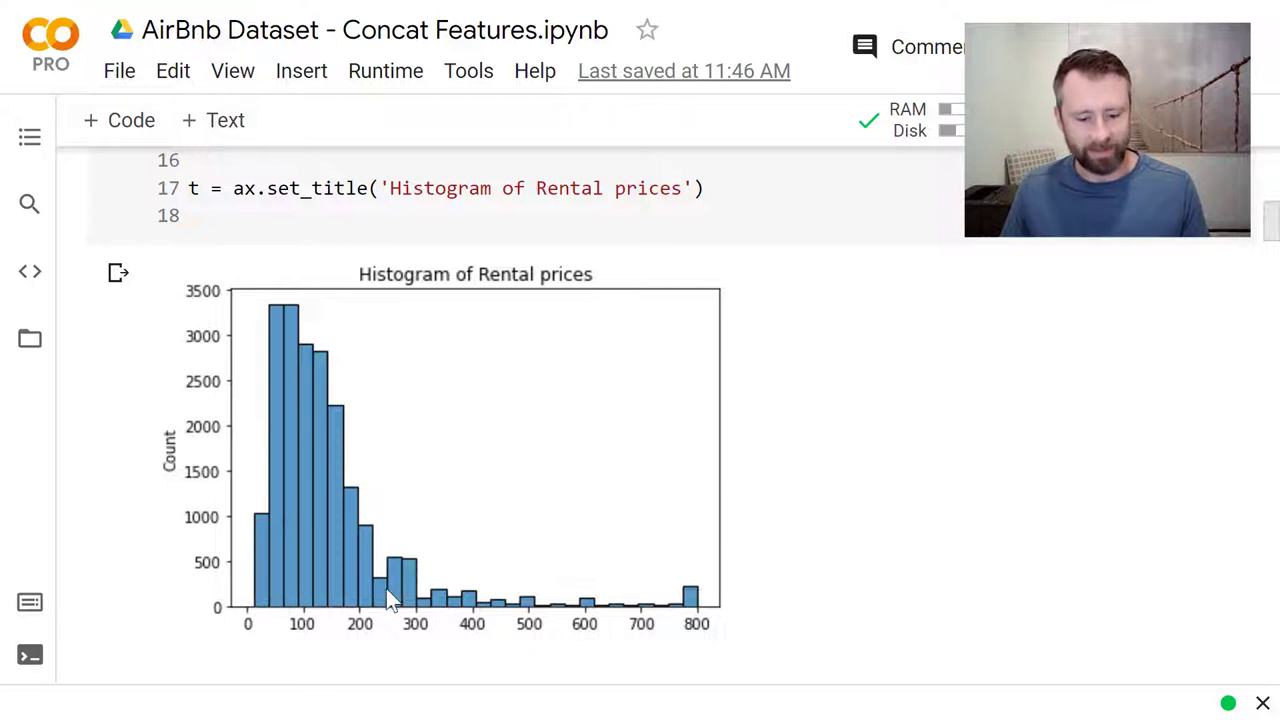
{"action": "mouse_move", "coordinate": [478, 588]}
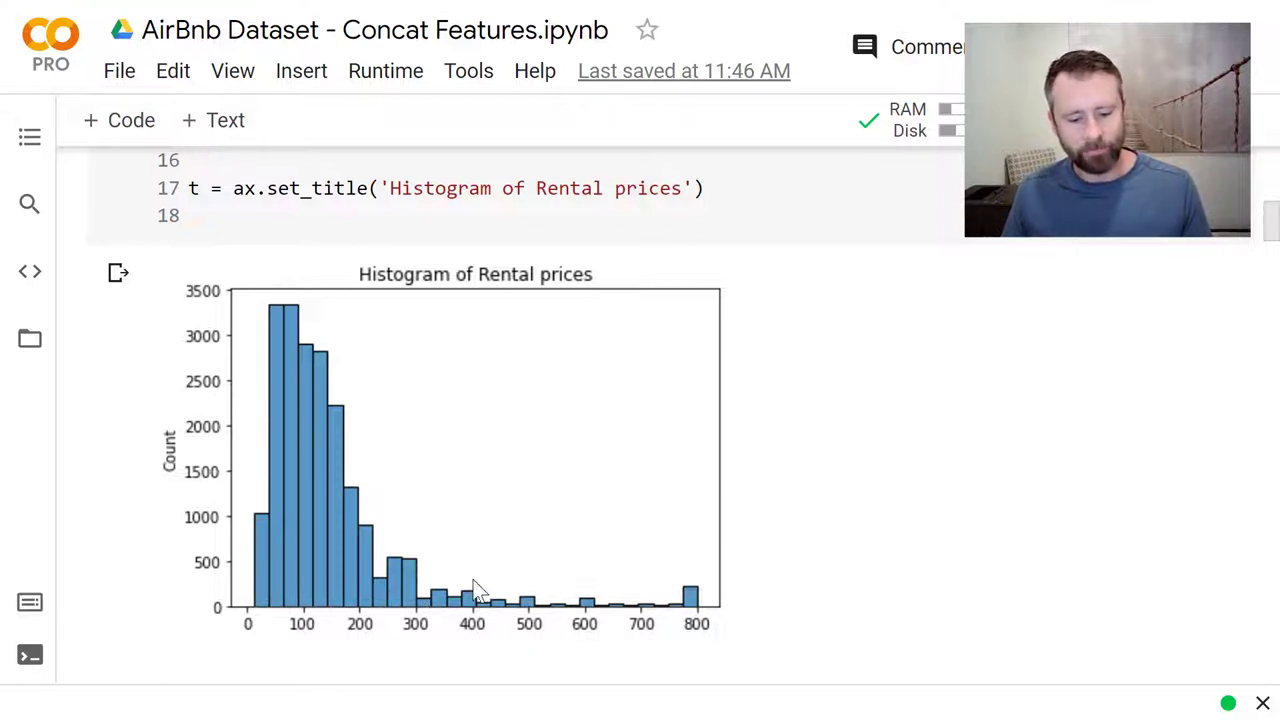
{"action": "mouse_move", "coordinate": [304, 660]}
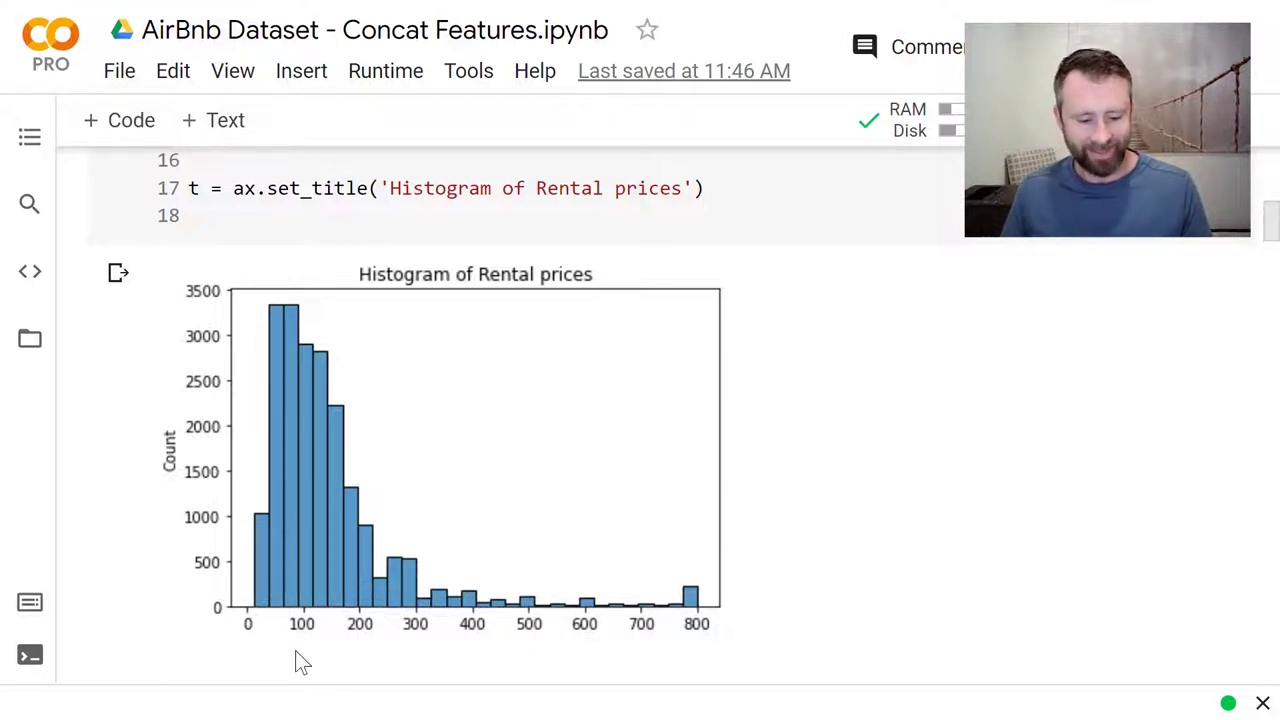
{"action": "scroll", "scroll_direction": "down", "scroll_amount": 3}
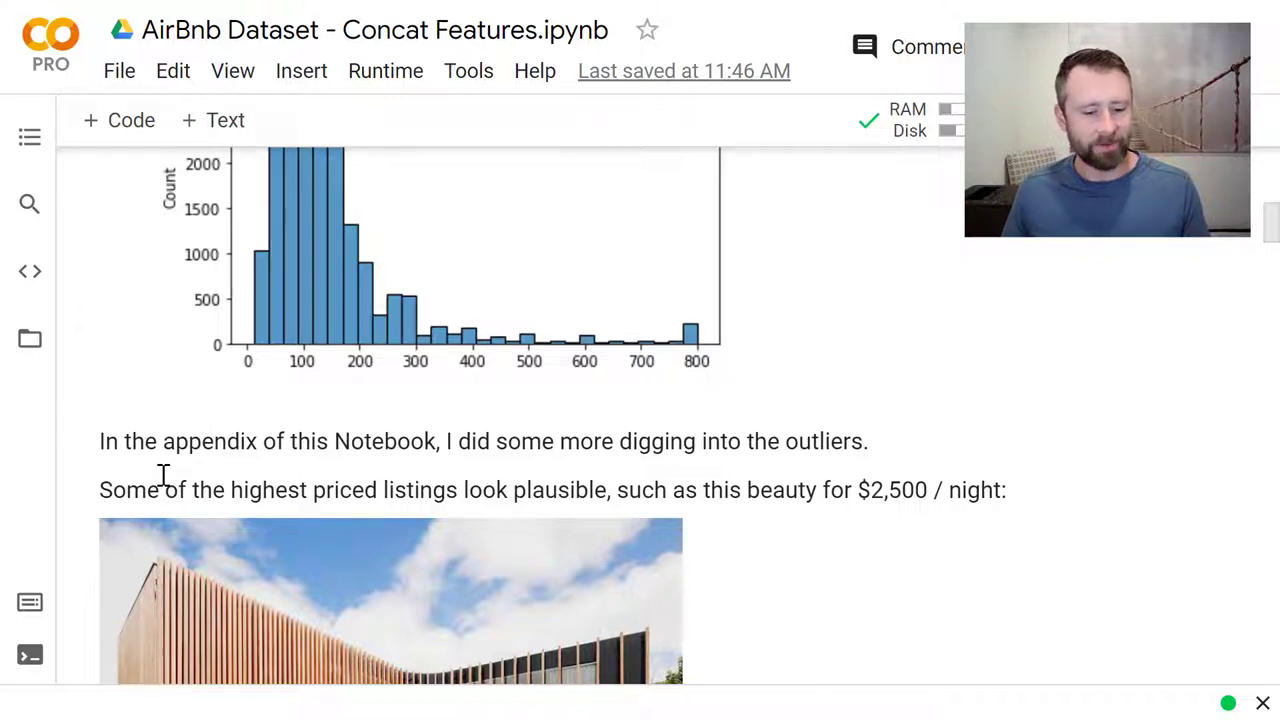
{"action": "mouse_move", "coordinate": [228, 476]}
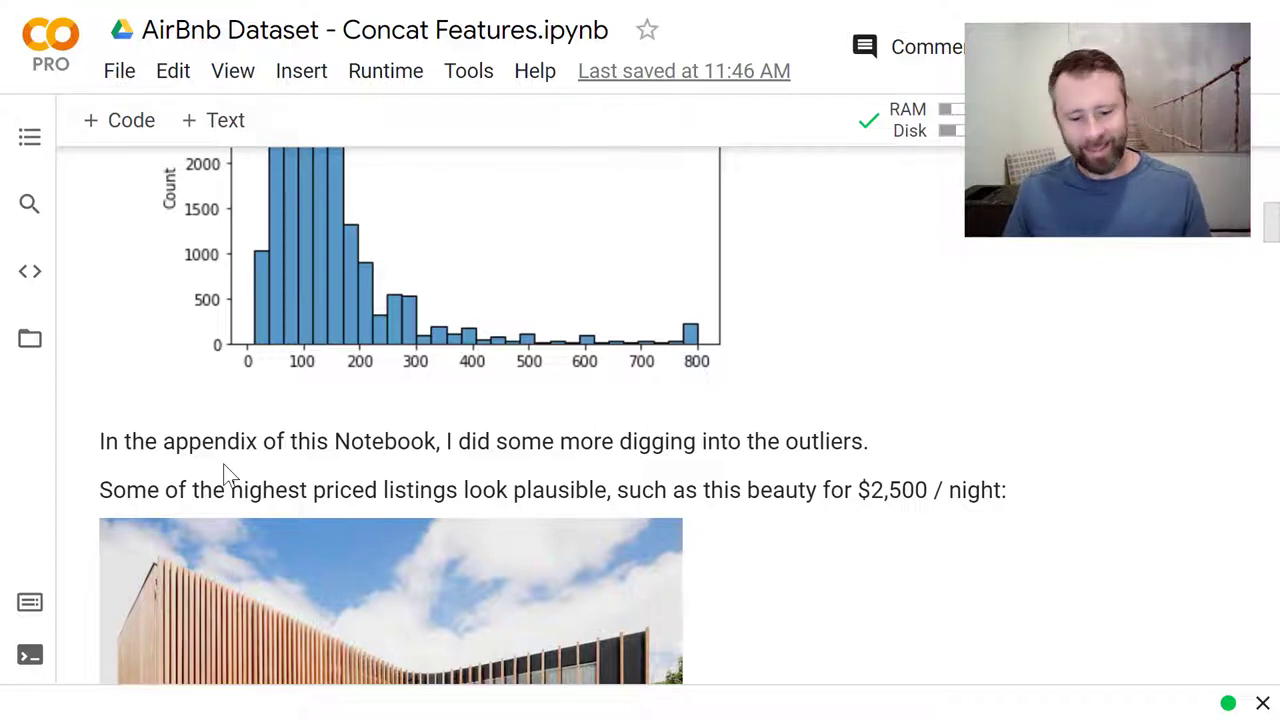
Step: Scroll through the appendix photos of the highest-priced outlier listings
{"action": "scroll", "scroll_direction": "down", "scroll_amount": 3}
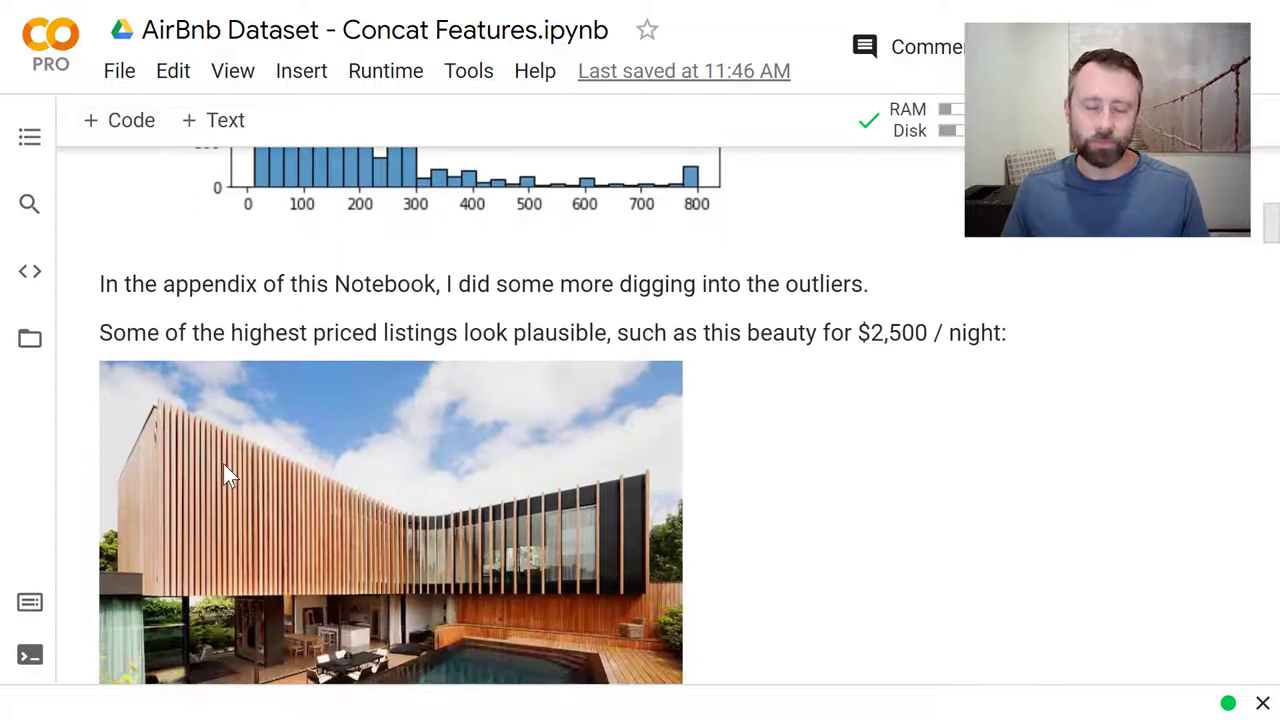
{"action": "scroll", "scroll_direction": "down", "scroll_amount": 3}
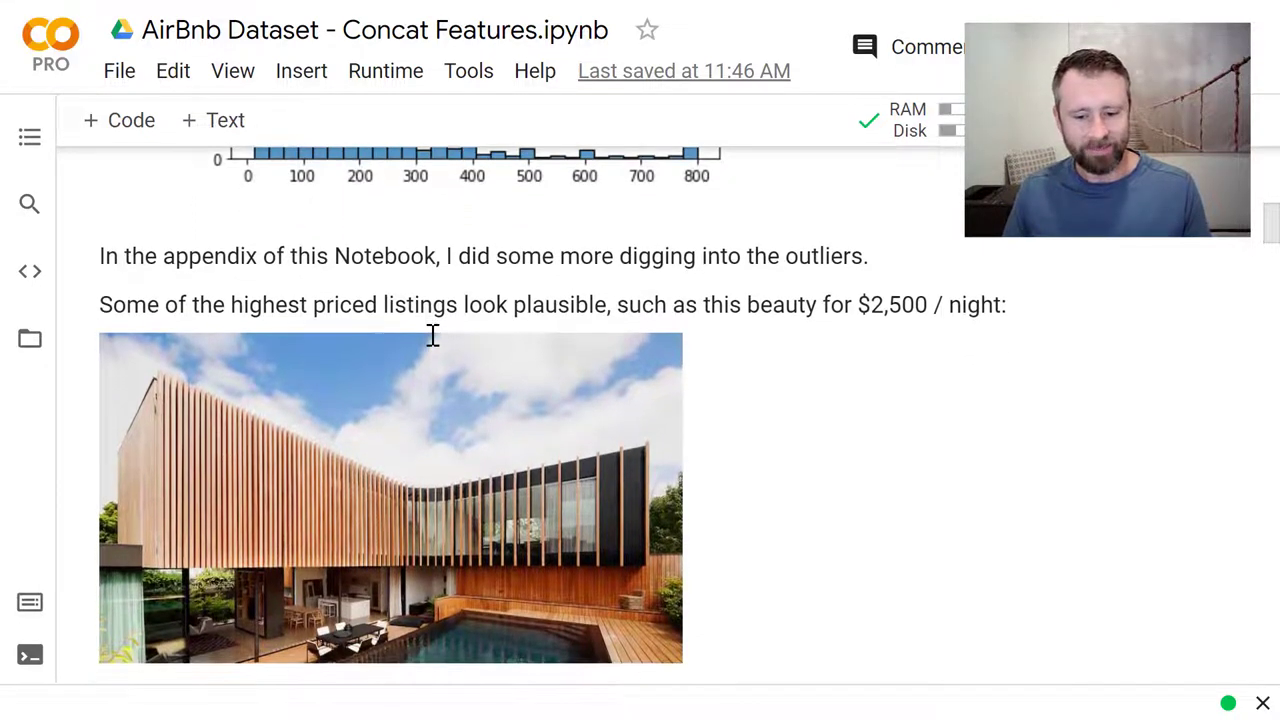
{"action": "mouse_move", "coordinate": [324, 312]}
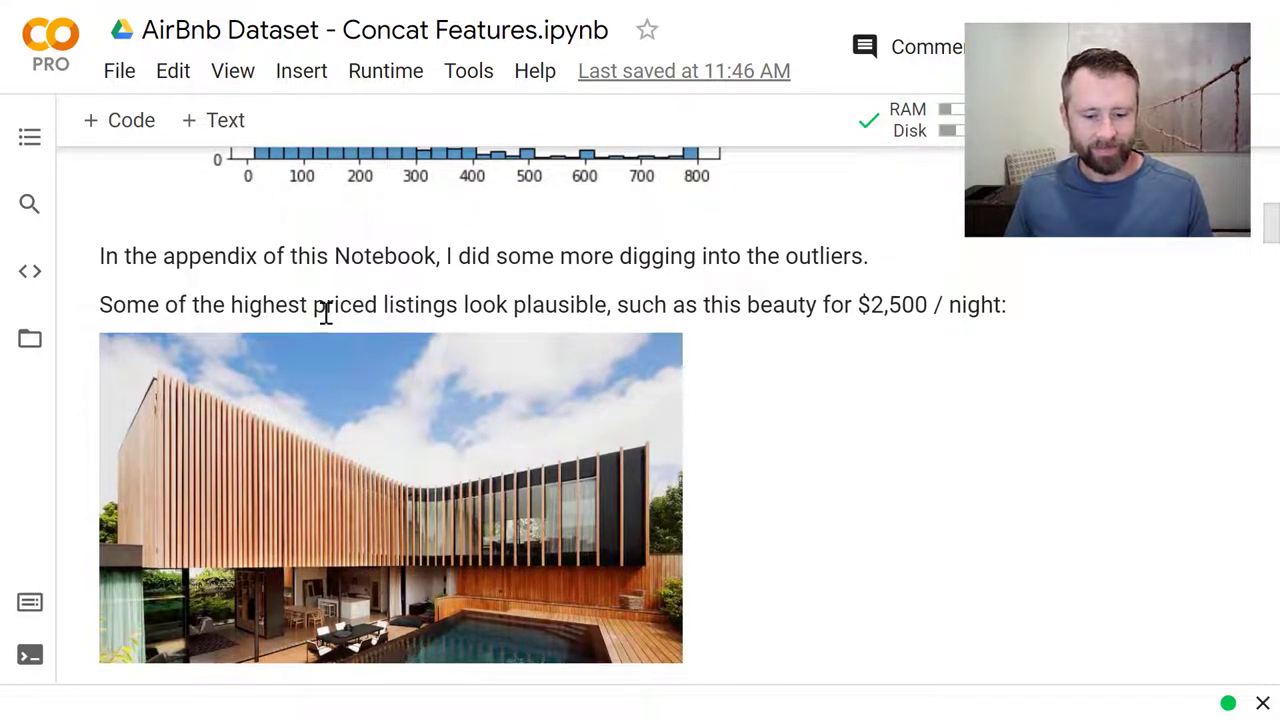
{"action": "scroll", "scroll_direction": "down", "scroll_amount": 3}
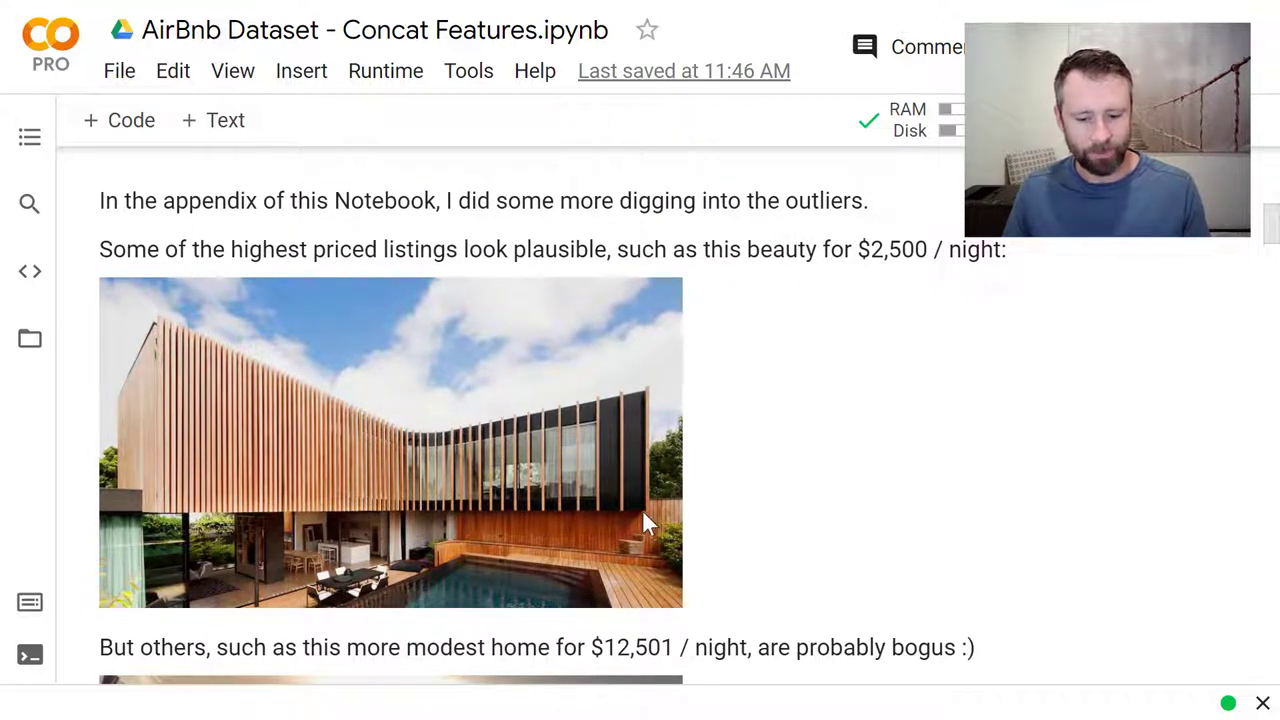
{"action": "mouse_move", "coordinate": [912, 266]}
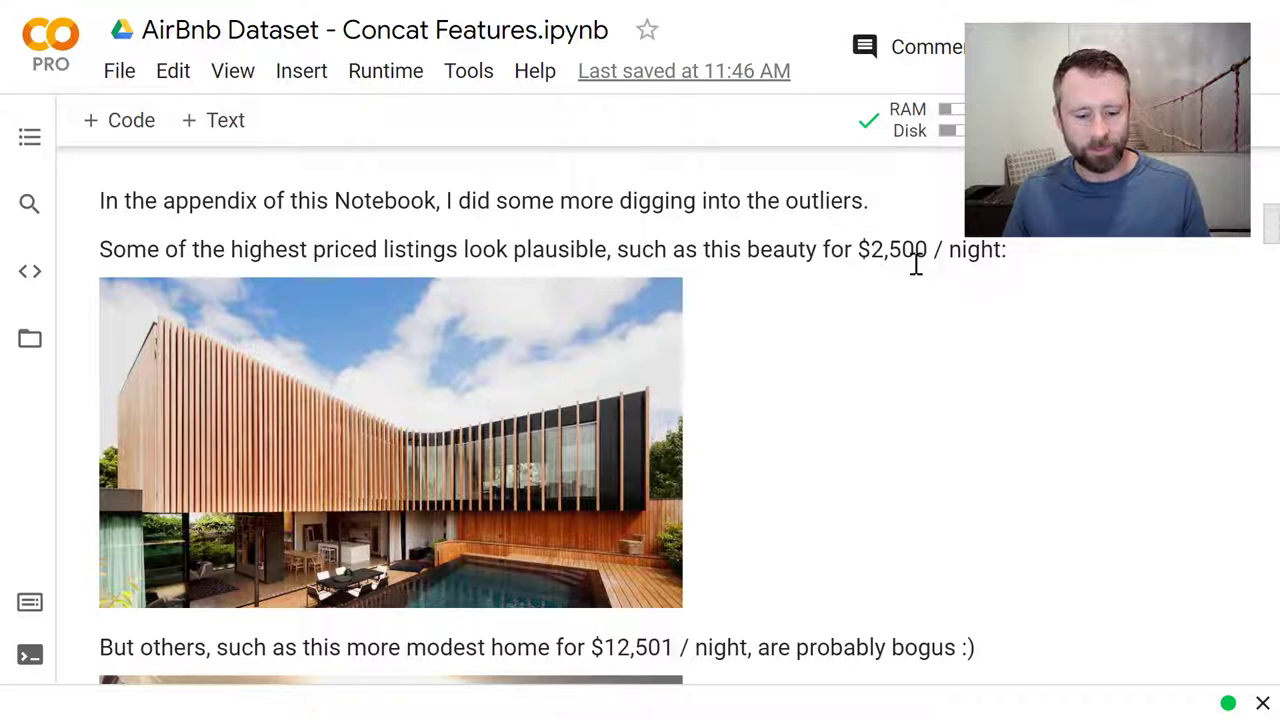
{"action": "mouse_move", "coordinate": [924, 278]}
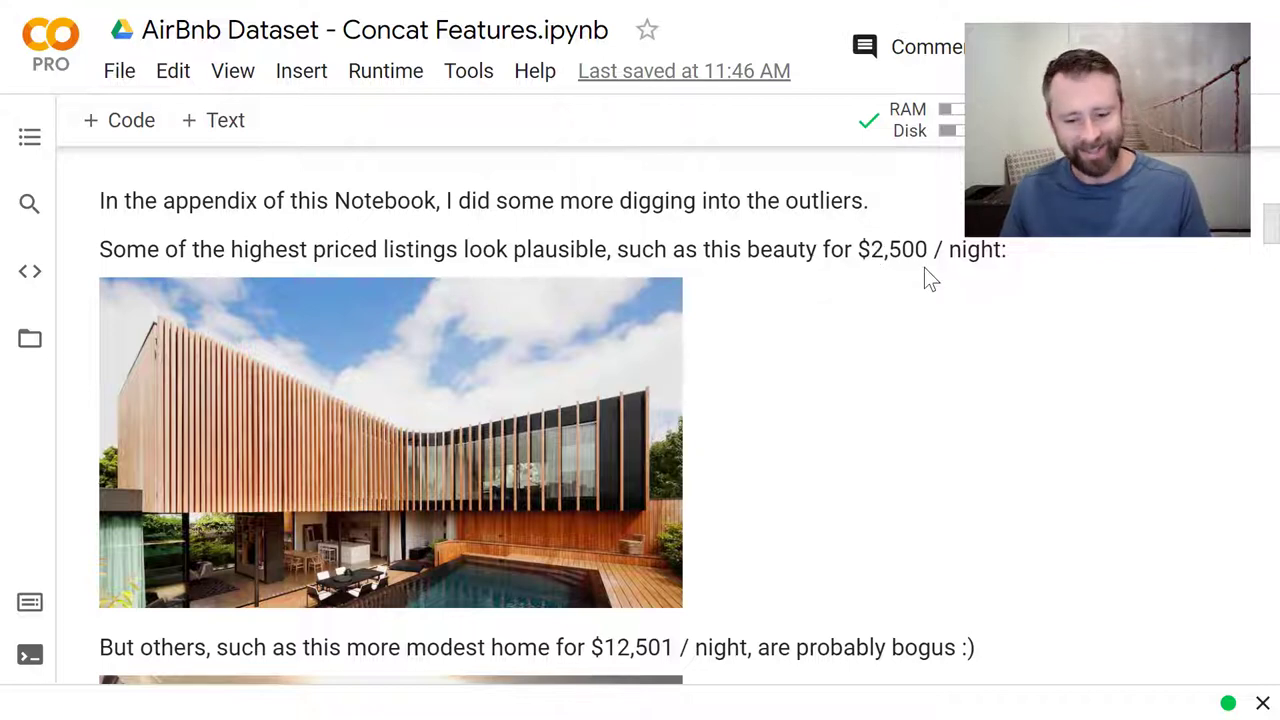
{"action": "scroll", "scroll_direction": "down", "scroll_amount": 3}
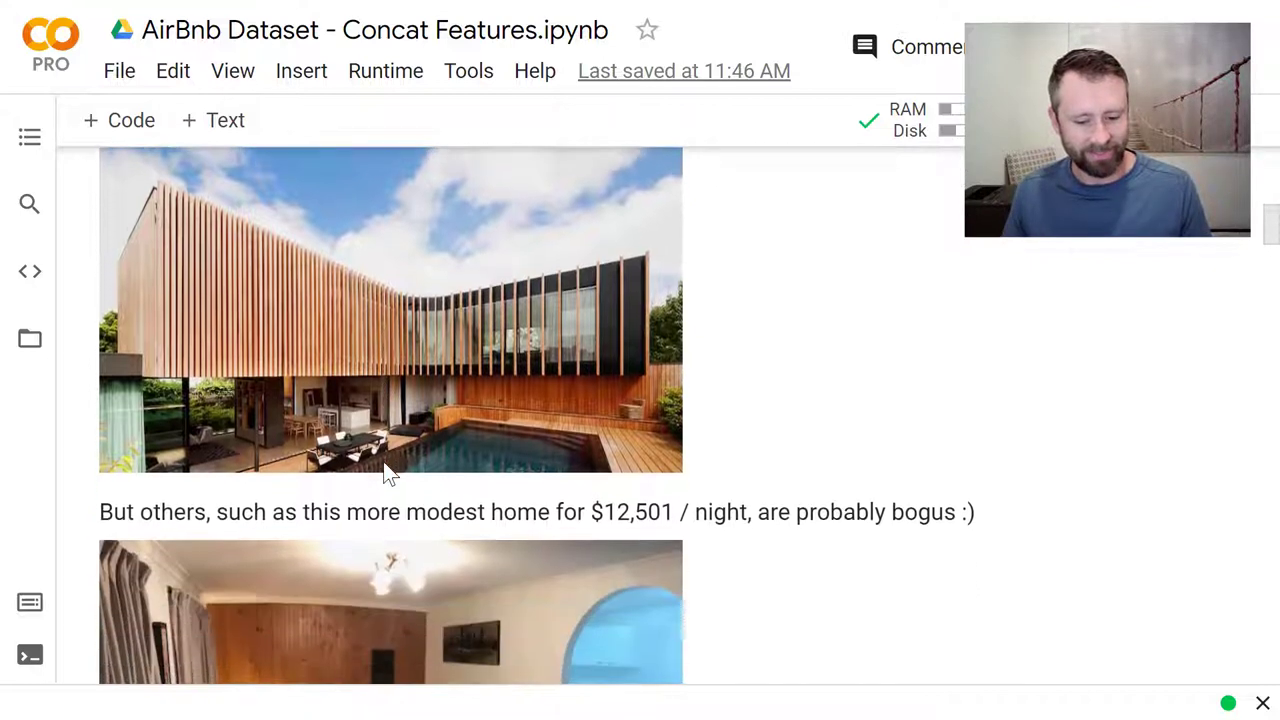
{"action": "scroll", "scroll_direction": "down", "scroll_amount": 3}
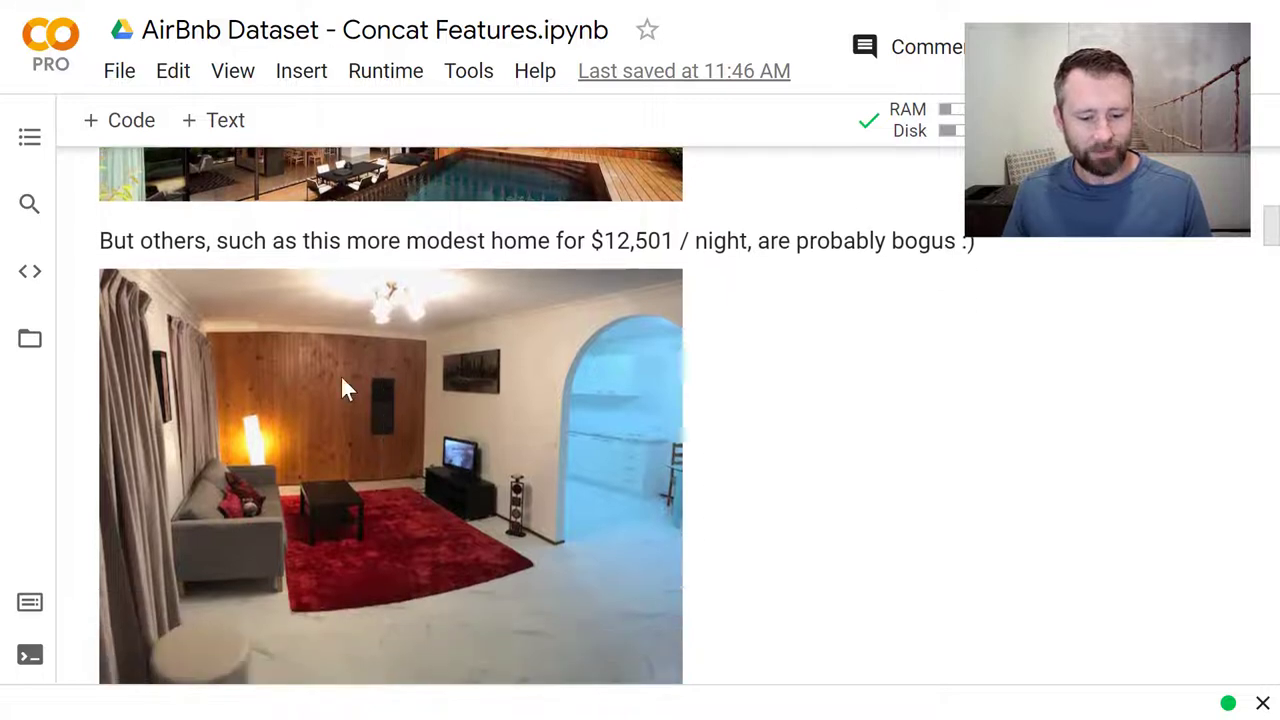
{"action": "scroll", "scroll_direction": "down", "scroll_amount": 3}
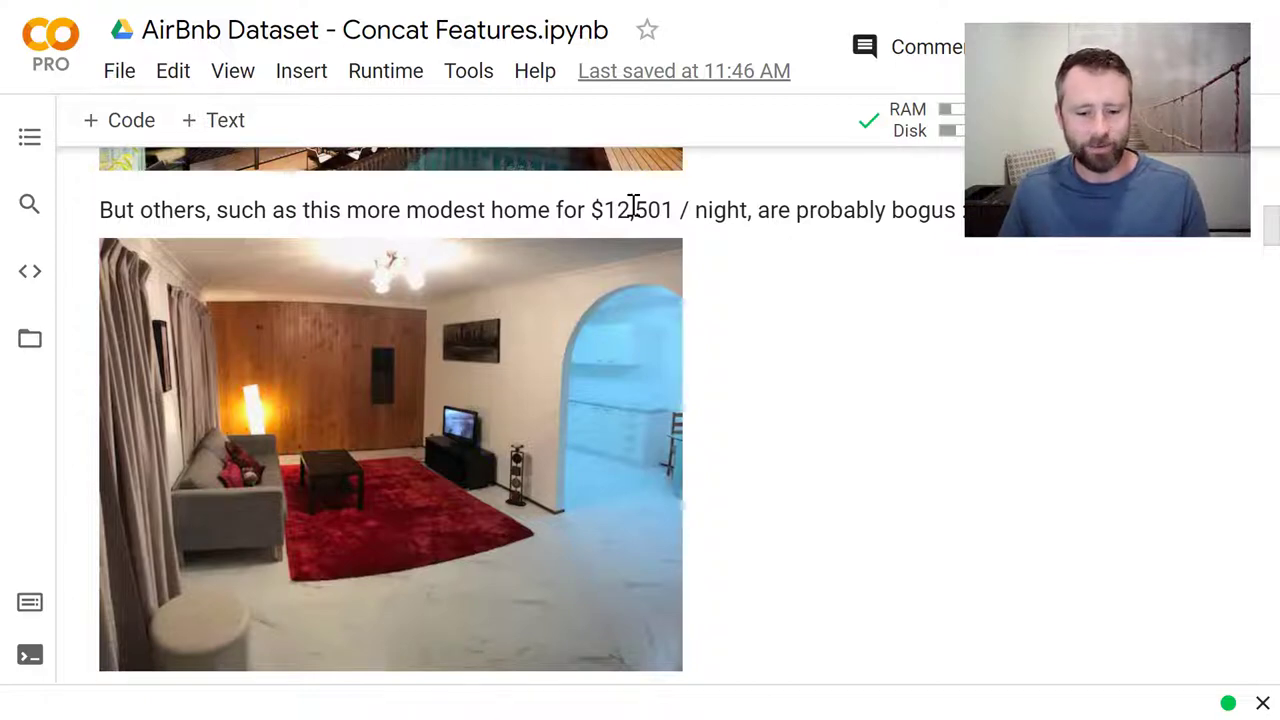
Step: Reach the cell dropping prices of $2,500+, cutting rows from 20585 to 20575
{"action": "scroll", "scroll_direction": "down", "scroll_amount": 3}
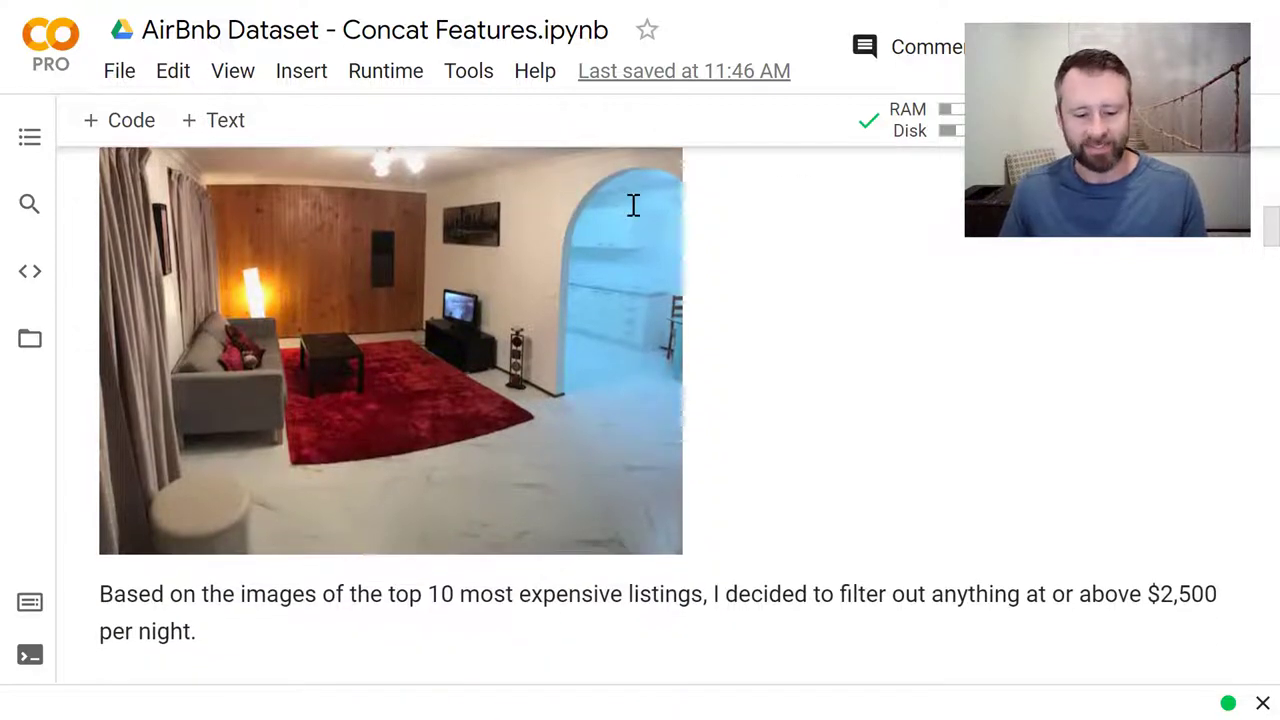
{"action": "scroll", "scroll_direction": "down", "scroll_amount": 3}
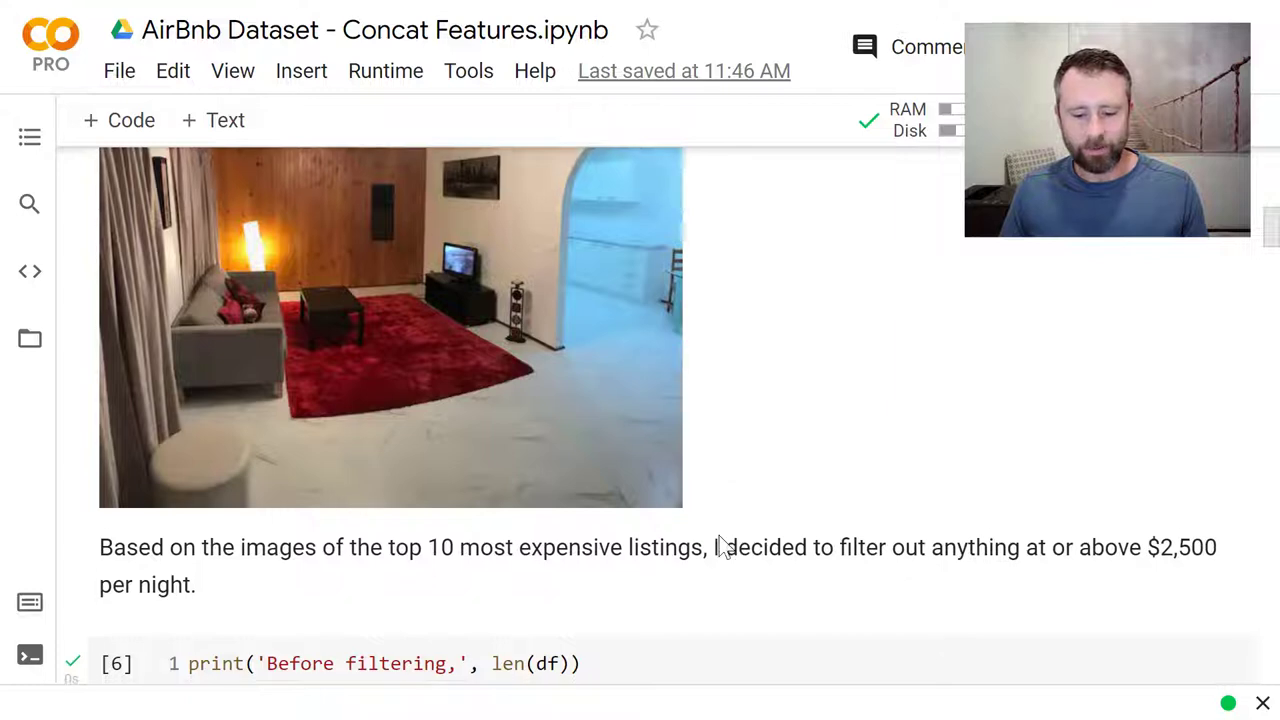
{"action": "scroll", "scroll_direction": "down", "scroll_amount": 3}
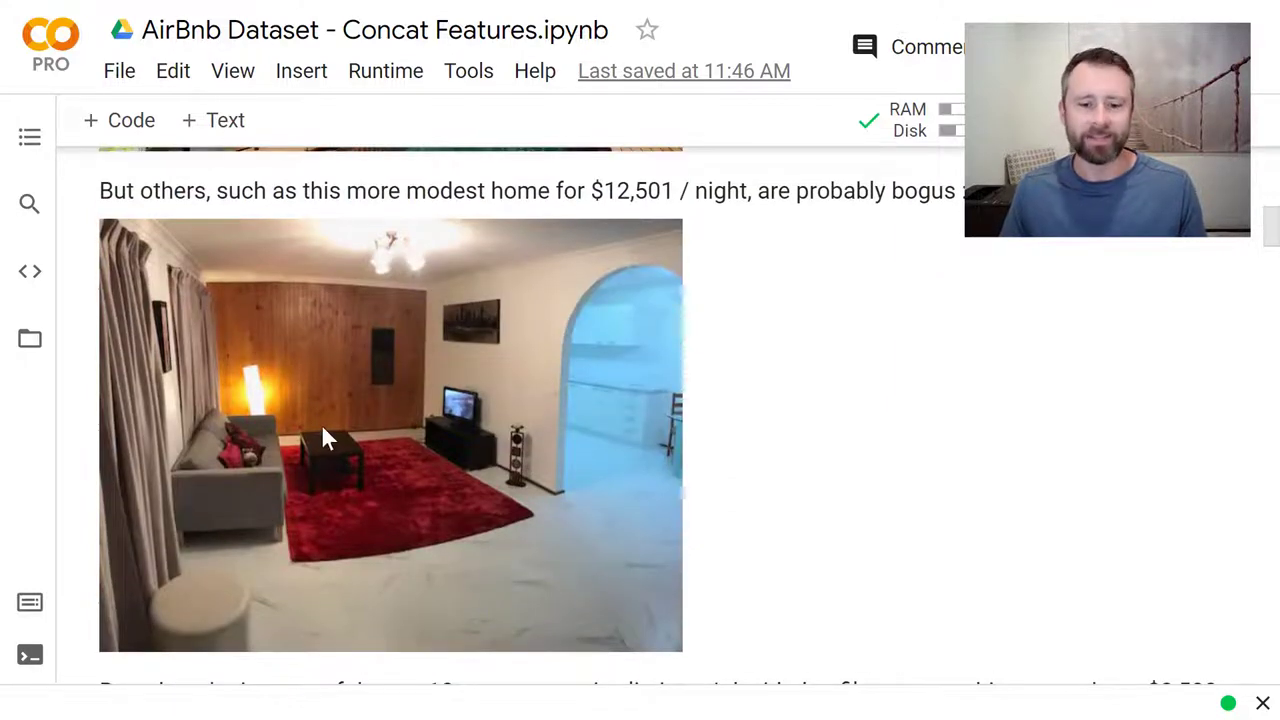
{"action": "scroll", "scroll_direction": "down", "scroll_amount": 3}
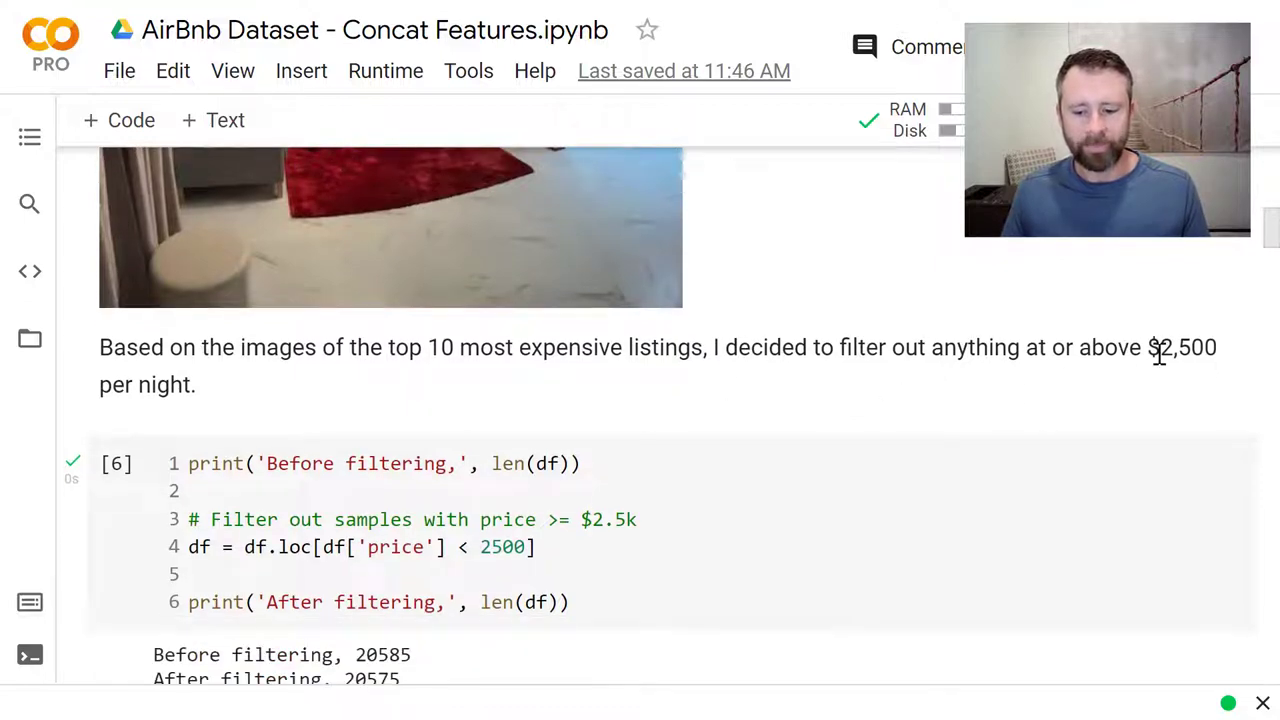
{"action": "scroll", "scroll_direction": "down", "scroll_amount": 3}
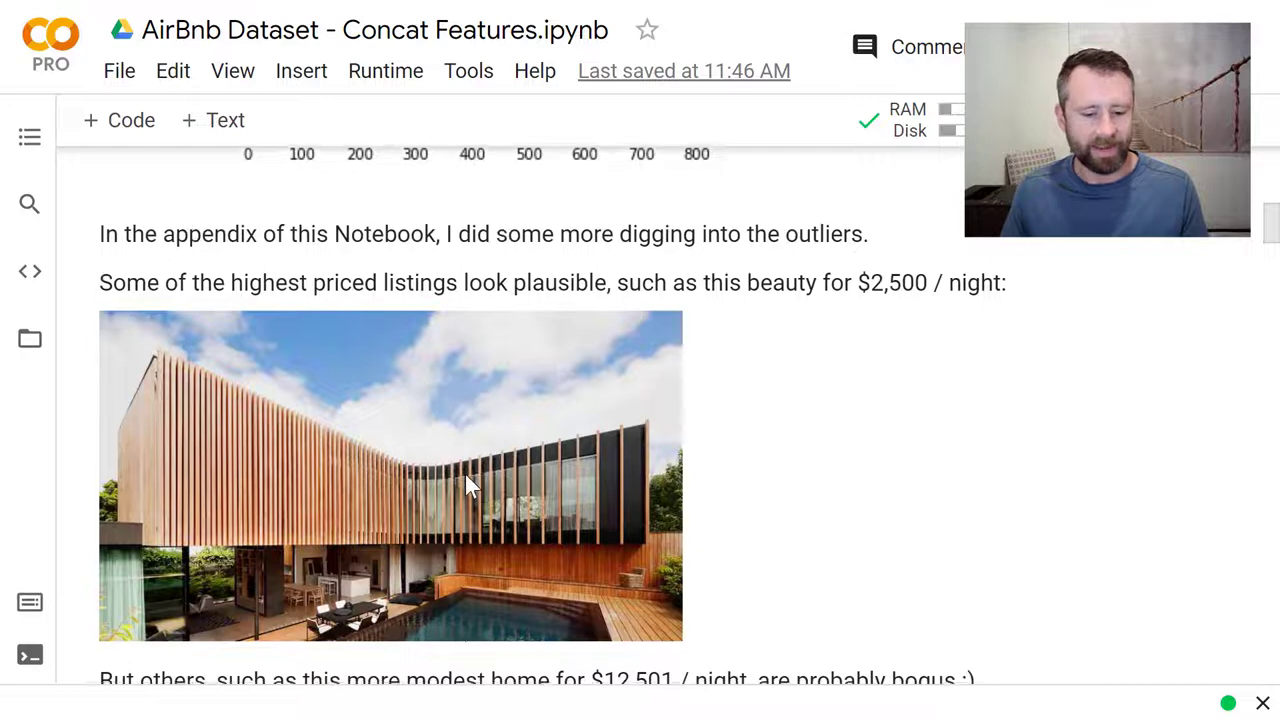
{"action": "scroll", "scroll_direction": "down", "scroll_amount": 3}
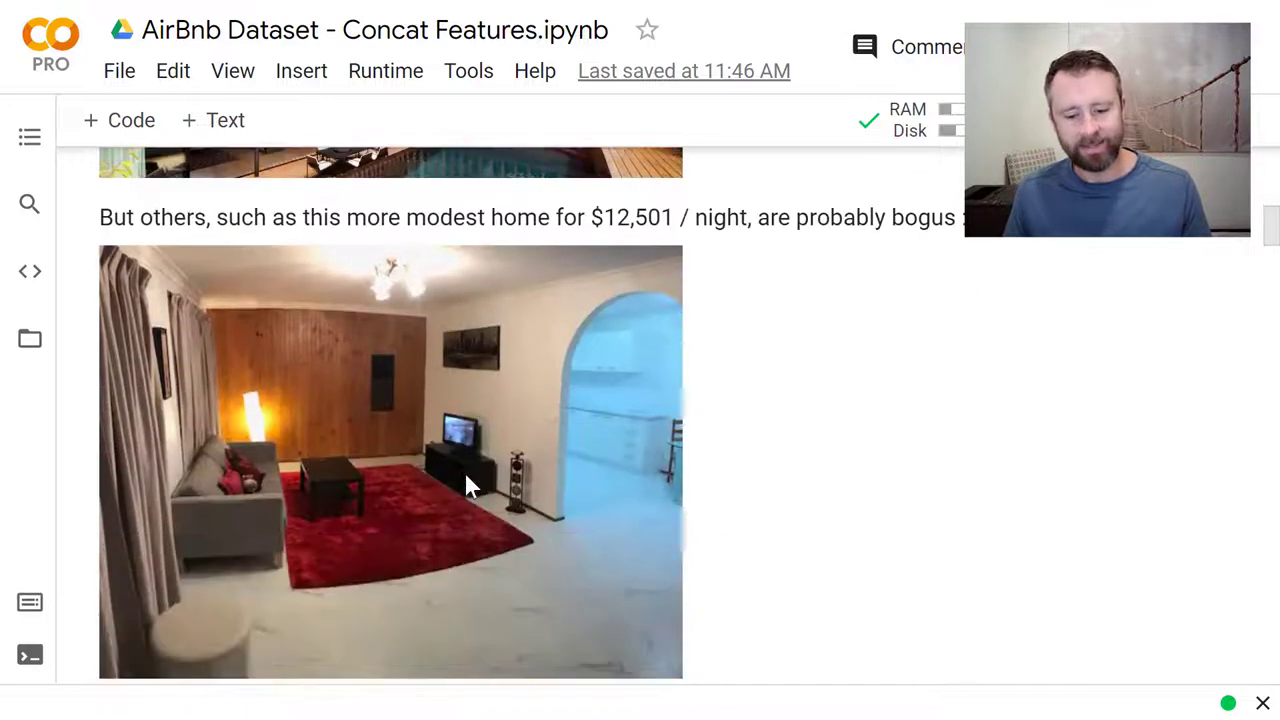
{"action": "scroll", "scroll_direction": "down", "scroll_amount": 3}
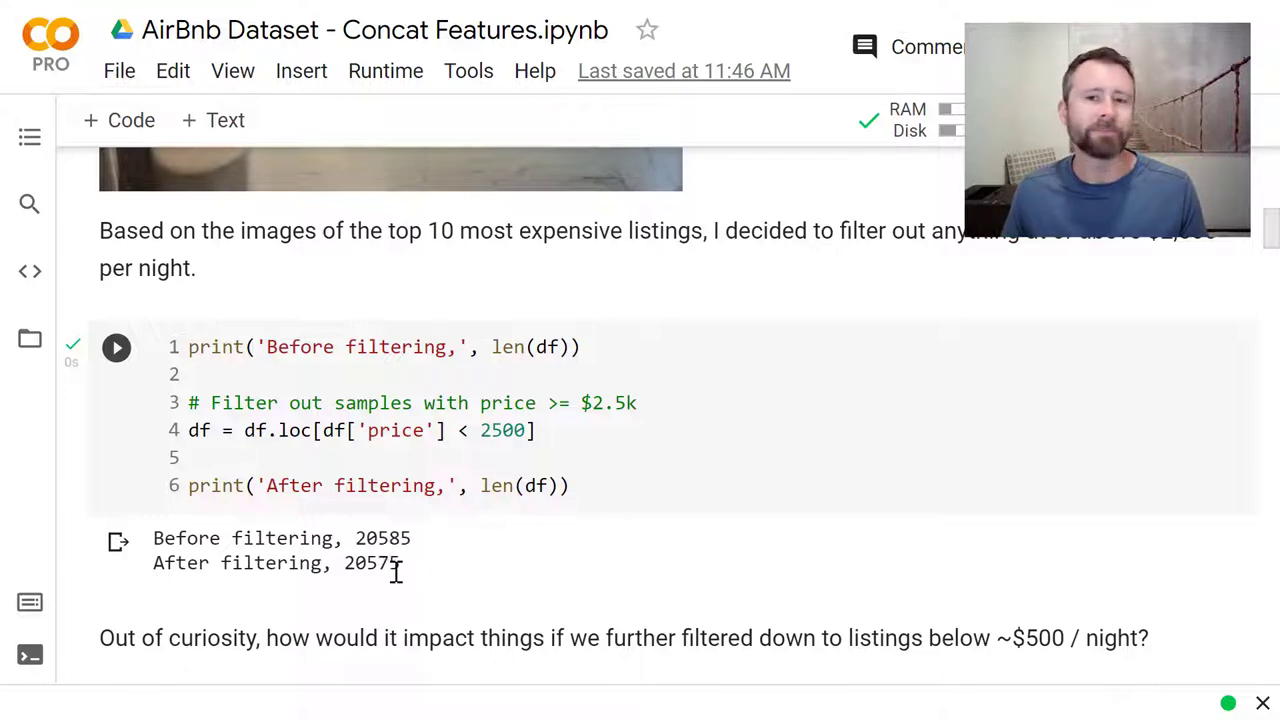
Step: Scroll to the output showing 491 (2.39%) listings above $500 and 331 (1.61%) above $600
{"action": "scroll", "scroll_direction": "down", "scroll_amount": 3}
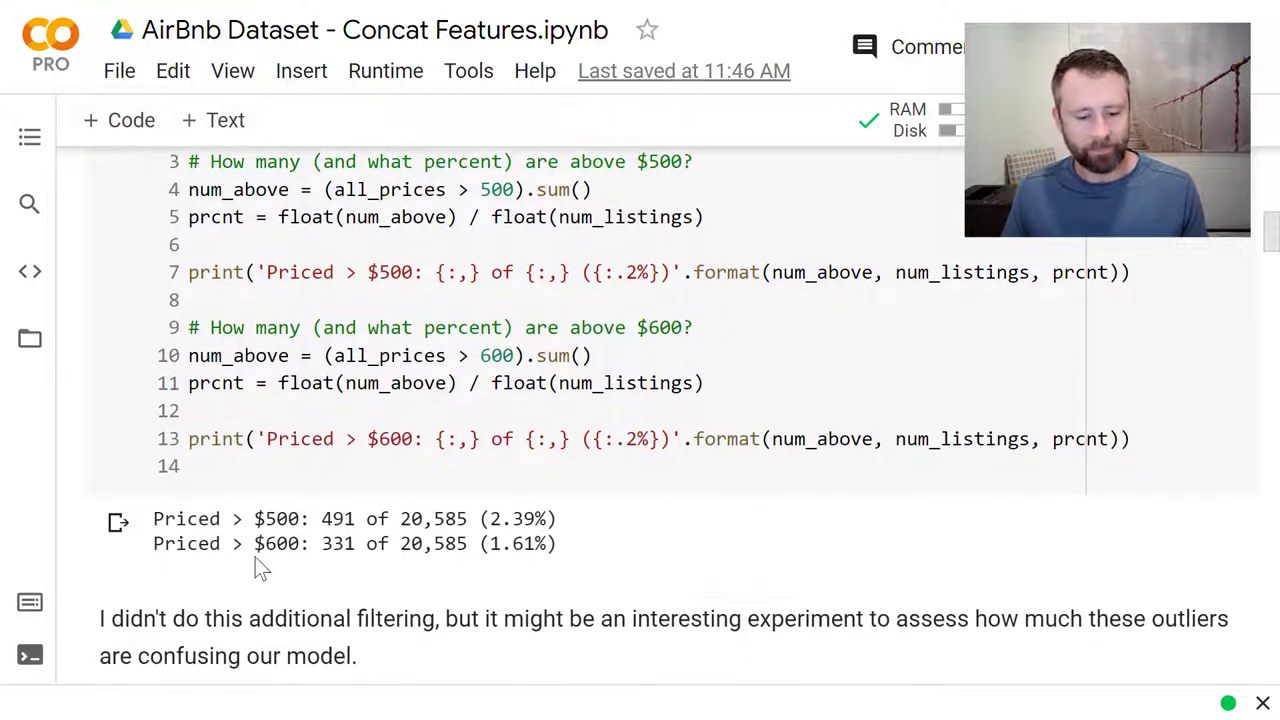
{"action": "scroll", "scroll_direction": "down", "scroll_amount": 3}
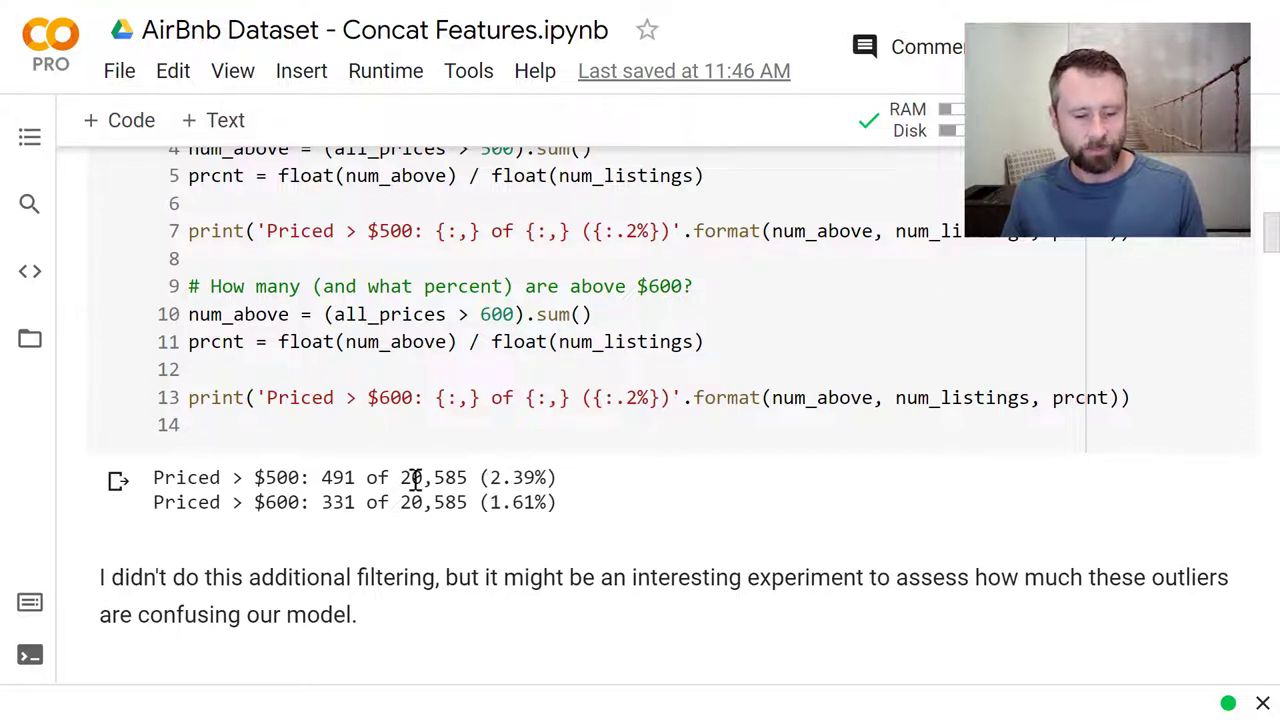
{"action": "mouse_move", "coordinate": [504, 536]}
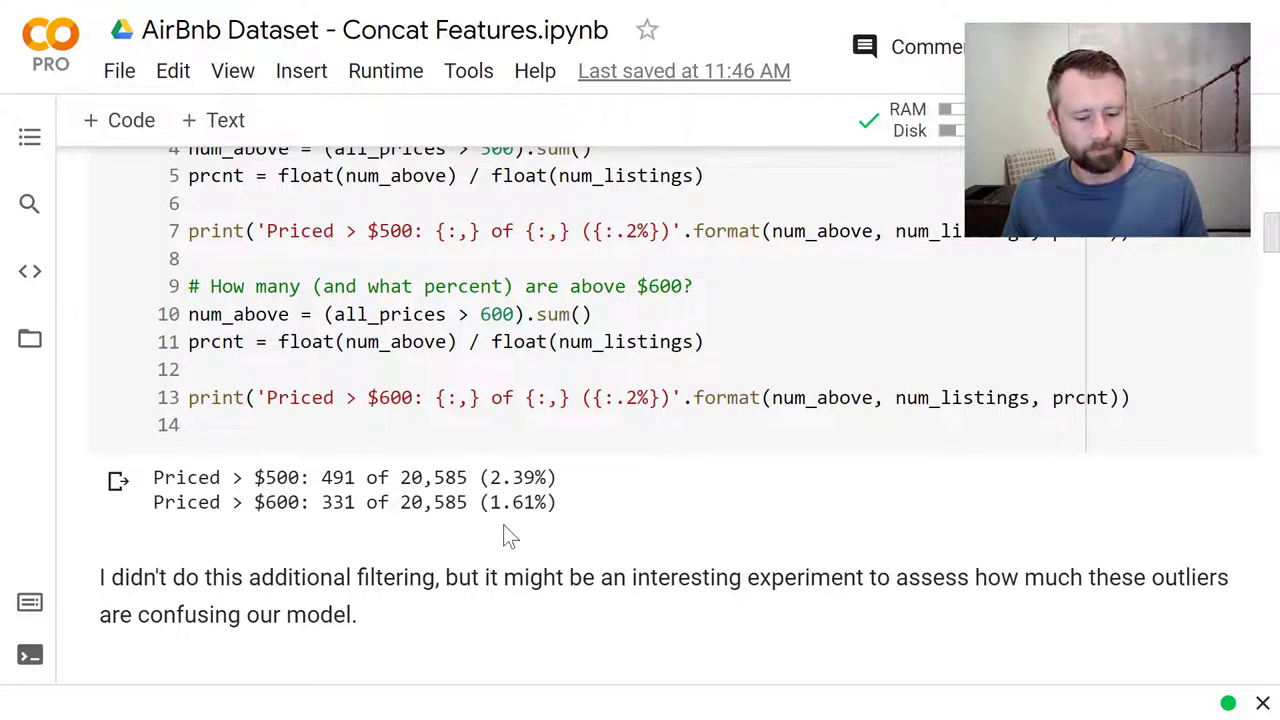
{"action": "mouse_move", "coordinate": [496, 496]}
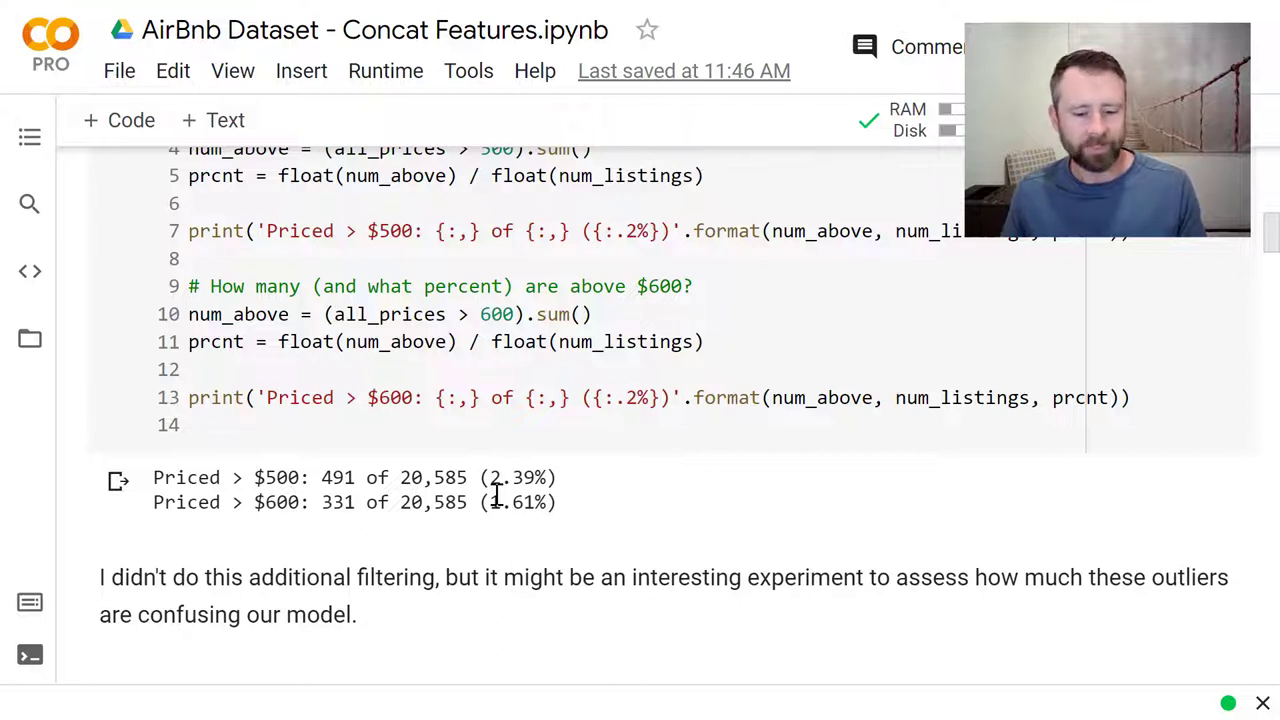
{"action": "scroll", "scroll_direction": "down", "scroll_amount": 3}
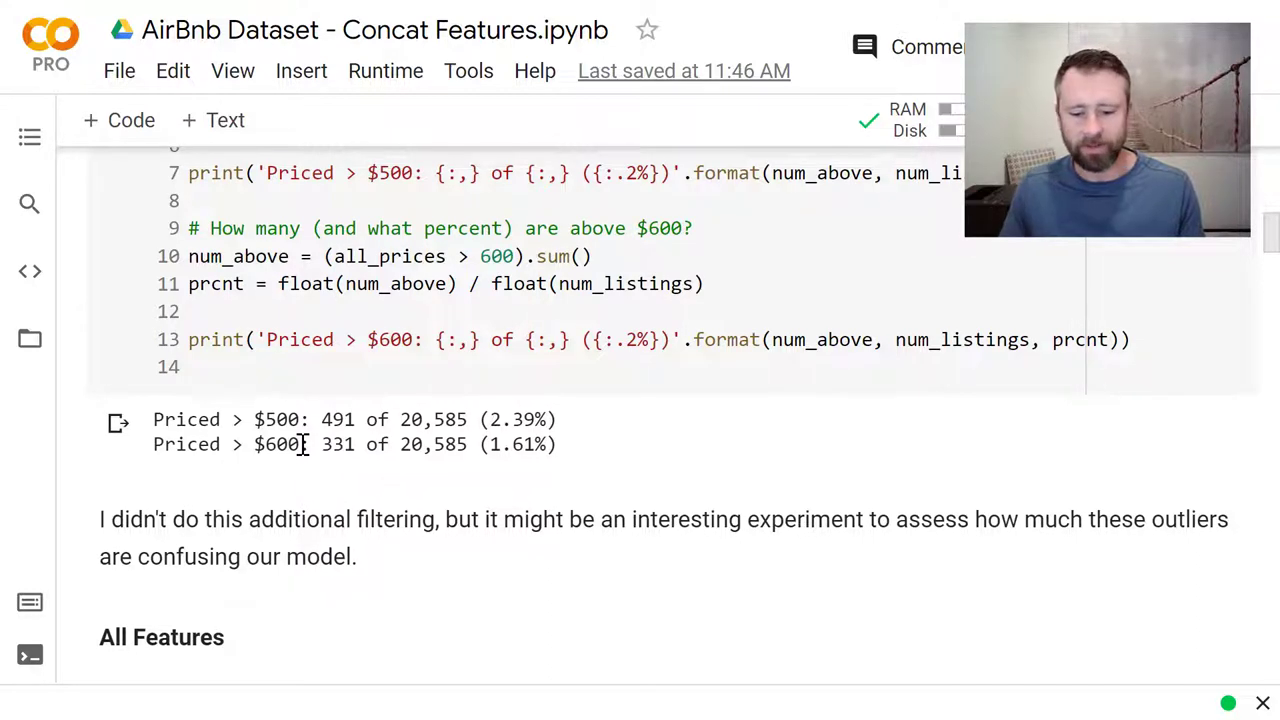
{"action": "scroll", "scroll_direction": "down", "scroll_amount": 3}
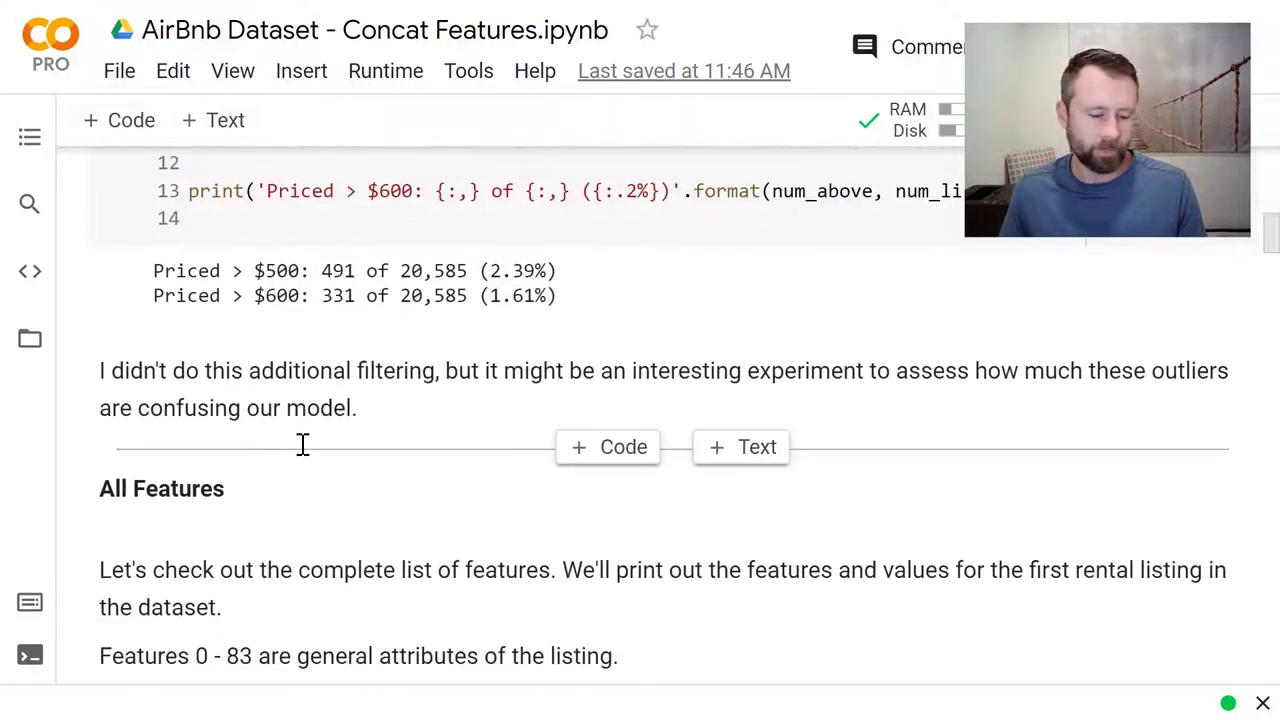
Step: Scroll to the df.iloc[0, 0:84] cell and its output of name, summary and host details
{"action": "scroll", "scroll_direction": "down", "scroll_amount": 3}
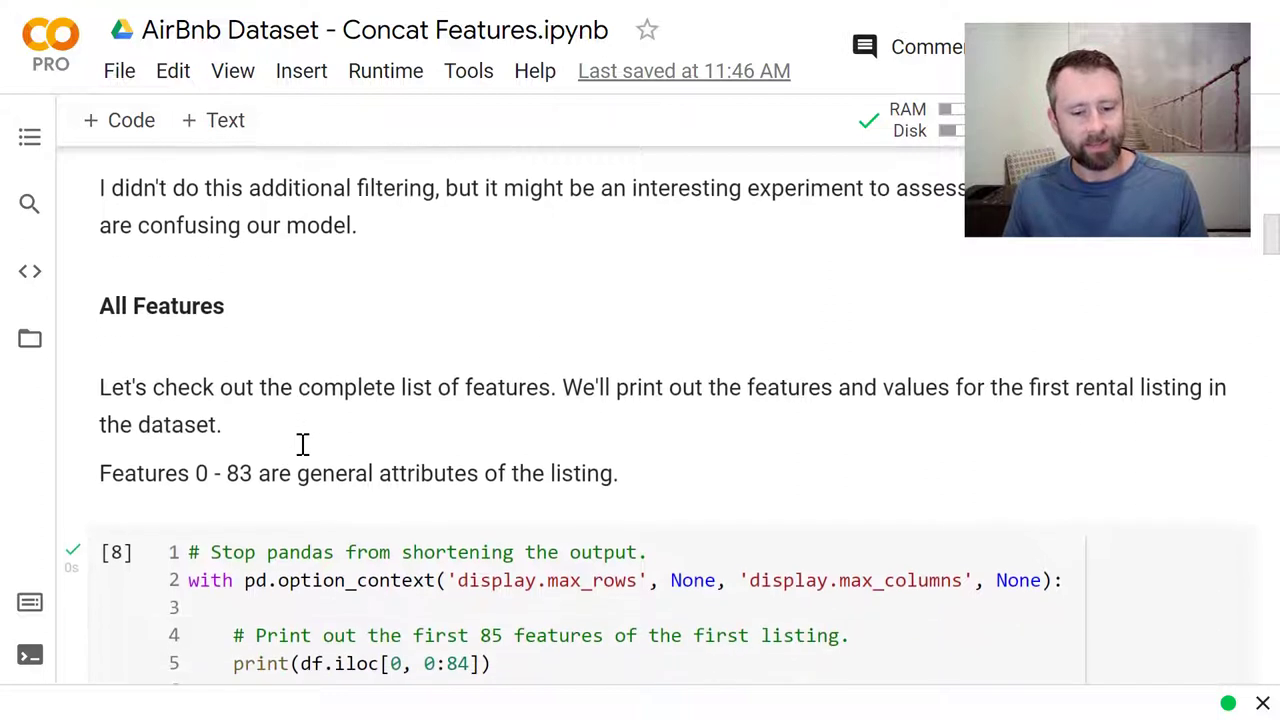
{"action": "scroll", "scroll_direction": "down", "scroll_amount": 3}
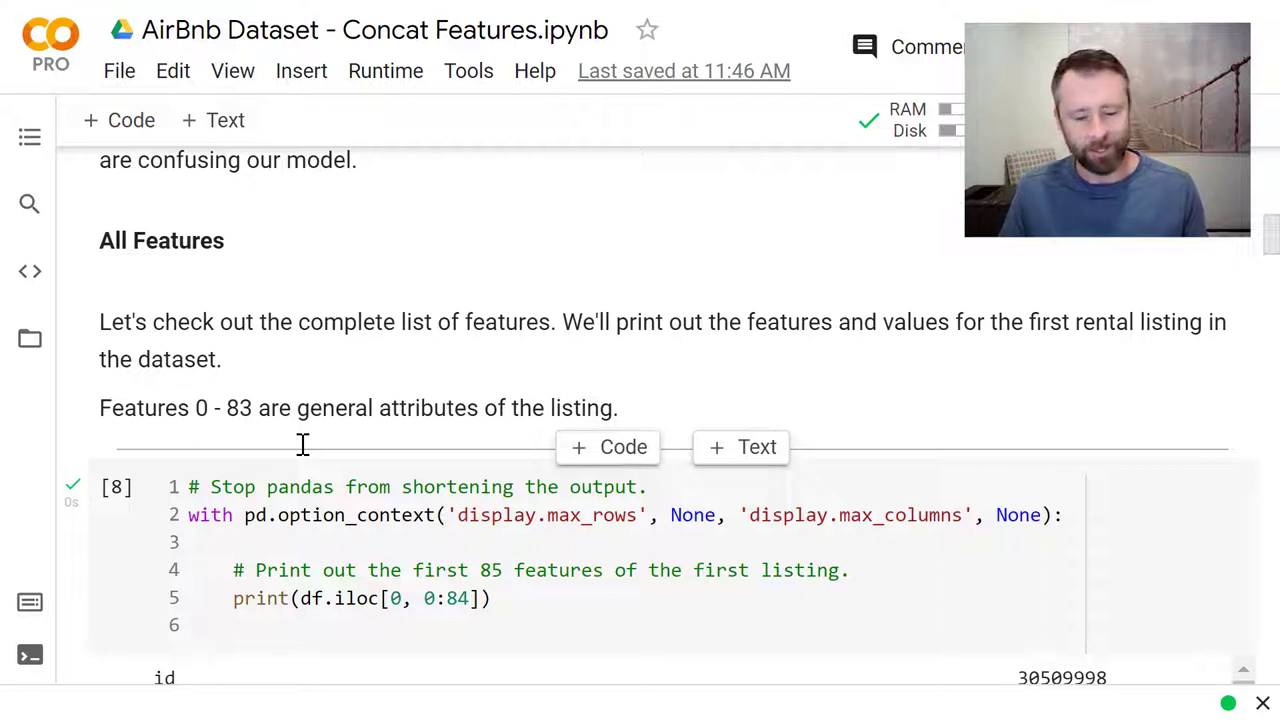
{"action": "scroll", "scroll_direction": "down", "scroll_amount": 3}
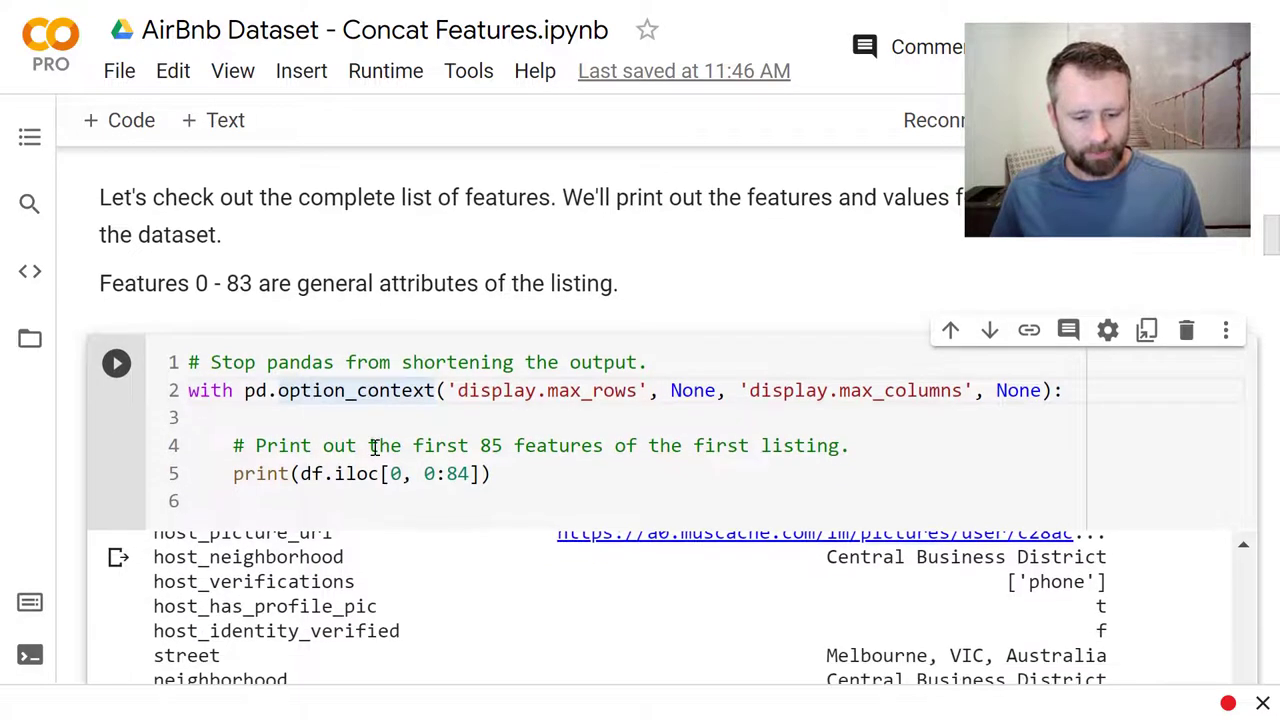
{"action": "scroll", "scroll_direction": "down", "scroll_amount": 3}
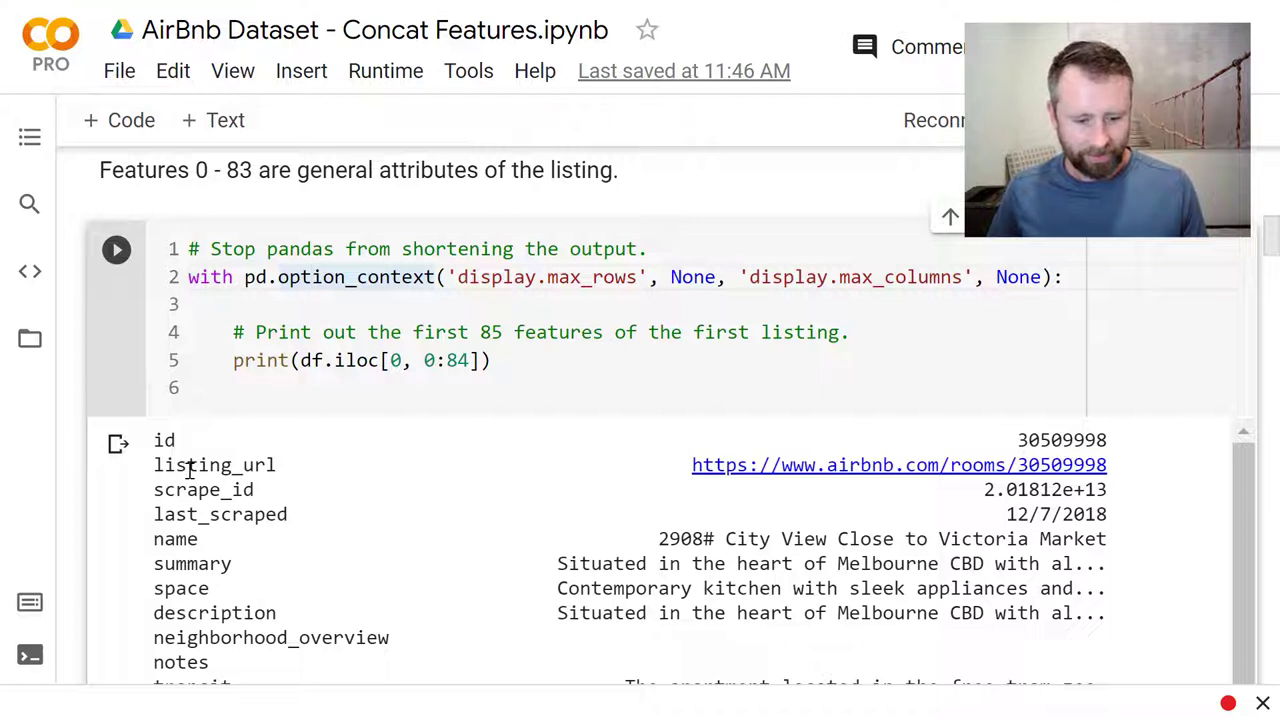
{"action": "mouse_move", "coordinate": [692, 464]}
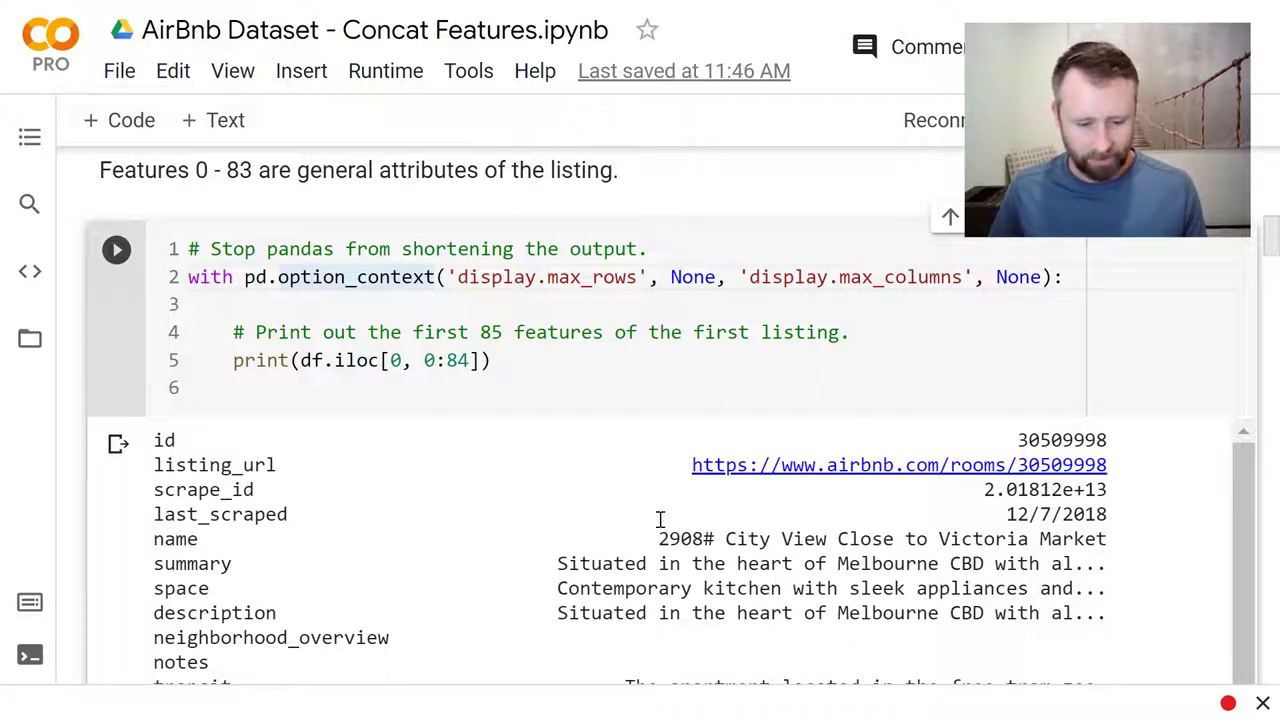
{"action": "scroll", "scroll_direction": "down", "scroll_amount": 3}
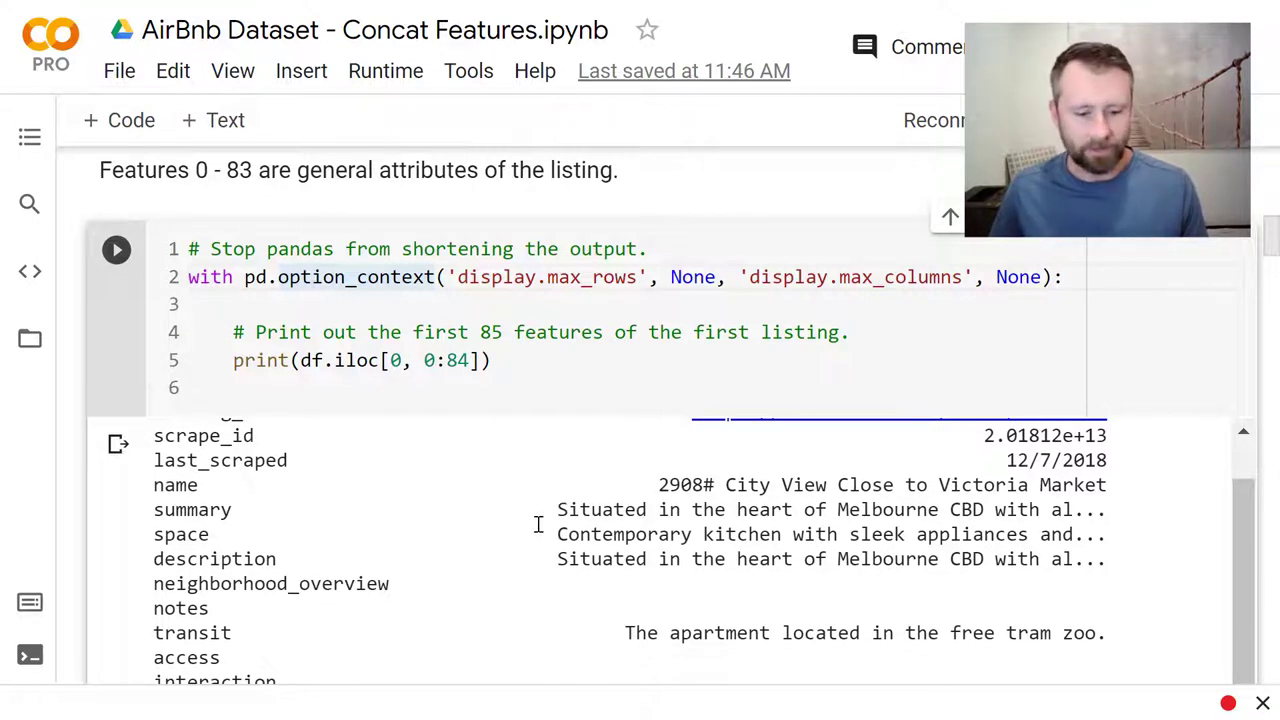
{"action": "mouse_move", "coordinate": [192, 510]}
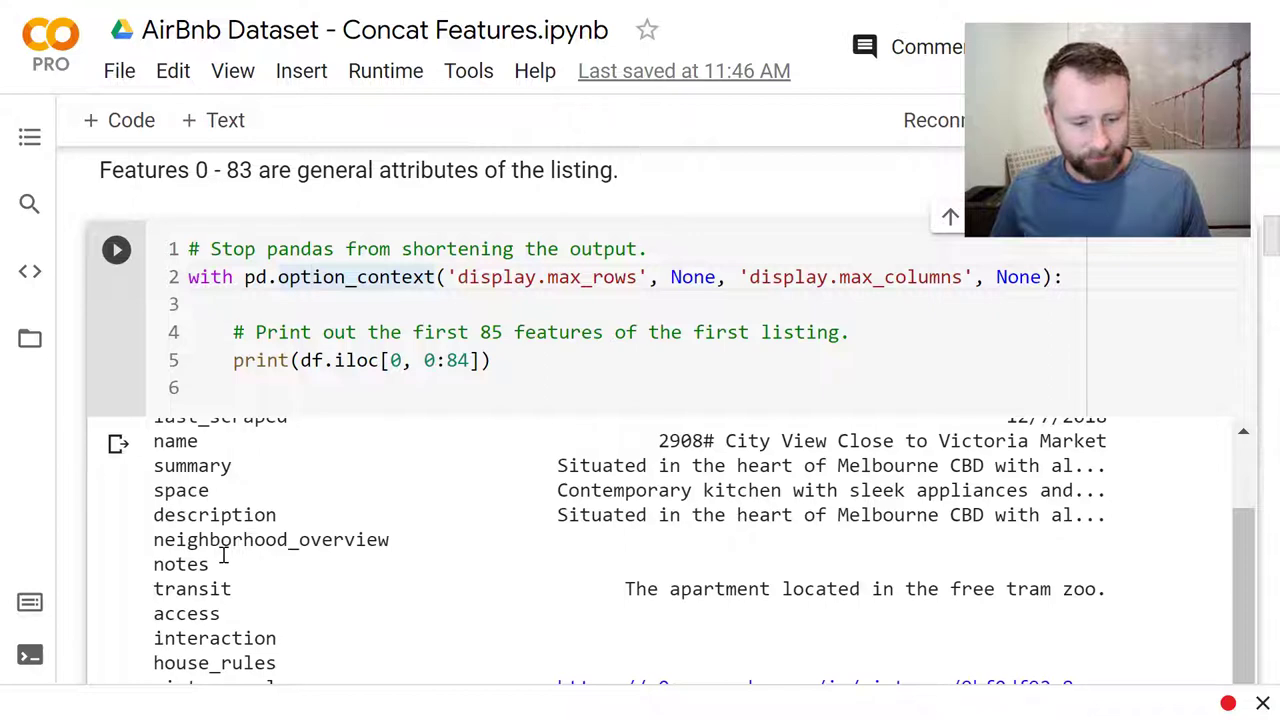
{"action": "scroll", "scroll_direction": "down", "scroll_amount": 3}
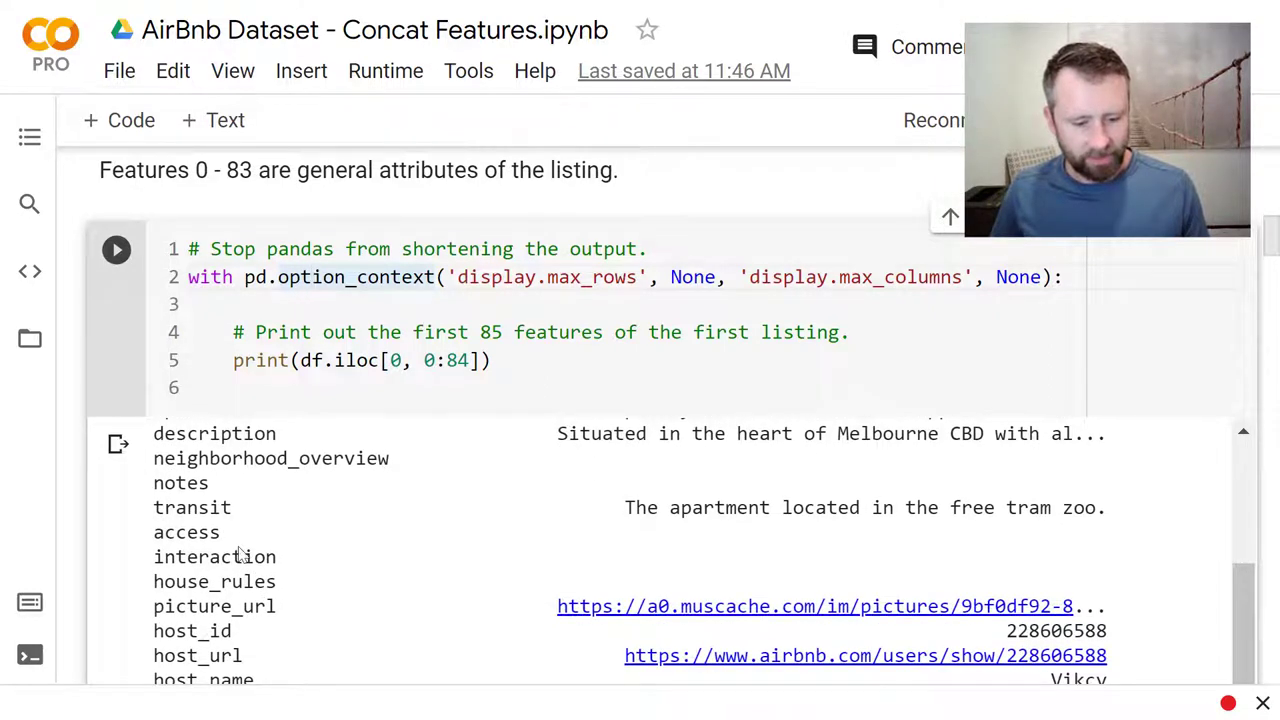
{"action": "scroll", "scroll_direction": "down", "scroll_amount": 3}
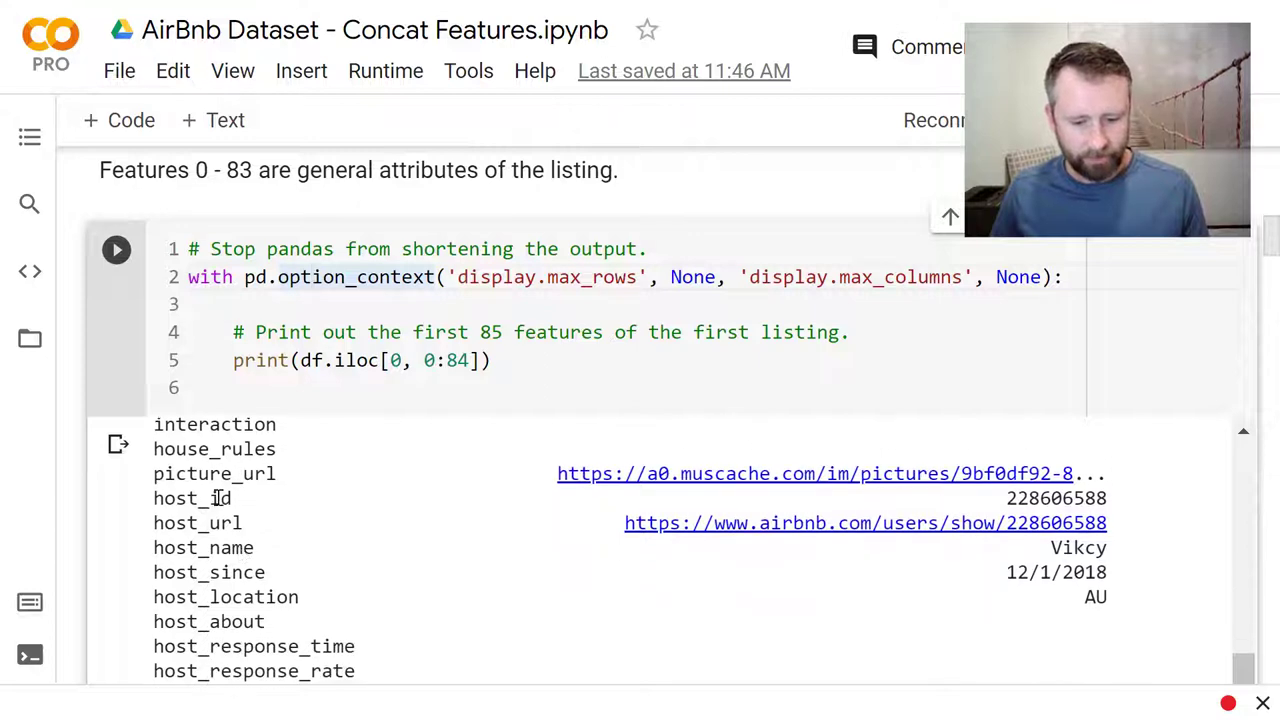
{"action": "scroll", "scroll_direction": "down", "scroll_amount": 3}
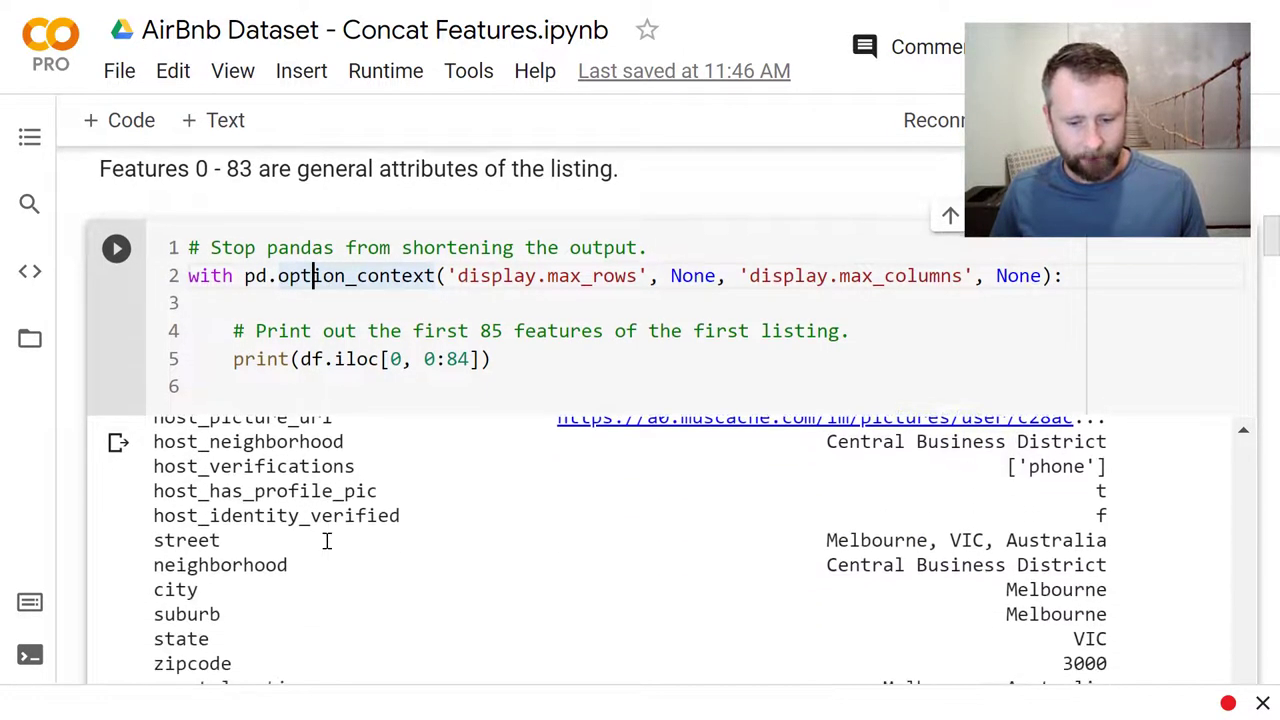
Step: Scroll the listing output past street, latitude and property_type to amenities, price 107 and fees
{"action": "scroll", "scroll_direction": "down", "scroll_amount": 3}
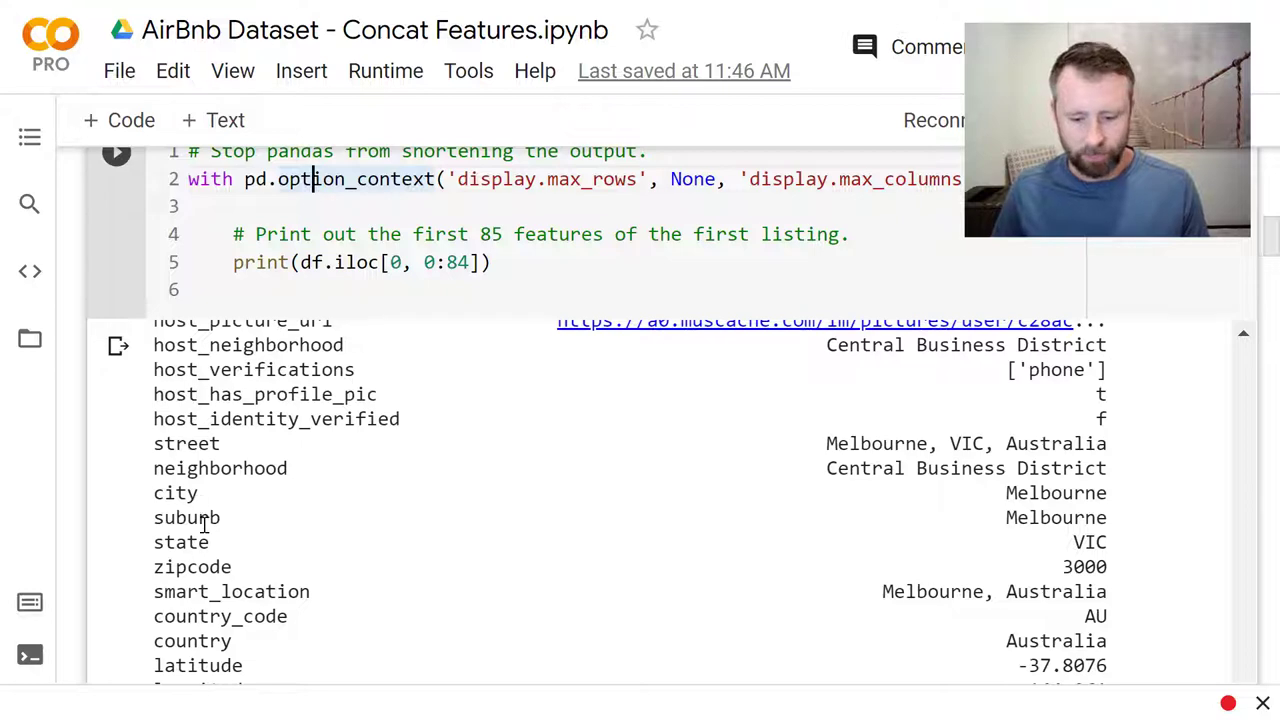
{"action": "scroll", "scroll_direction": "down", "scroll_amount": 3}
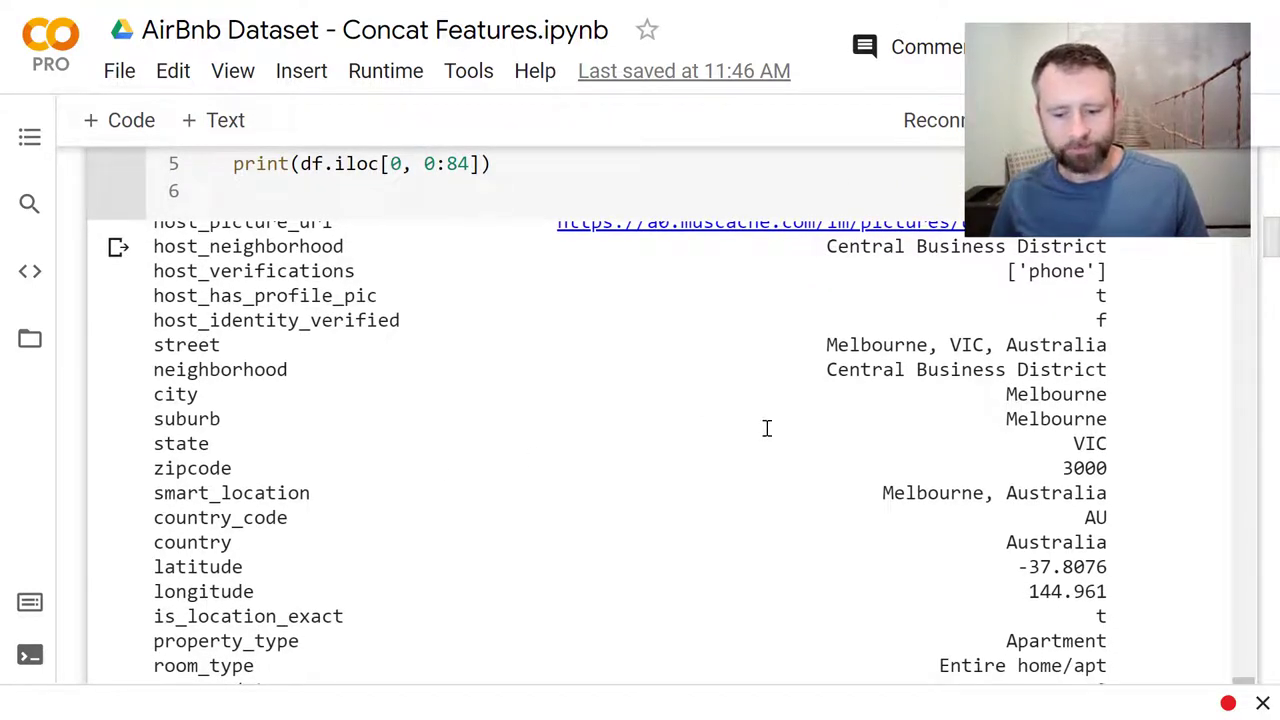
{"action": "mouse_move", "coordinate": [848, 288]}
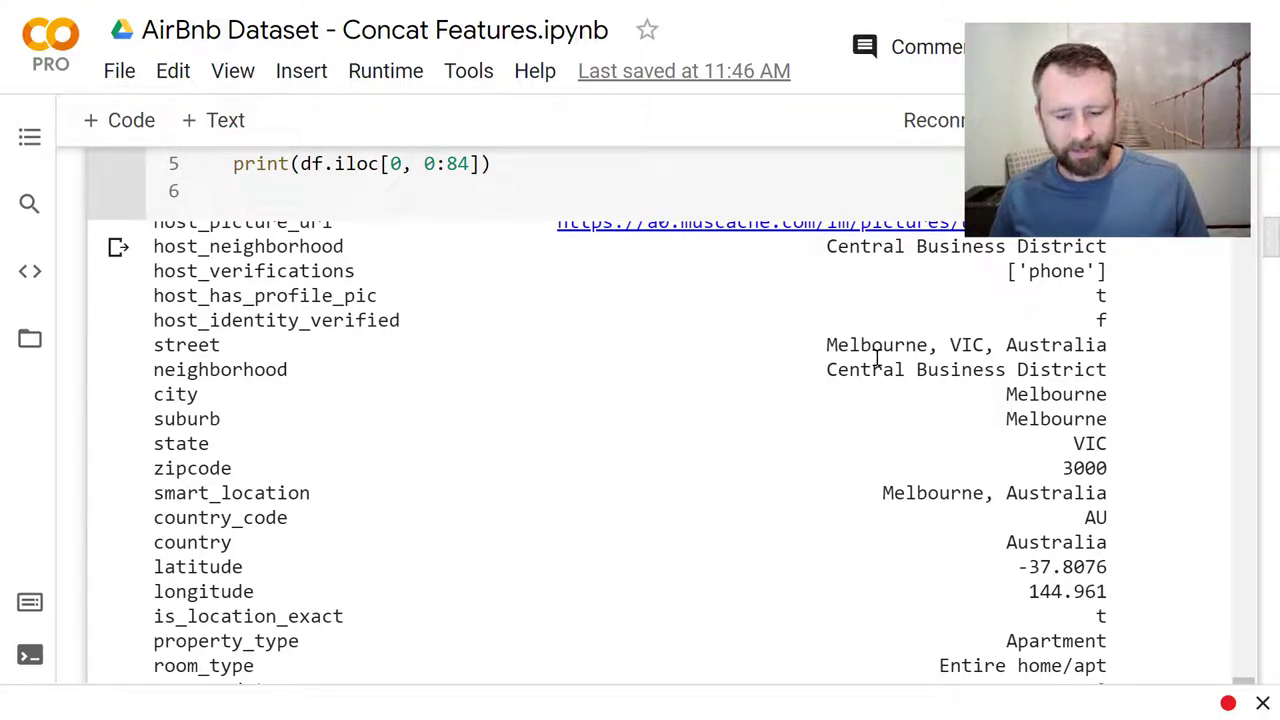
{"action": "scroll", "scroll_direction": "down", "scroll_amount": 3}
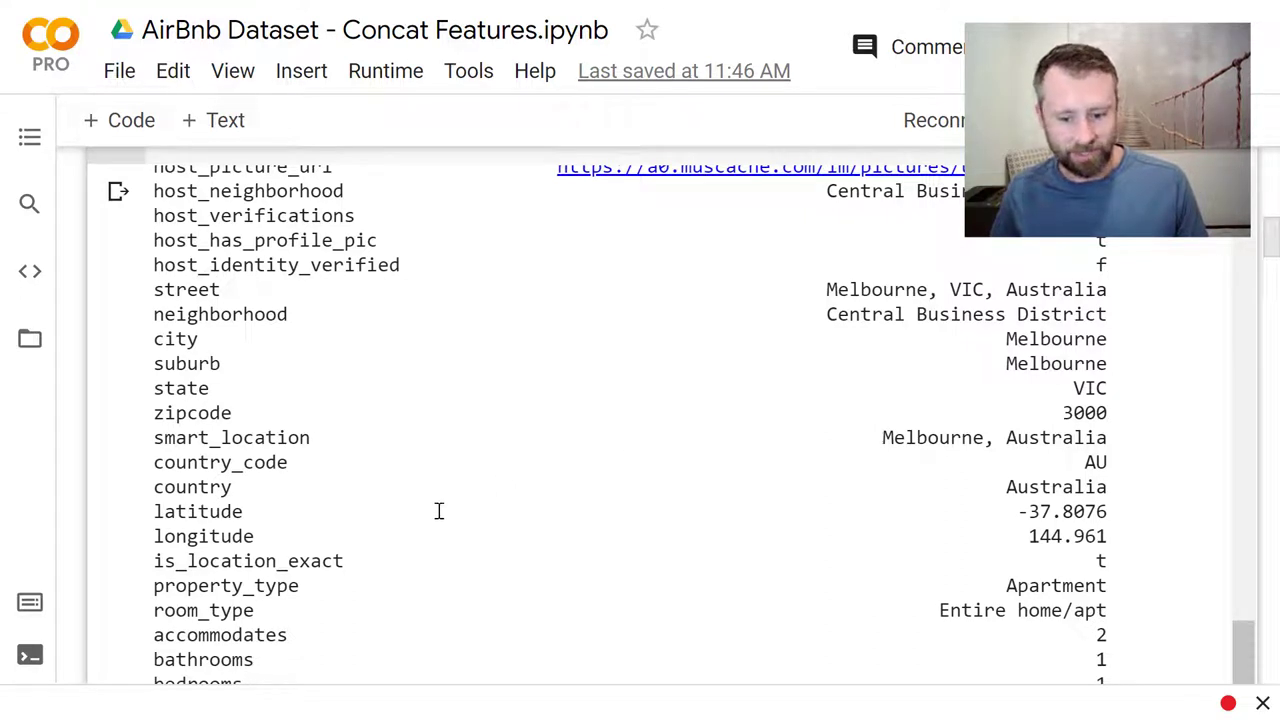
{"action": "mouse_move", "coordinate": [152, 512]}
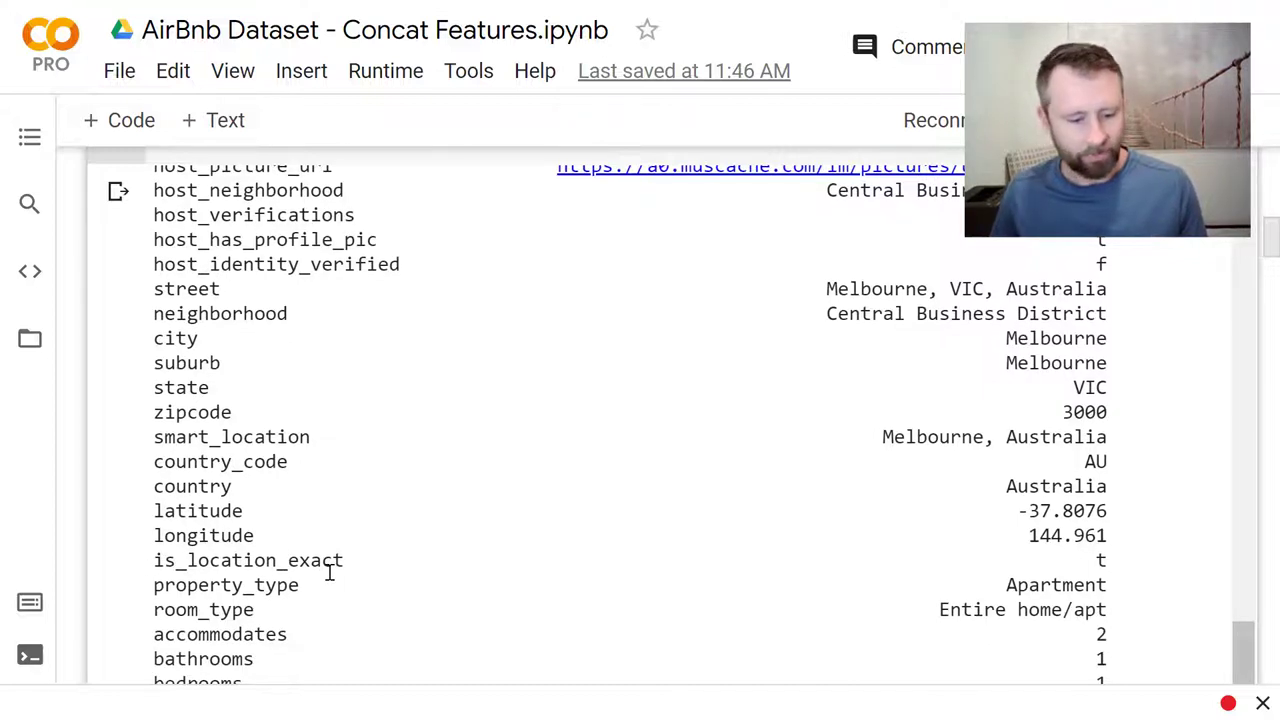
{"action": "scroll", "scroll_direction": "down", "scroll_amount": 3}
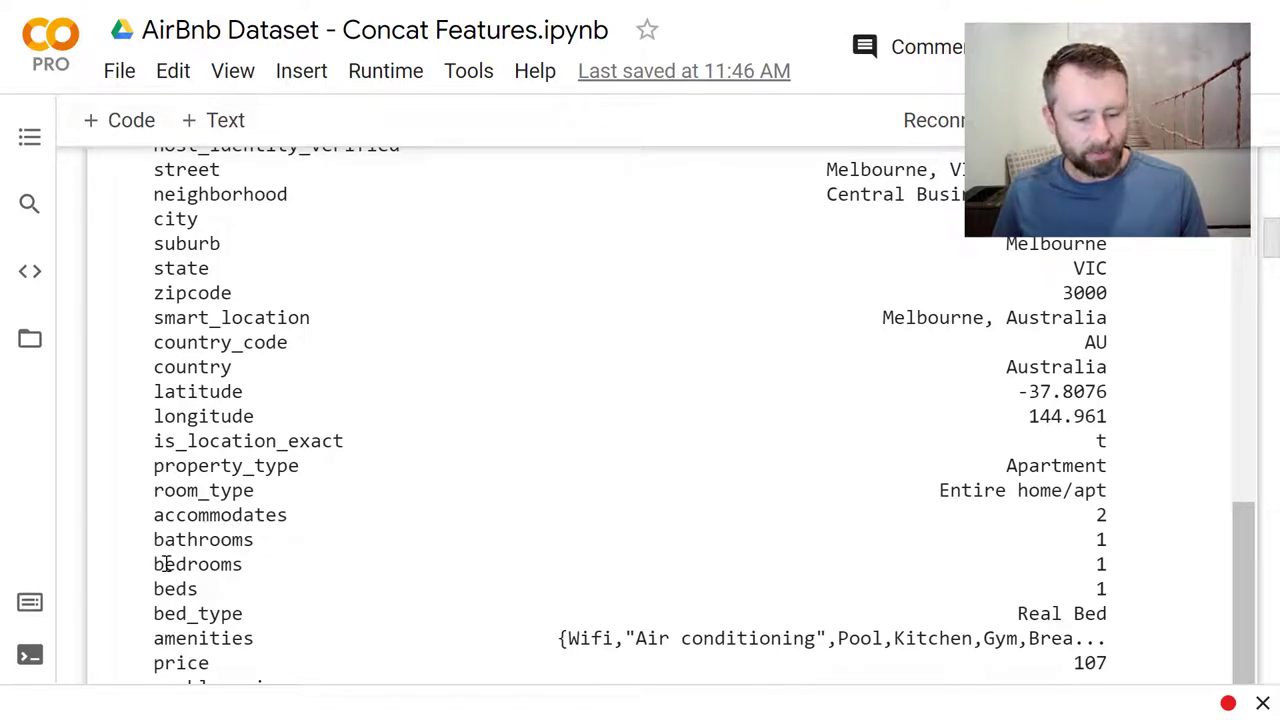
{"action": "scroll", "scroll_direction": "down", "scroll_amount": 3}
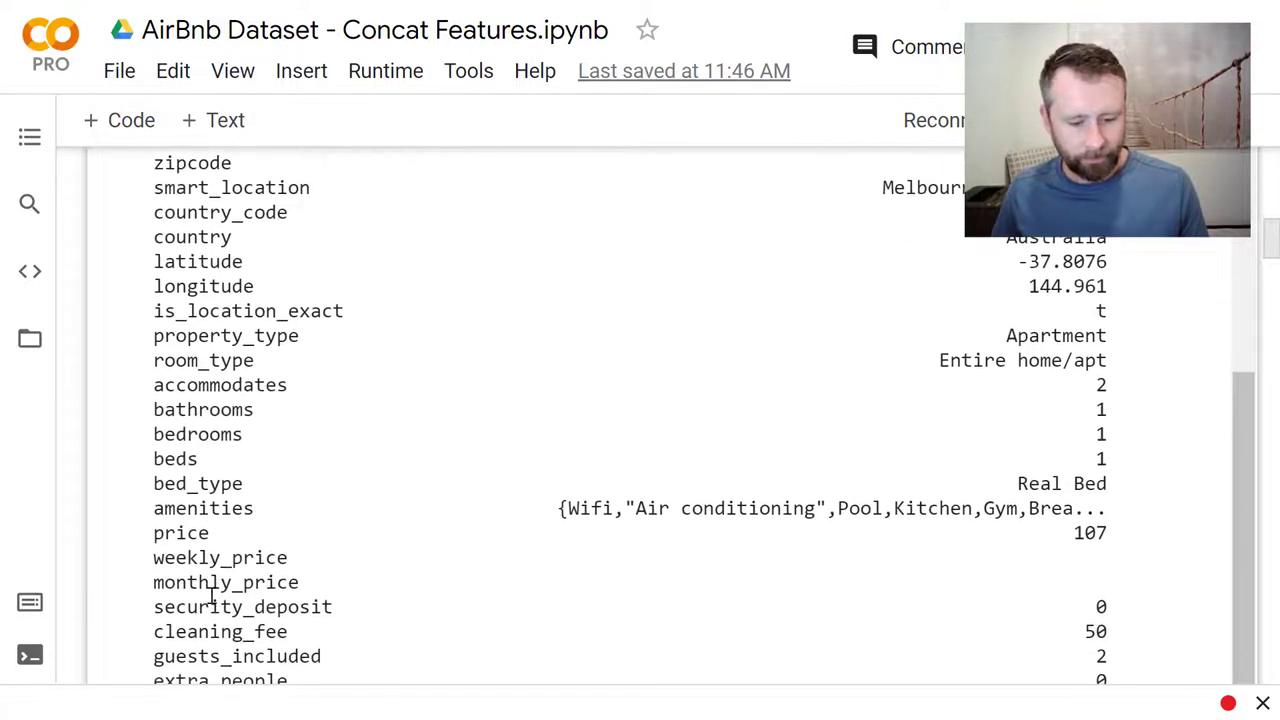
{"action": "mouse_move", "coordinate": [240, 530]}
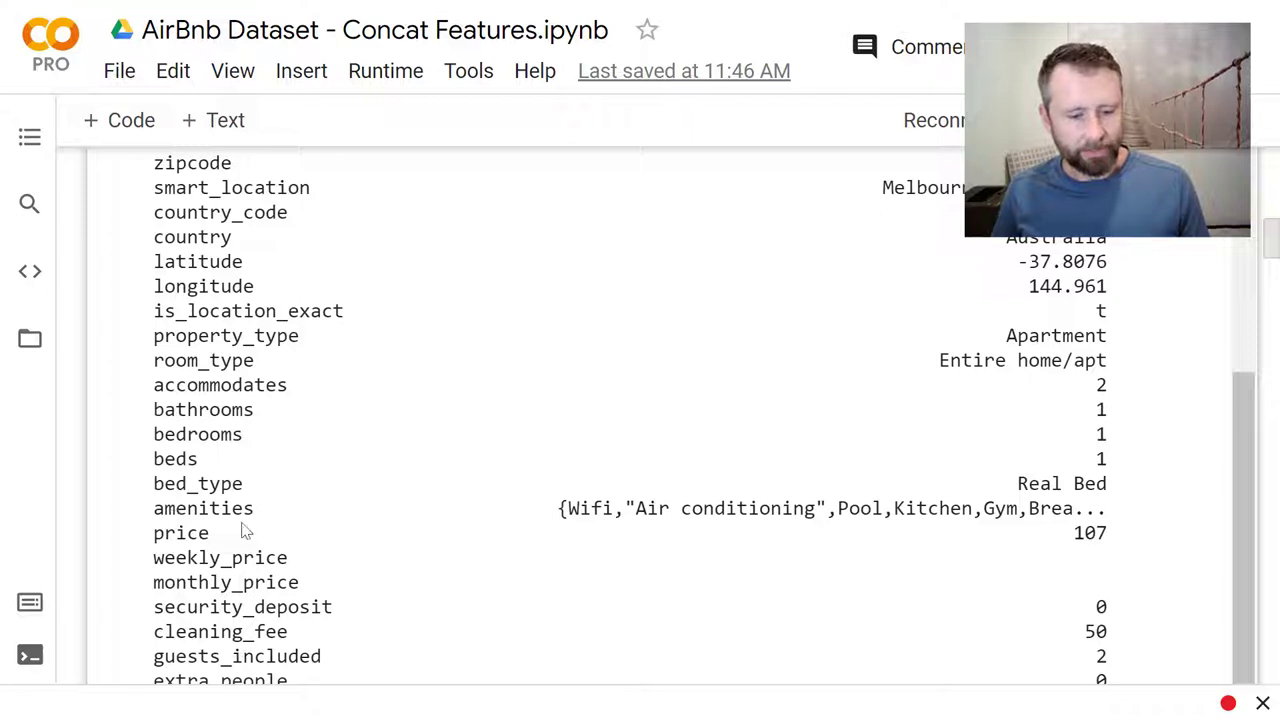
{"action": "mouse_move", "coordinate": [564, 508]}
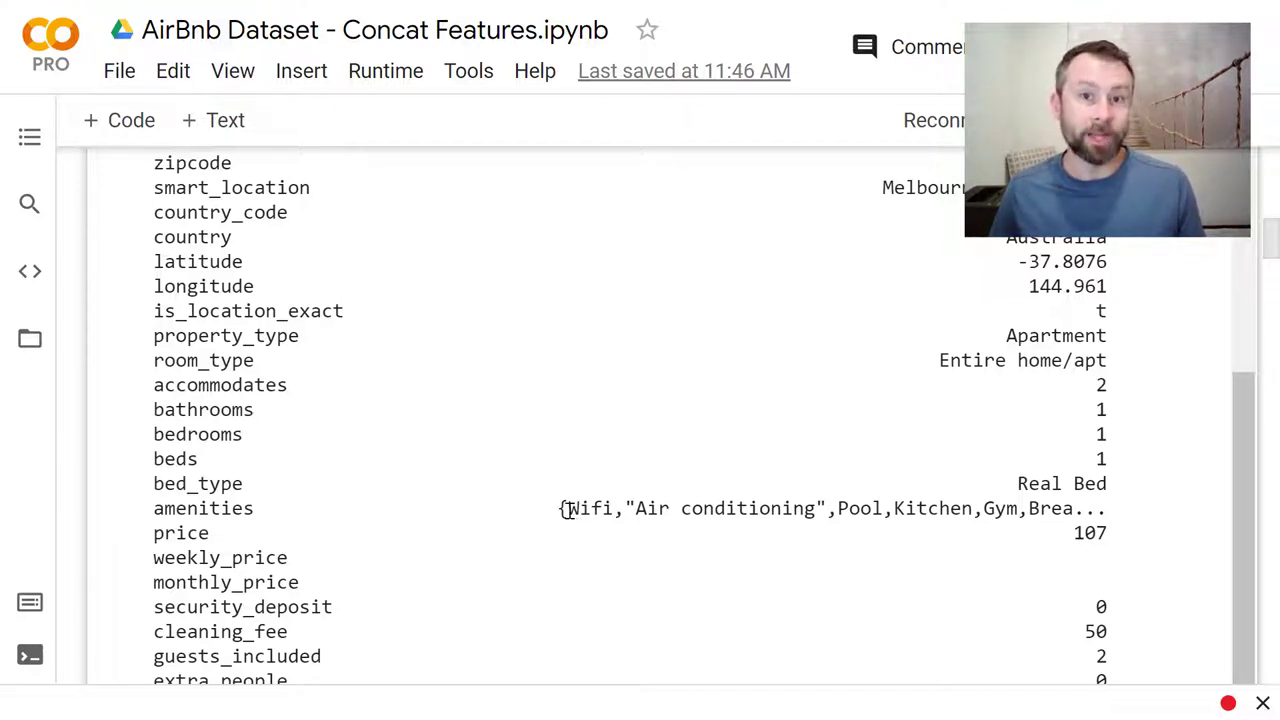
Step: Scroll through availability and review scores to reviews_per_month and the binary amenity note
{"action": "scroll", "scroll_direction": "down", "scroll_amount": 3}
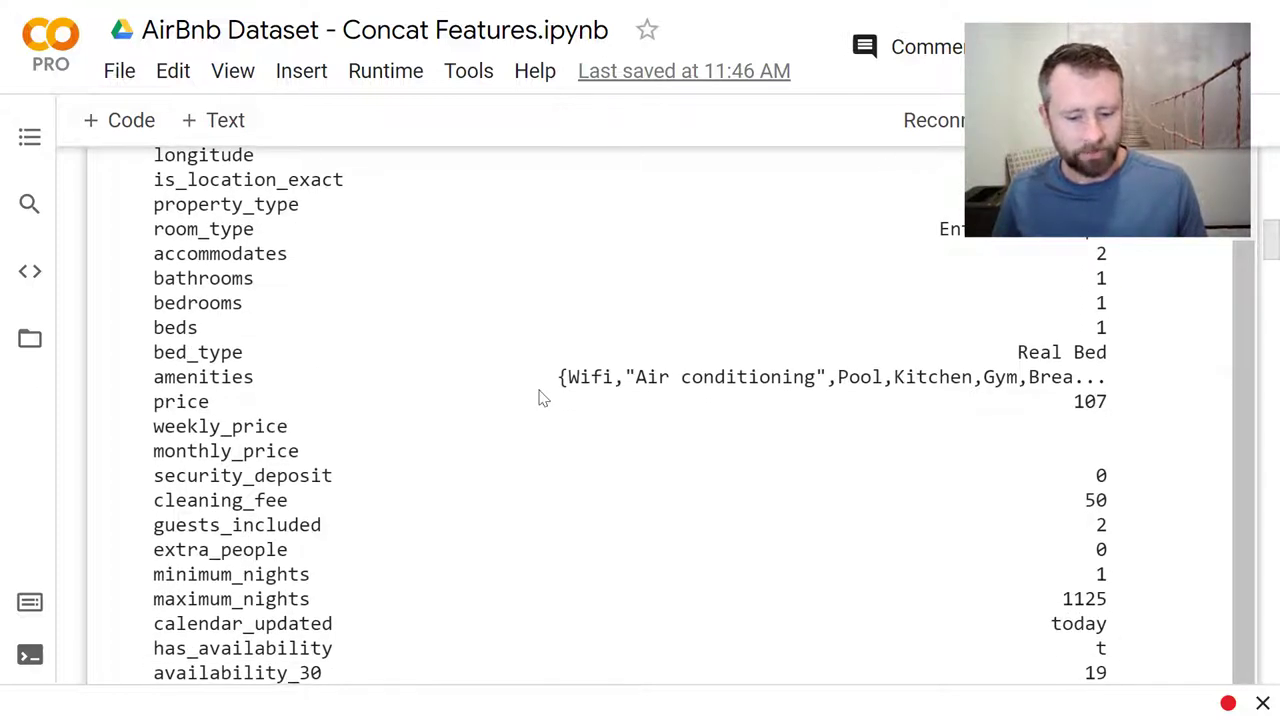
{"action": "scroll", "scroll_direction": "down", "scroll_amount": 3}
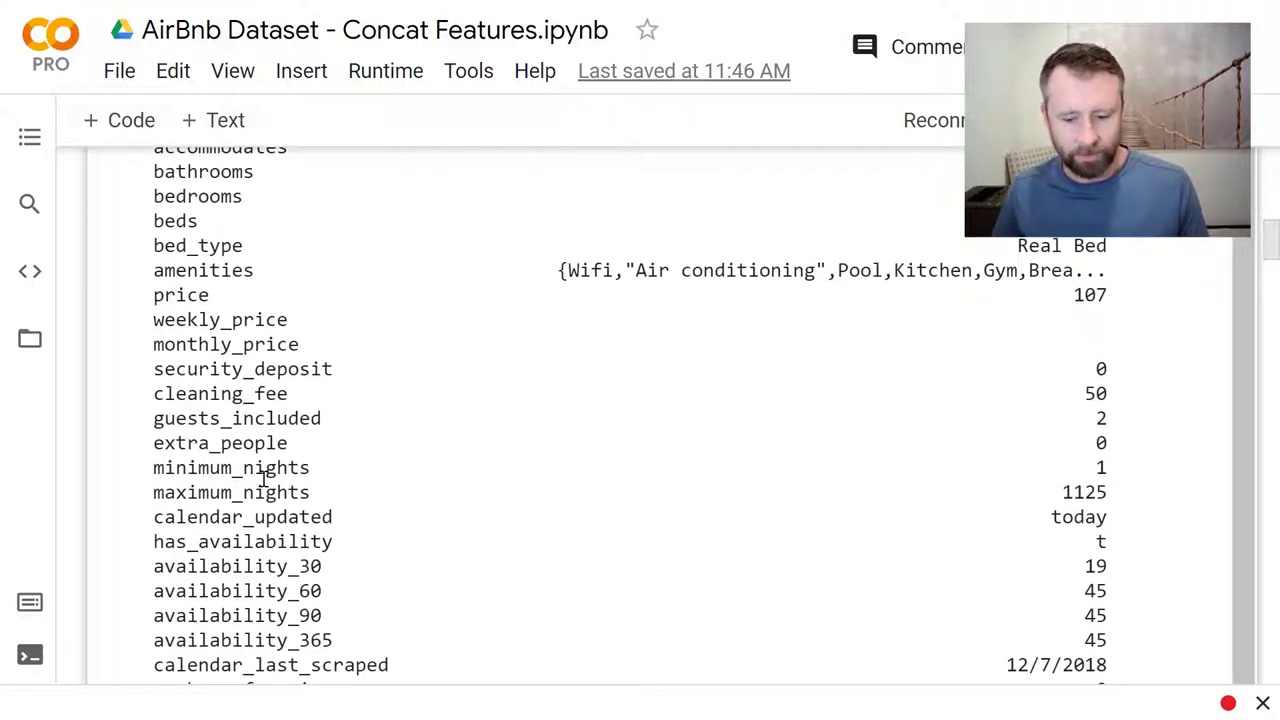
{"action": "scroll", "scroll_direction": "down", "scroll_amount": 3}
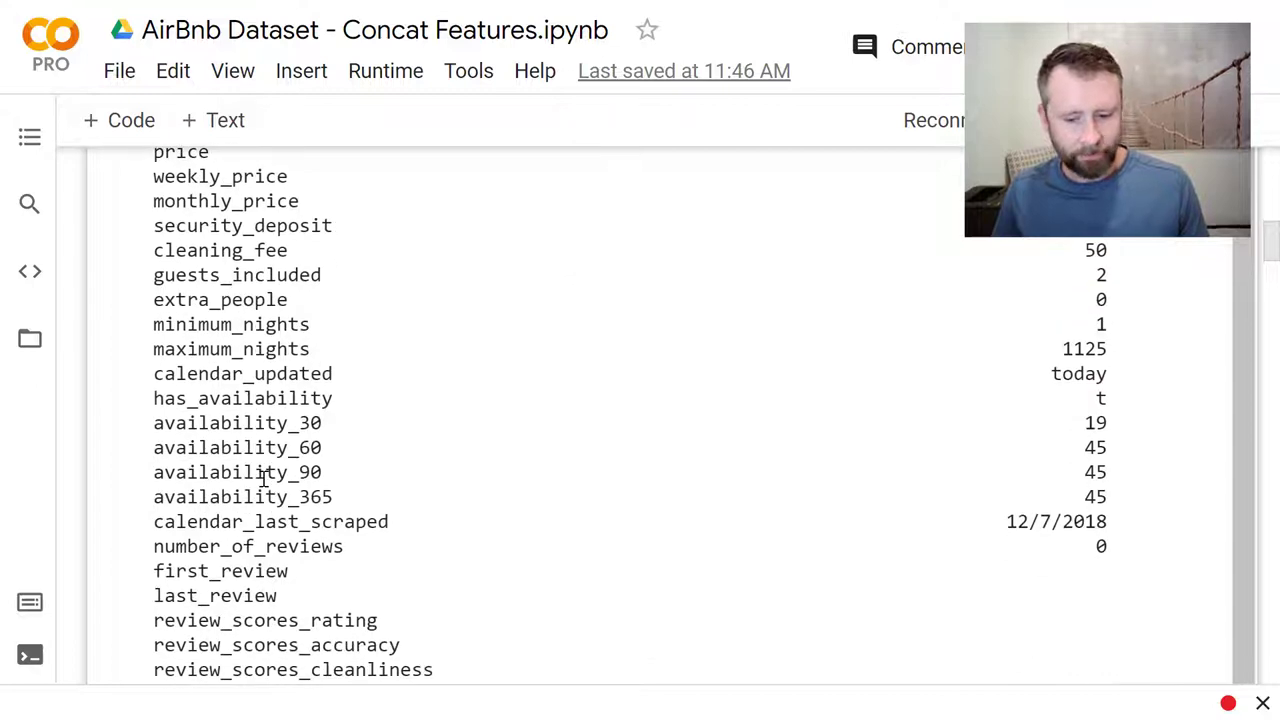
{"action": "scroll", "scroll_direction": "down", "scroll_amount": 3}
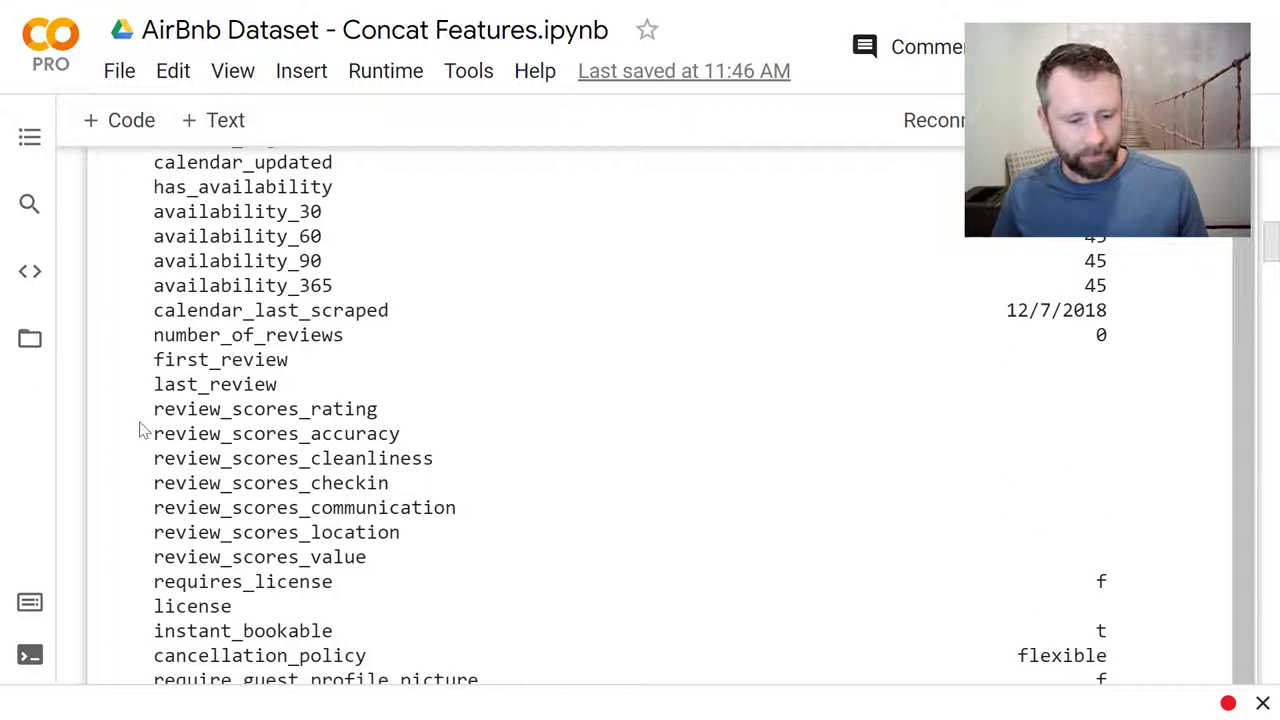
{"action": "mouse_move", "coordinate": [350, 540]}
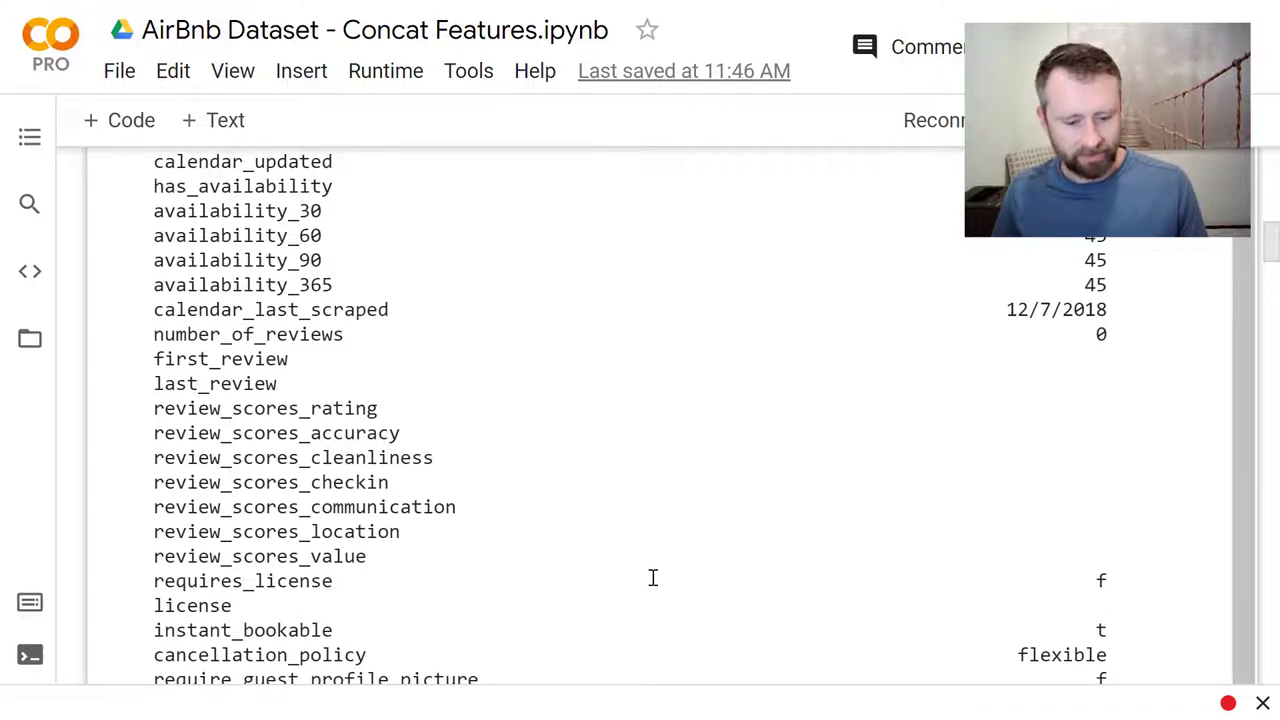
{"action": "scroll", "scroll_direction": "down", "scroll_amount": 3}
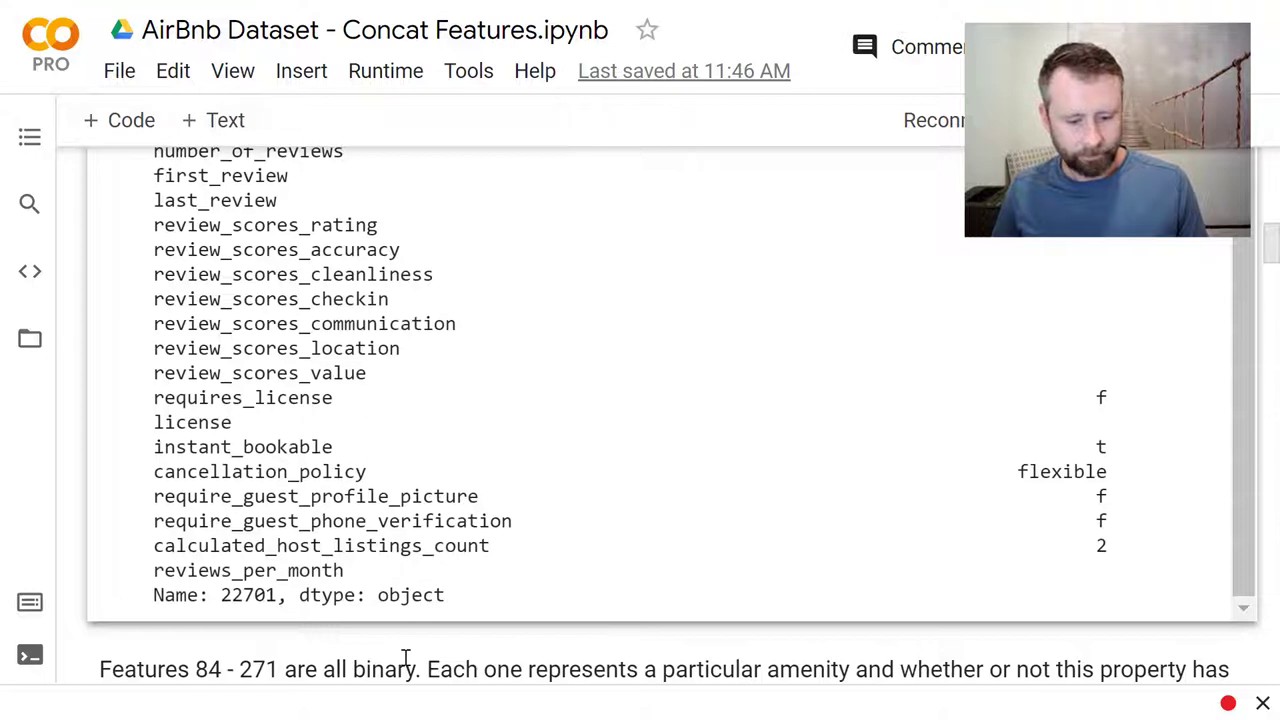
Step: Scroll through the features 84–271 output to the cell listing len_description, len_summary and split
{"action": "scroll", "scroll_direction": "down", "scroll_amount": 3}
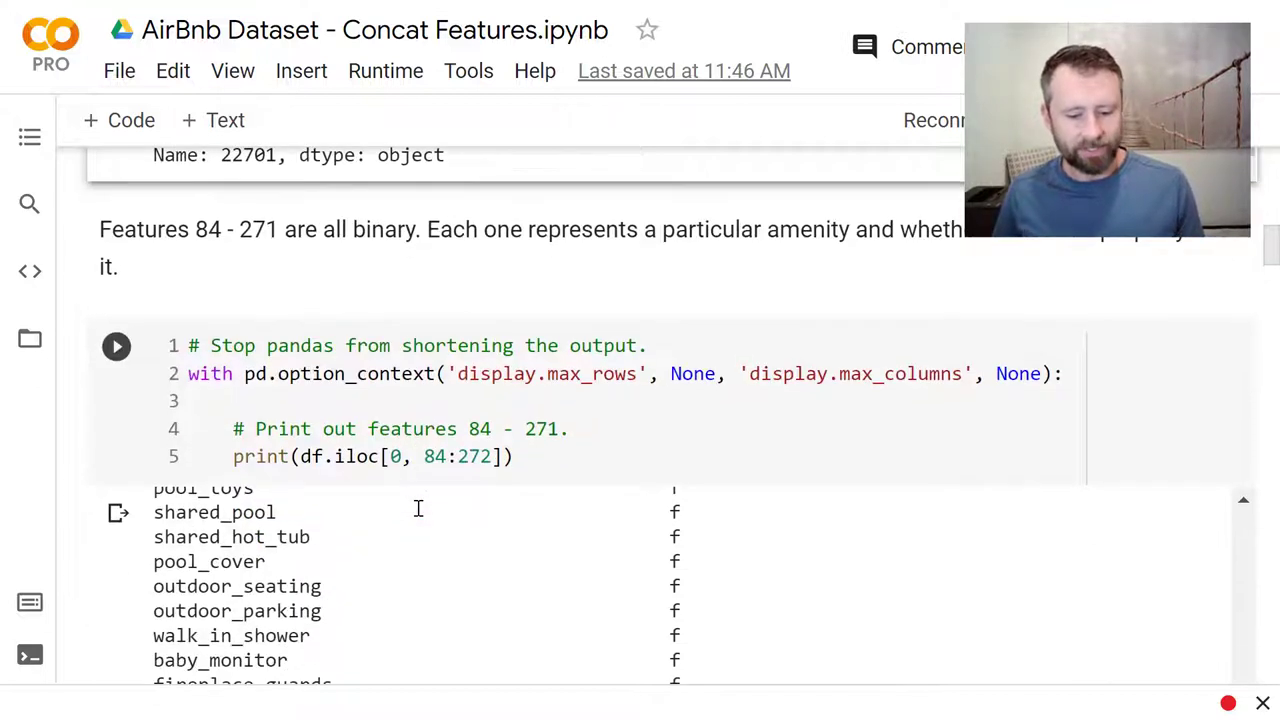
{"action": "scroll", "scroll_direction": "down", "scroll_amount": 3}
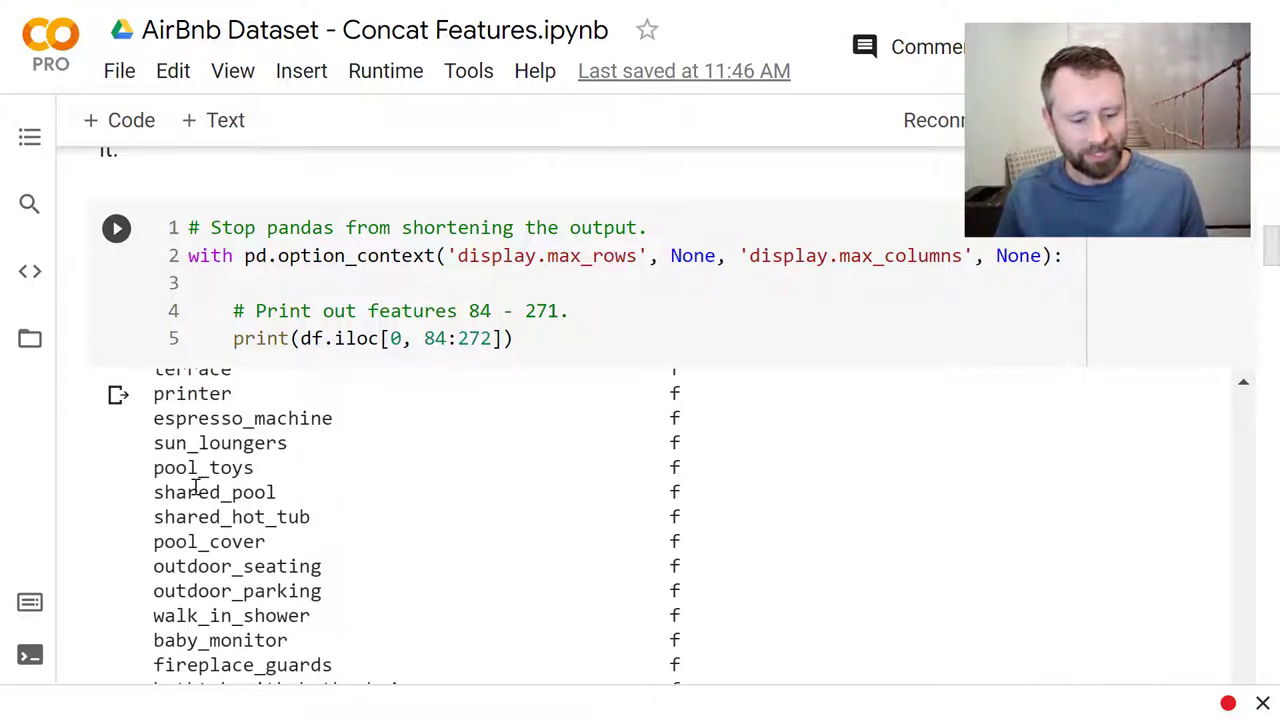
{"action": "scroll", "scroll_direction": "down", "scroll_amount": 3}
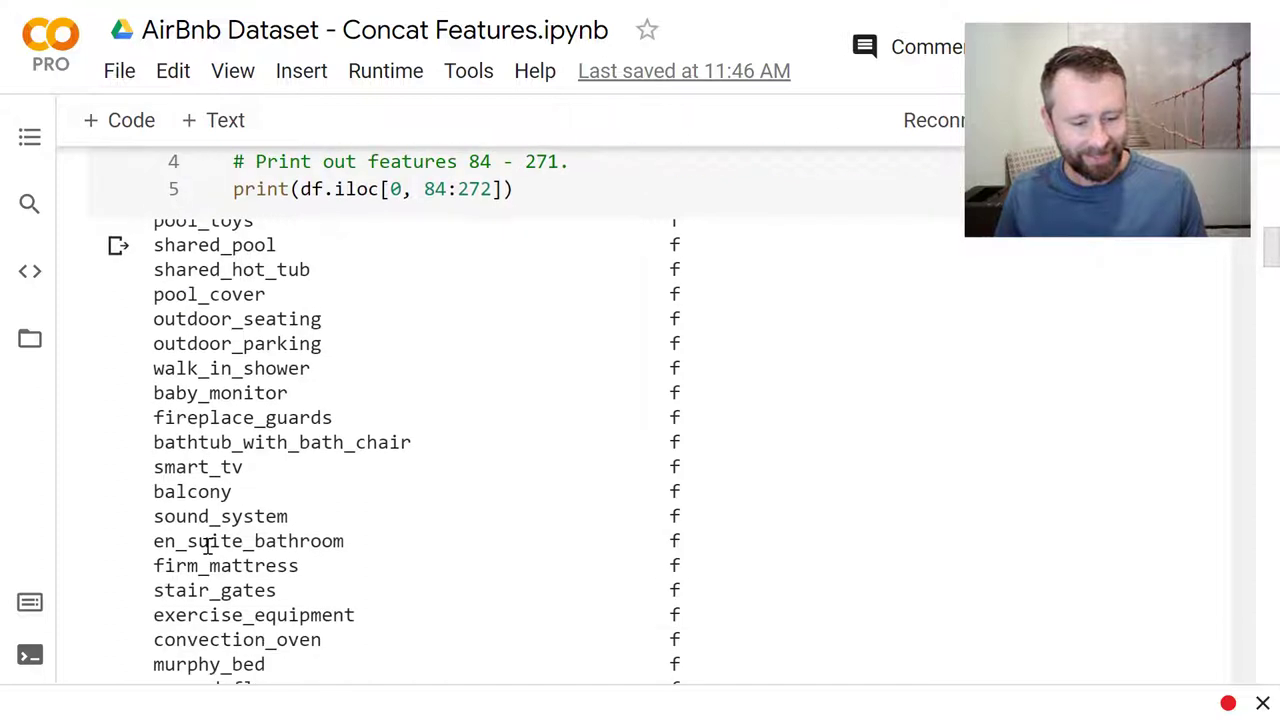
{"action": "scroll", "scroll_direction": "down", "scroll_amount": 3}
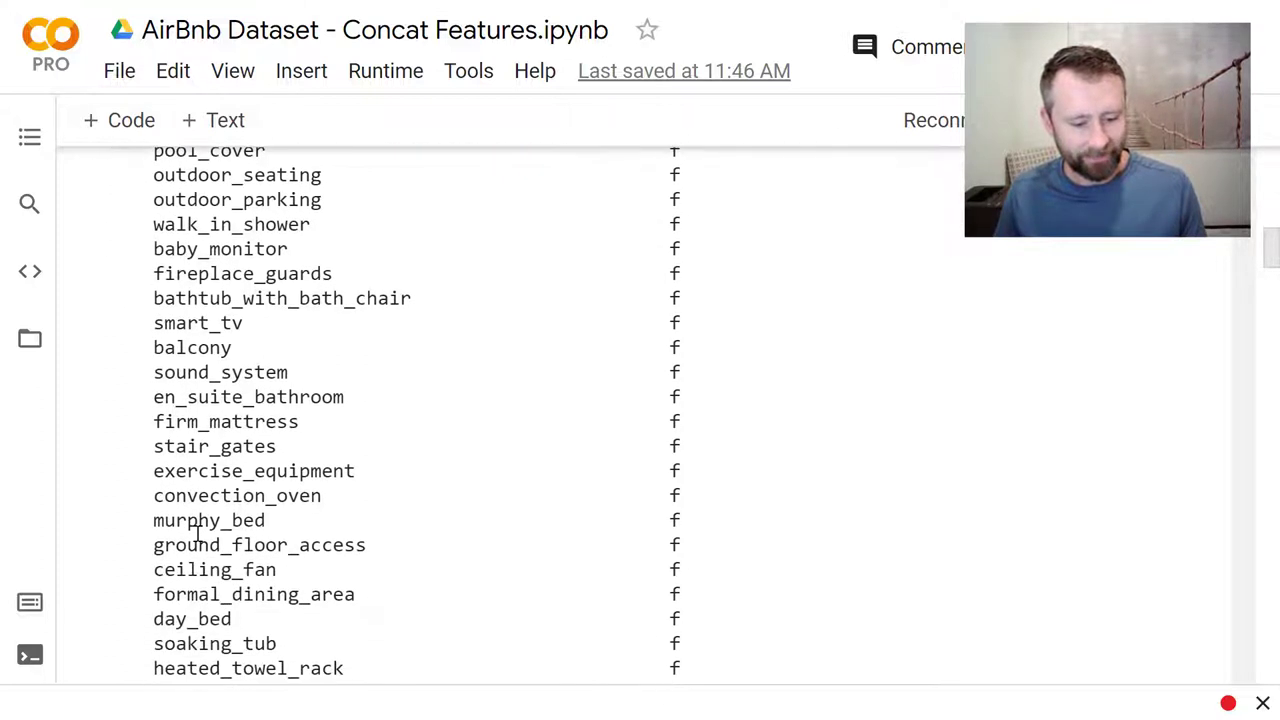
{"action": "scroll", "scroll_direction": "down", "scroll_amount": 3}
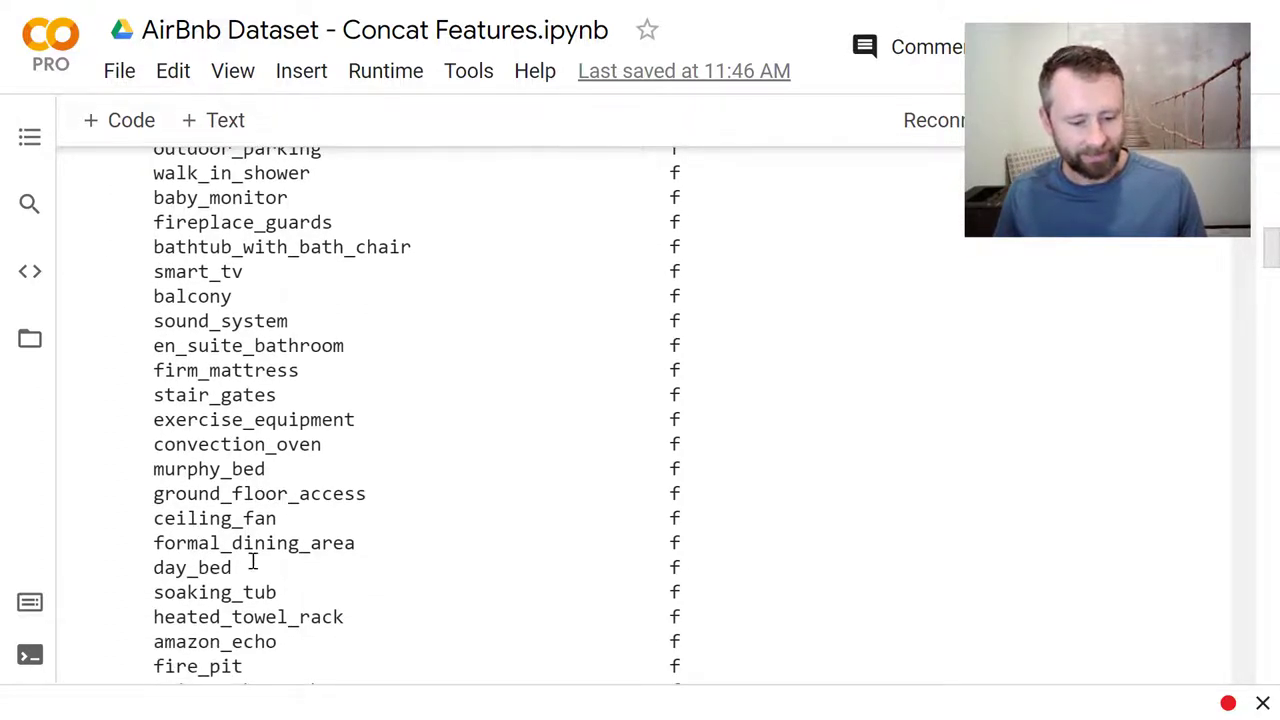
{"action": "scroll", "scroll_direction": "down", "scroll_amount": 3}
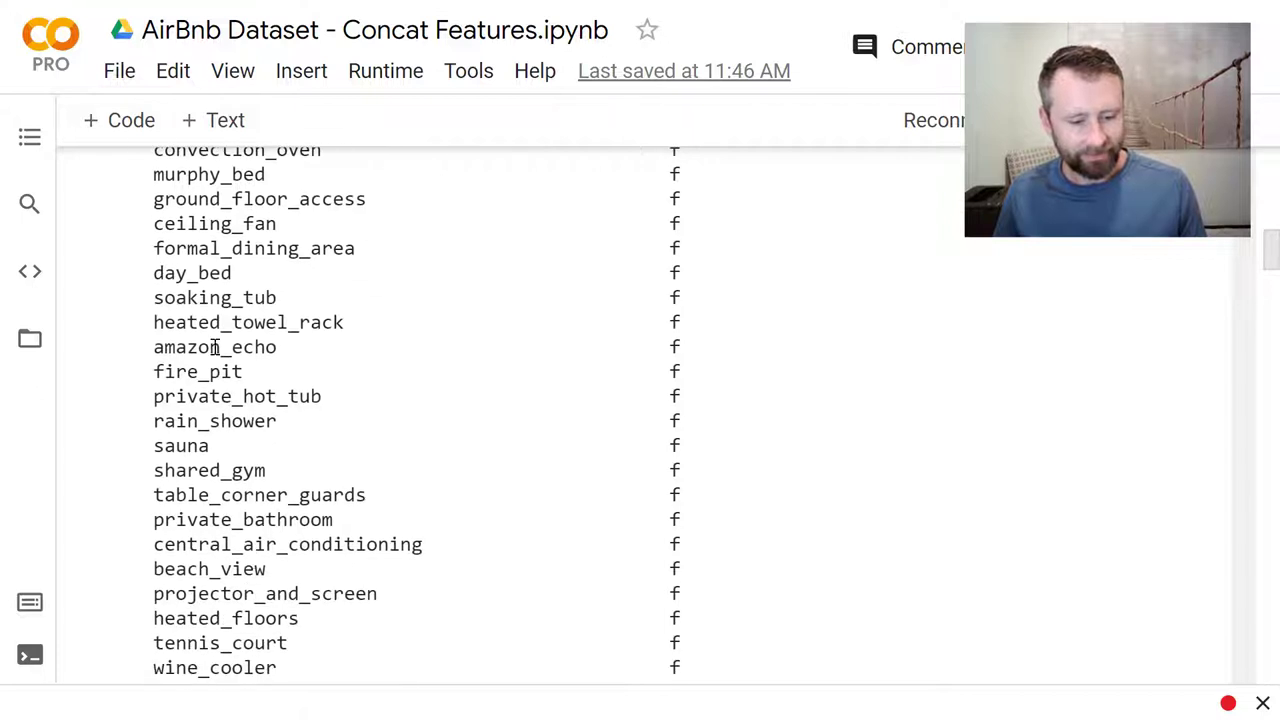
{"action": "mouse_move", "coordinate": [556, 432]}
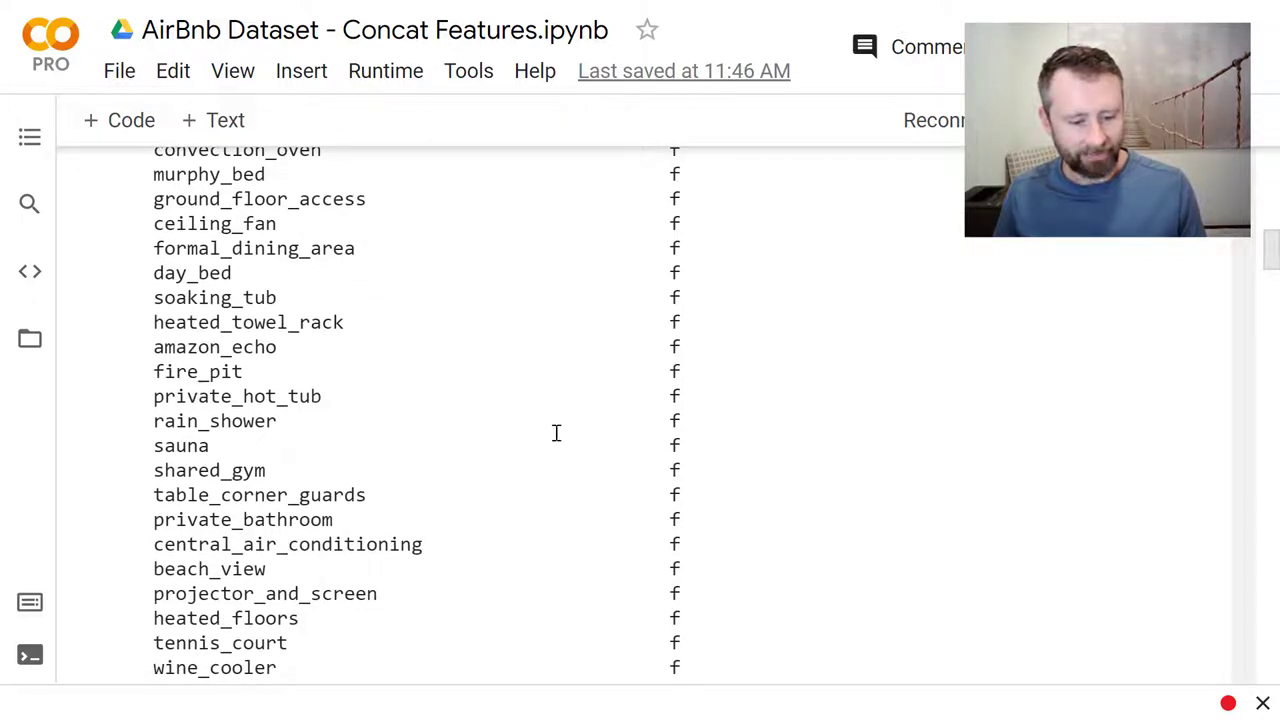
{"action": "scroll", "scroll_direction": "down", "scroll_amount": 3}
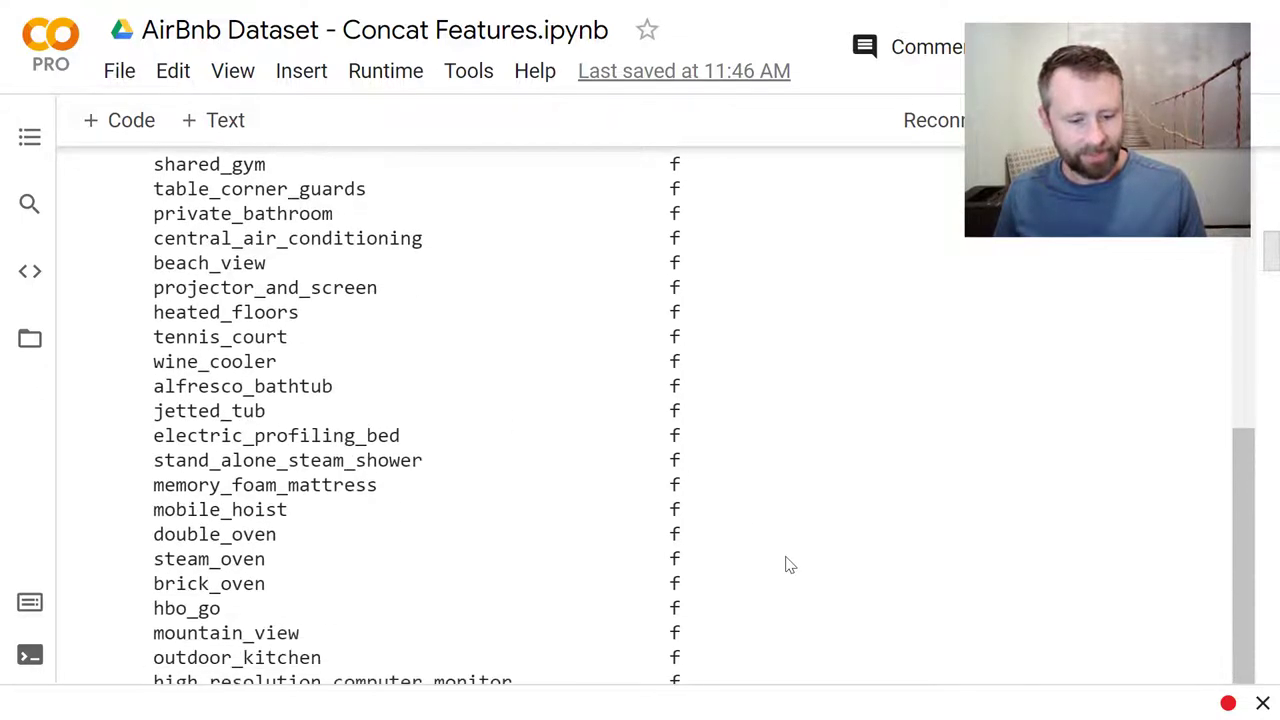
{"action": "scroll", "scroll_direction": "down", "scroll_amount": 3}
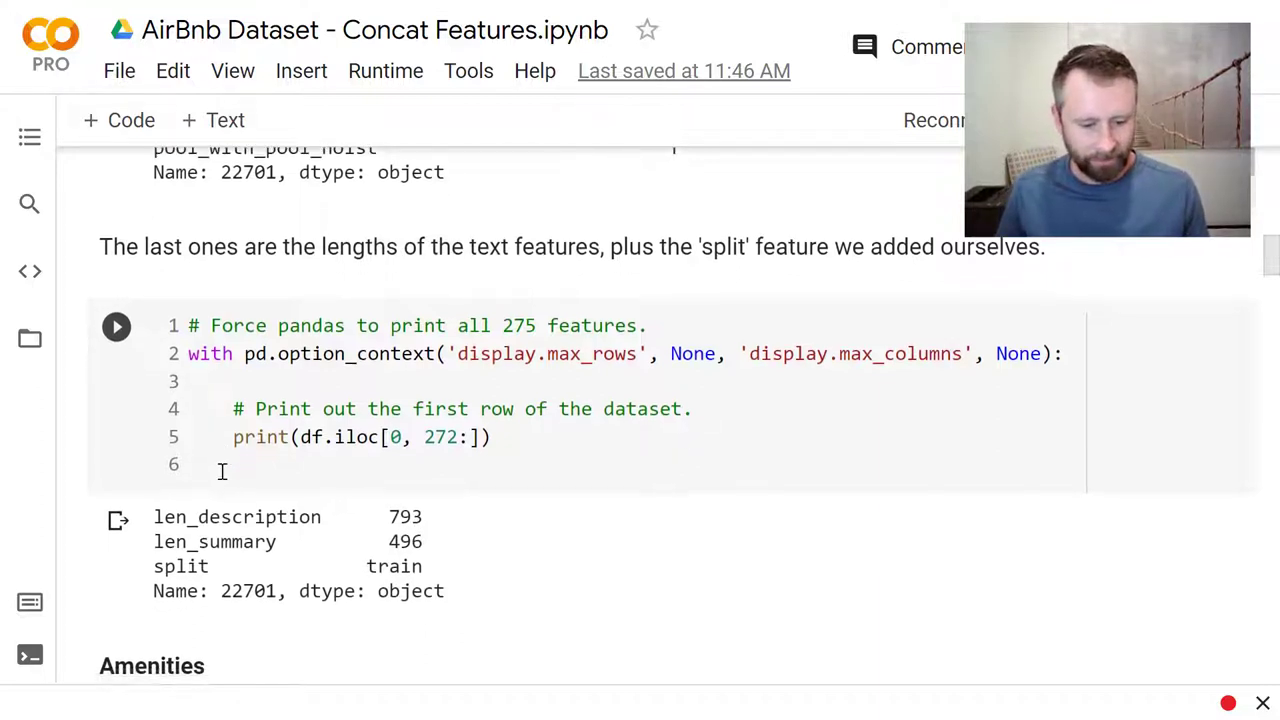
Step: Scroll to the Amenities section showing the first listing's string: Wifi, Air conditioning, Pool, Kitchen
{"action": "scroll", "scroll_direction": "down", "scroll_amount": 3}
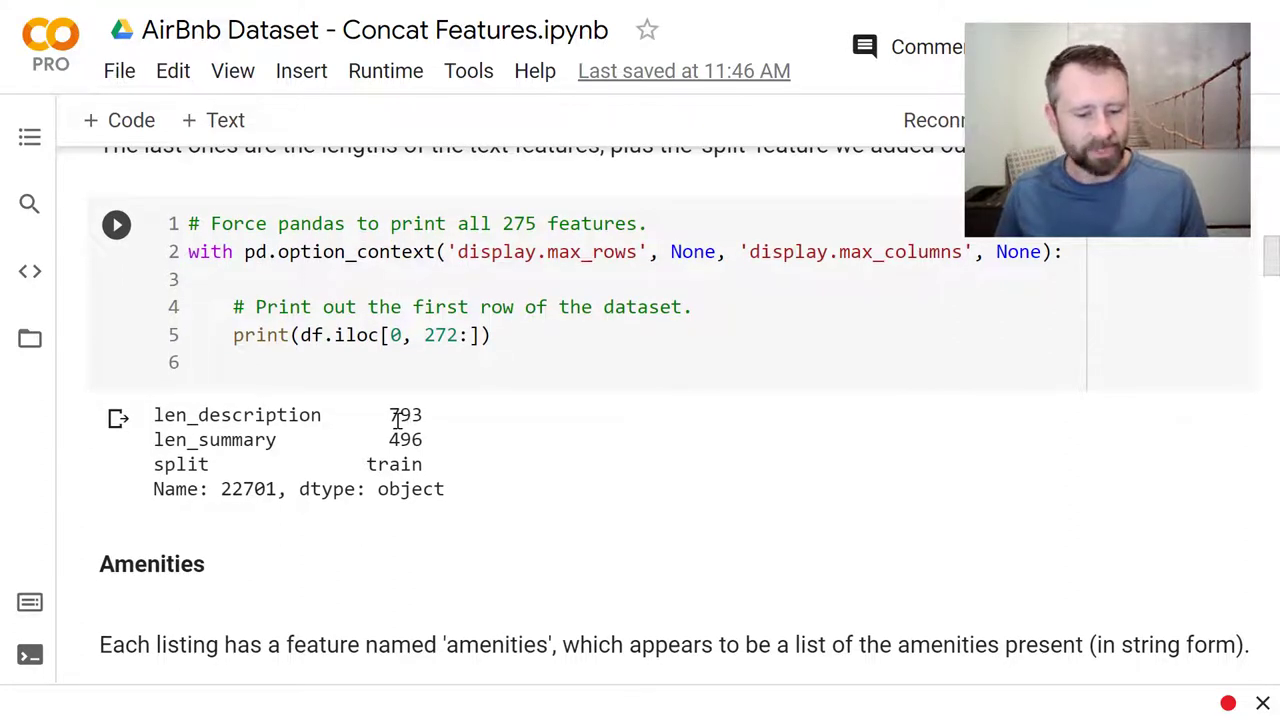
{"action": "scroll", "scroll_direction": "down", "scroll_amount": 3}
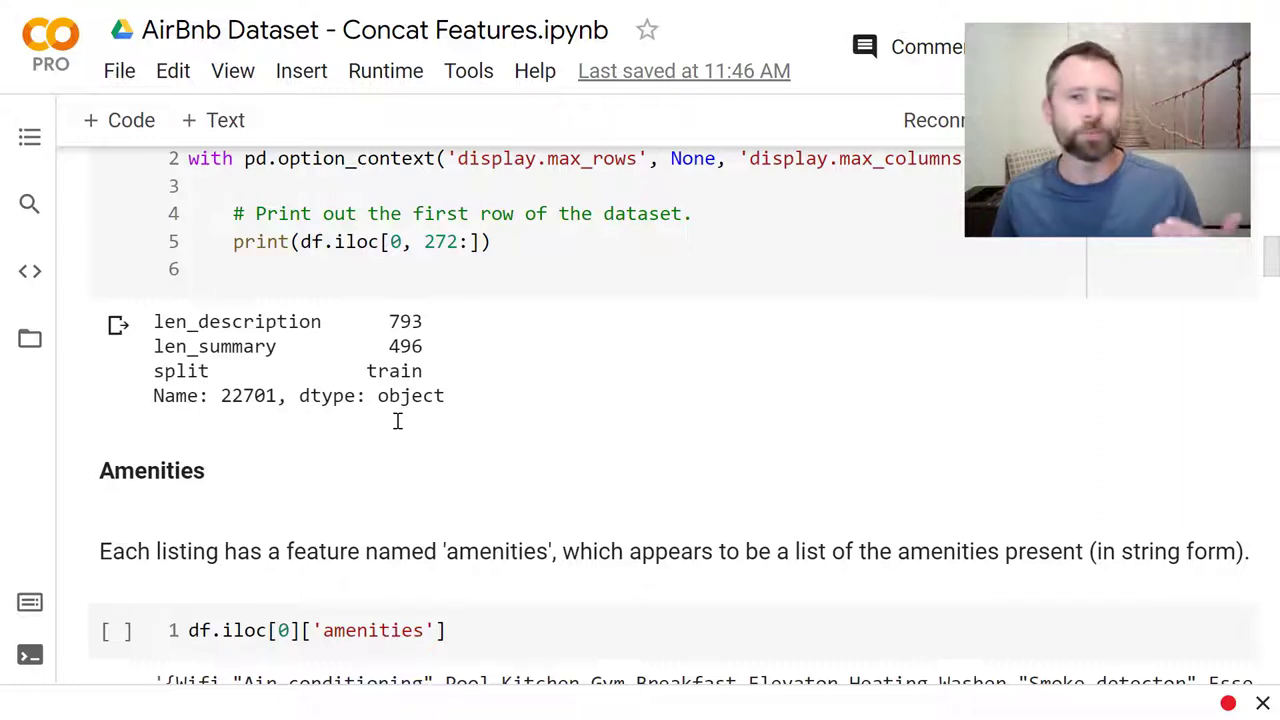
{"action": "scroll", "scroll_direction": "down", "scroll_amount": 3}
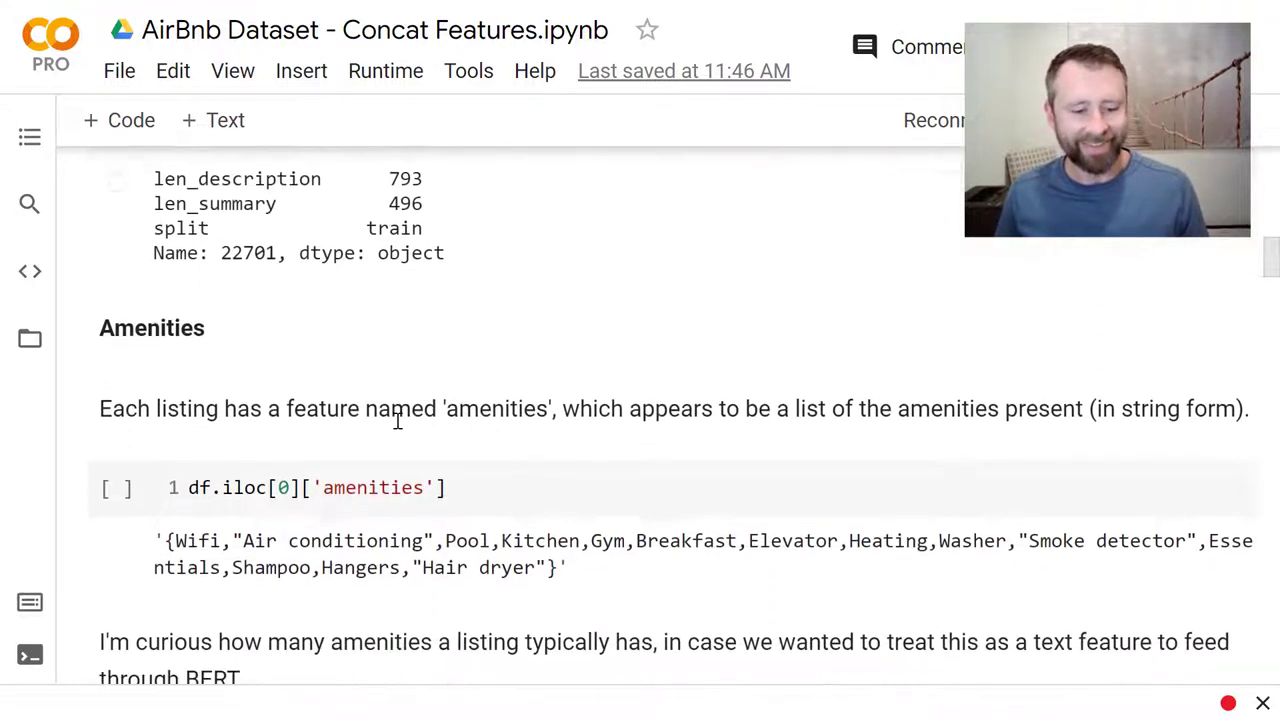
Step: Scroll through the num_amenities cell to its output: min 1, median 23, max 84
{"action": "scroll", "scroll_direction": "down", "scroll_amount": 3}
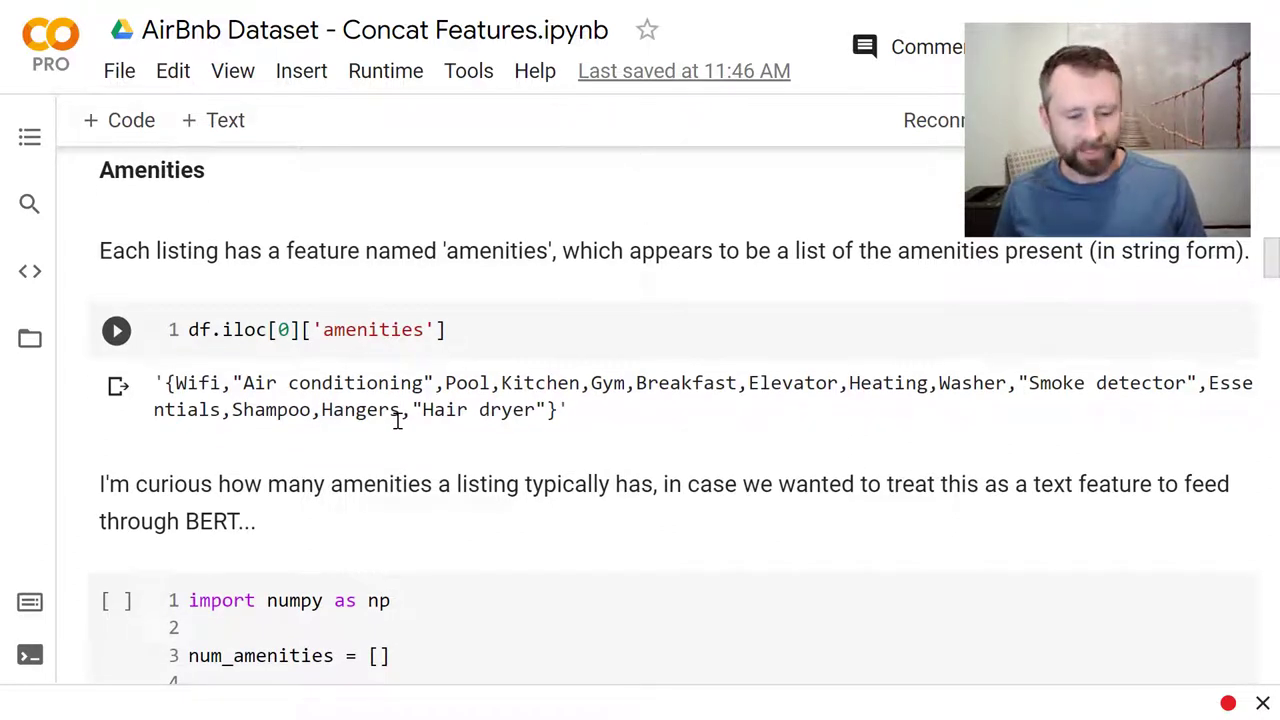
{"action": "scroll", "scroll_direction": "down", "scroll_amount": 3}
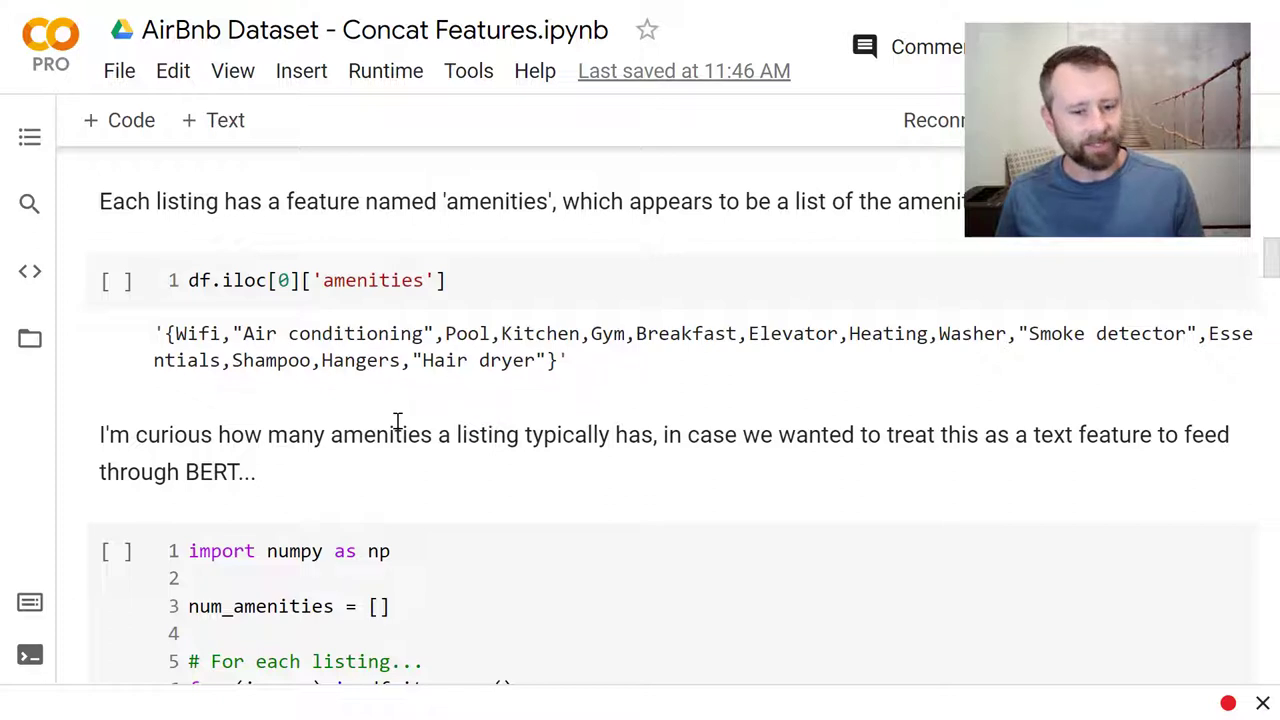
{"action": "scroll", "scroll_direction": "down", "scroll_amount": 3}
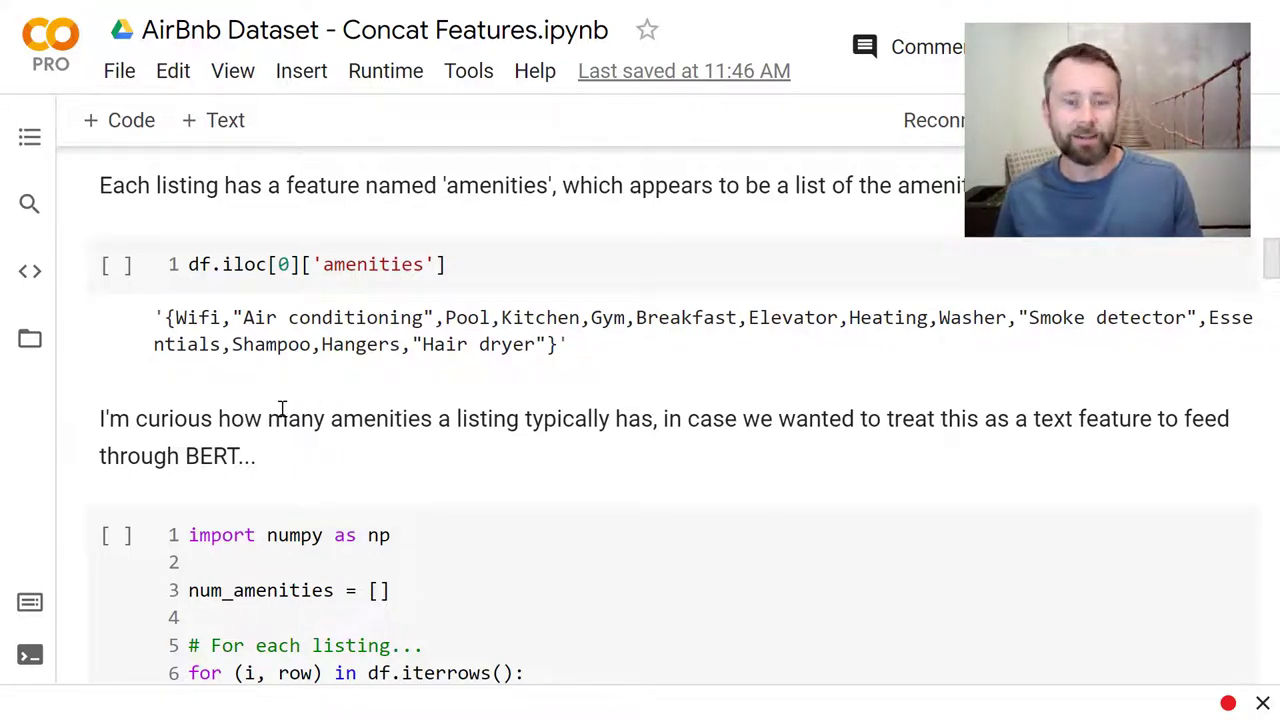
{"action": "scroll", "scroll_direction": "down", "scroll_amount": 3}
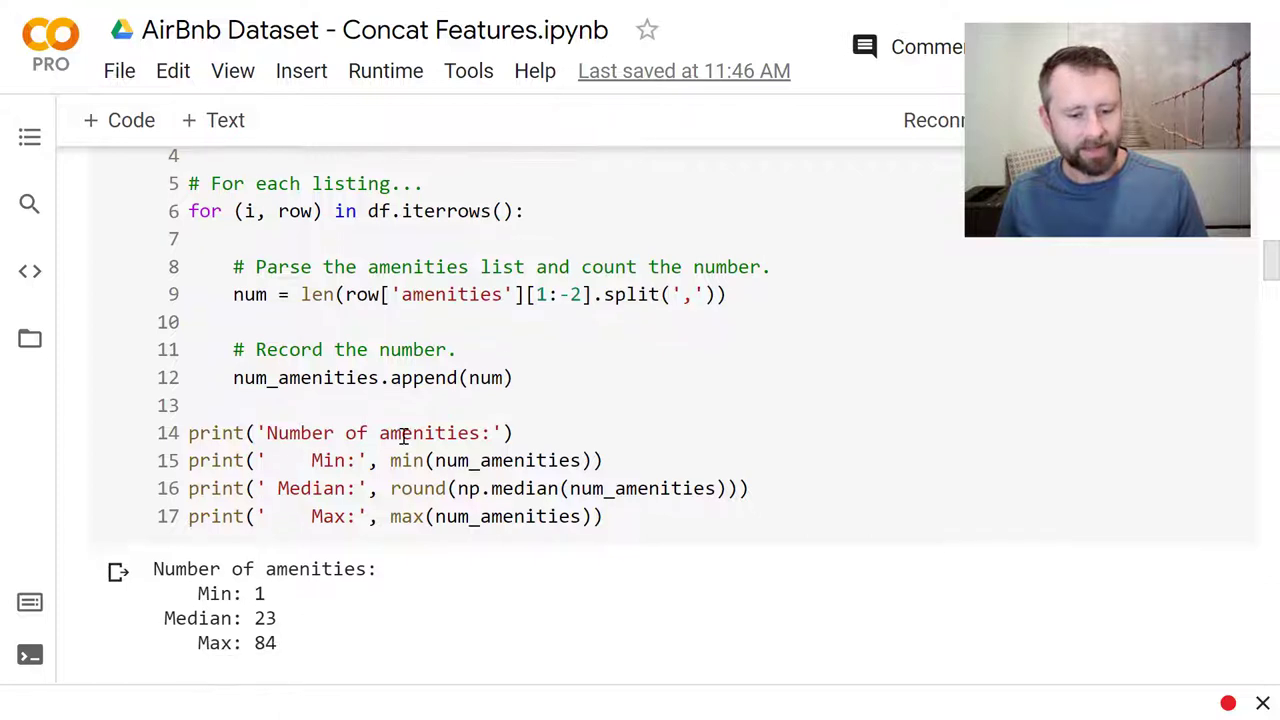
{"action": "scroll", "scroll_direction": "down", "scroll_amount": 3}
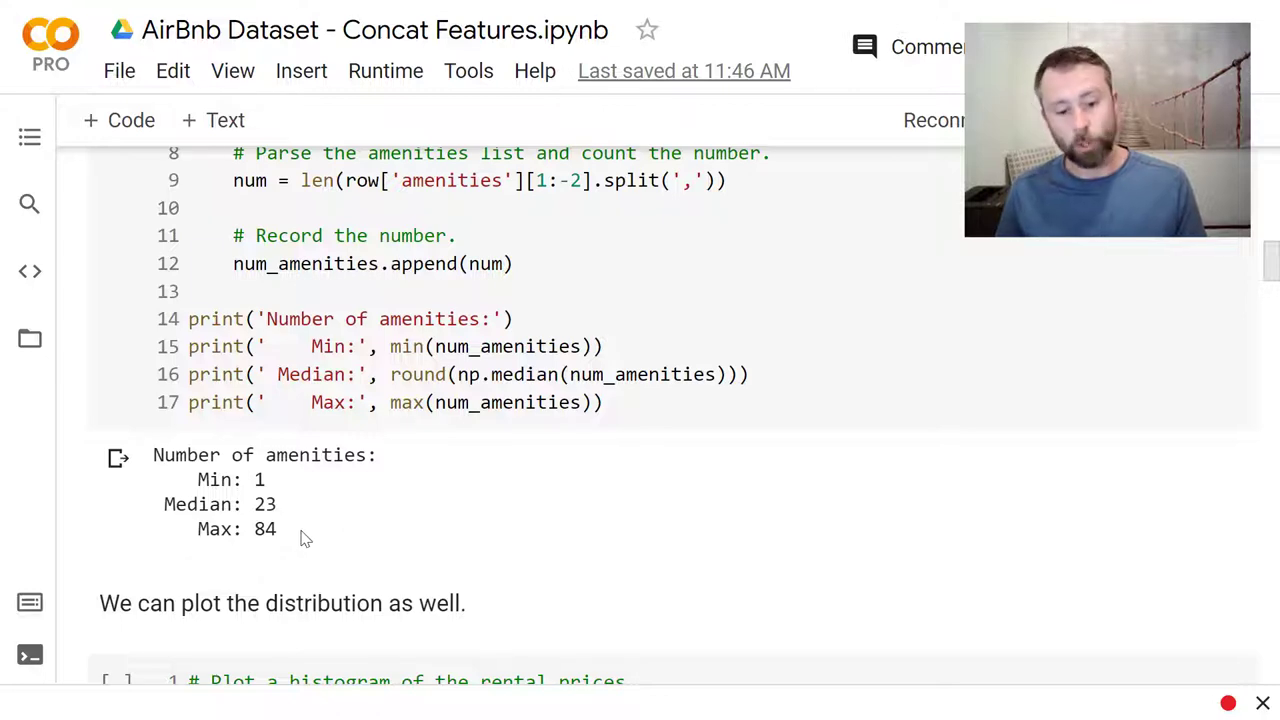
Step: Scroll to the amenity-count histogram and the note on binary amenity features, reaching the Categorical Features output
{"action": "scroll", "scroll_direction": "down", "scroll_amount": 3}
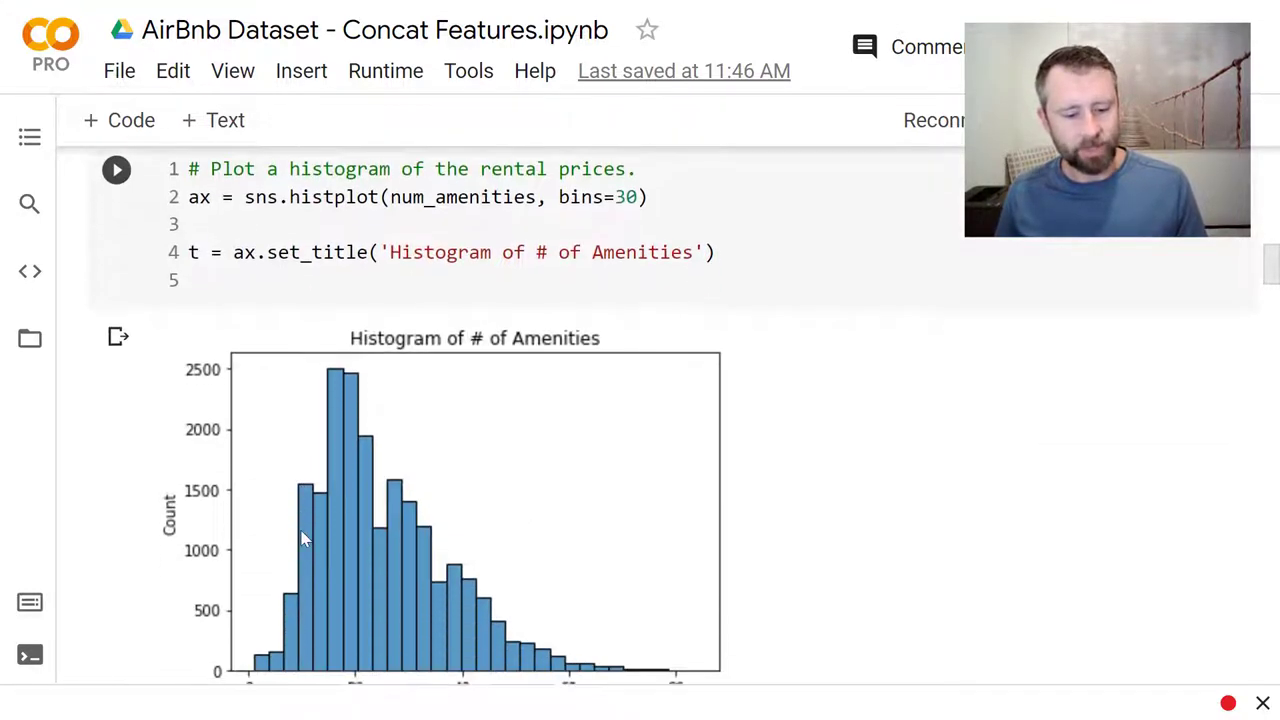
{"action": "scroll", "scroll_direction": "down", "scroll_amount": 3}
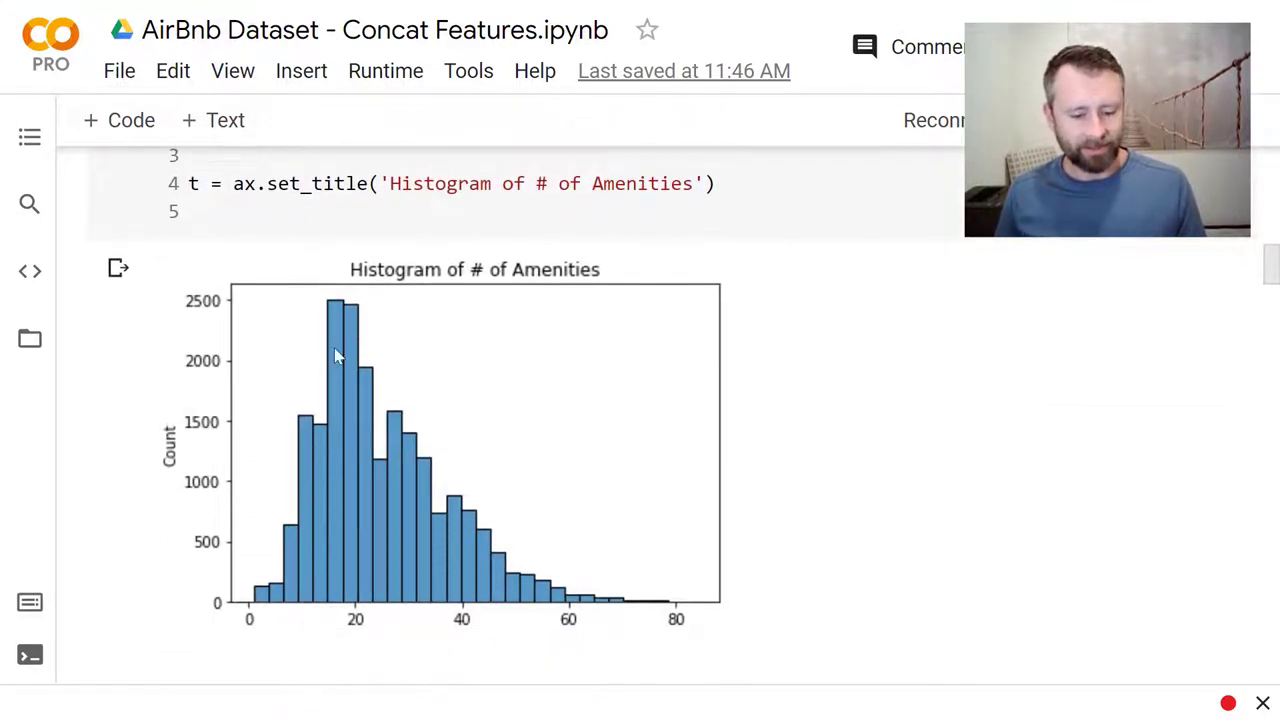
{"action": "mouse_move", "coordinate": [312, 608]}
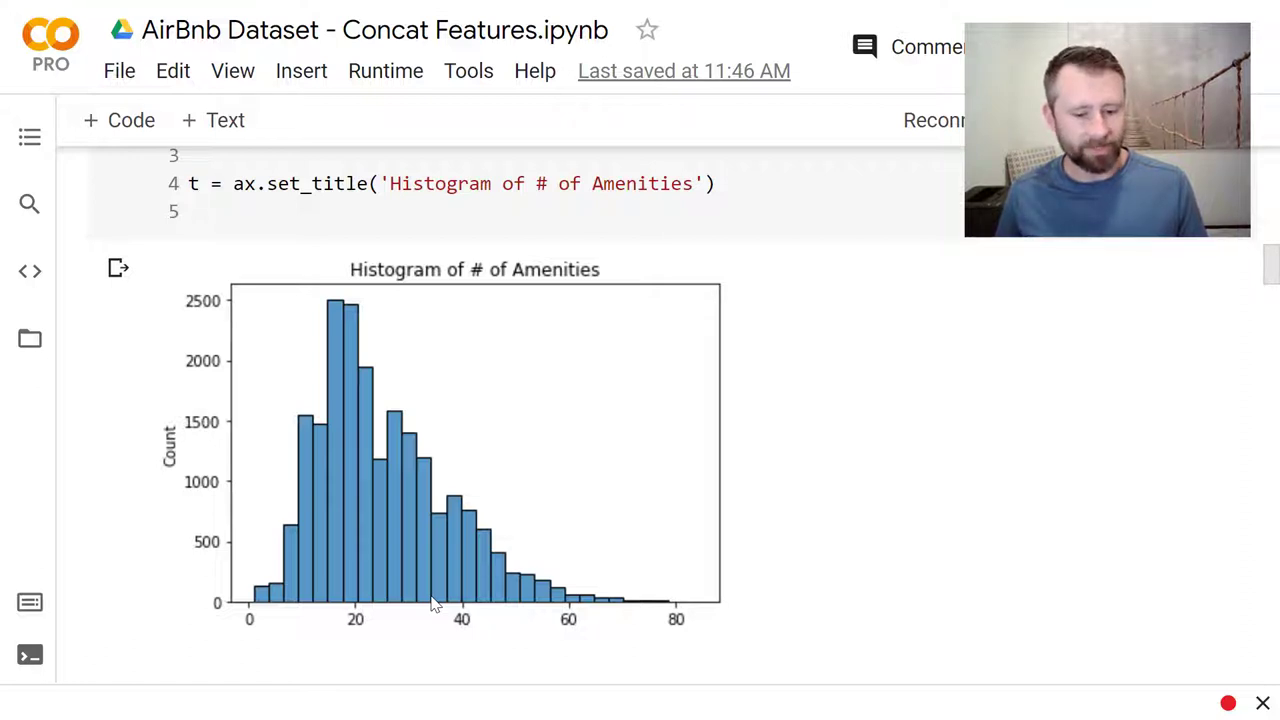
{"action": "mouse_move", "coordinate": [360, 620]}
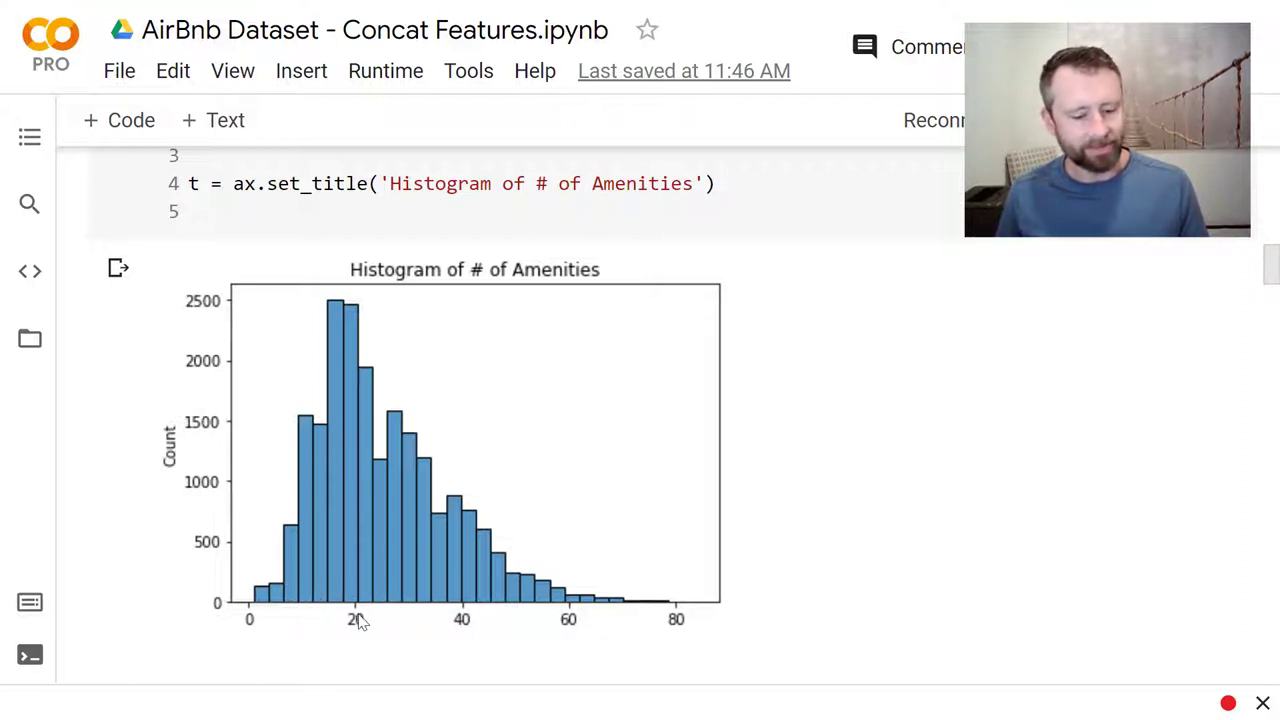
{"action": "mouse_move", "coordinate": [370, 628]}
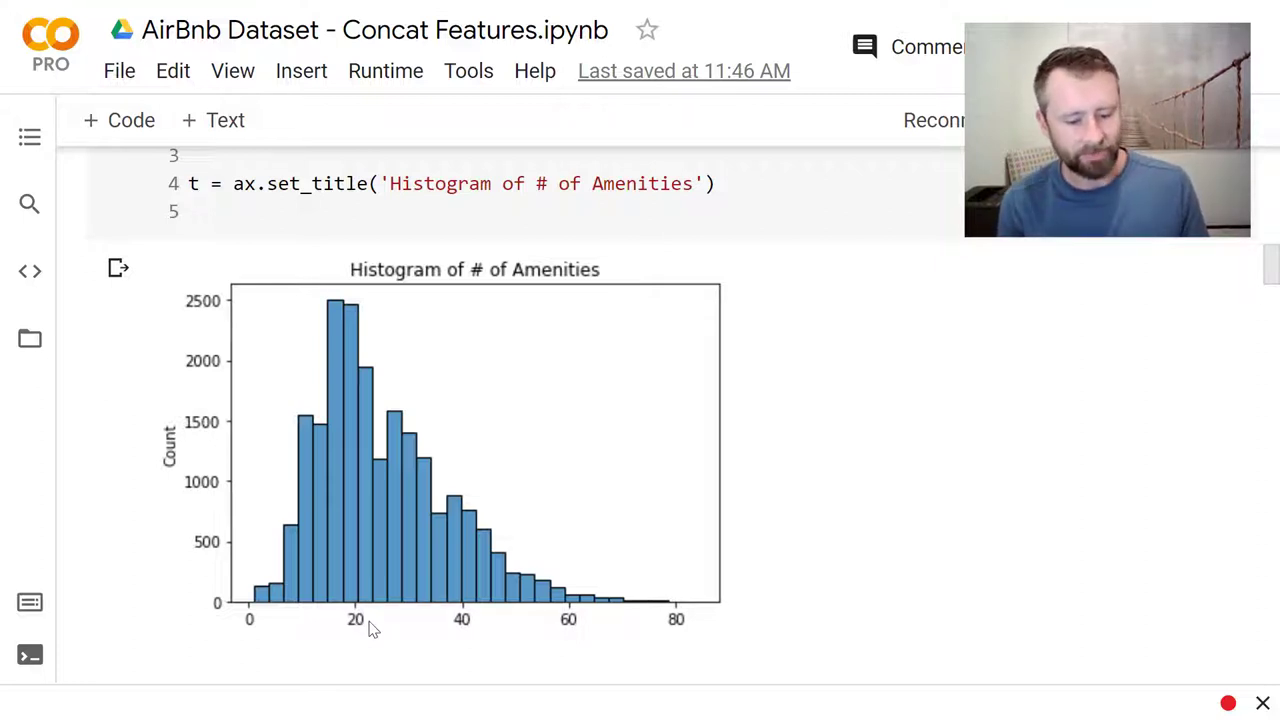
{"action": "scroll", "scroll_direction": "down", "scroll_amount": 3}
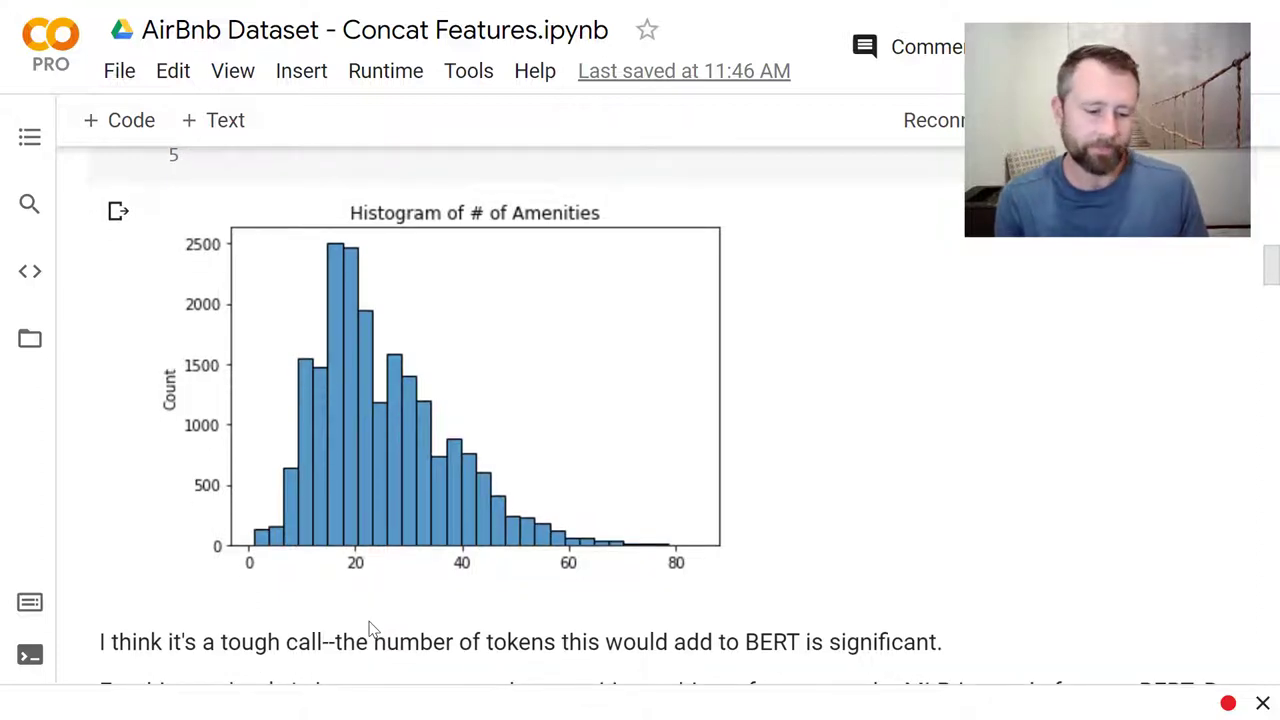
{"action": "scroll", "scroll_direction": "down", "scroll_amount": 3}
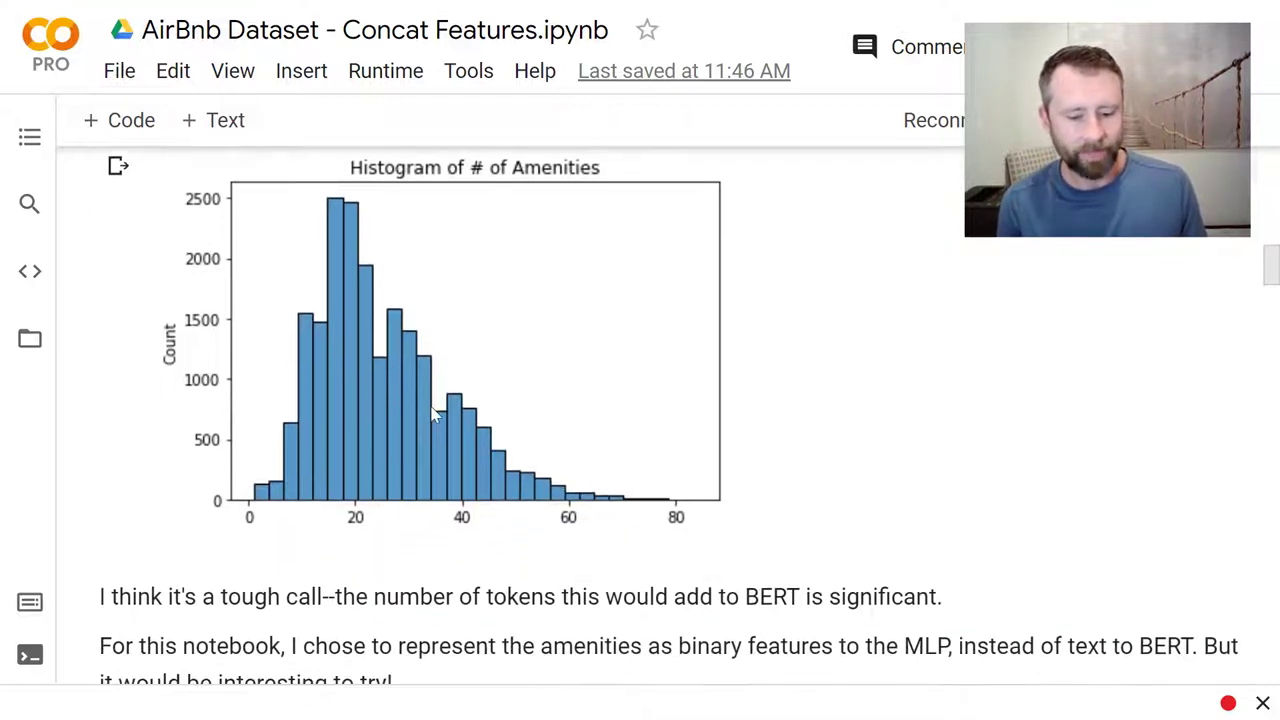
{"action": "scroll", "scroll_direction": "down", "scroll_amount": 3}
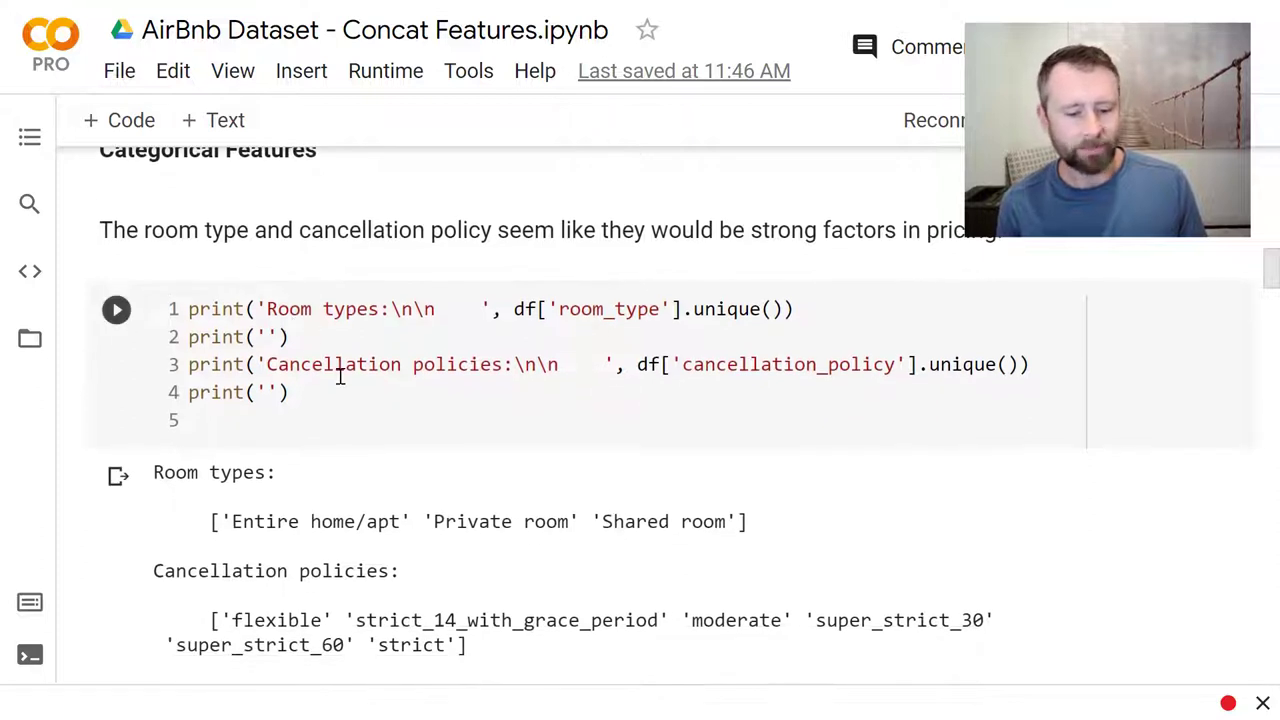
{"action": "mouse_move", "coordinate": [222, 504]}
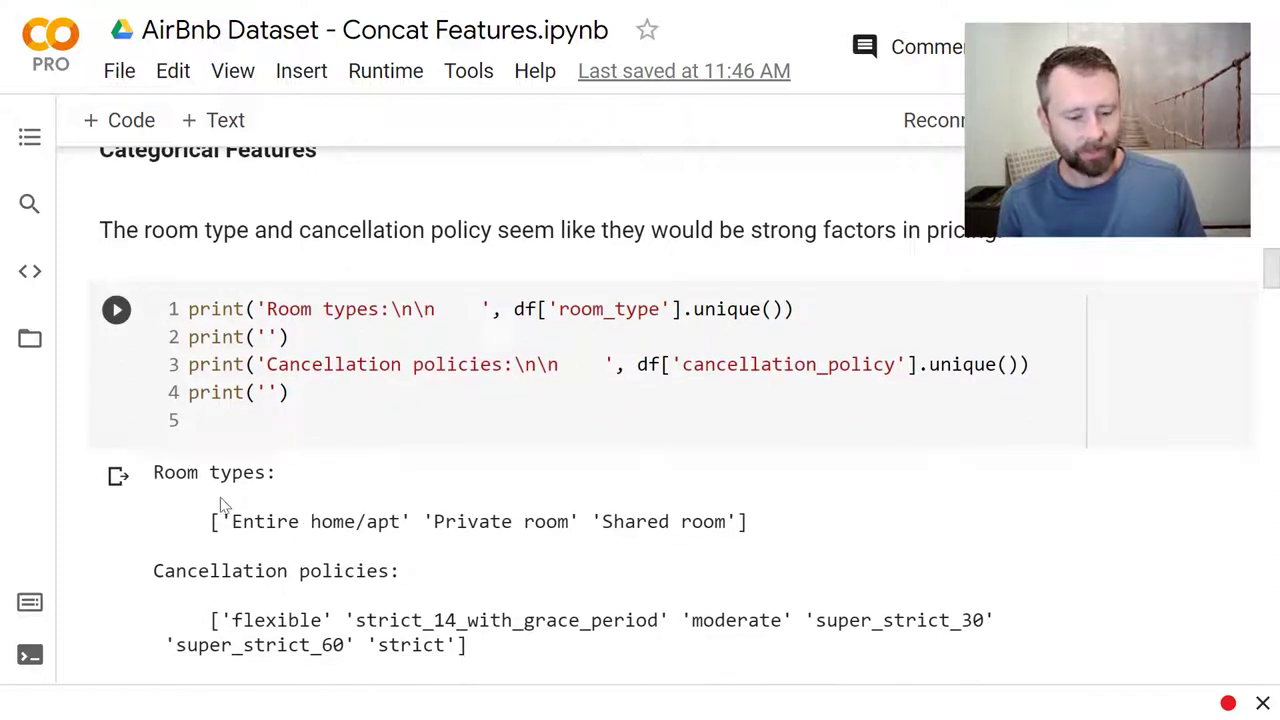
{"action": "mouse_move", "coordinate": [584, 540]}
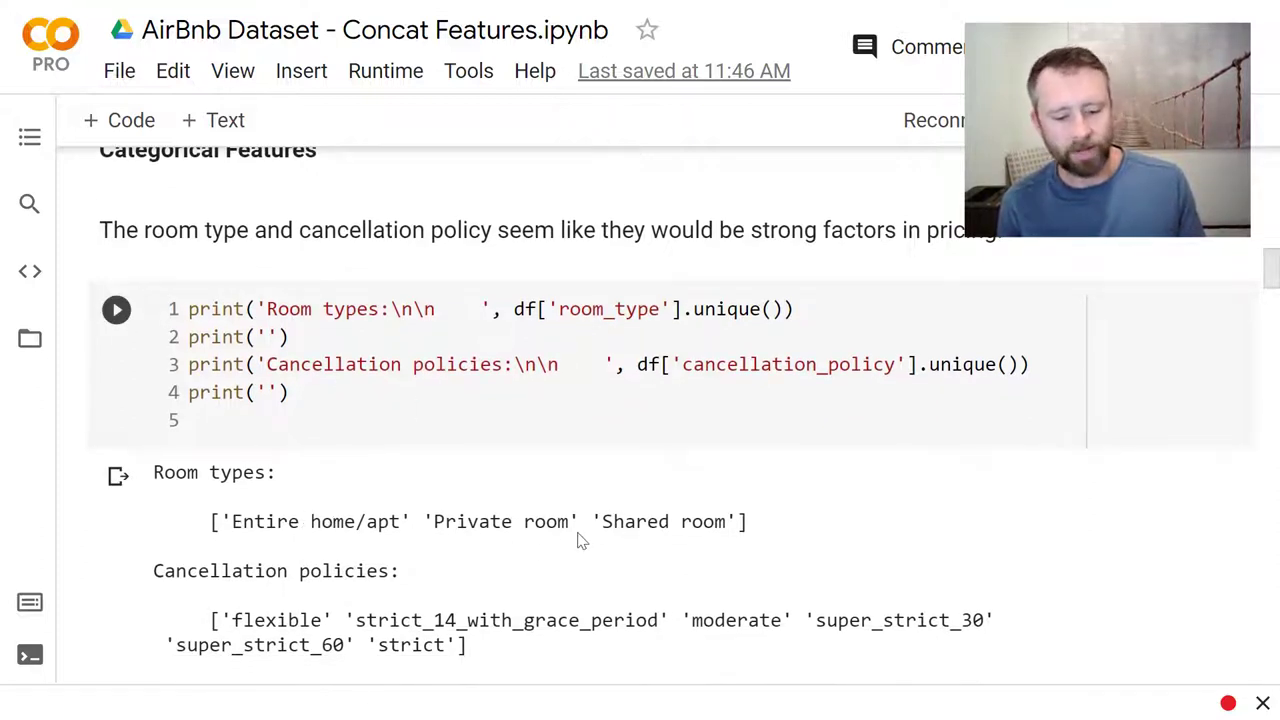
Step: Scroll past the printed room_type and cancellation_policy values to the property type note and its unrun cell
{"action": "scroll", "scroll_direction": "down", "scroll_amount": 3}
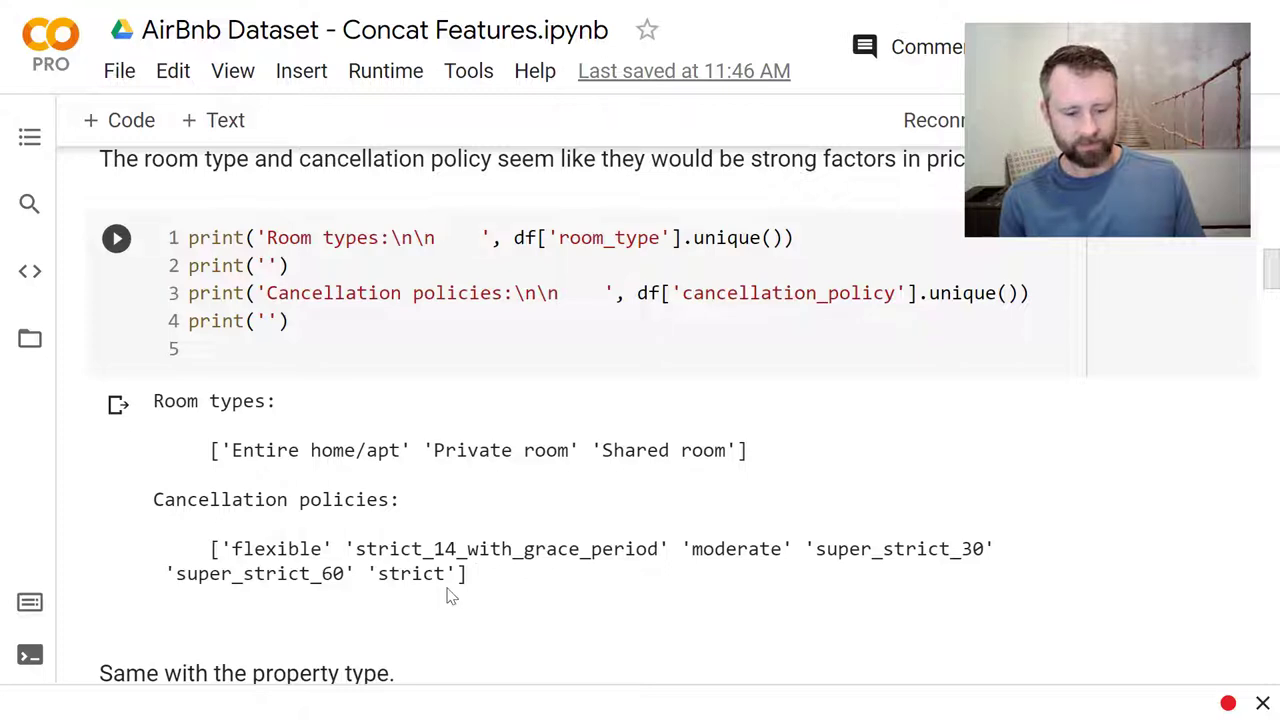
{"action": "scroll", "scroll_direction": "down", "scroll_amount": 3}
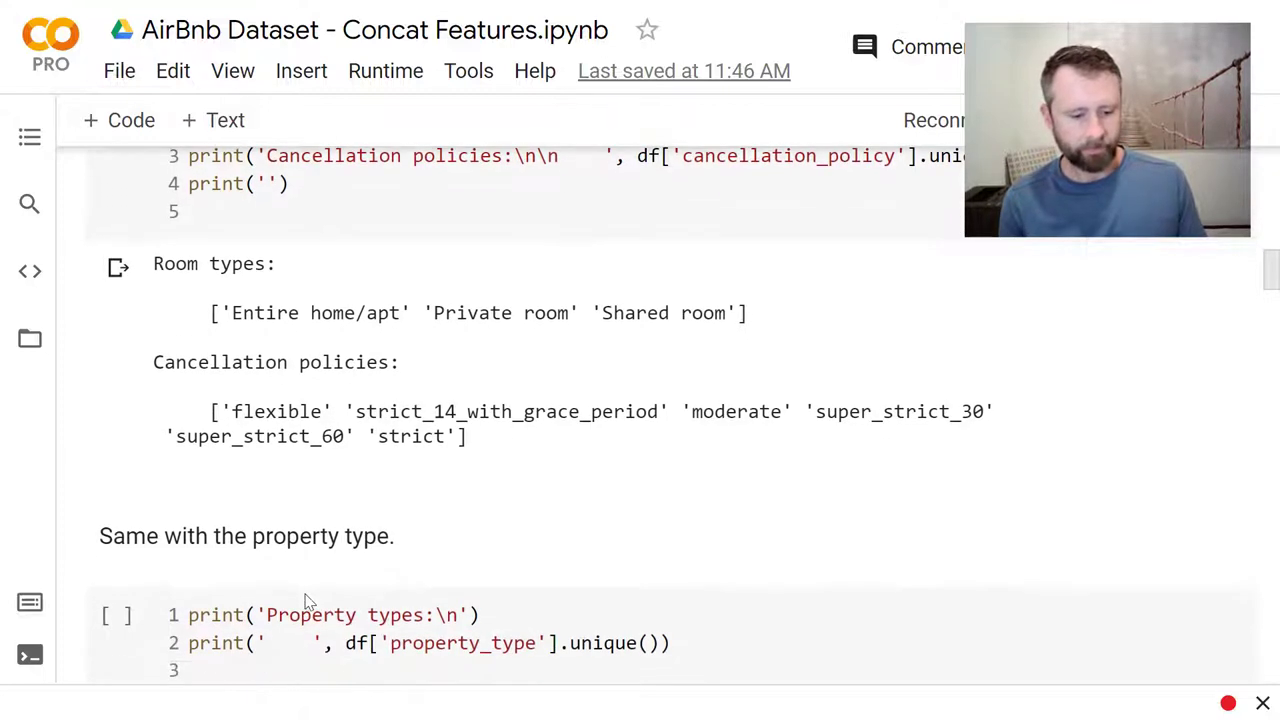
Step: Highlight the unusual property types Castle, Hut, Train and Boat in the property_type output, then reach Select Features
{"action": "left_click", "coordinate": [116, 418]}
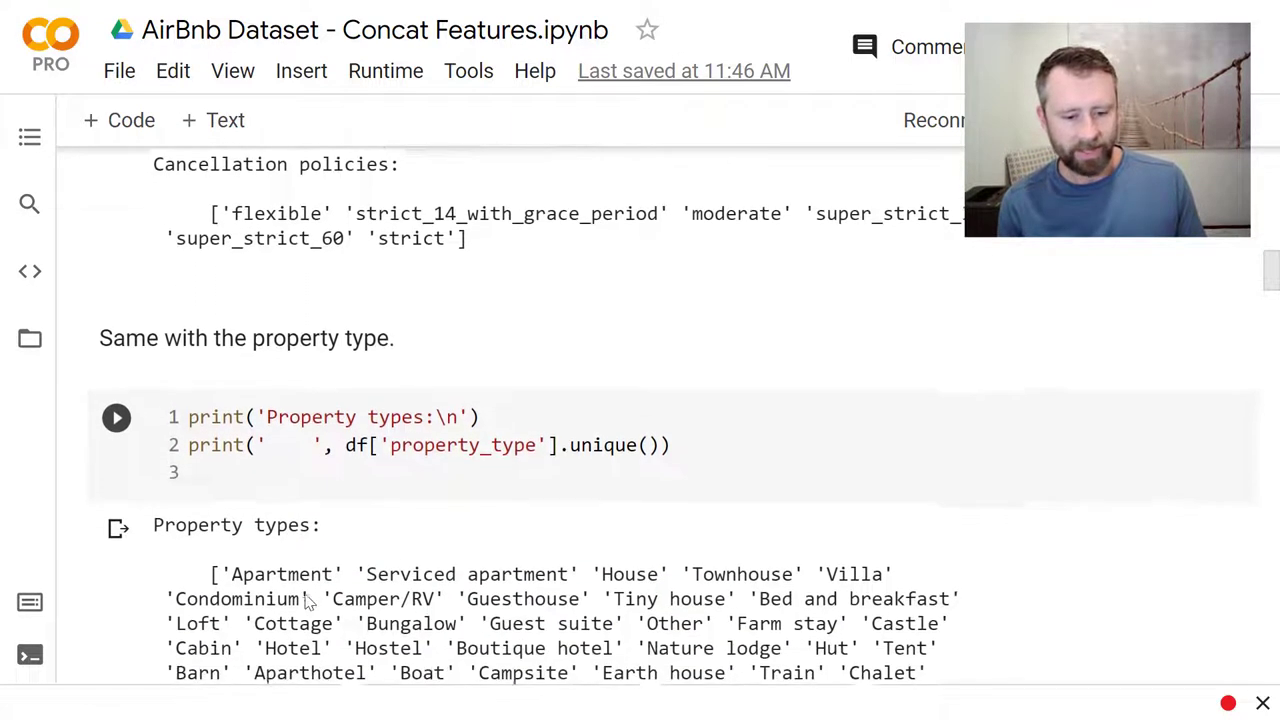
{"action": "scroll", "scroll_direction": "down", "scroll_amount": 3}
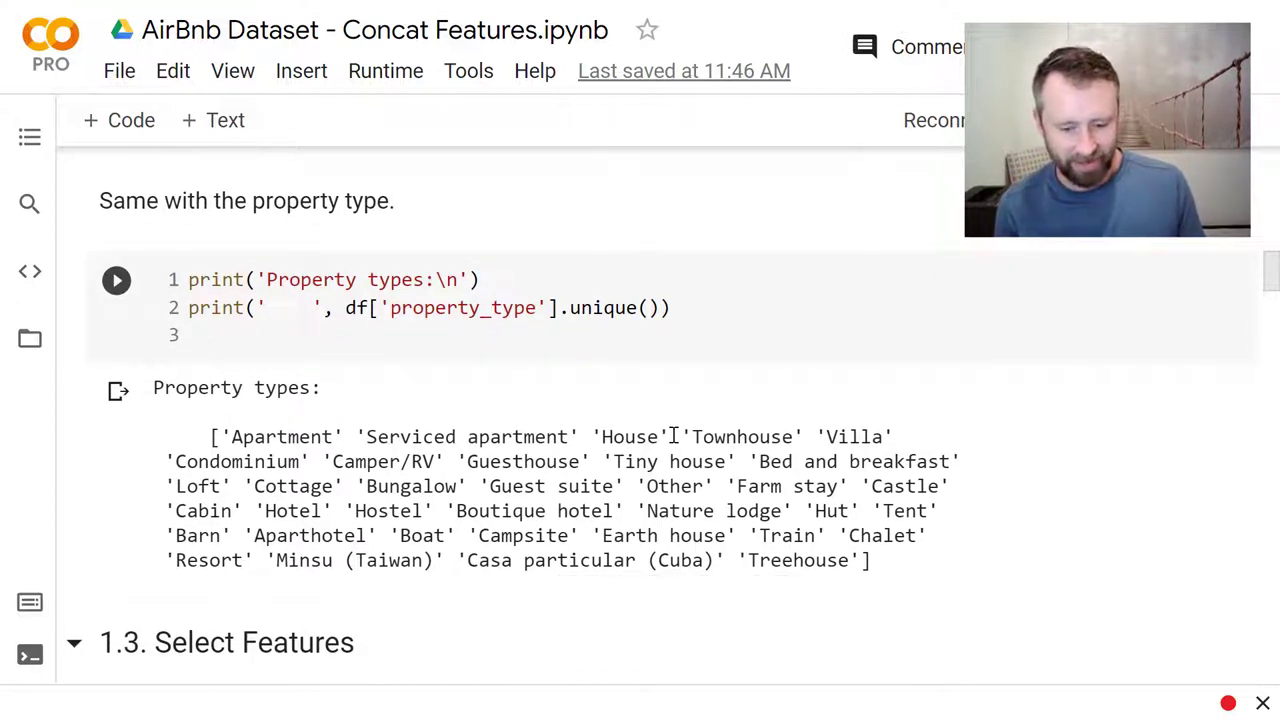
{"action": "mouse_move", "coordinate": [882, 540]}
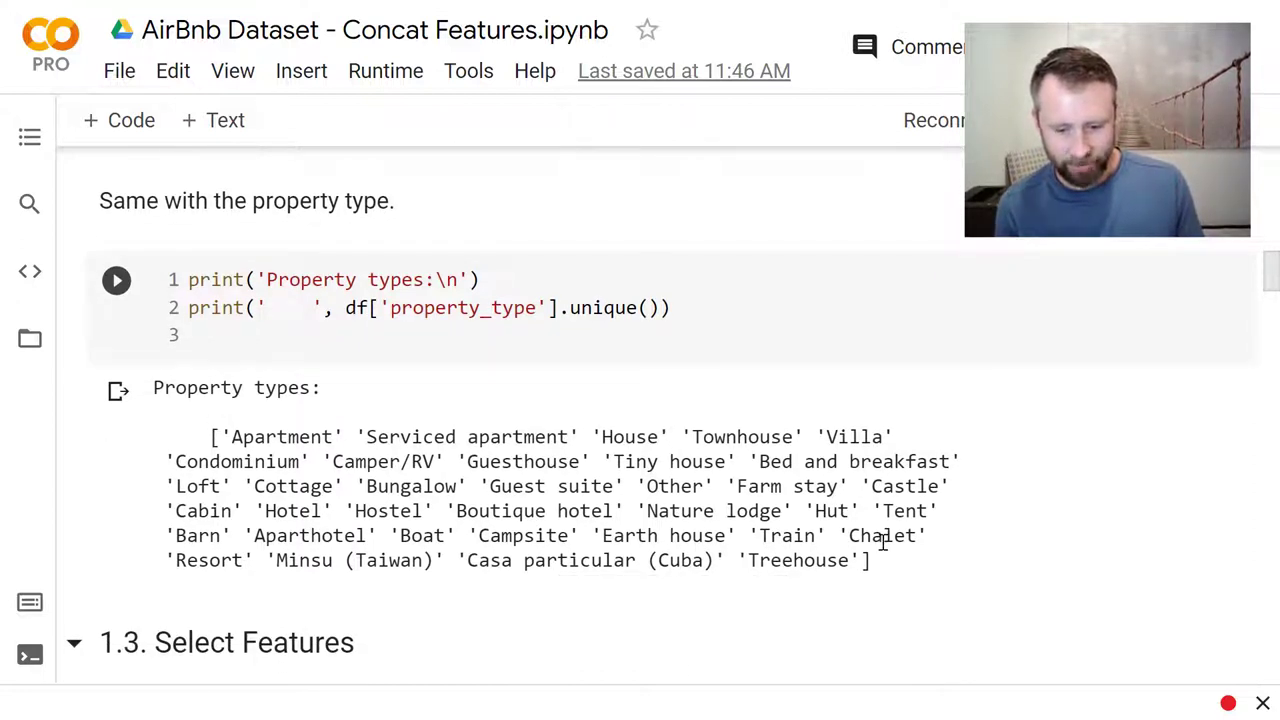
{"action": "mouse_move", "coordinate": [570, 524]}
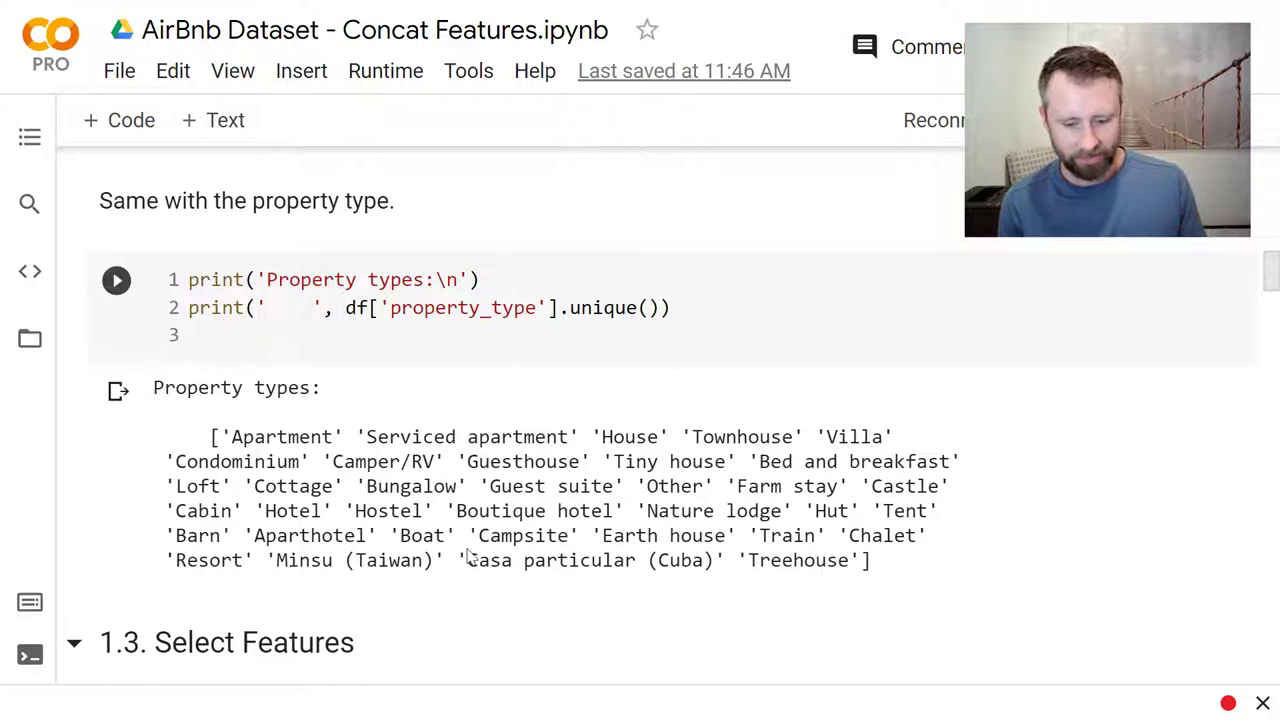
{"action": "double_click", "coordinate": [904, 486]}
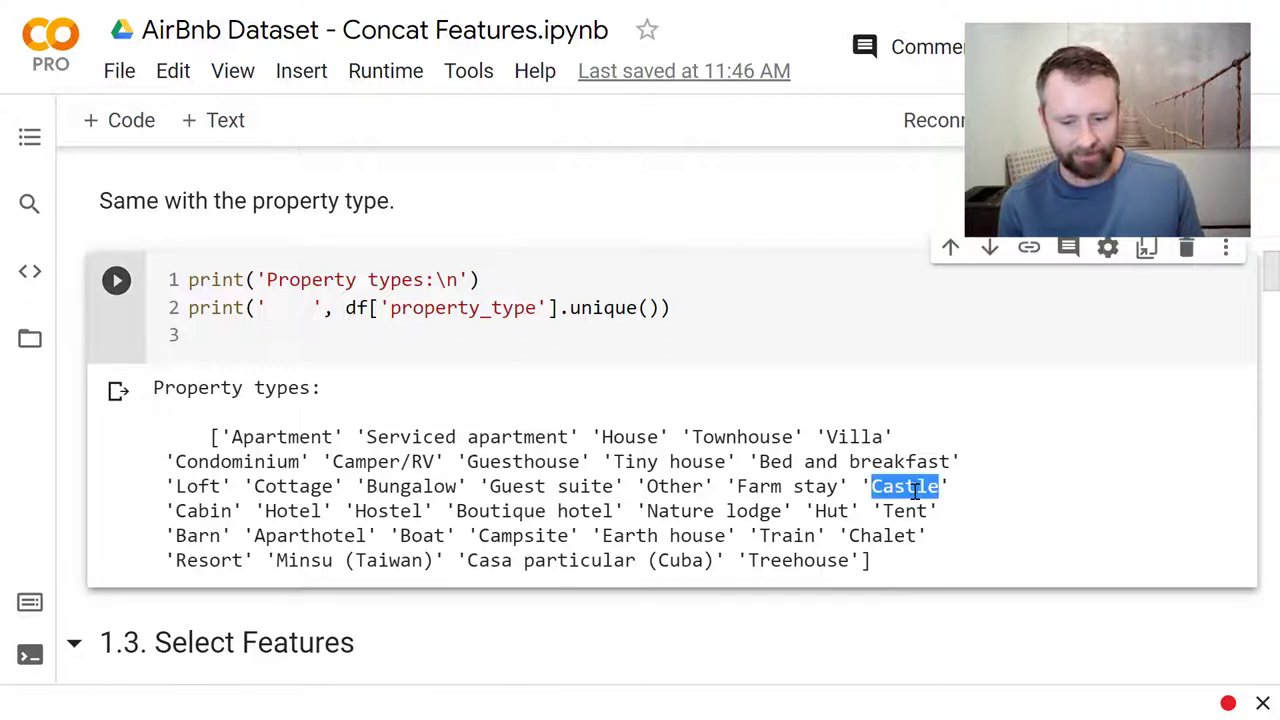
{"action": "double_click", "coordinate": [832, 512]}
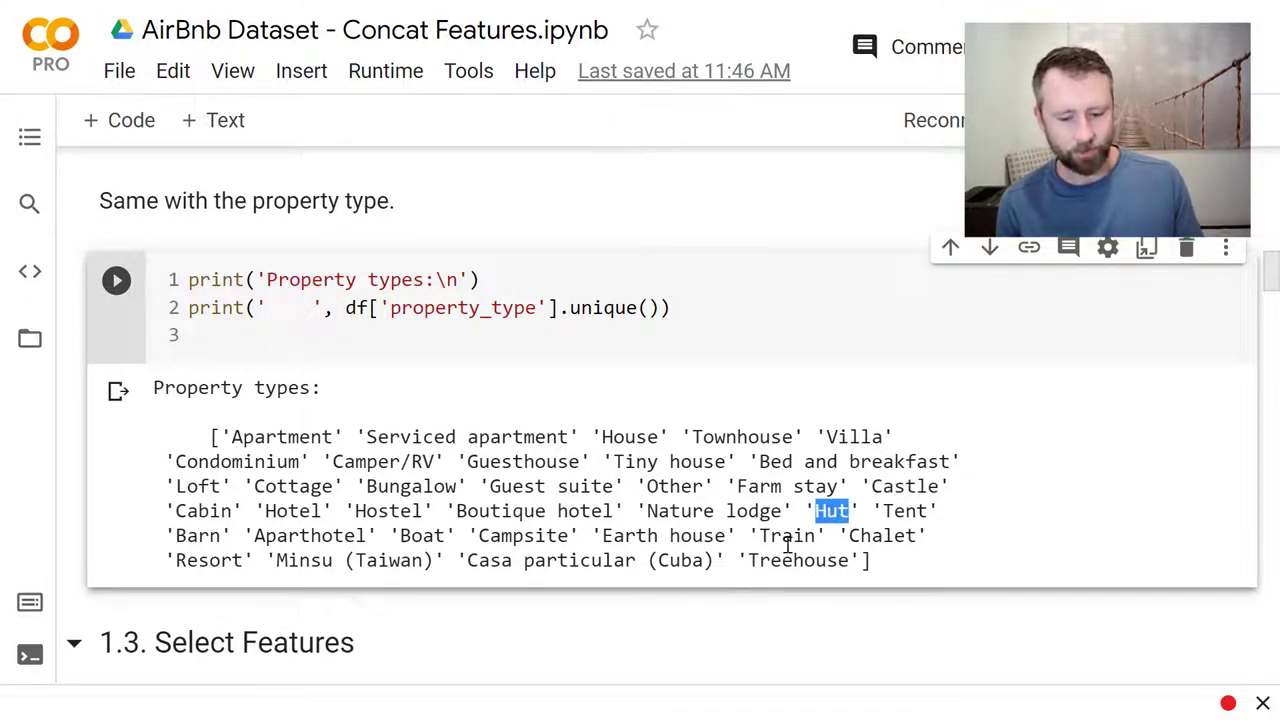
{"action": "double_click", "coordinate": [788, 536]}
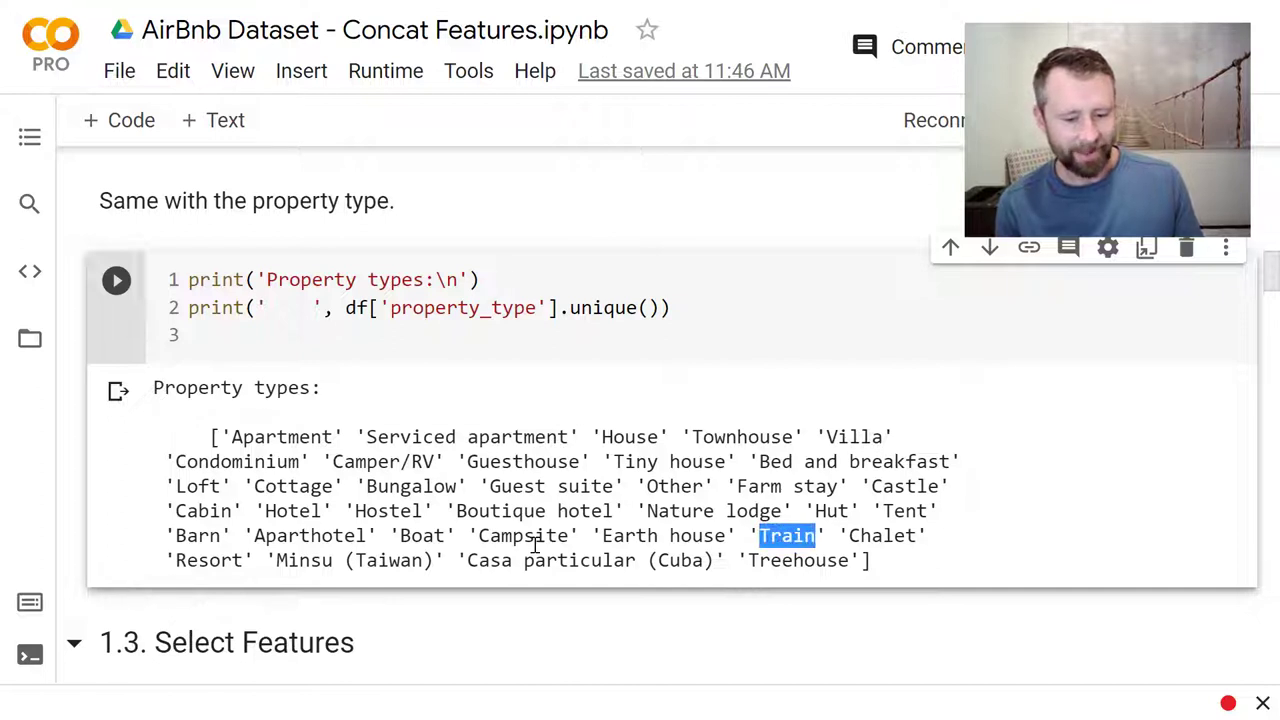
{"action": "double_click", "coordinate": [420, 536]}
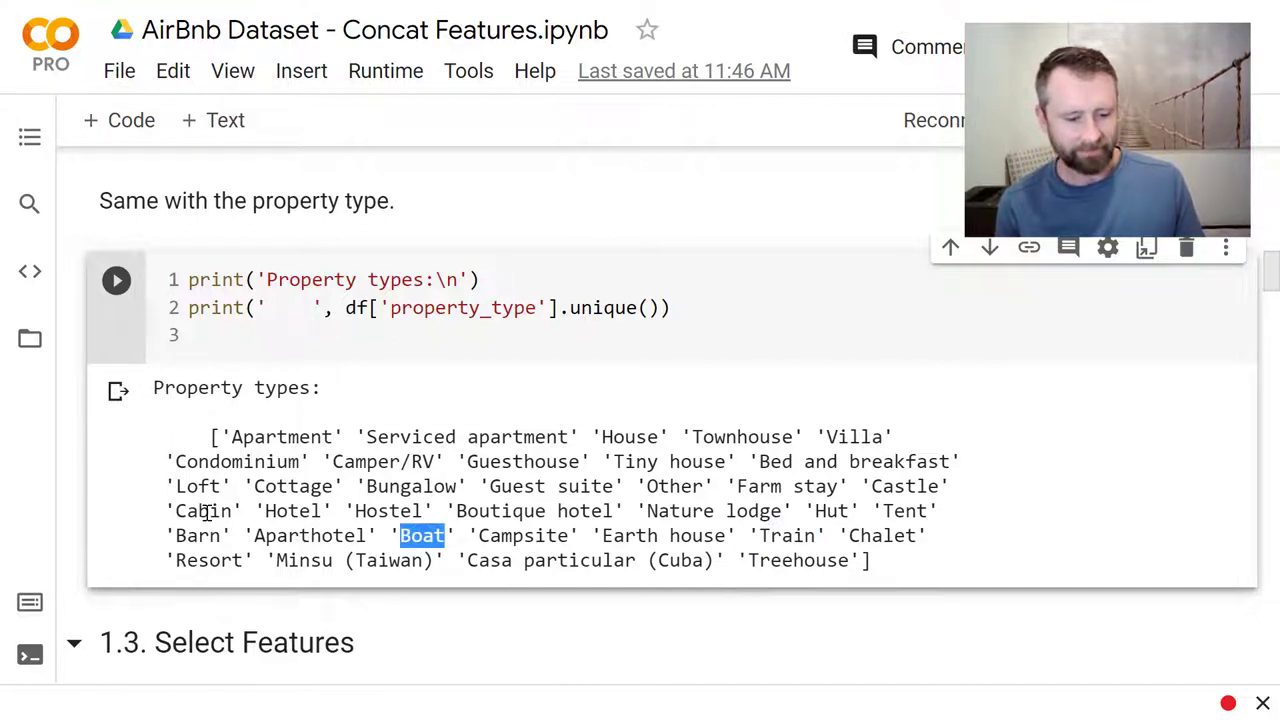
{"action": "scroll", "scroll_direction": "down", "scroll_amount": 3}
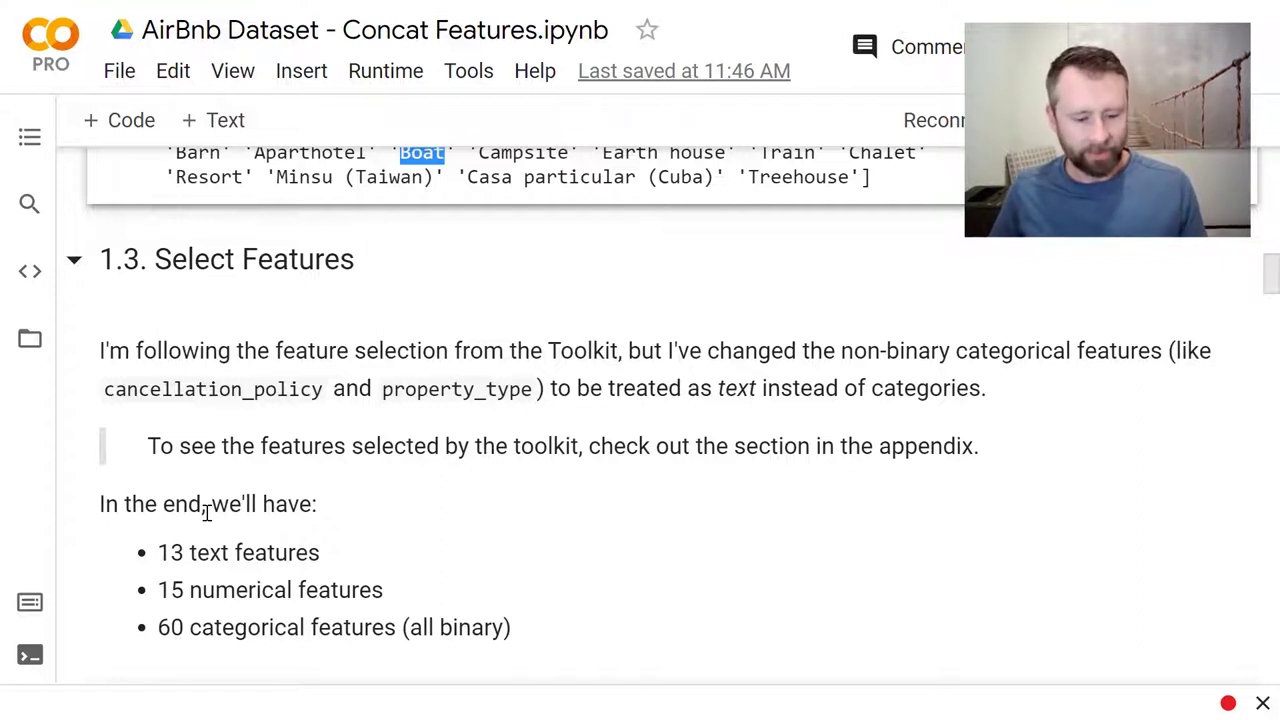
Step: Scroll through the col_info feature lists to the output counting 15 numerical, 60 categorical and 13 text features
{"action": "scroll", "scroll_direction": "down", "scroll_amount": 3}
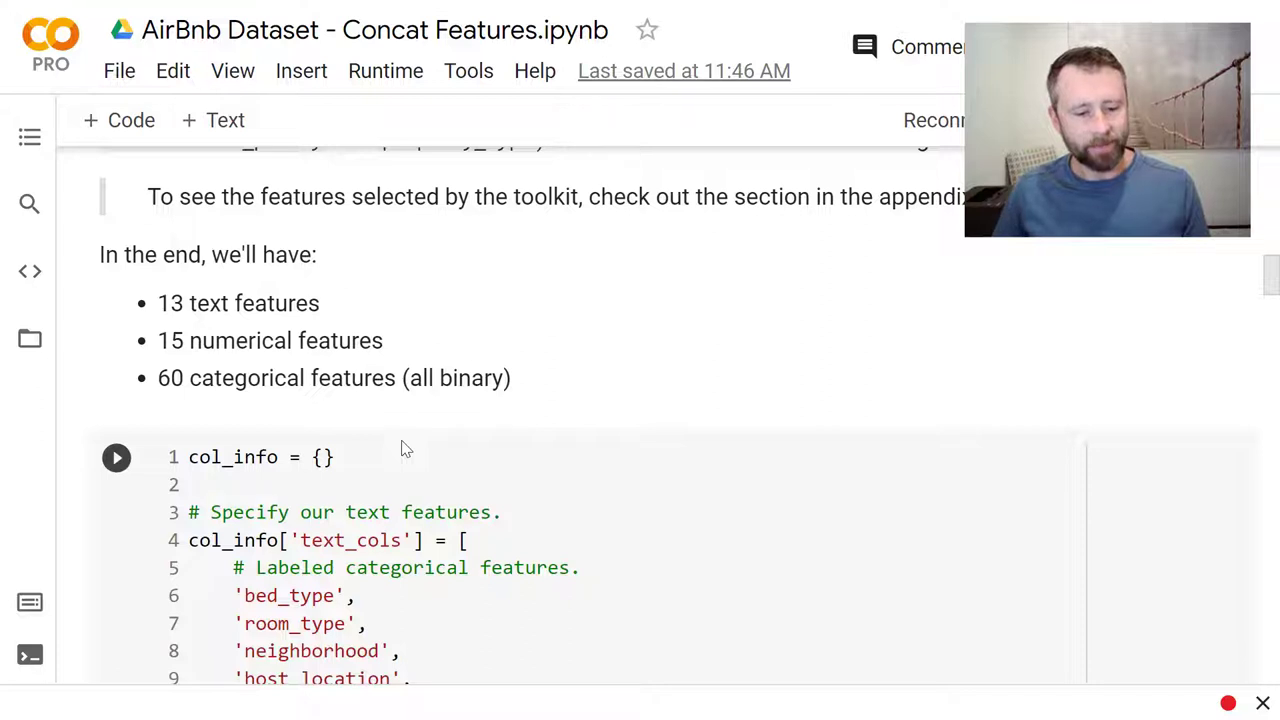
{"action": "scroll", "scroll_direction": "down", "scroll_amount": 3}
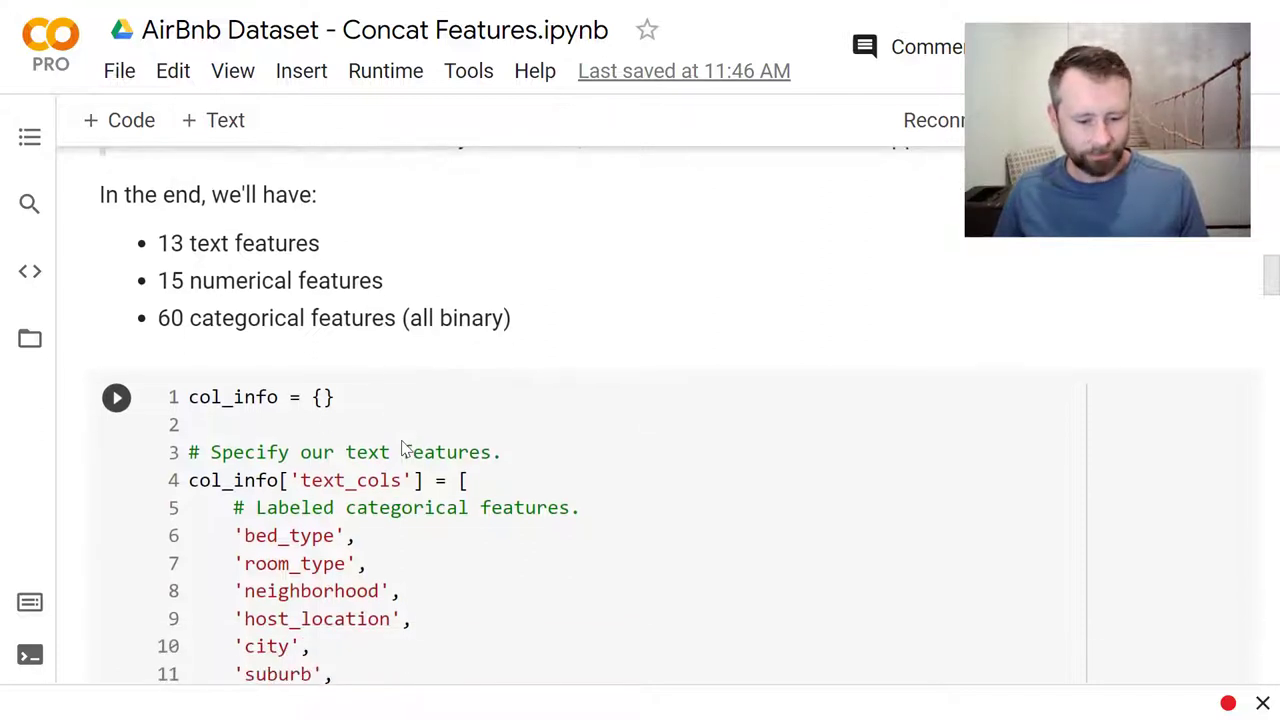
{"action": "scroll", "scroll_direction": "down", "scroll_amount": 3}
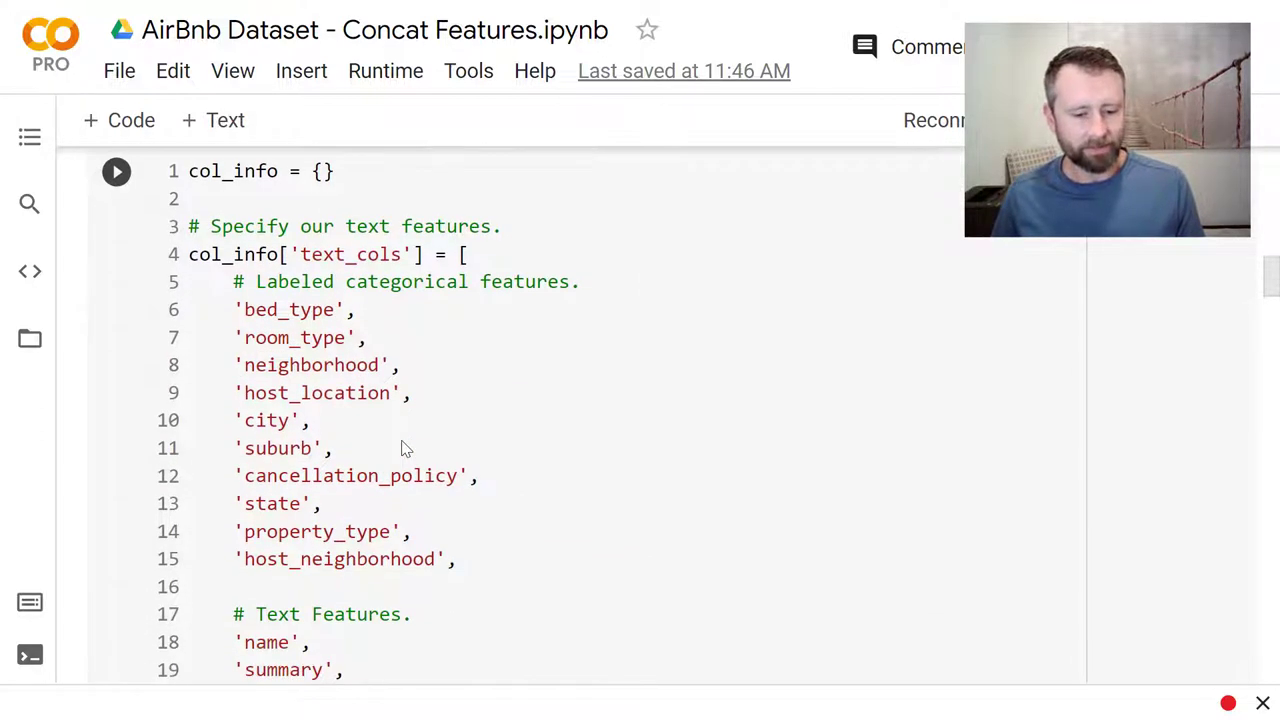
{"action": "mouse_move", "coordinate": [290, 336]}
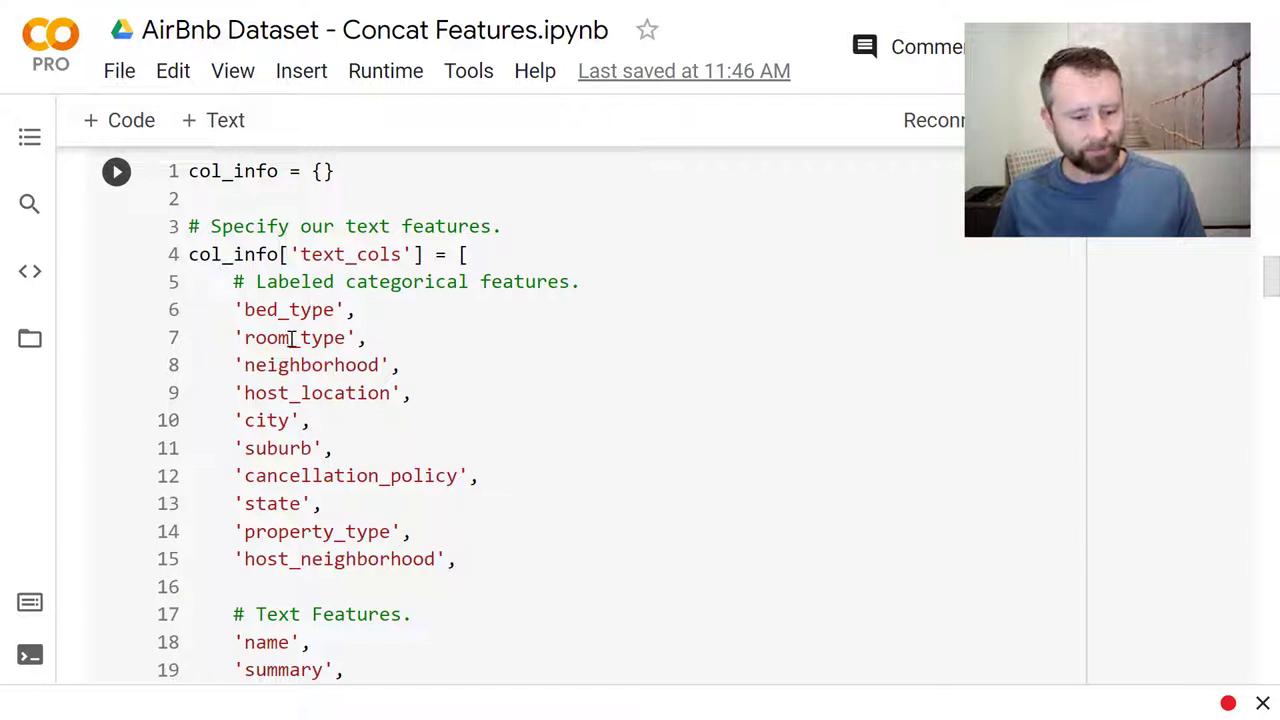
{"action": "scroll", "scroll_direction": "down", "scroll_amount": 3}
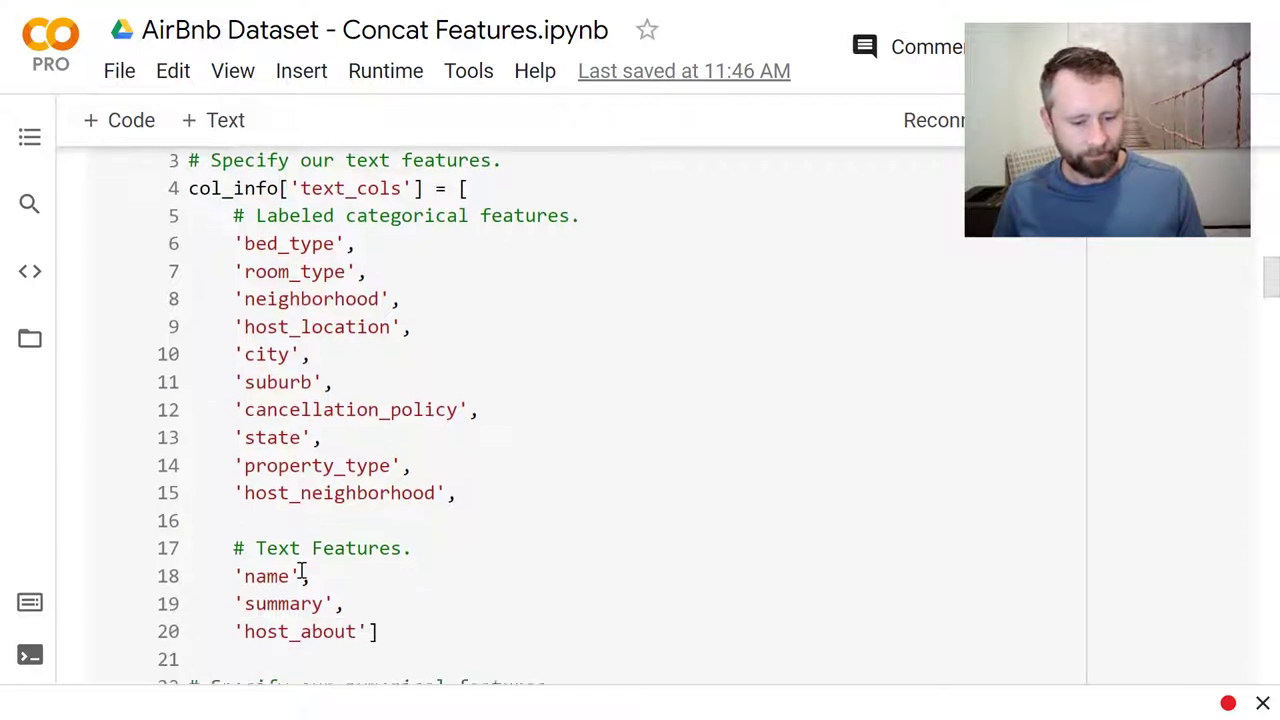
{"action": "scroll", "scroll_direction": "down", "scroll_amount": 3}
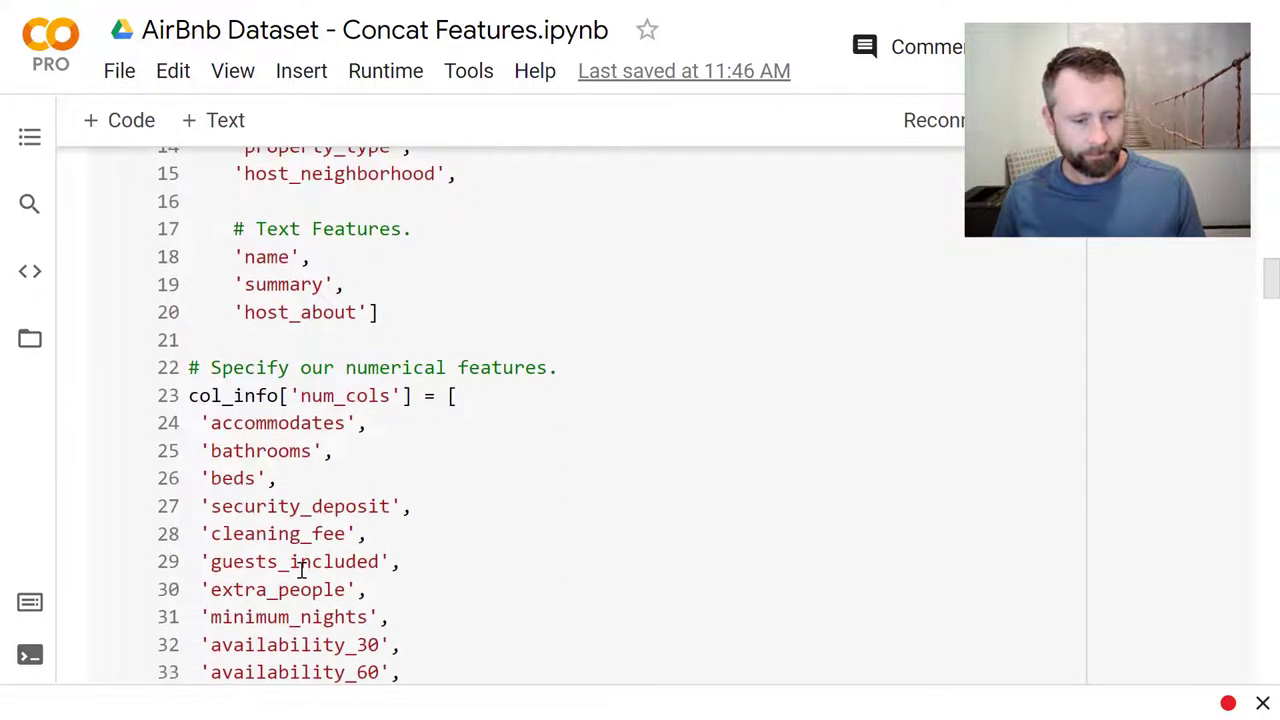
{"action": "scroll", "scroll_direction": "down", "scroll_amount": 3}
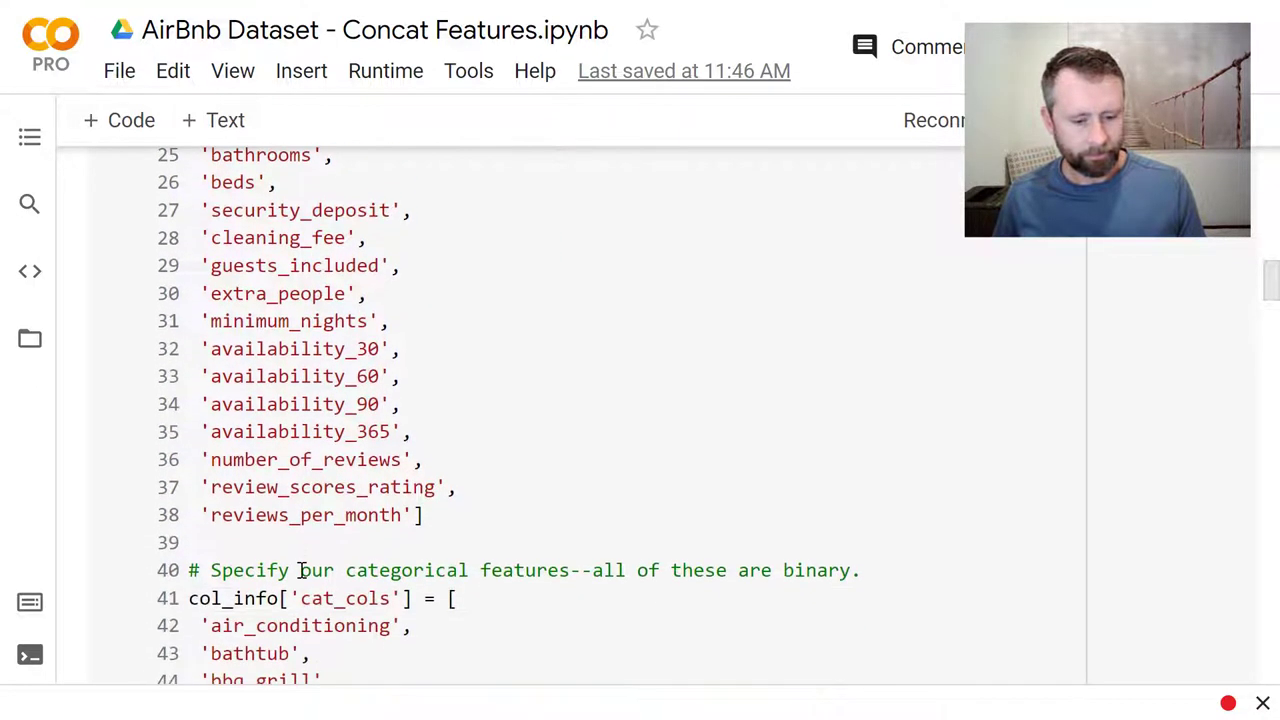
{"action": "scroll", "scroll_direction": "down", "scroll_amount": 3}
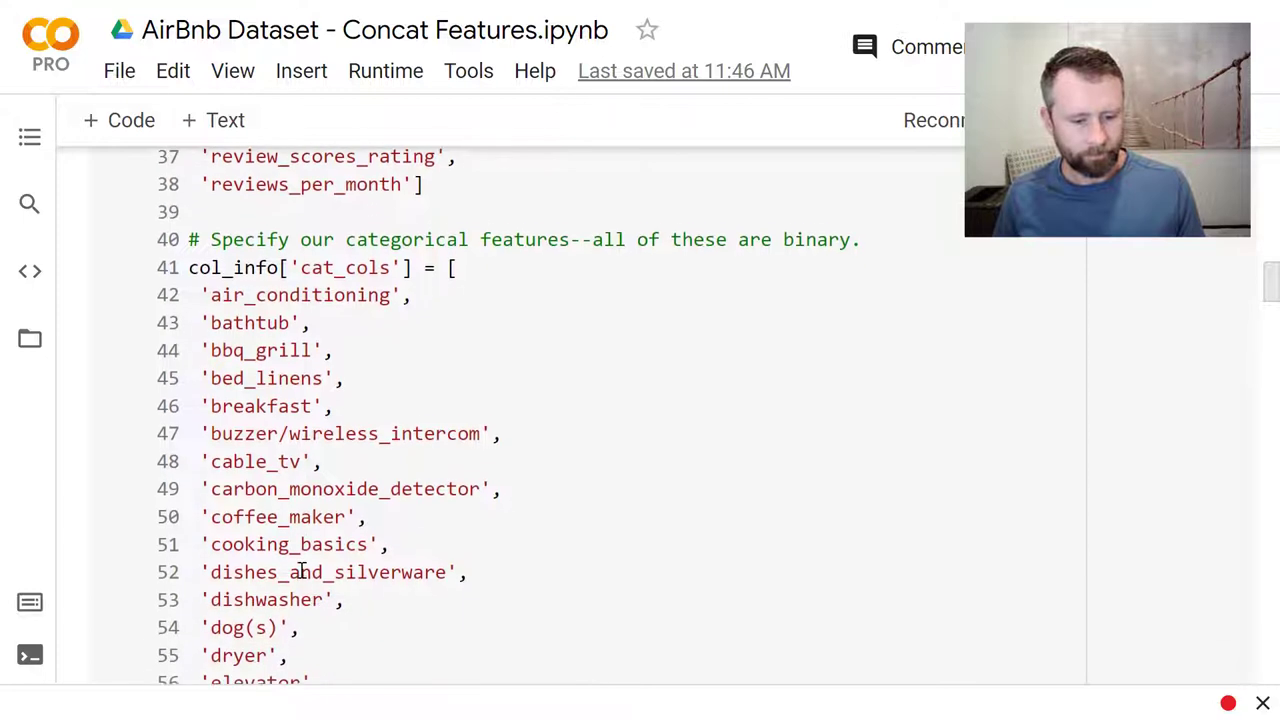
{"action": "scroll", "scroll_direction": "down", "scroll_amount": 3}
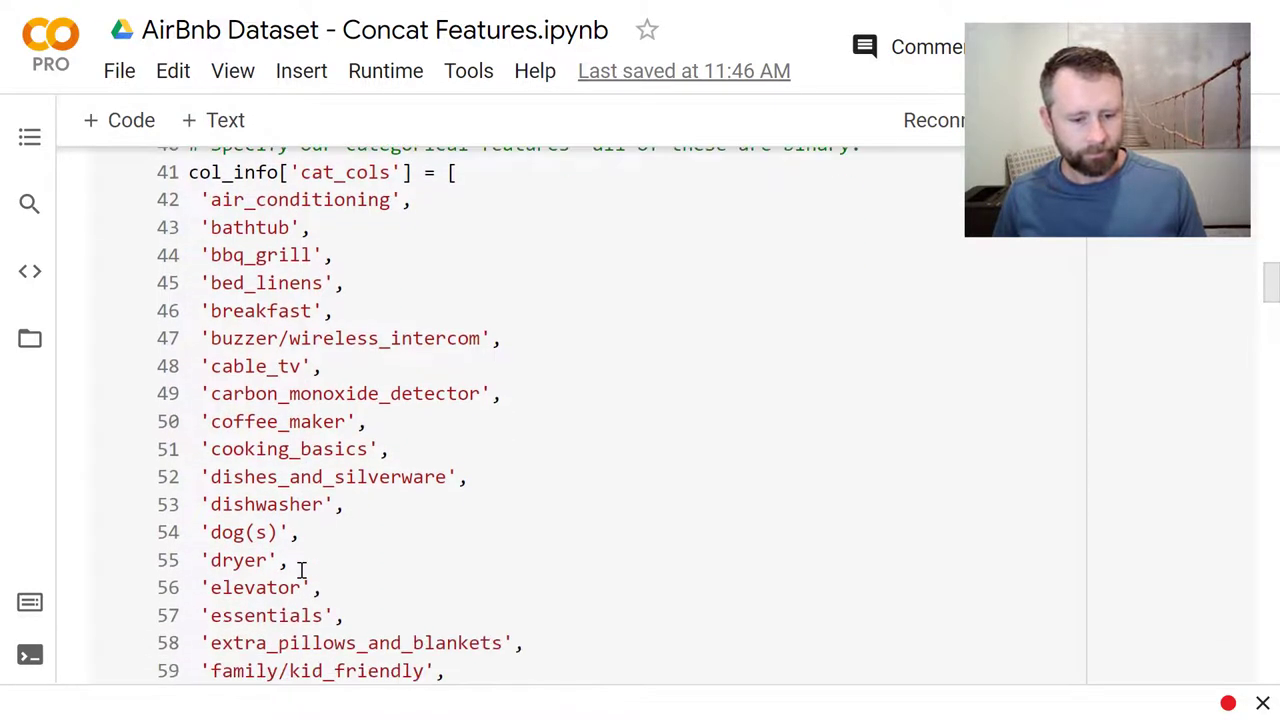
{"action": "scroll", "scroll_direction": "down", "scroll_amount": 3}
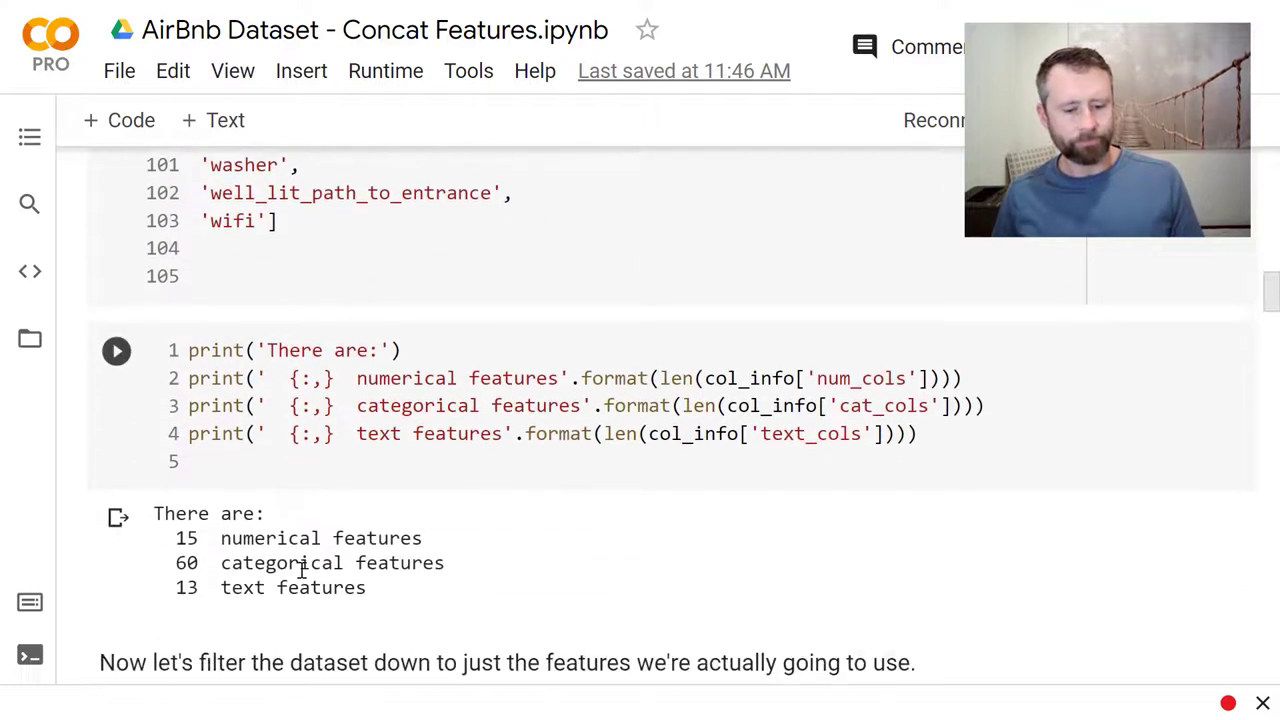
Step: Jump via the Table of contents to 2.1 Binary Features and focus its explanation text
{"action": "left_click", "coordinate": [28, 136]}
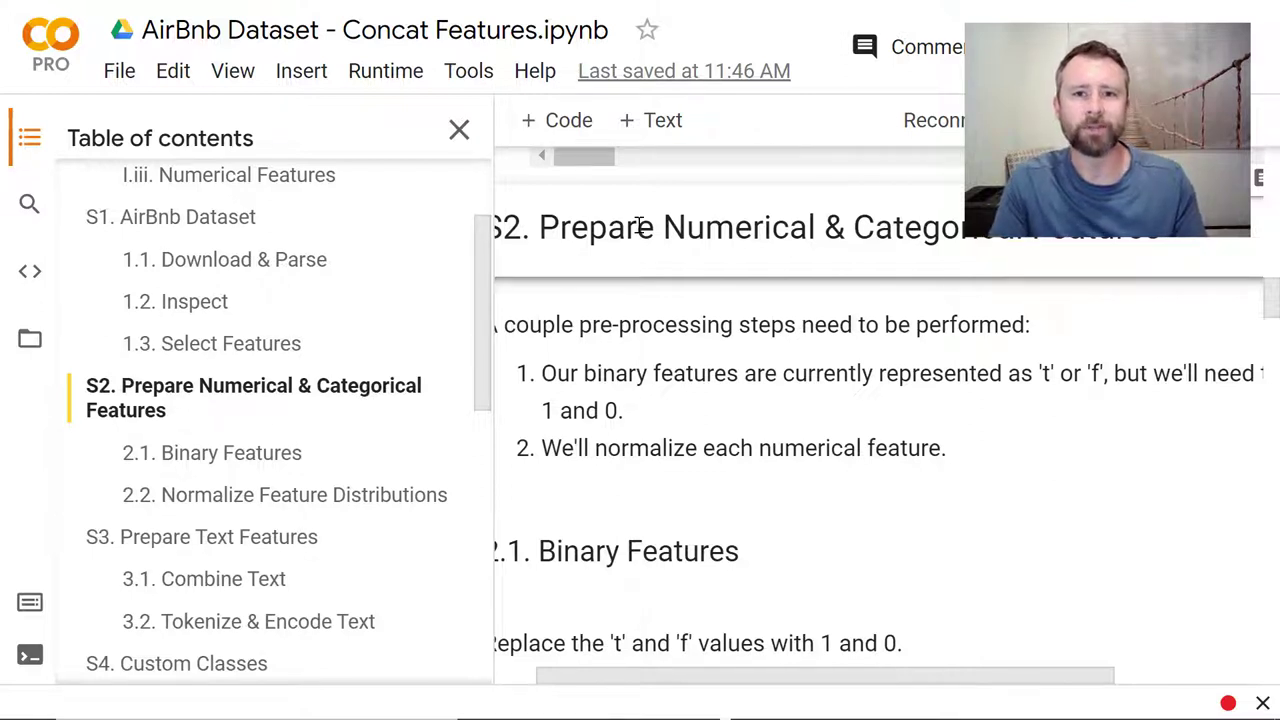
{"action": "mouse_move", "coordinate": [680, 276]}
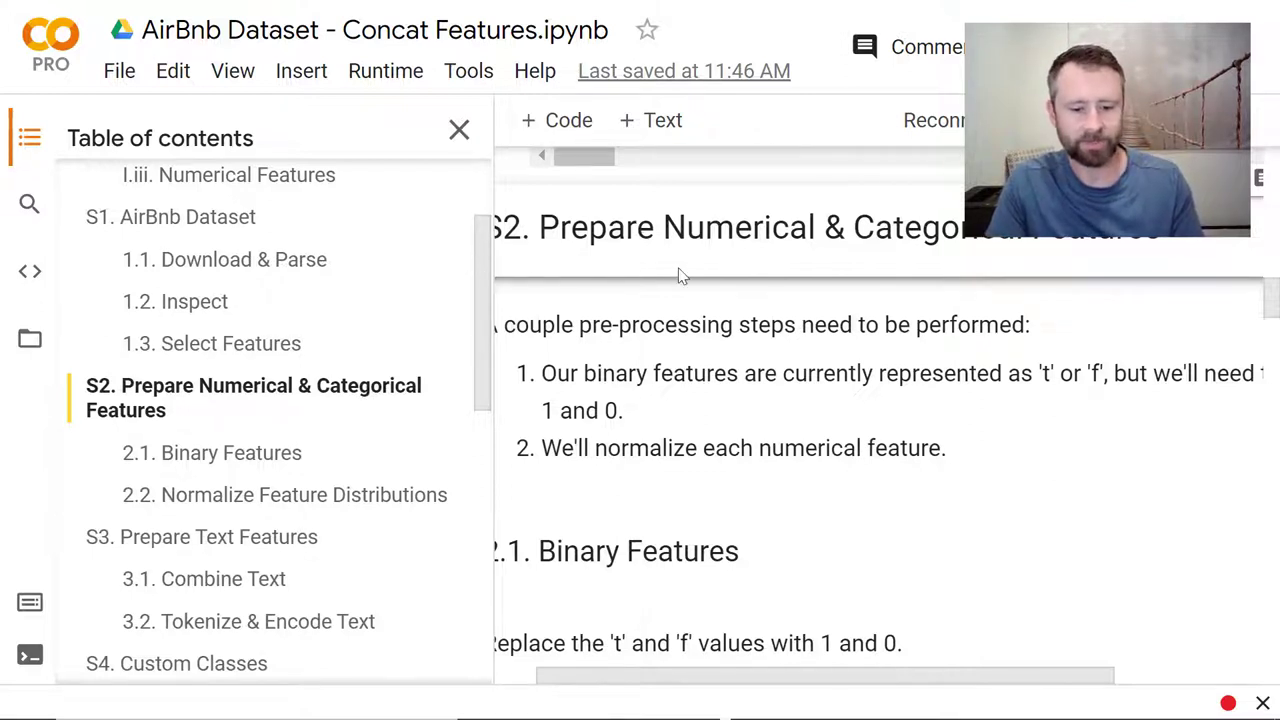
{"action": "left_click", "coordinate": [460, 130]}
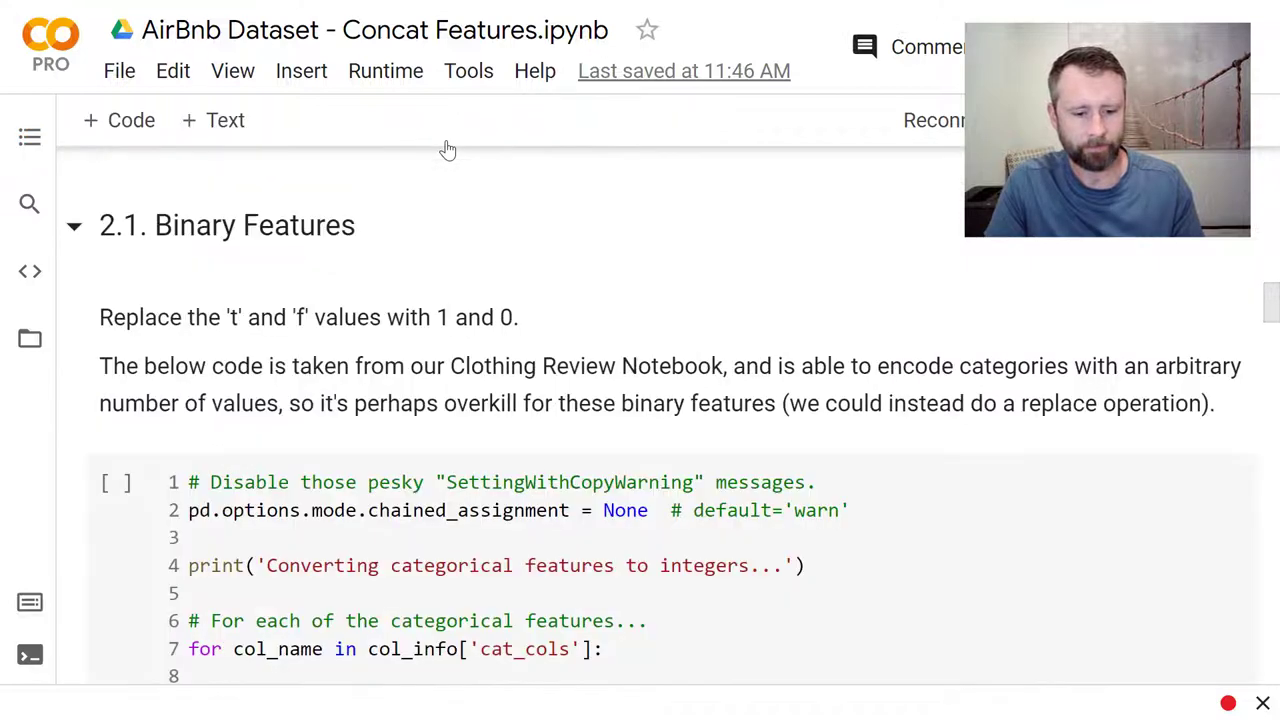
{"action": "left_click", "coordinate": [336, 316]}
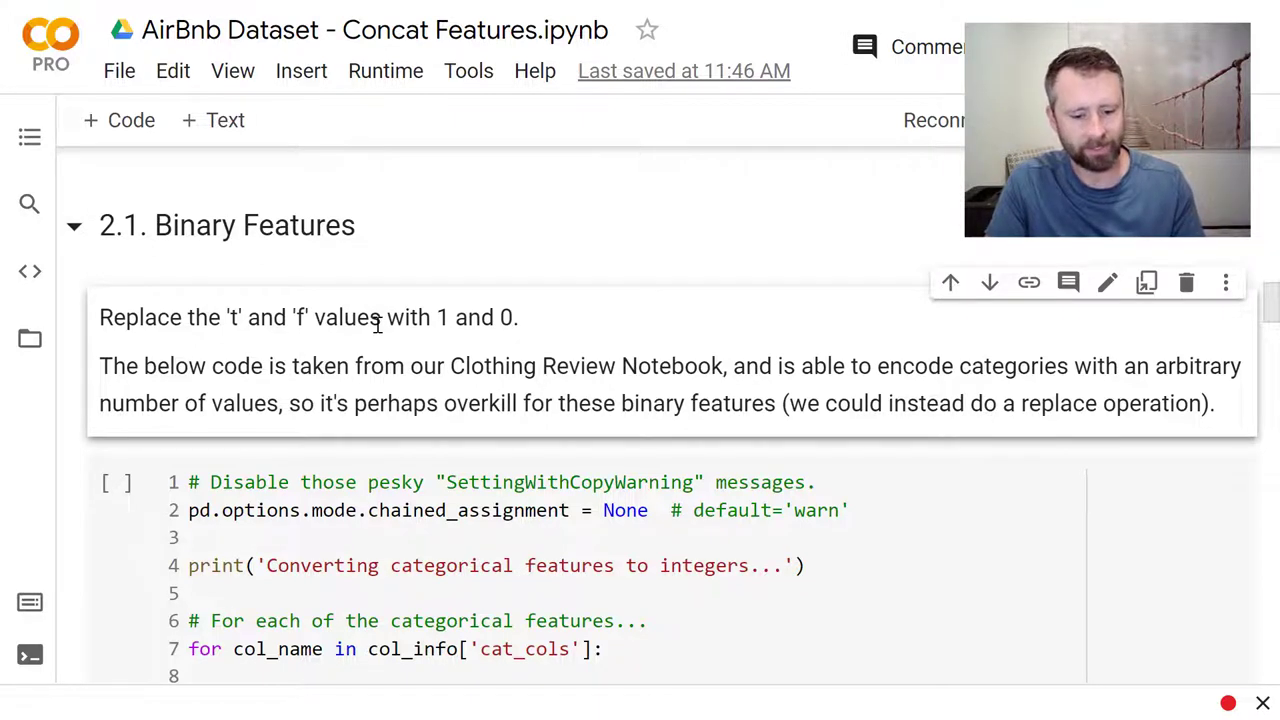
Step: Scroll through the t/f-to-1/0 conversion code and the head() table of 0/1 categorical columns
{"action": "scroll", "scroll_direction": "down", "scroll_amount": 3}
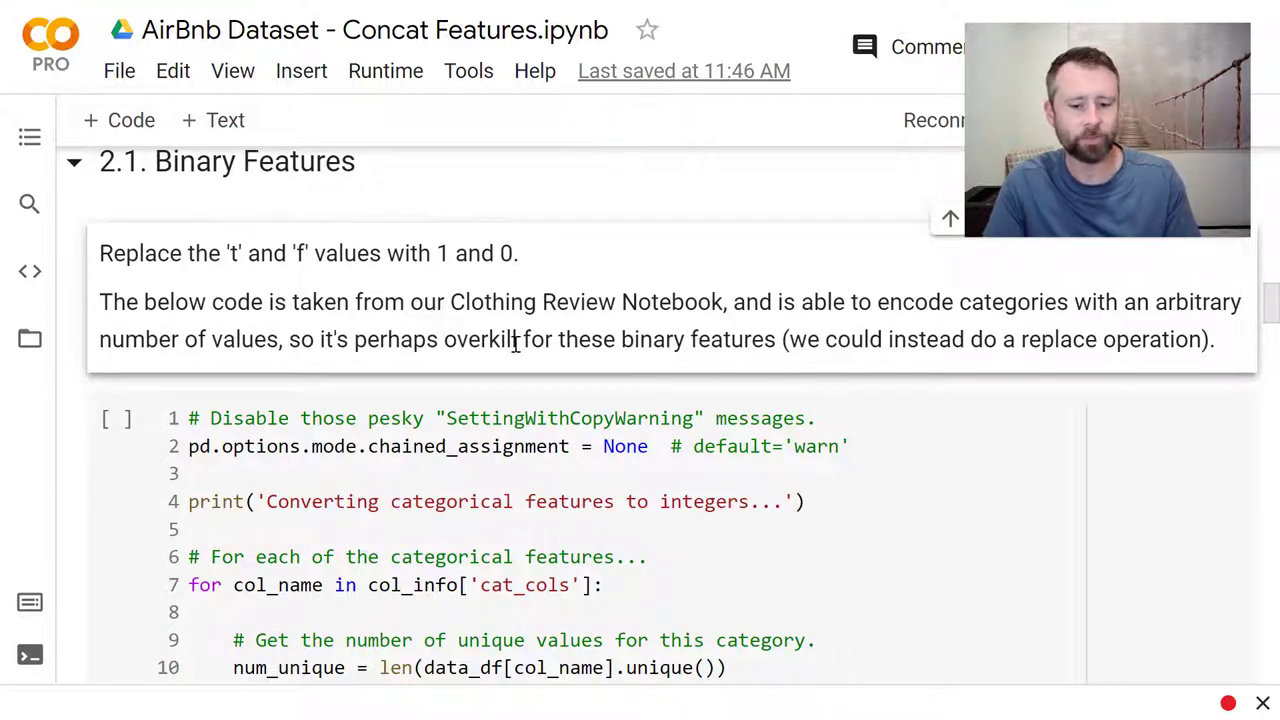
{"action": "scroll", "scroll_direction": "down", "scroll_amount": 3}
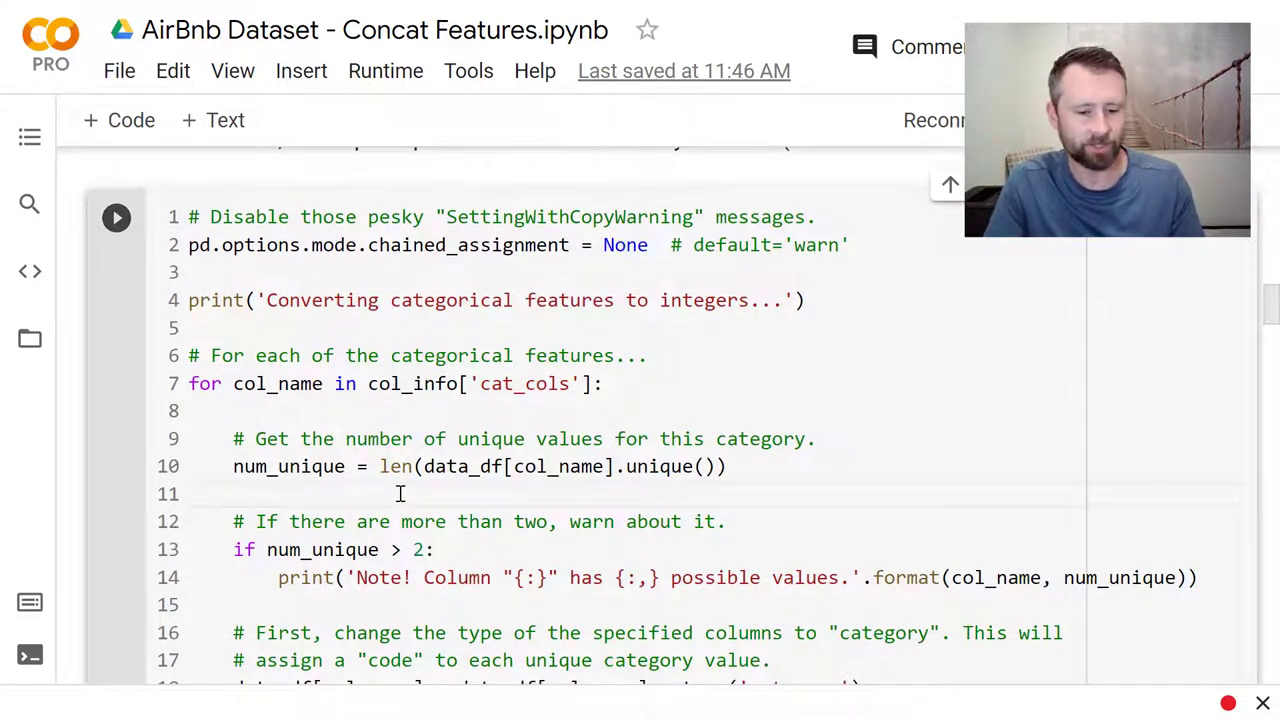
{"action": "scroll", "scroll_direction": "down", "scroll_amount": 3}
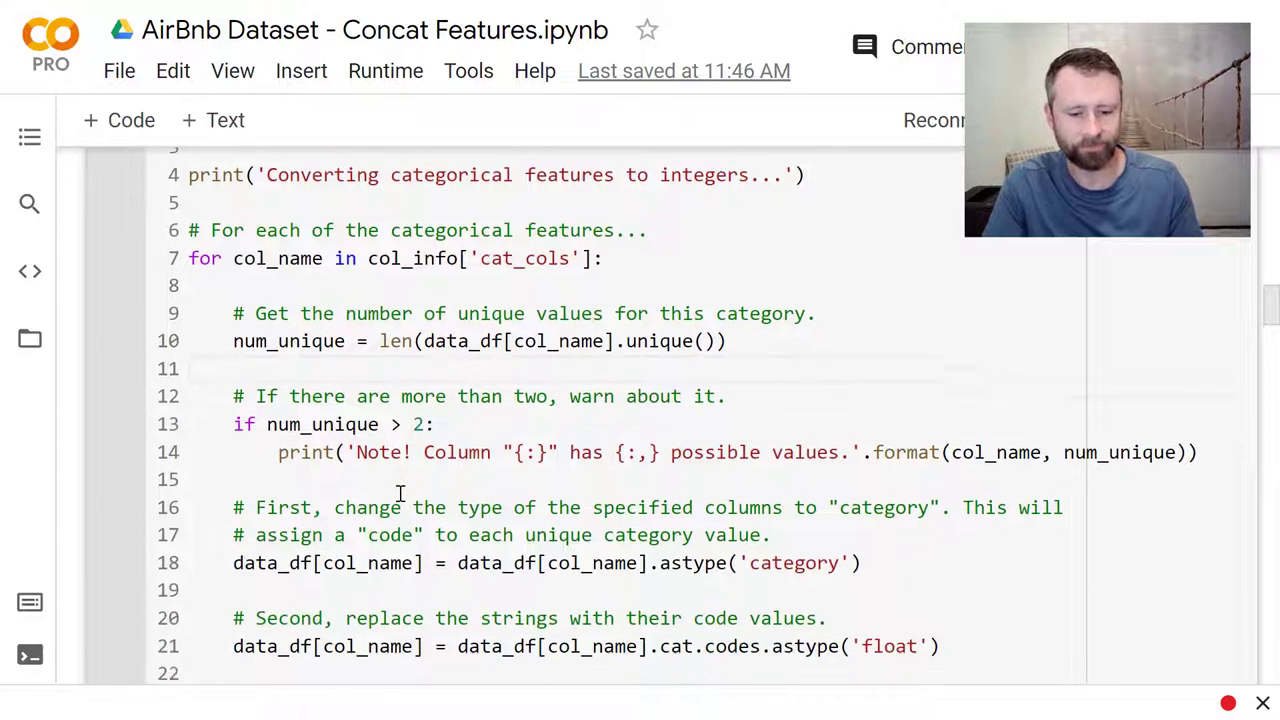
{"action": "scroll", "scroll_direction": "down", "scroll_amount": 3}
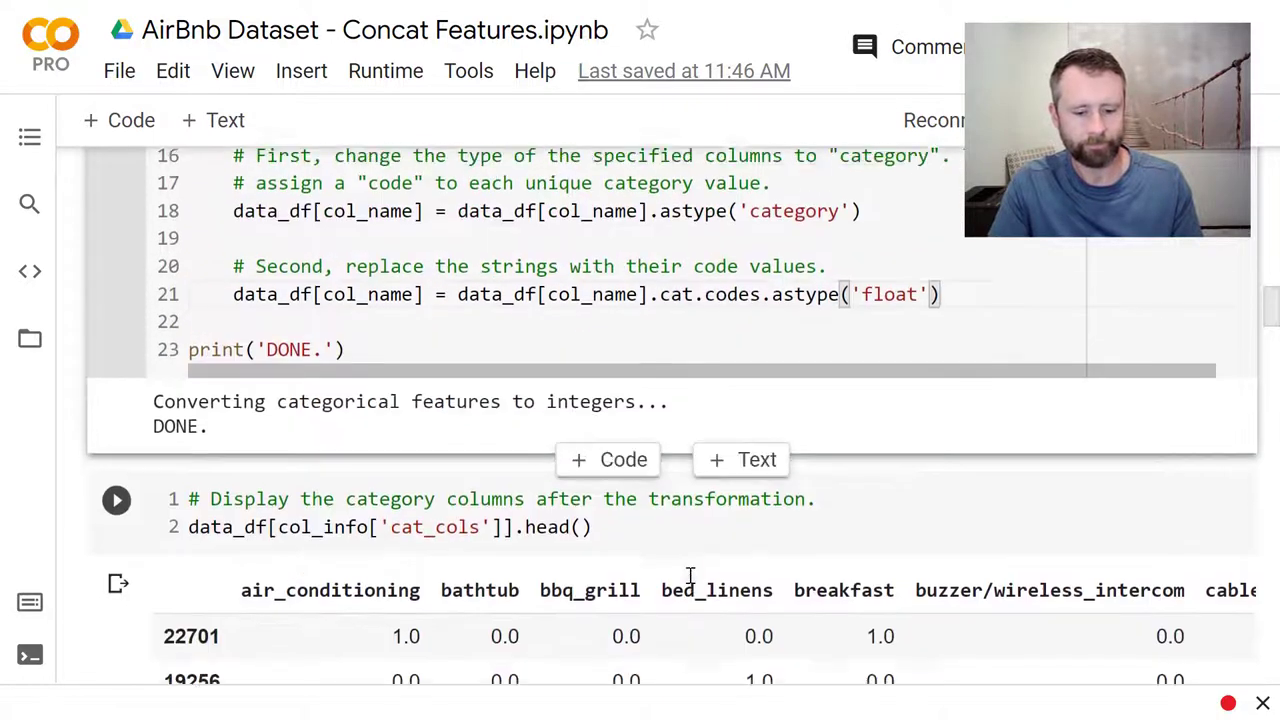
{"action": "scroll", "scroll_direction": "down", "scroll_amount": 3}
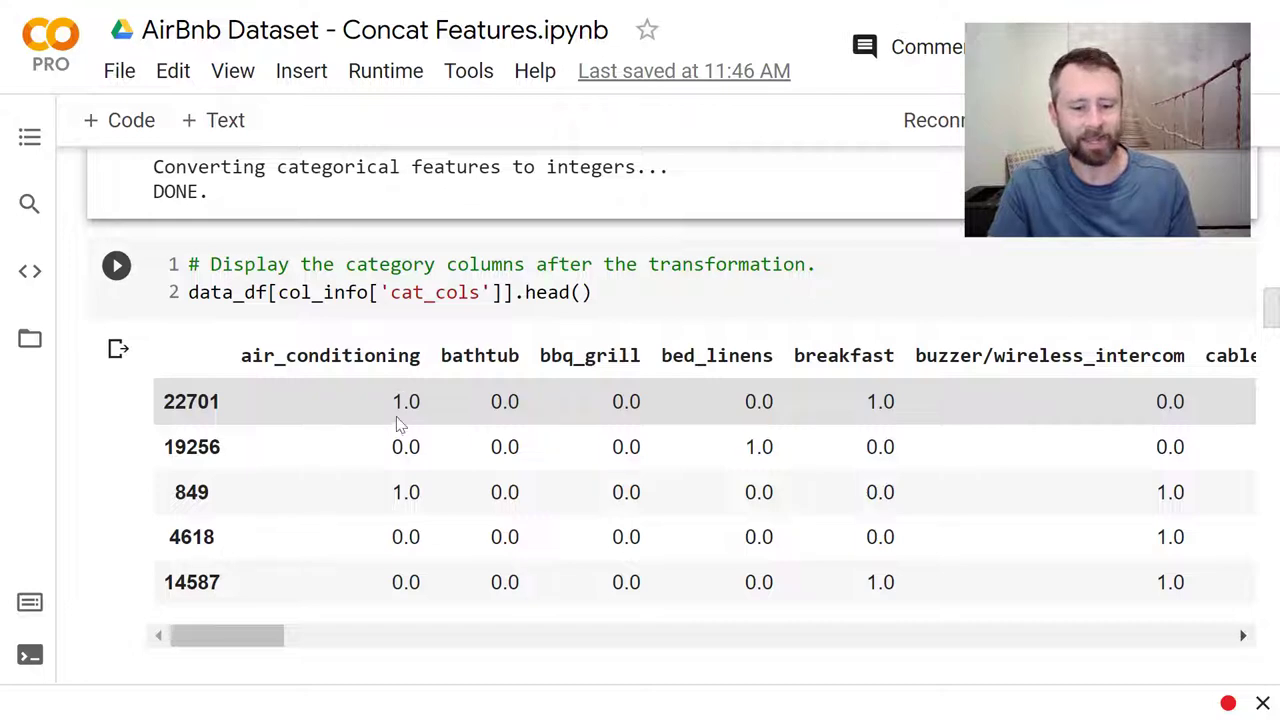
{"action": "scroll", "scroll_direction": "down", "scroll_amount": 3}
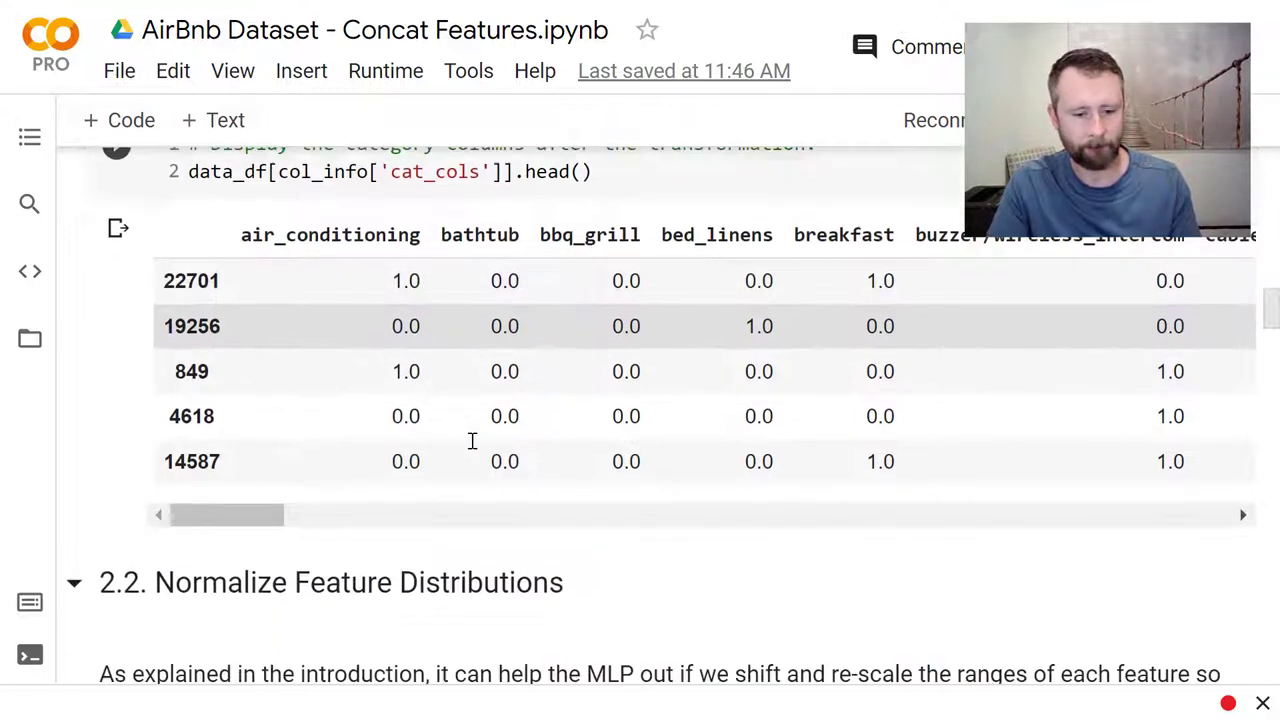
{"action": "scroll", "scroll_direction": "down", "scroll_amount": 3}
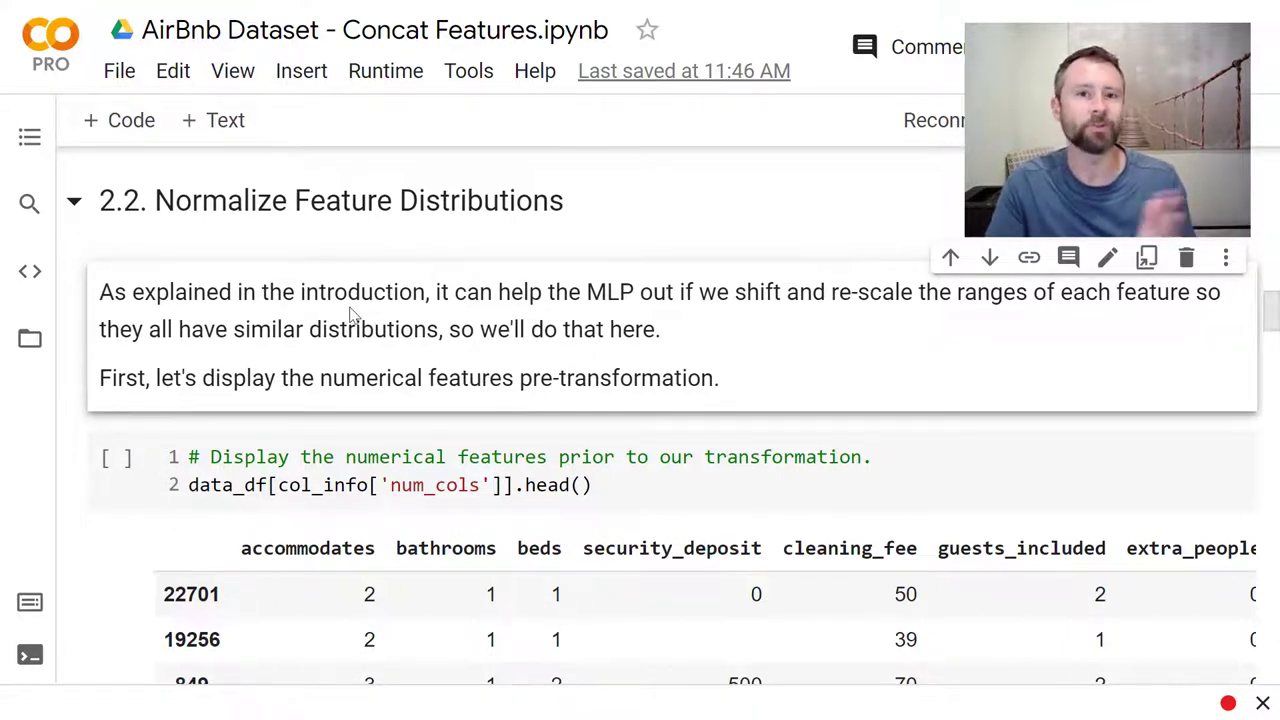
Step: Scroll through section 2.2's pre-transformation numerical features head() table to the QuantileTransformer notes and import cell
{"action": "scroll", "scroll_direction": "down", "scroll_amount": 3}
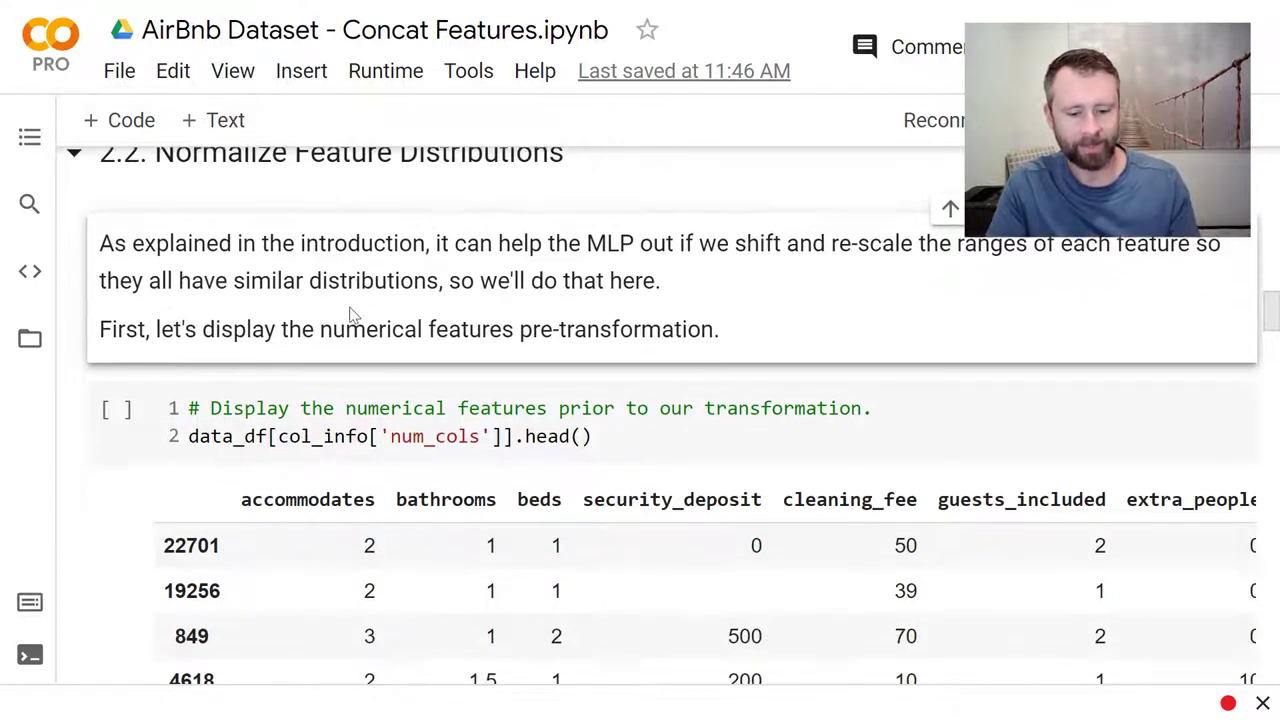
{"action": "scroll", "scroll_direction": "down", "scroll_amount": 3}
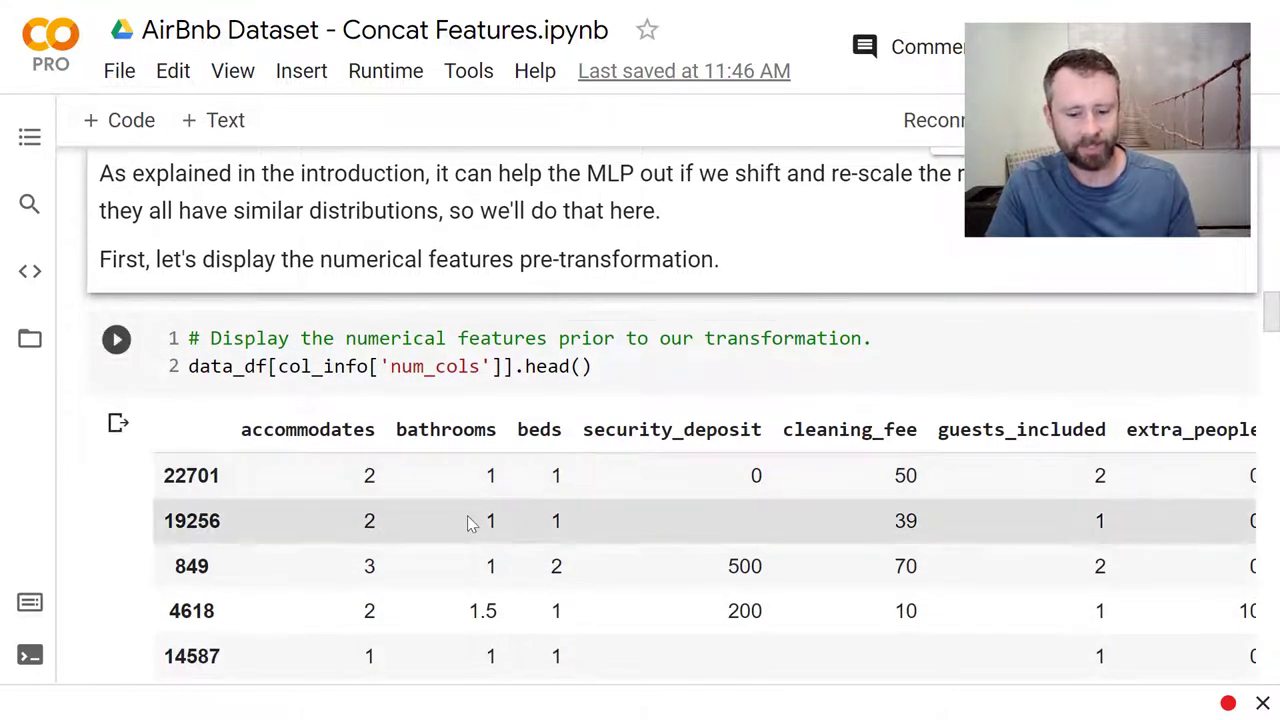
{"action": "scroll", "scroll_direction": "down", "scroll_amount": 3}
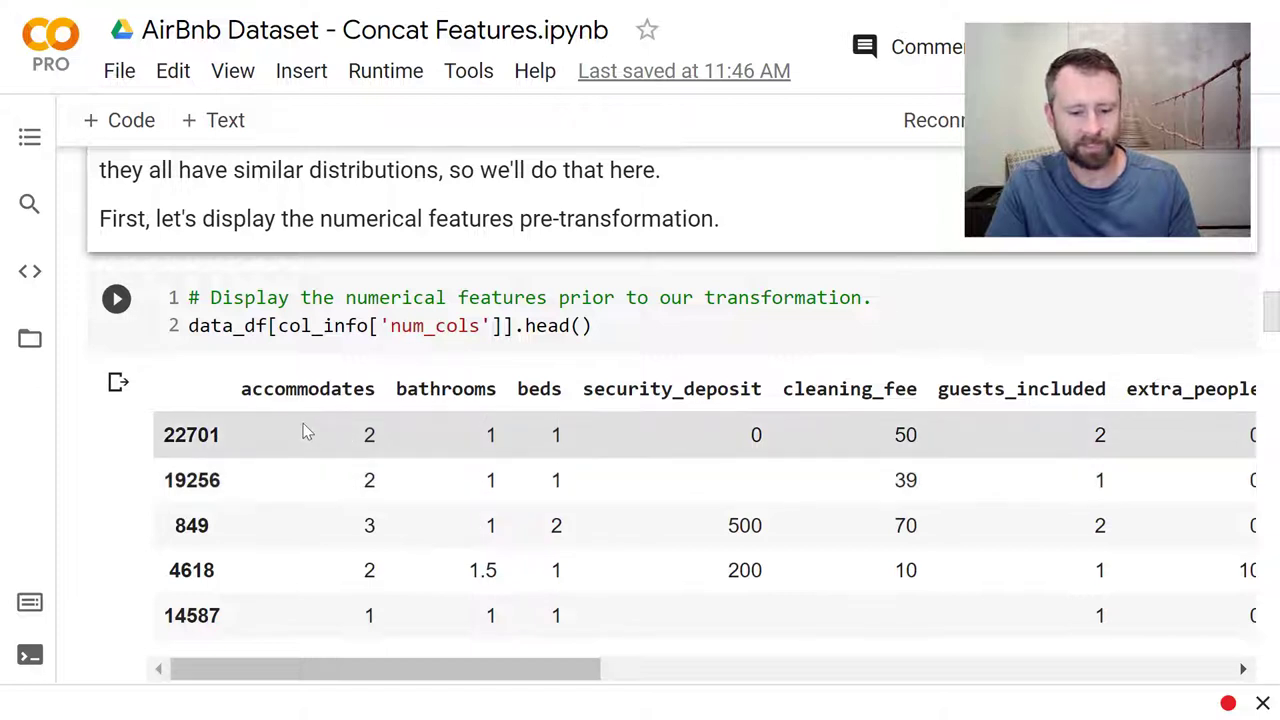
{"action": "mouse_move", "coordinate": [590, 412]}
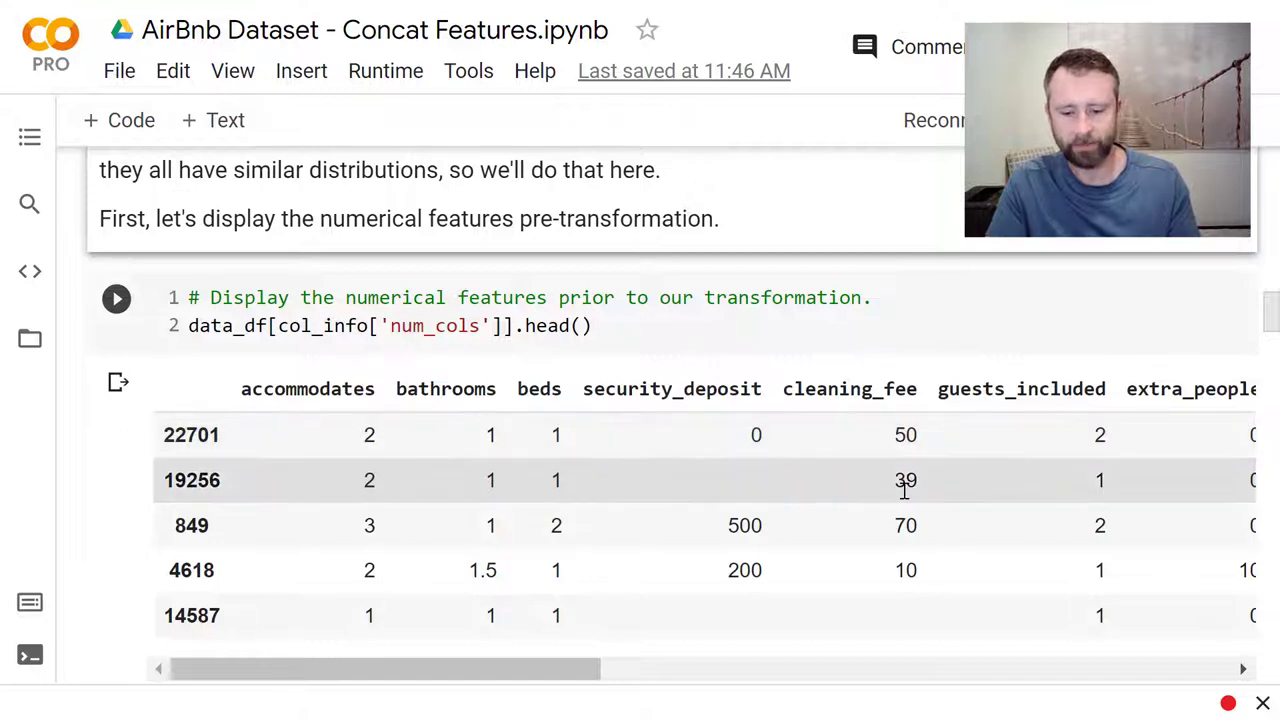
{"action": "scroll", "scroll_direction": "down", "scroll_amount": 3}
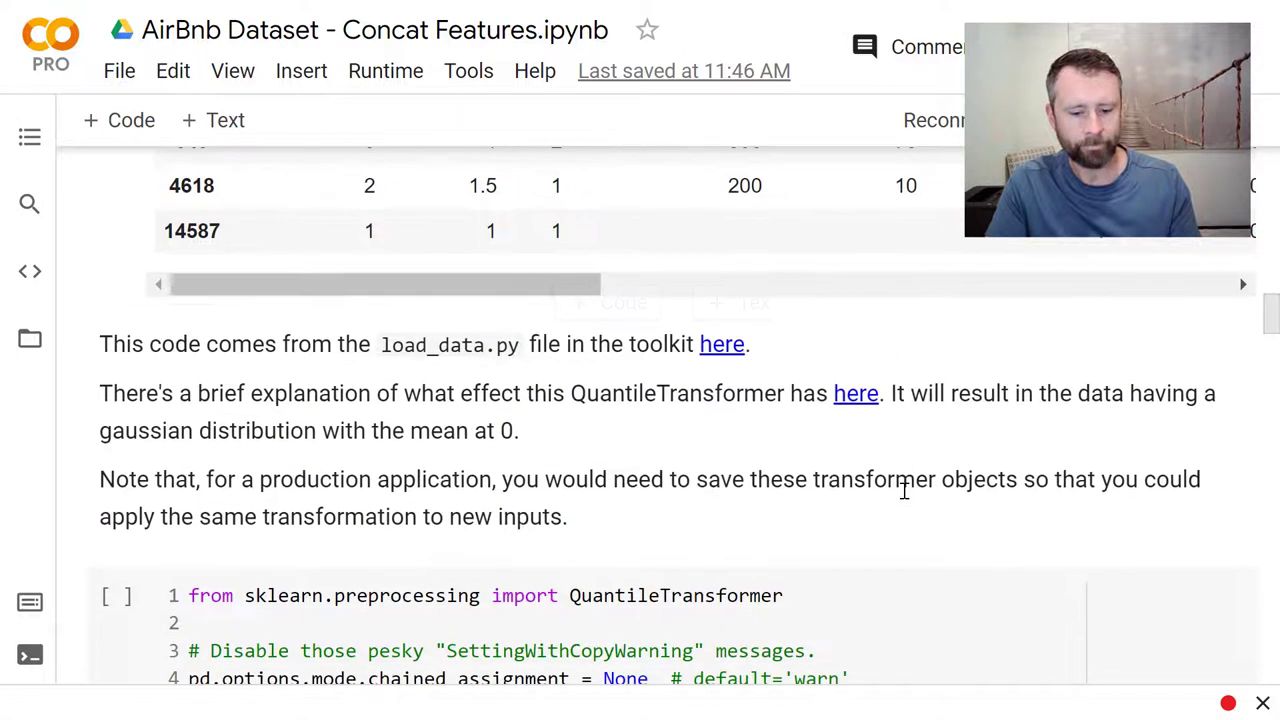
{"action": "scroll", "scroll_direction": "down", "scroll_amount": 3}
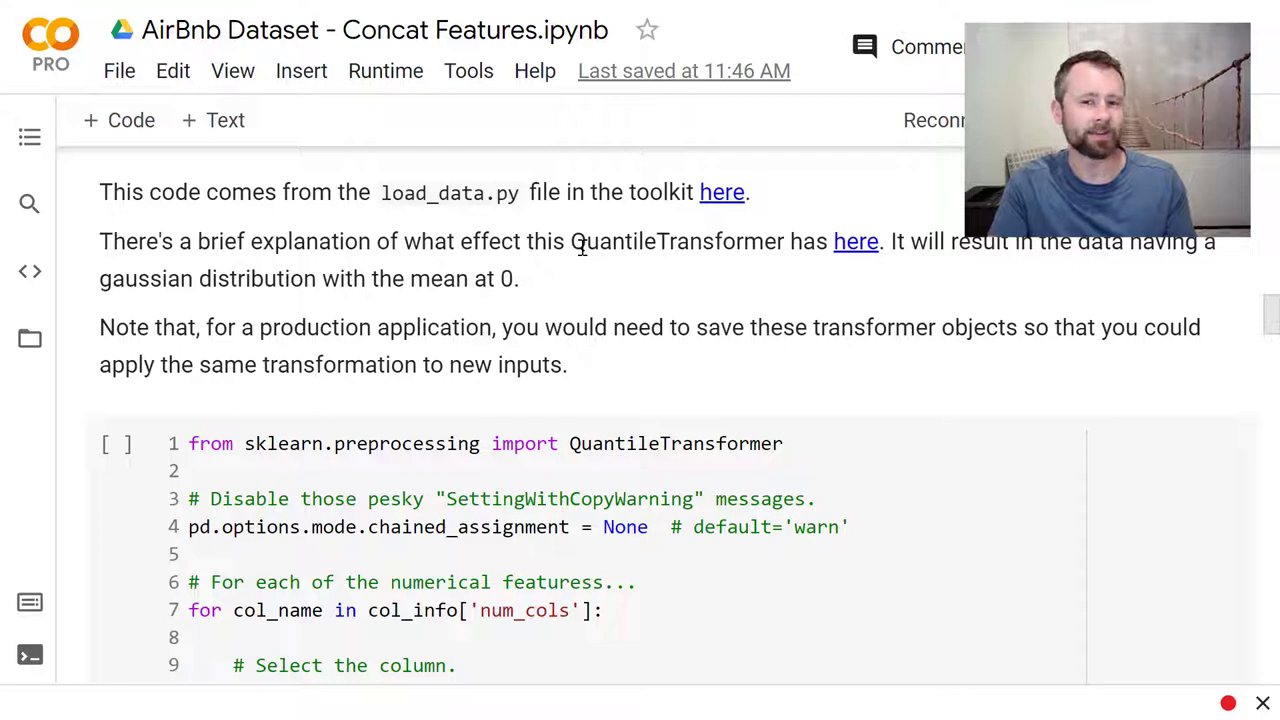
{"action": "scroll", "scroll_direction": "down", "scroll_amount": 3}
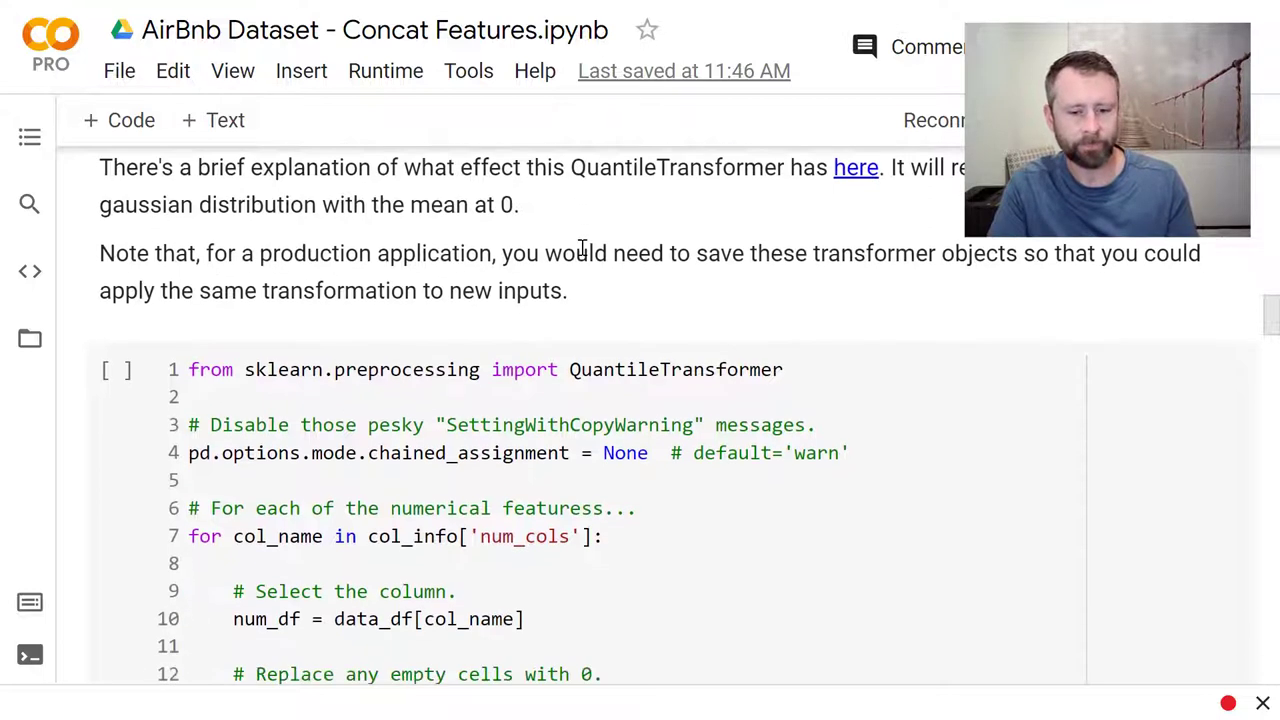
{"action": "scroll", "scroll_direction": "down", "scroll_amount": 3}
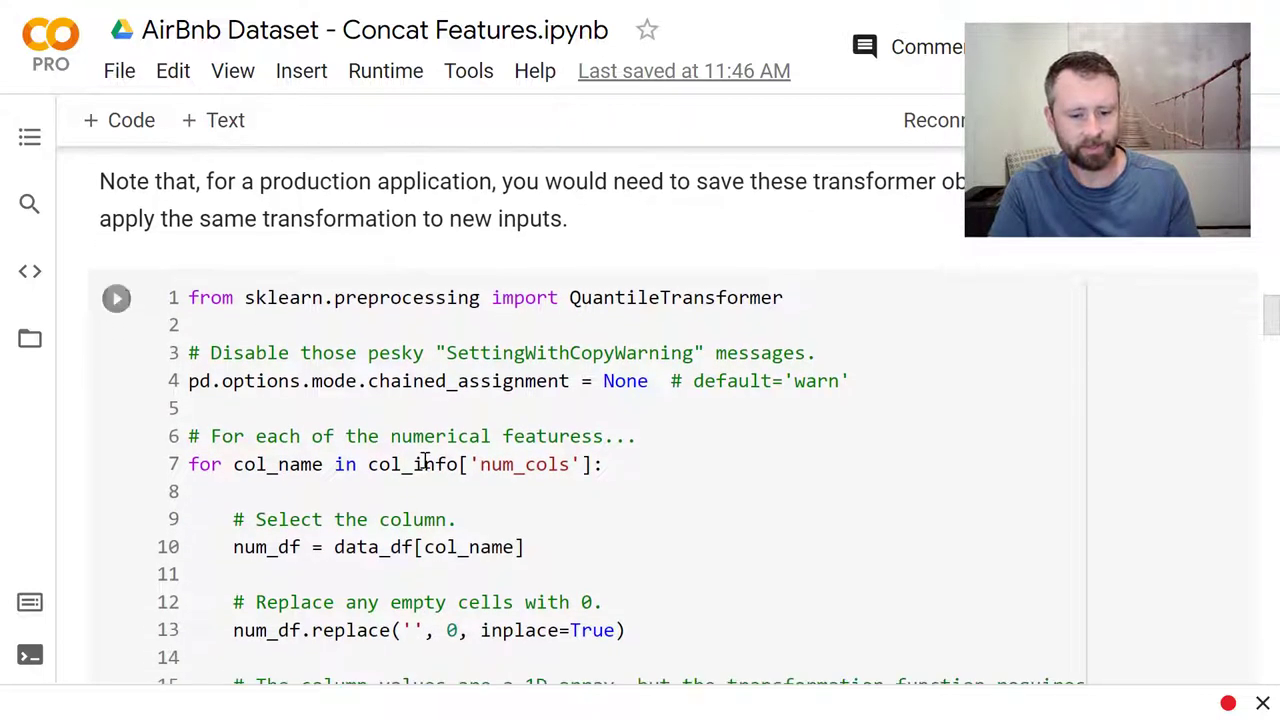
{"action": "scroll", "scroll_direction": "down", "scroll_amount": 3}
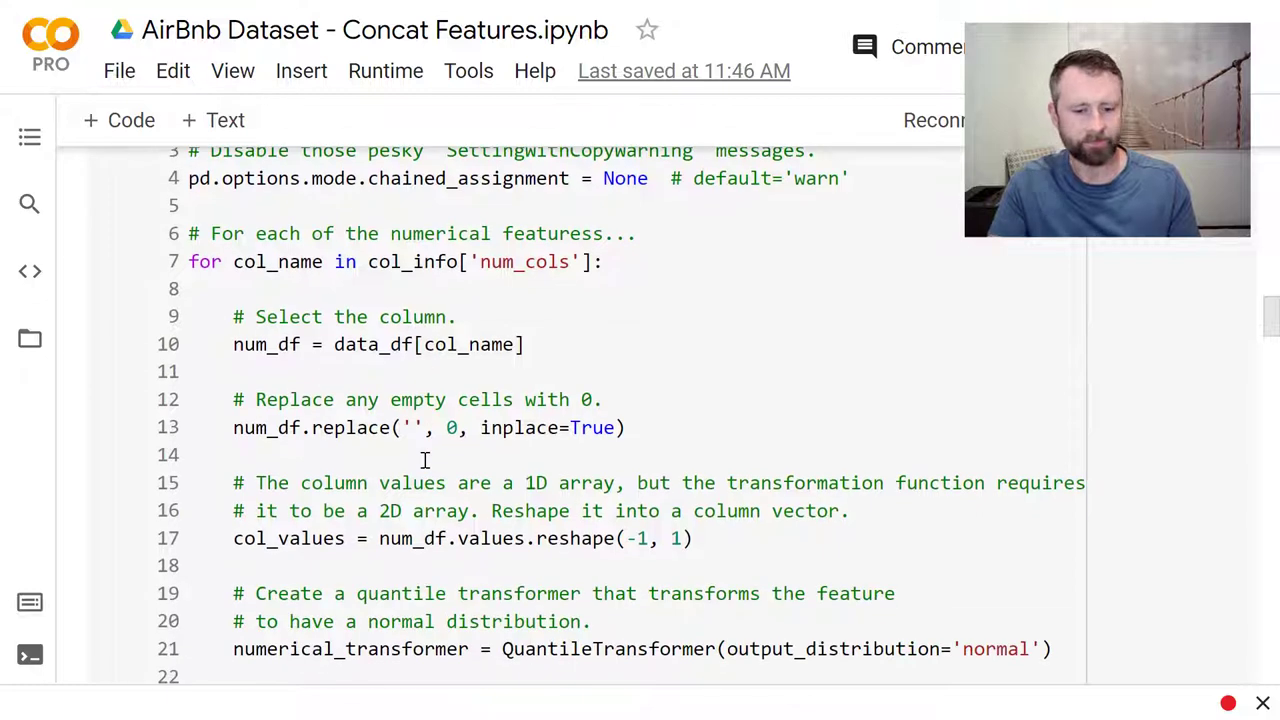
{"action": "scroll", "scroll_direction": "down", "scroll_amount": 3}
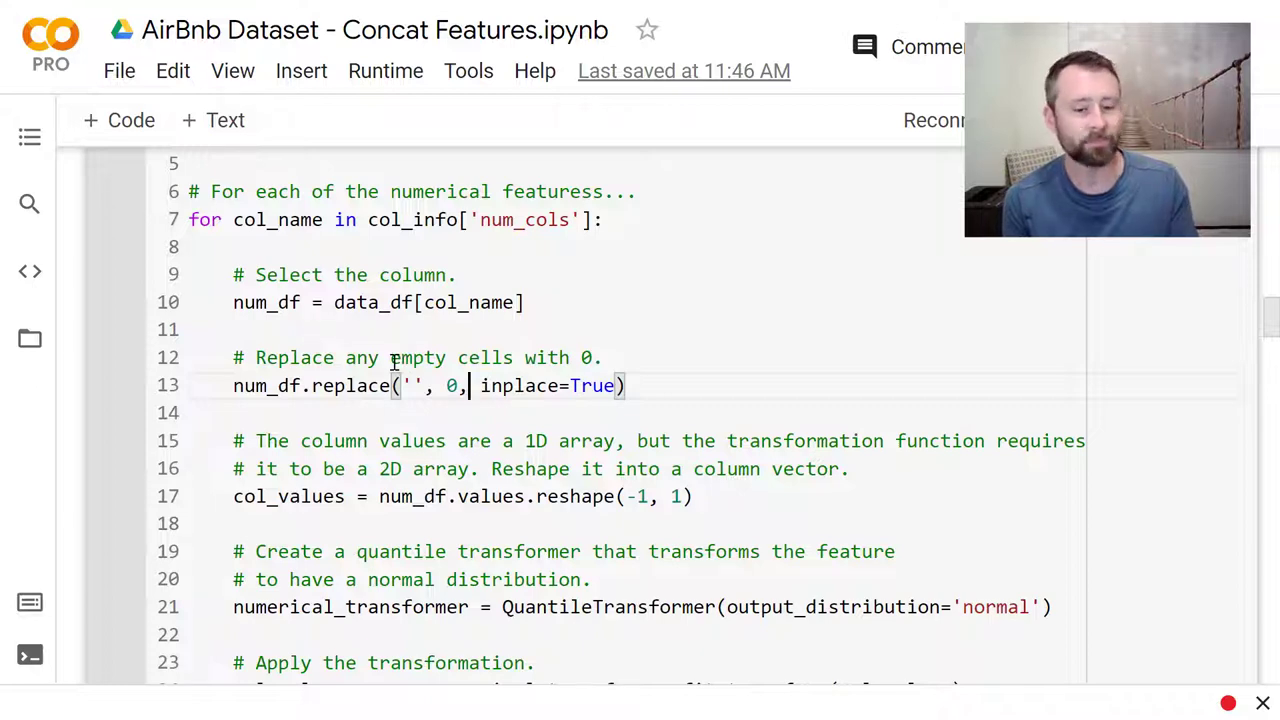
{"action": "scroll", "scroll_direction": "down", "scroll_amount": 3}
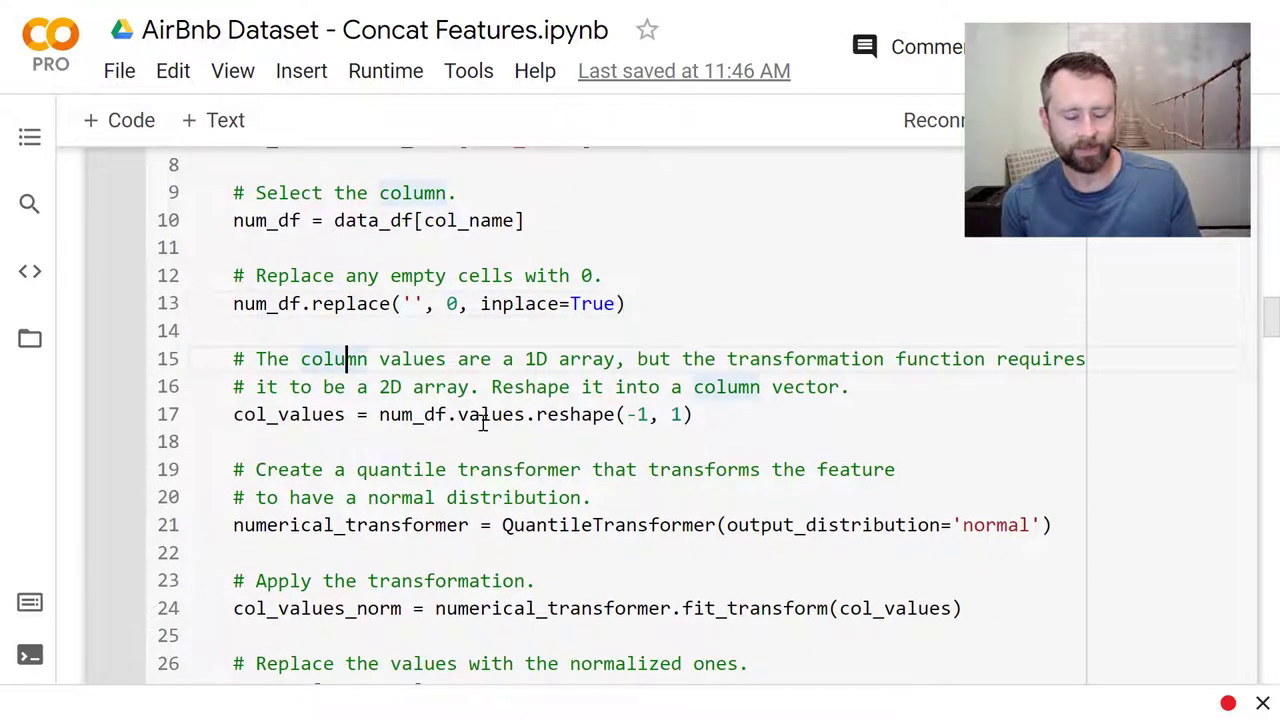
{"action": "scroll", "scroll_direction": "down", "scroll_amount": 3}
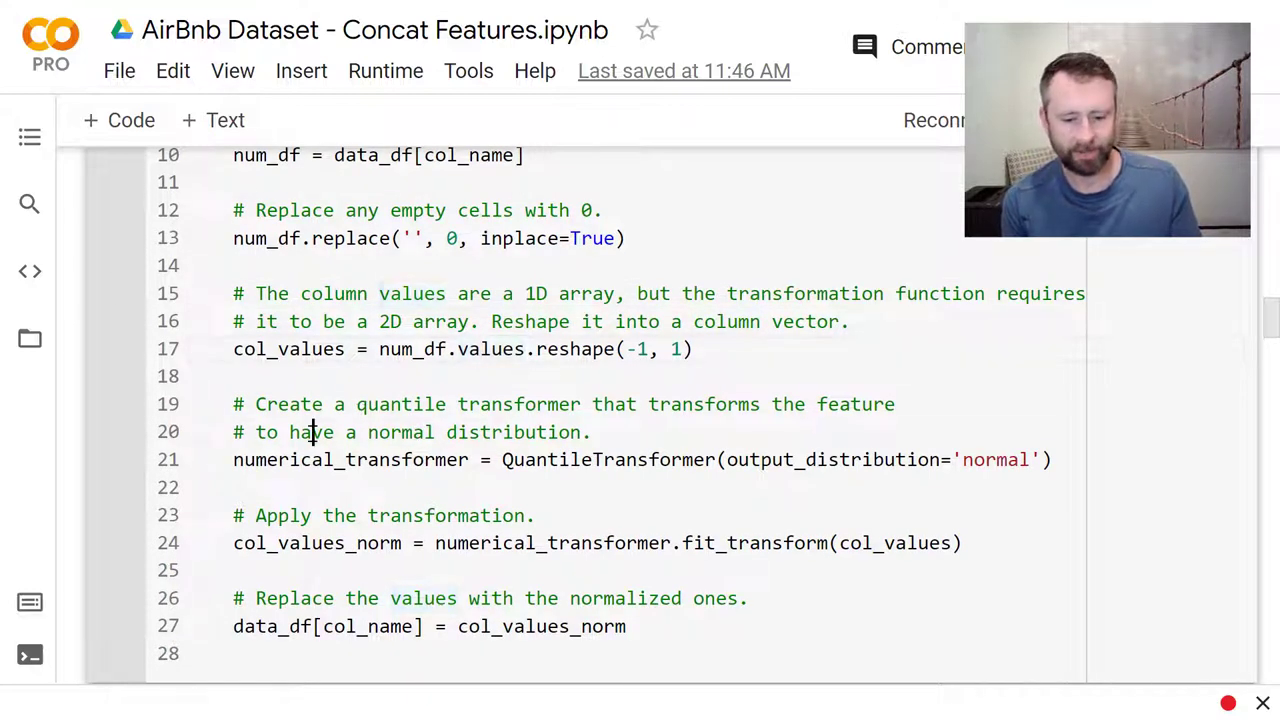
{"action": "scroll", "scroll_direction": "down", "scroll_amount": 3}
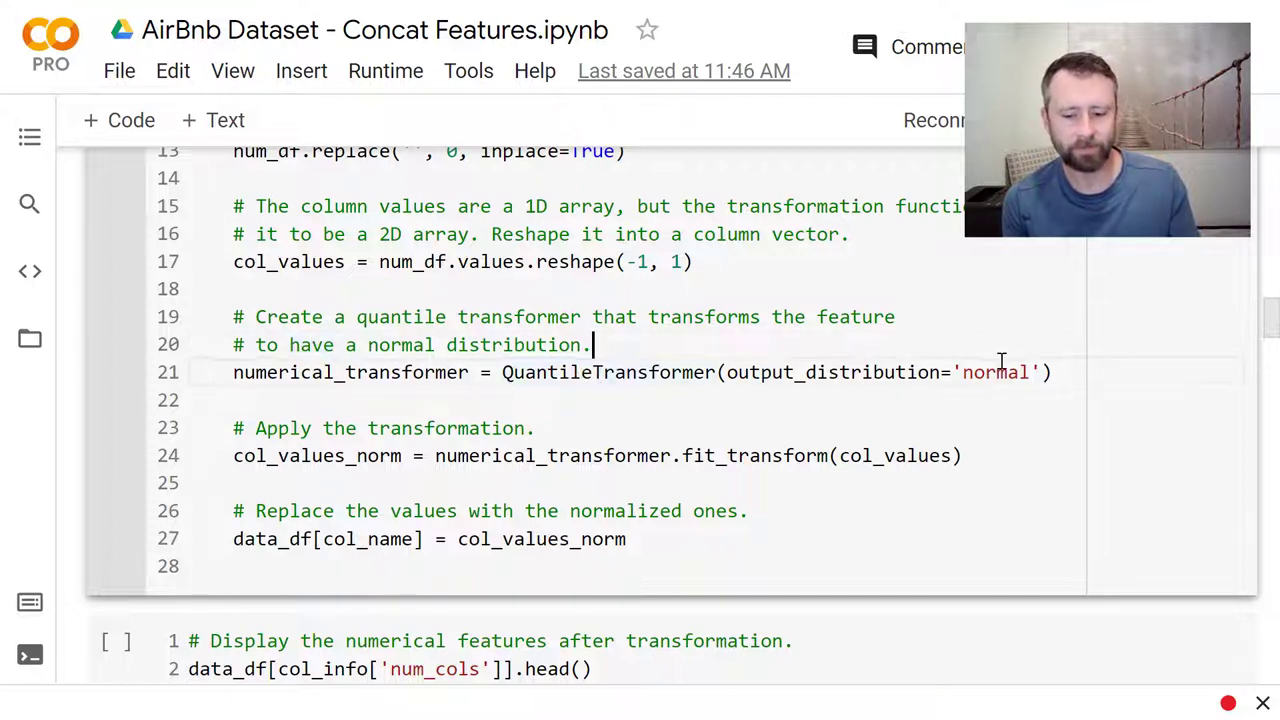
{"action": "double_click", "coordinate": [996, 372]}
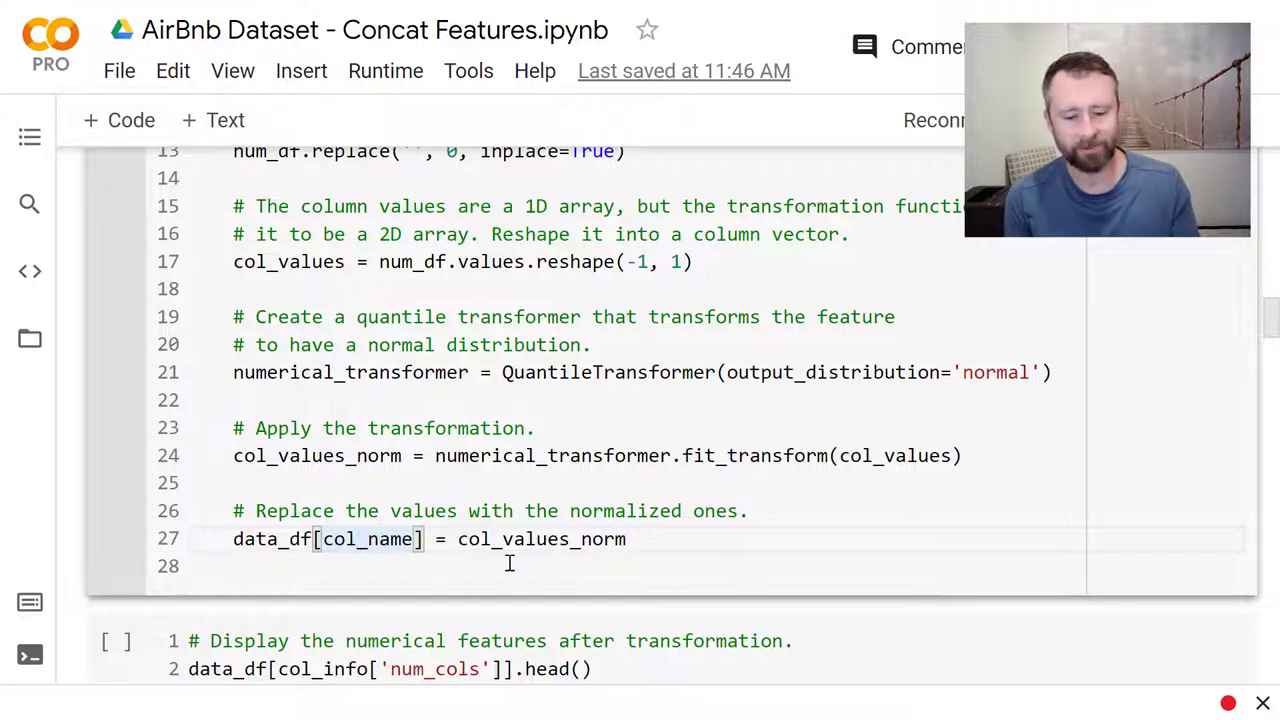
{"action": "scroll", "scroll_direction": "down", "scroll_amount": 3}
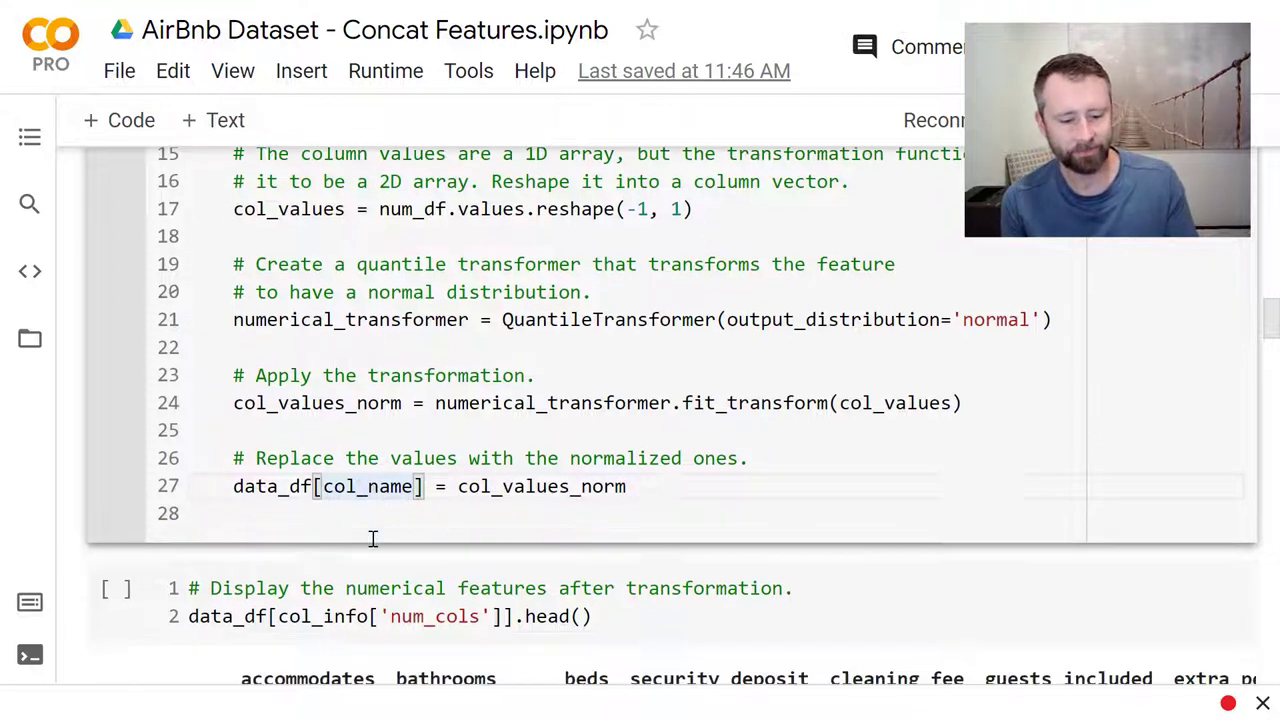
{"action": "left_click", "coordinate": [116, 264]}
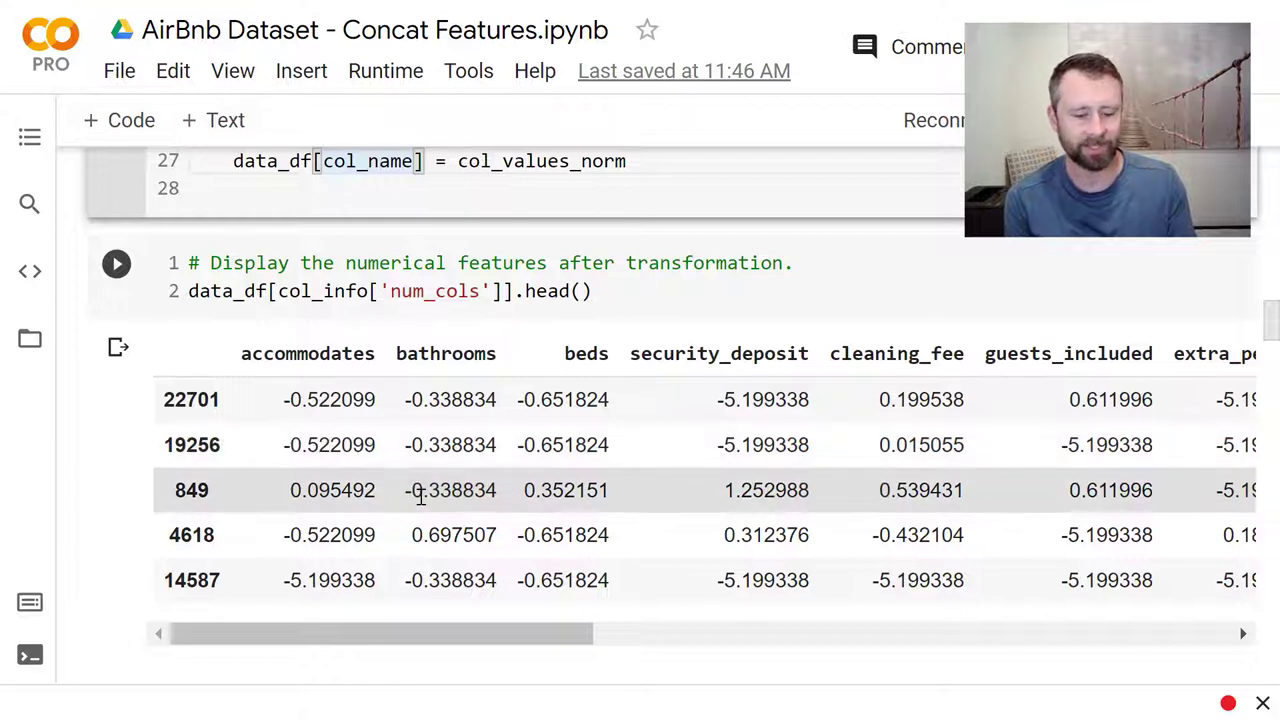
{"action": "scroll", "scroll_direction": "down", "scroll_amount": 3}
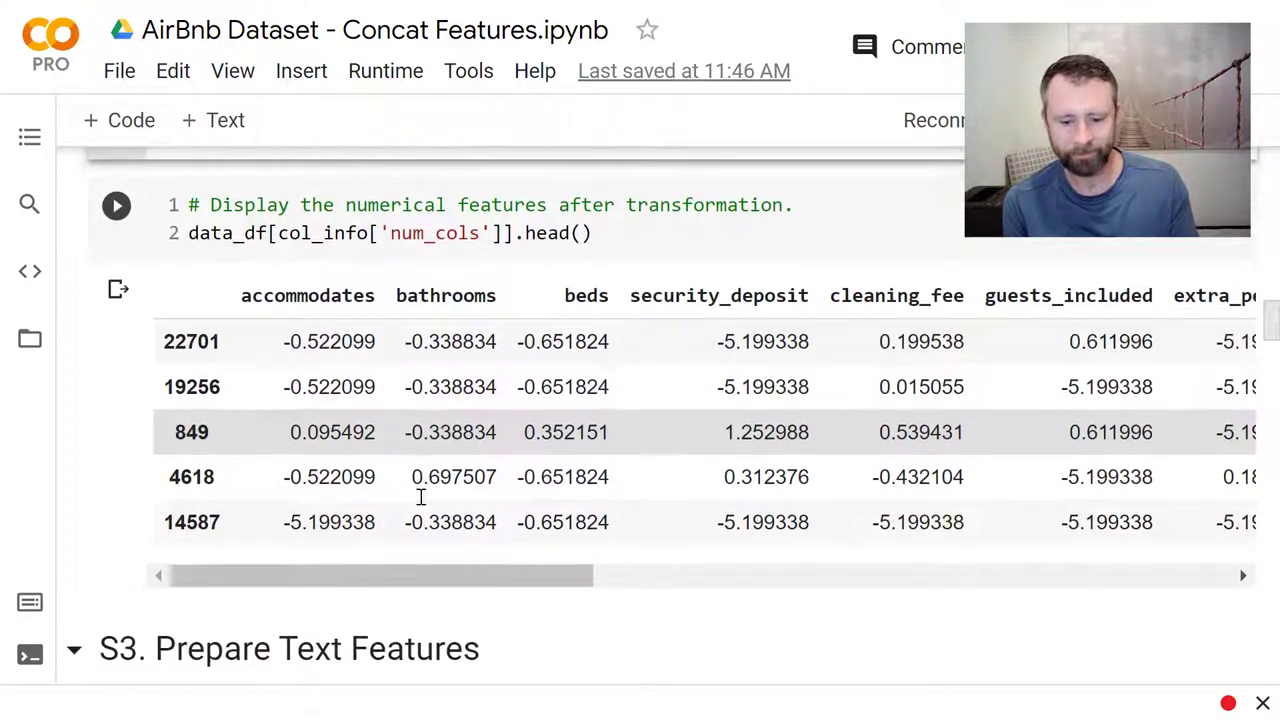
{"action": "scroll", "scroll_direction": "down", "scroll_amount": 3}
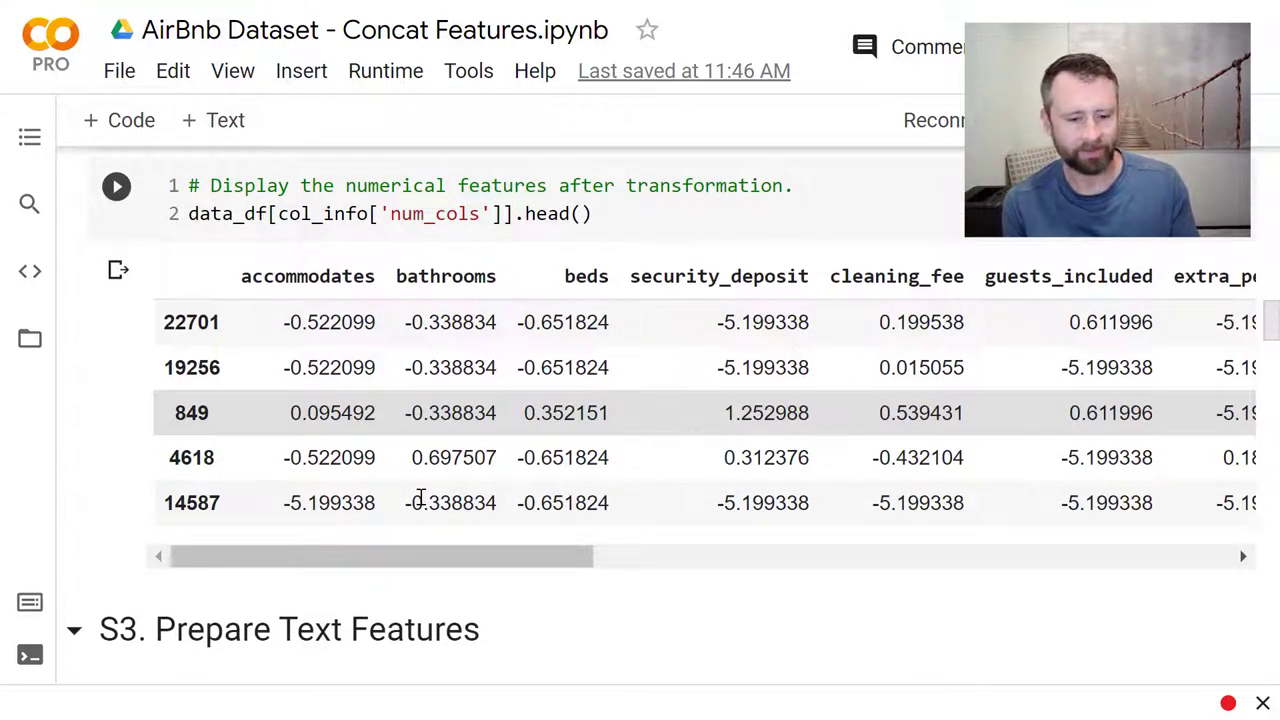
{"action": "scroll", "scroll_direction": "down", "scroll_amount": 3}
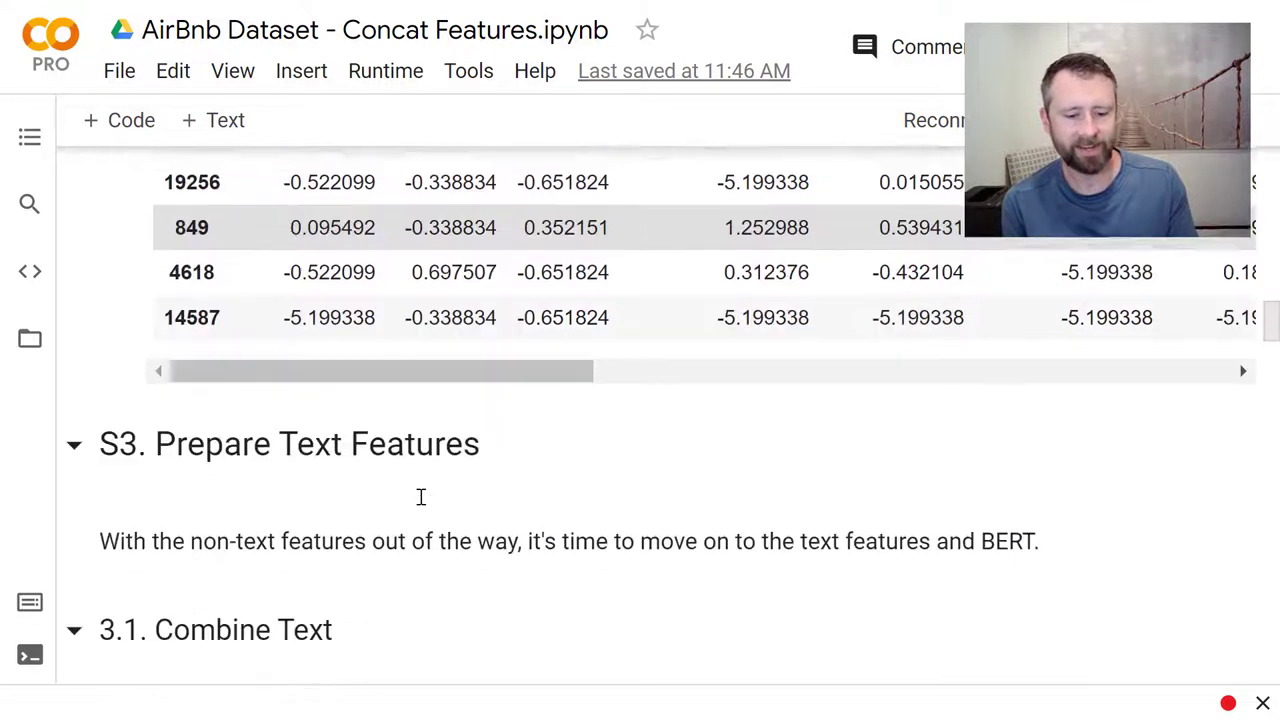
{"action": "scroll", "scroll_direction": "down", "scroll_amount": 3}
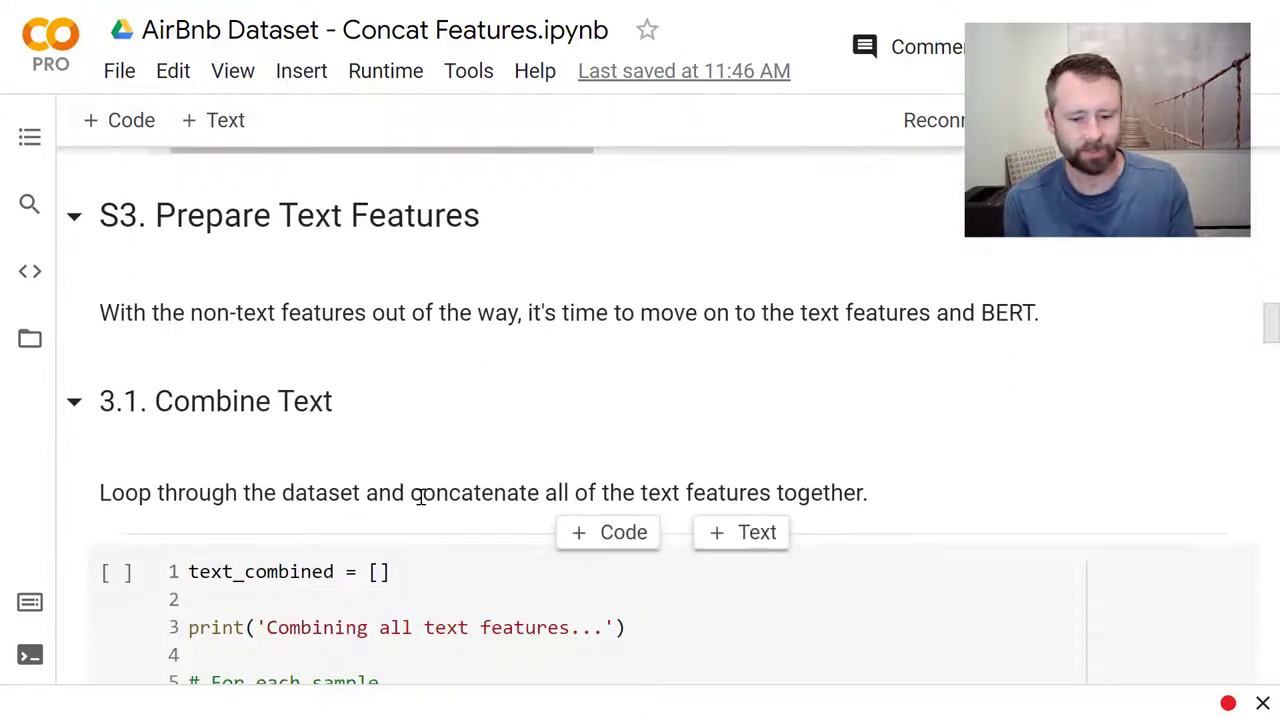
{"action": "scroll", "scroll_direction": "down", "scroll_amount": 3}
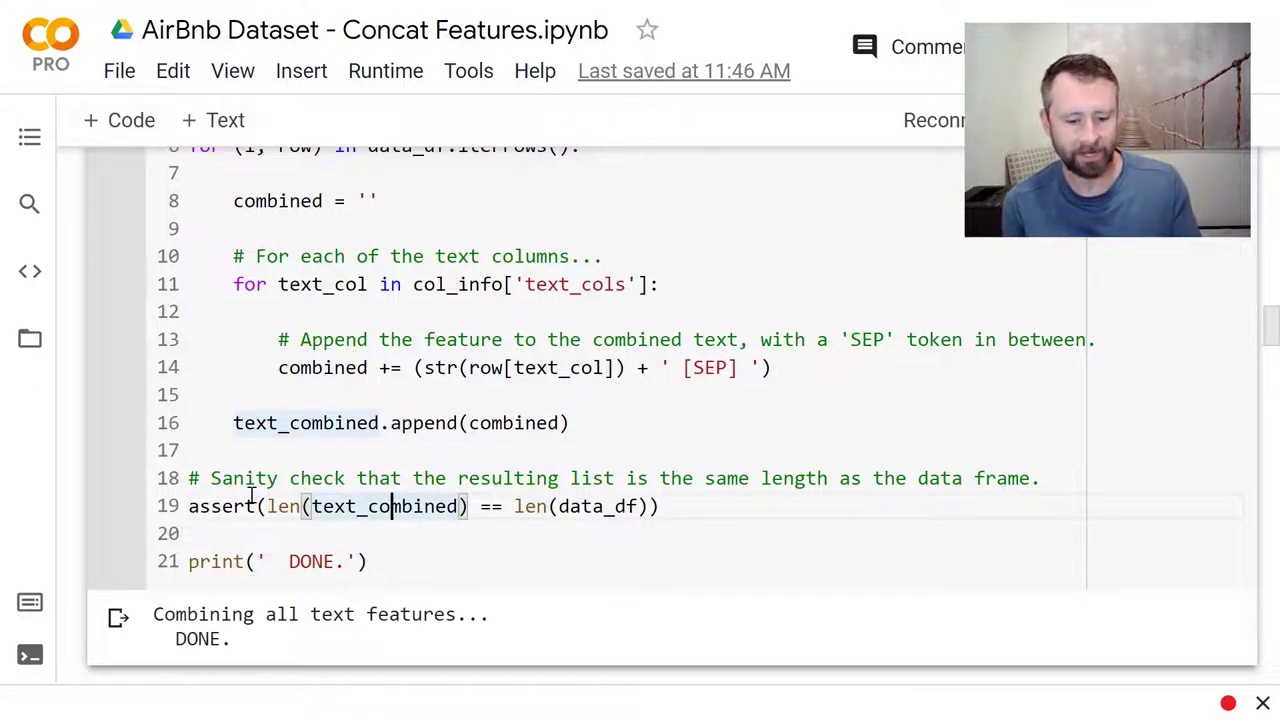
{"action": "scroll", "scroll_direction": "down", "scroll_amount": 3}
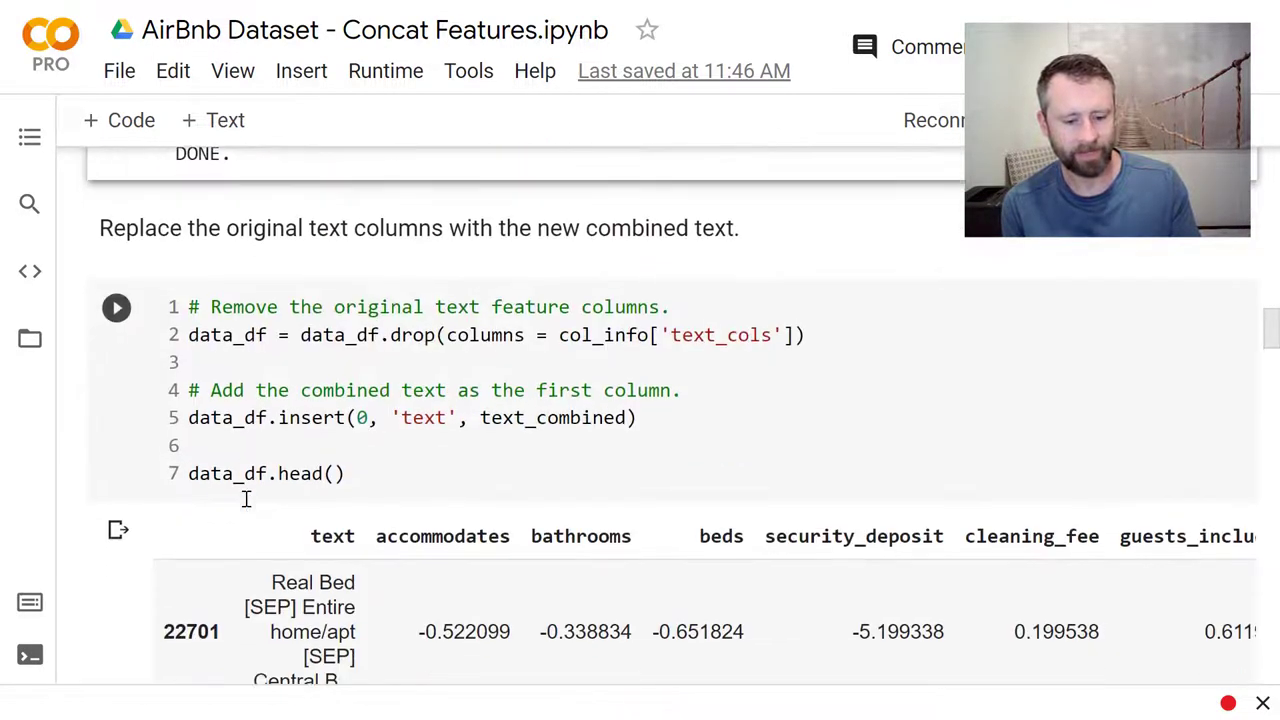
{"action": "scroll", "scroll_direction": "down", "scroll_amount": 3}
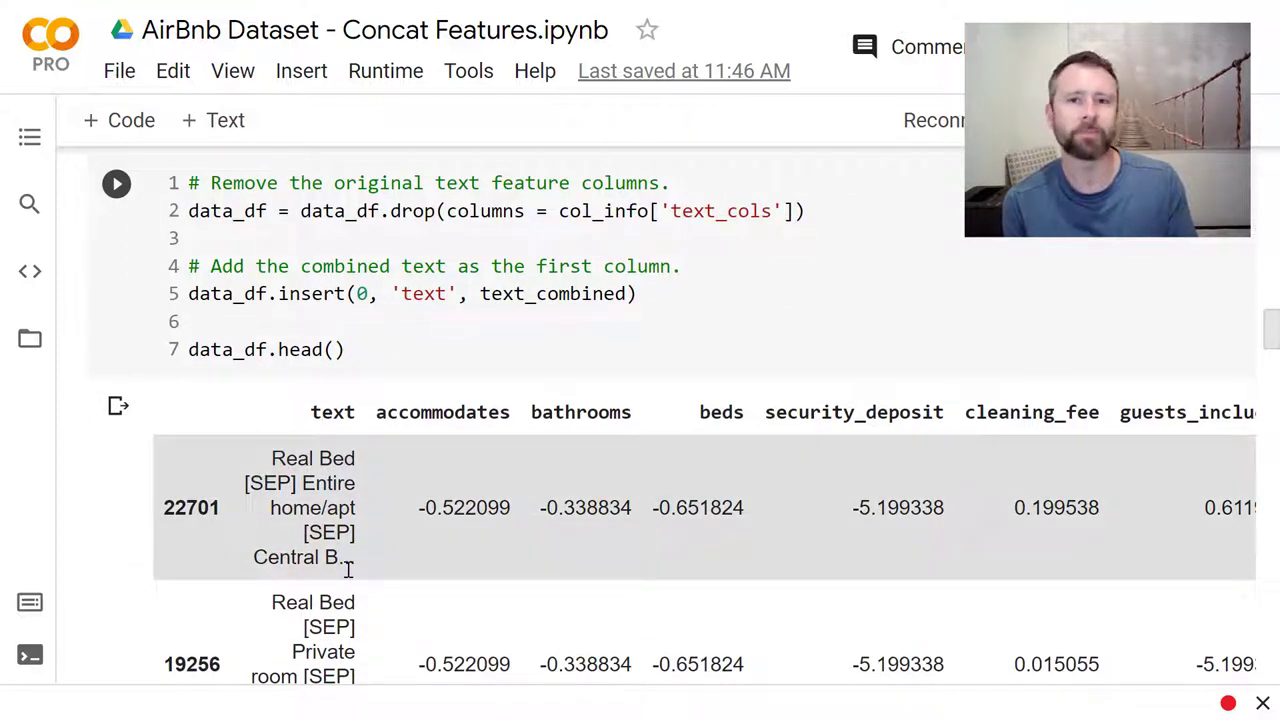
{"action": "scroll", "scroll_direction": "down", "scroll_amount": 3}
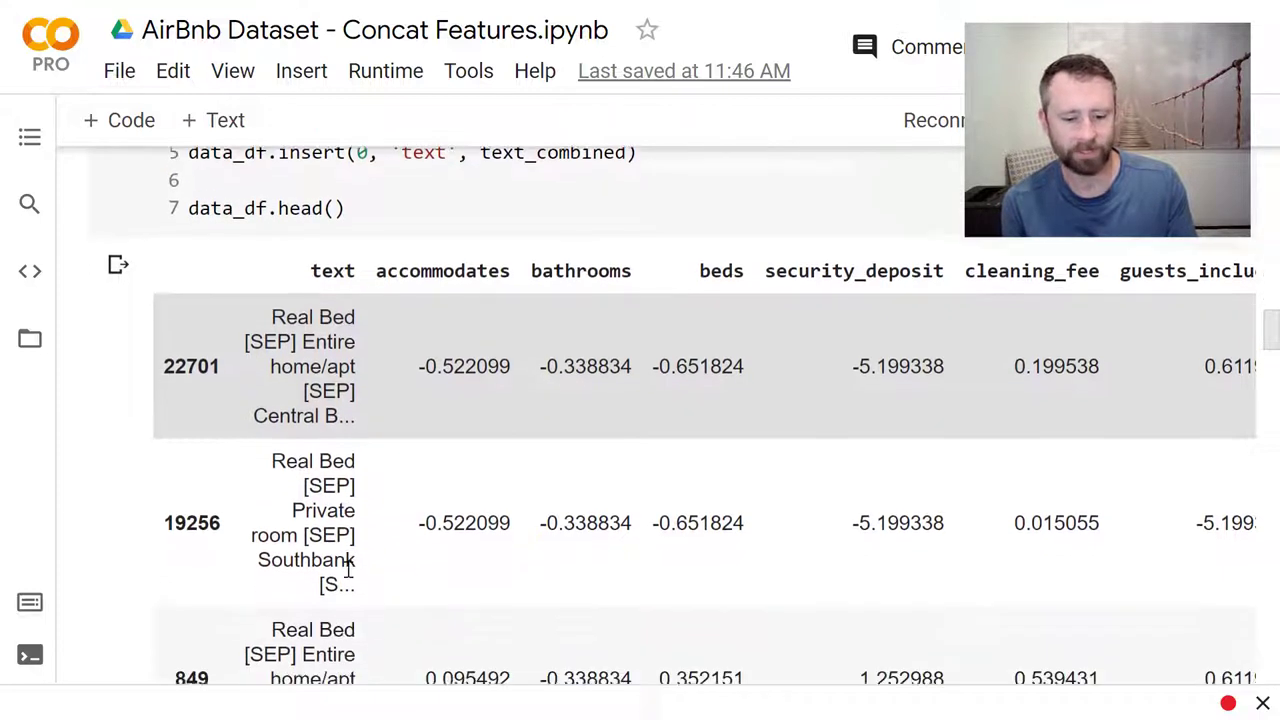
{"action": "scroll", "scroll_direction": "down", "scroll_amount": 3}
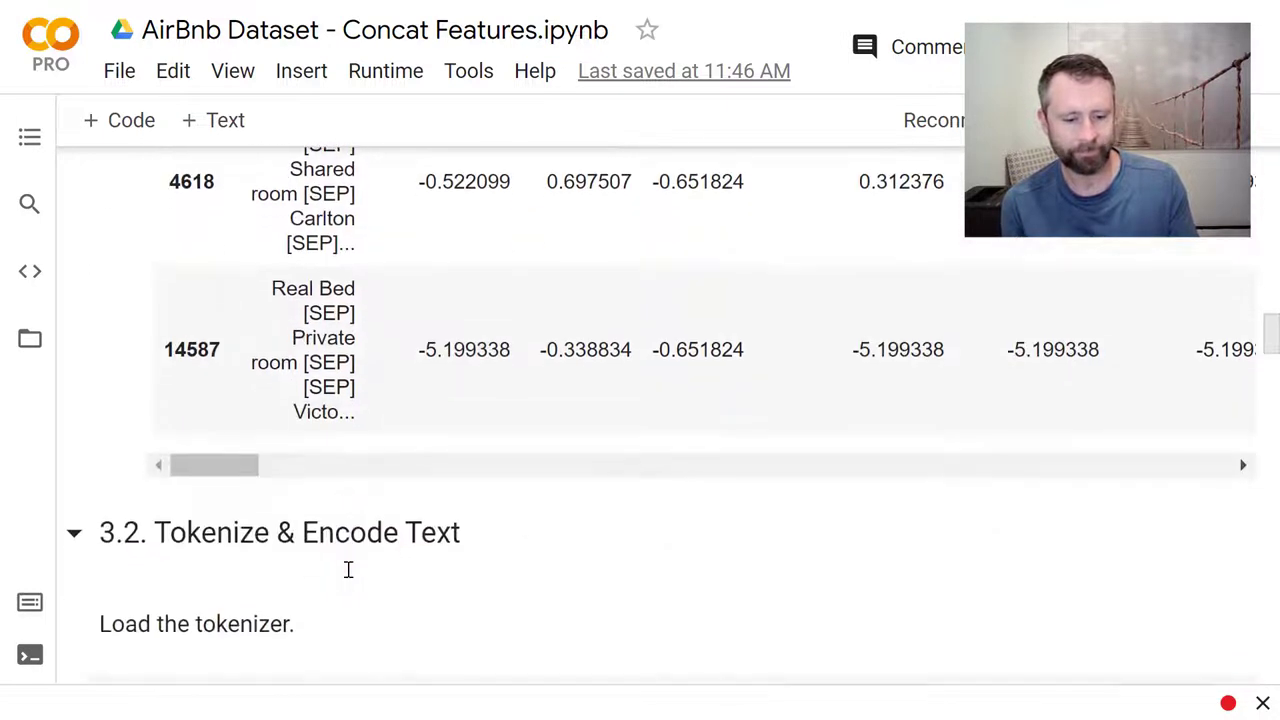
{"action": "scroll", "scroll_direction": "down", "scroll_amount": 3}
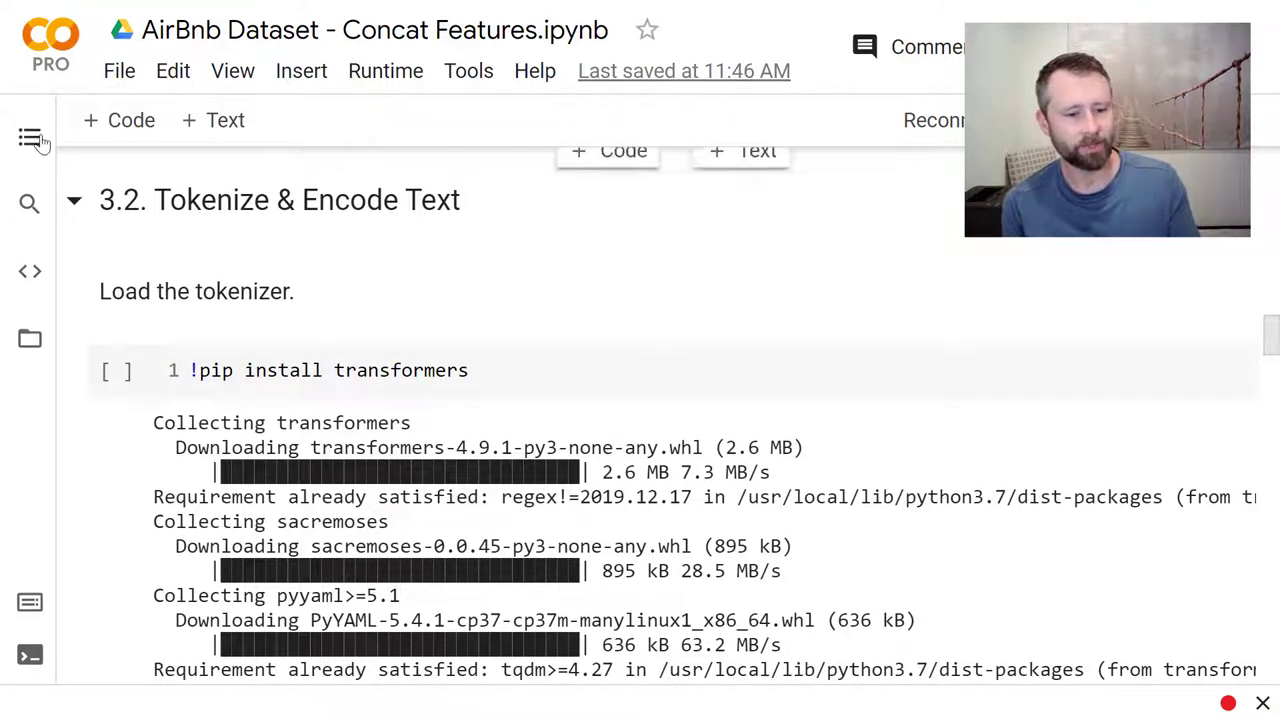
{"action": "left_click", "coordinate": [30, 138]}
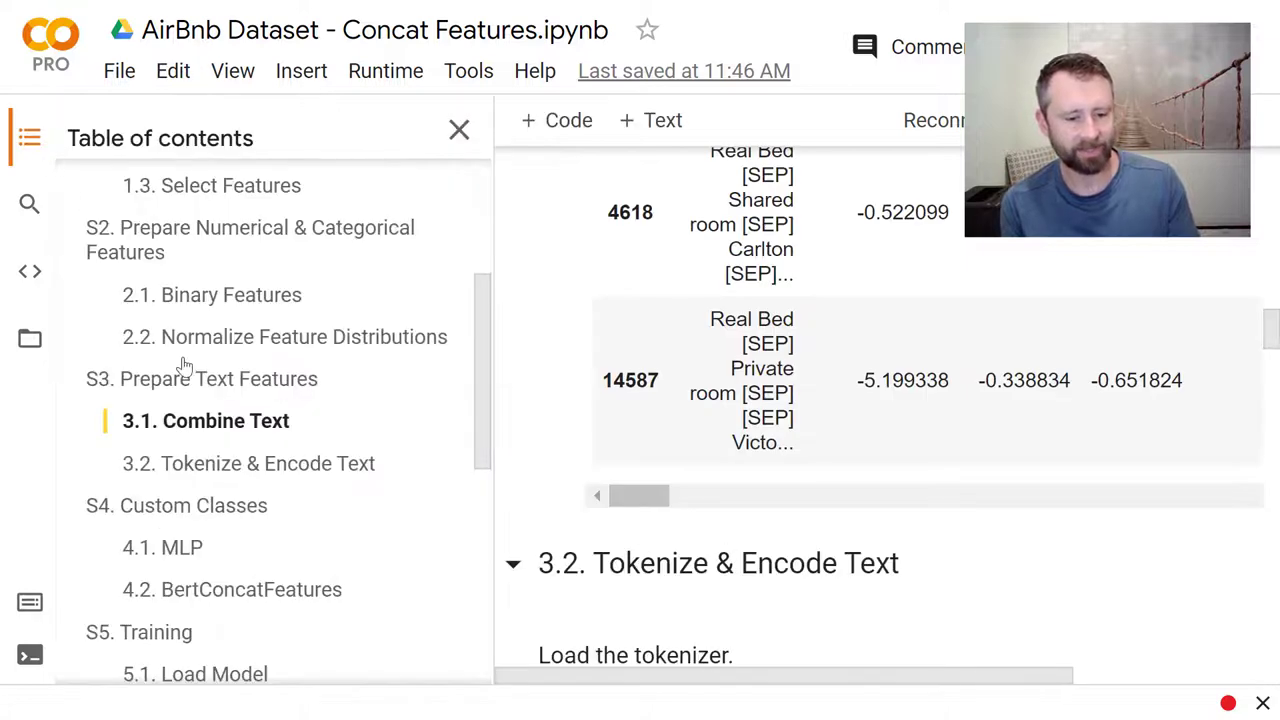
{"action": "scroll", "scroll_direction": "down", "scroll_amount": 3}
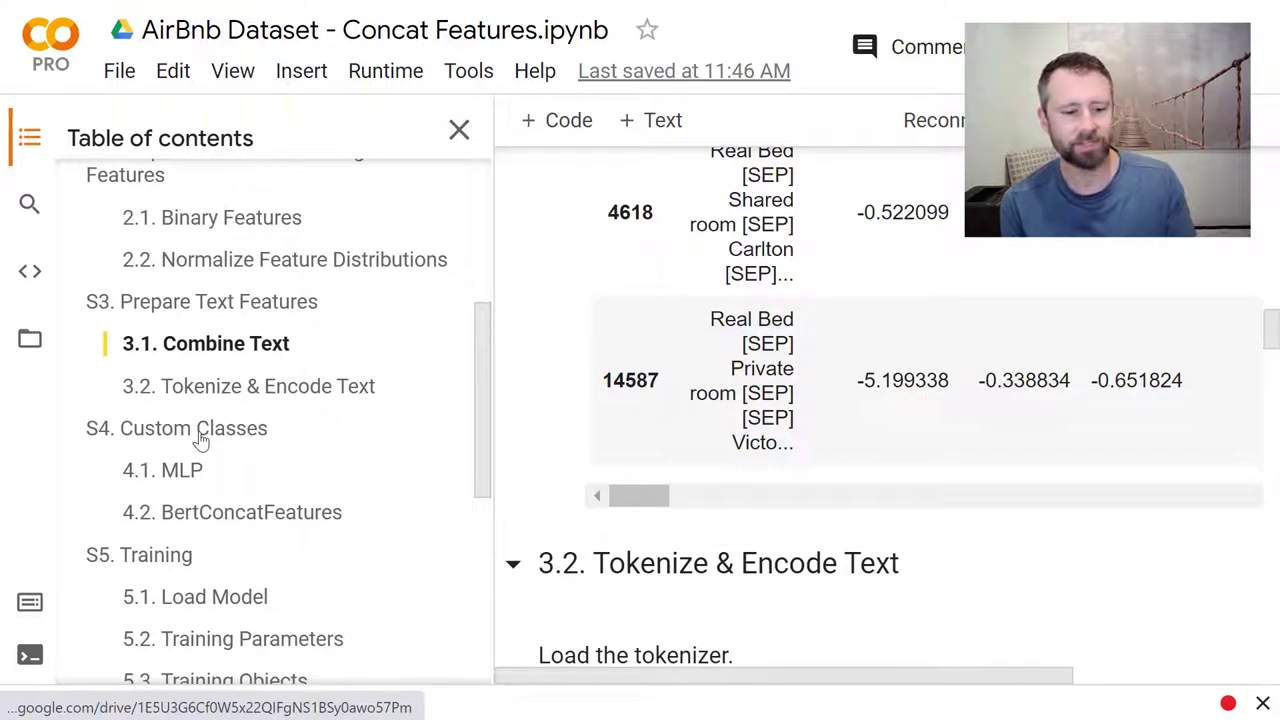
{"action": "left_click", "coordinate": [192, 428]}
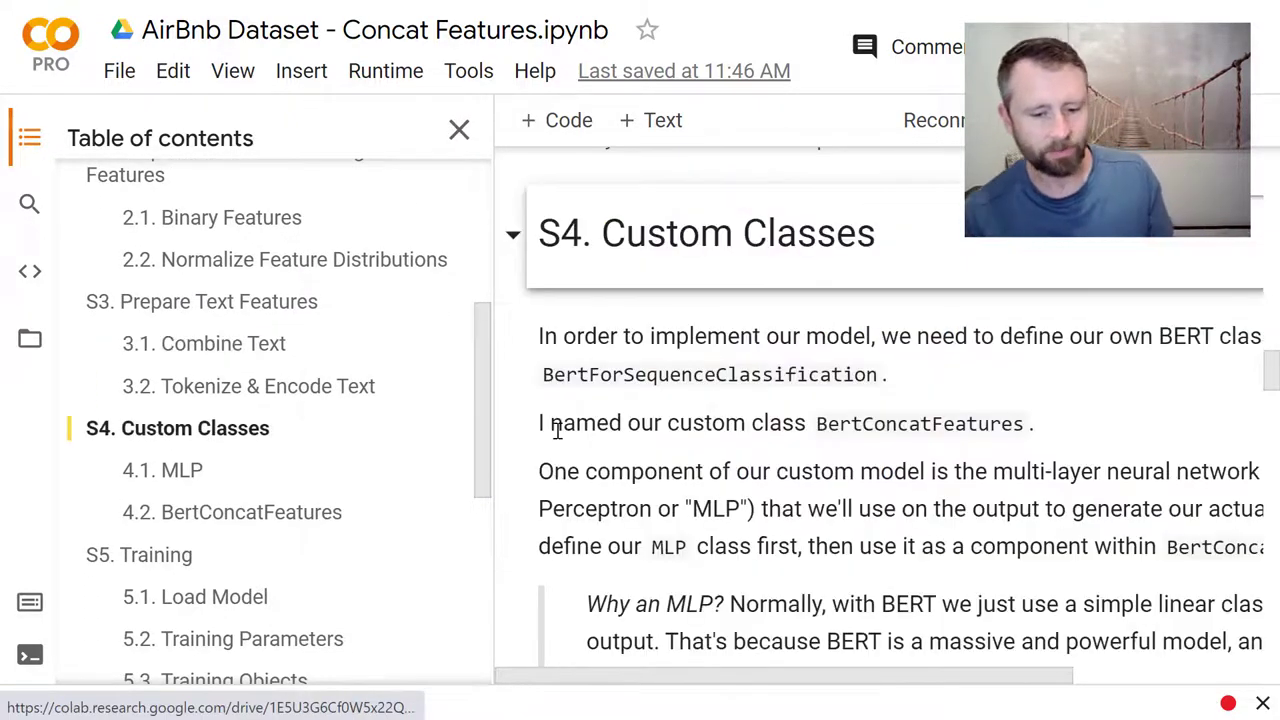
{"action": "left_click", "coordinate": [460, 130]}
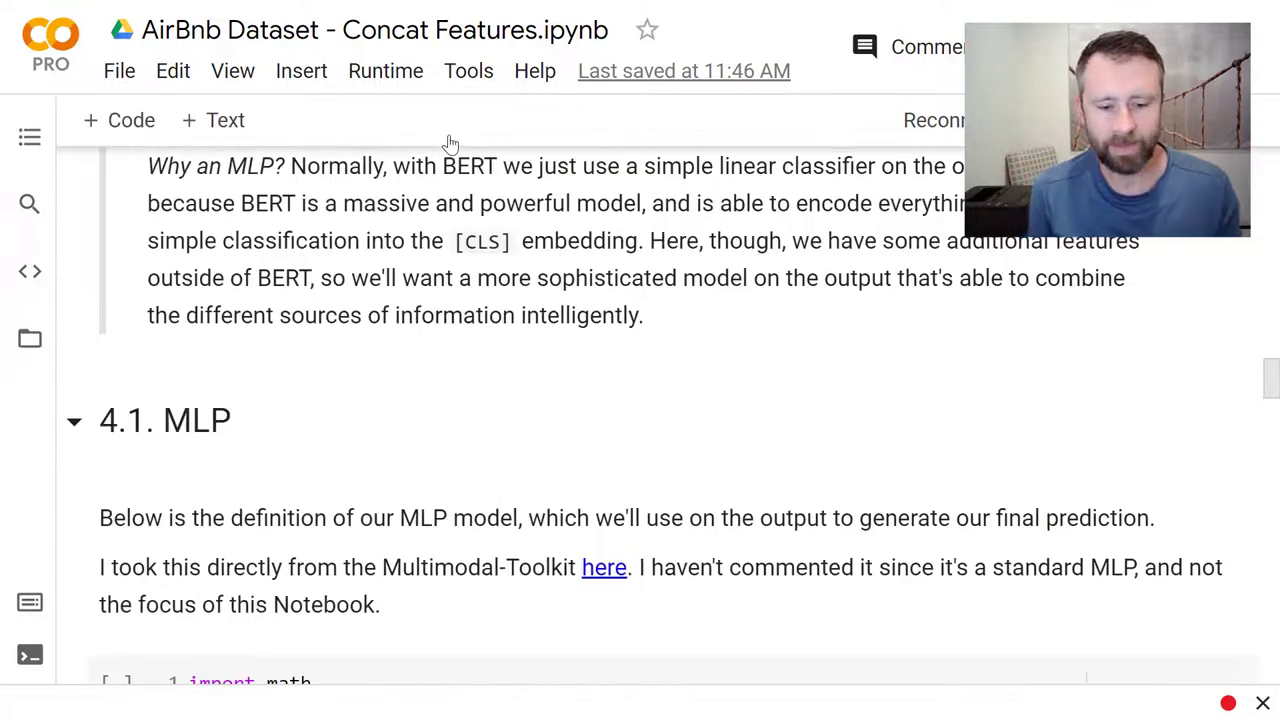
{"action": "mouse_move", "coordinate": [484, 384]}
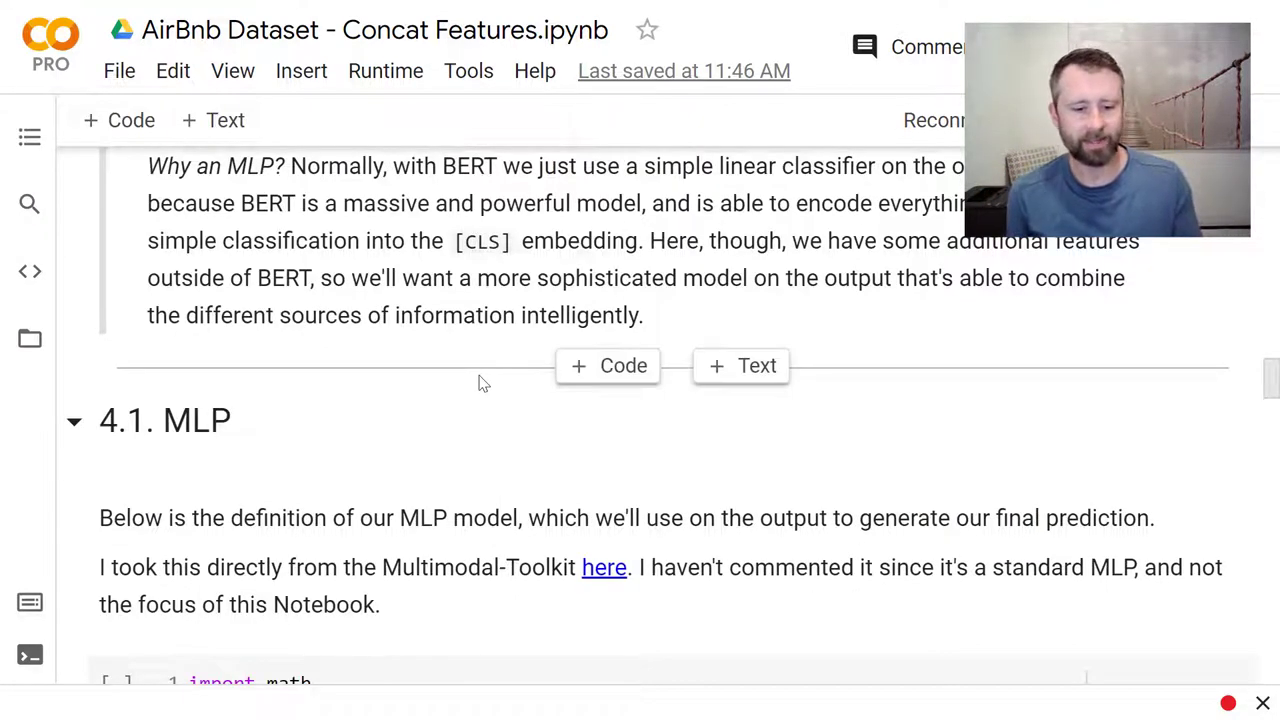
{"action": "scroll", "scroll_direction": "up", "scroll_amount": 3}
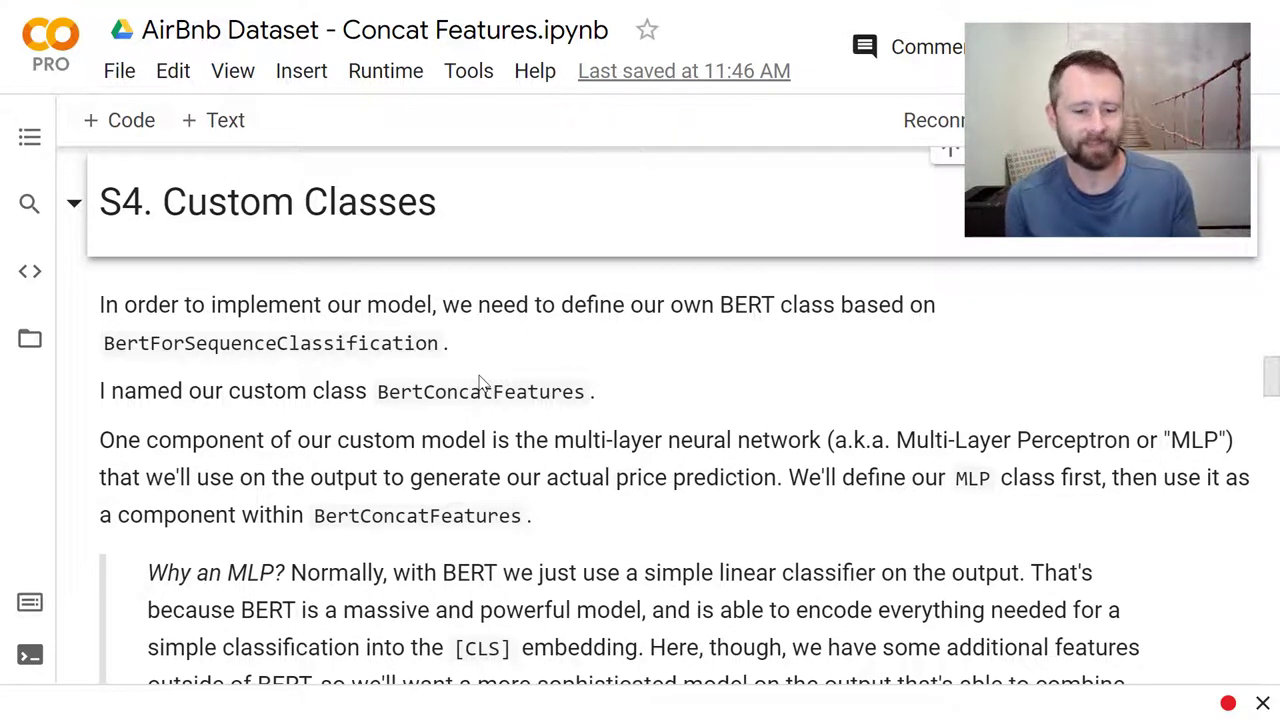
{"action": "mouse_move", "coordinate": [284, 384]}
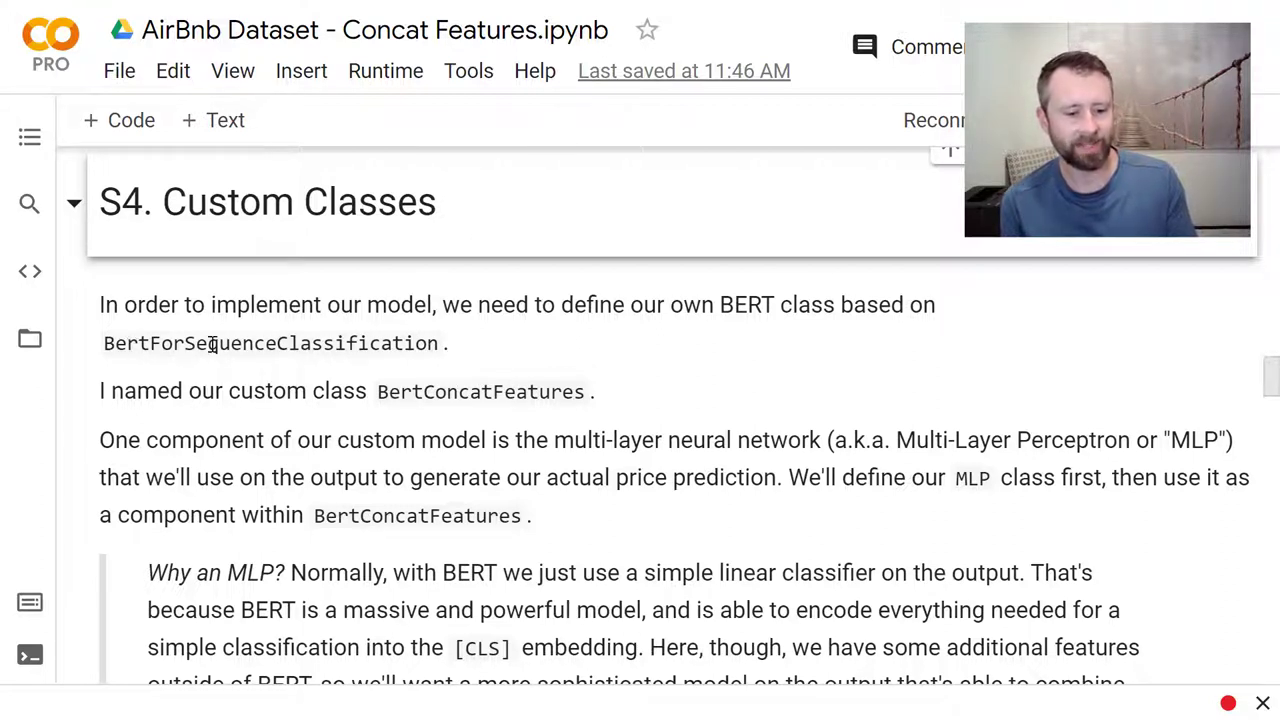
{"action": "mouse_move", "coordinate": [390, 476]}
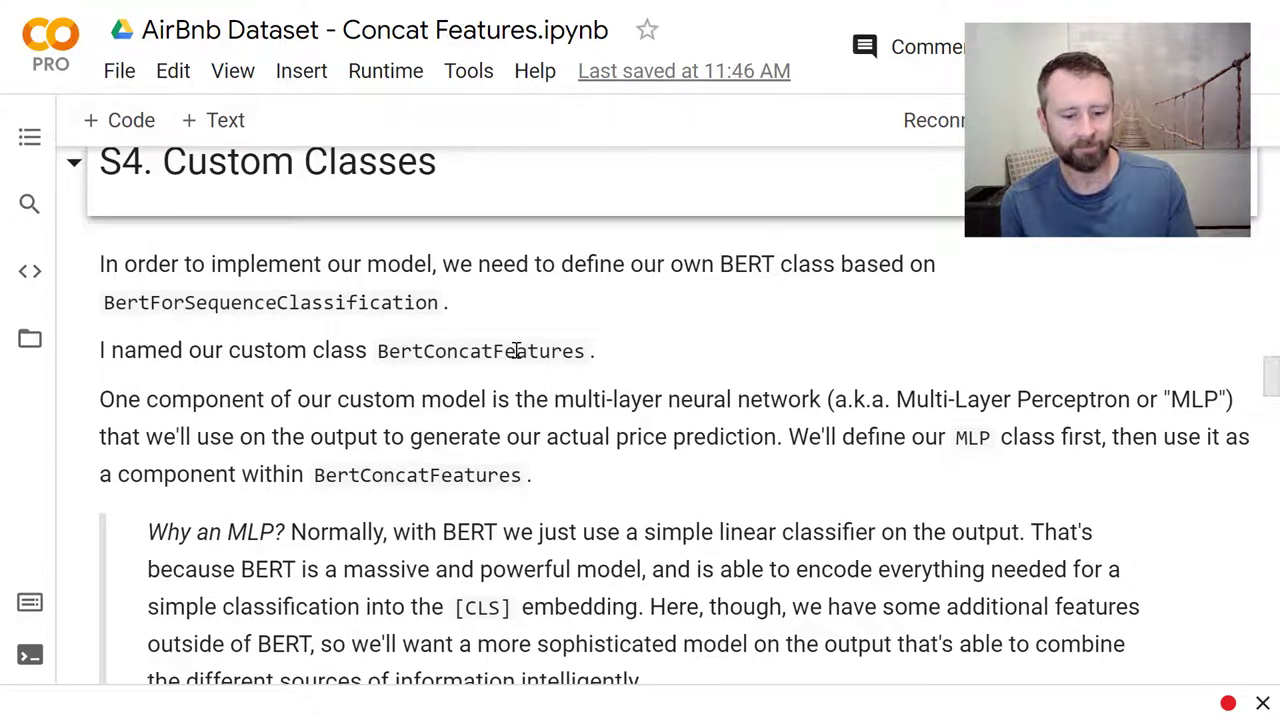
{"action": "scroll", "scroll_direction": "down", "scroll_amount": 3}
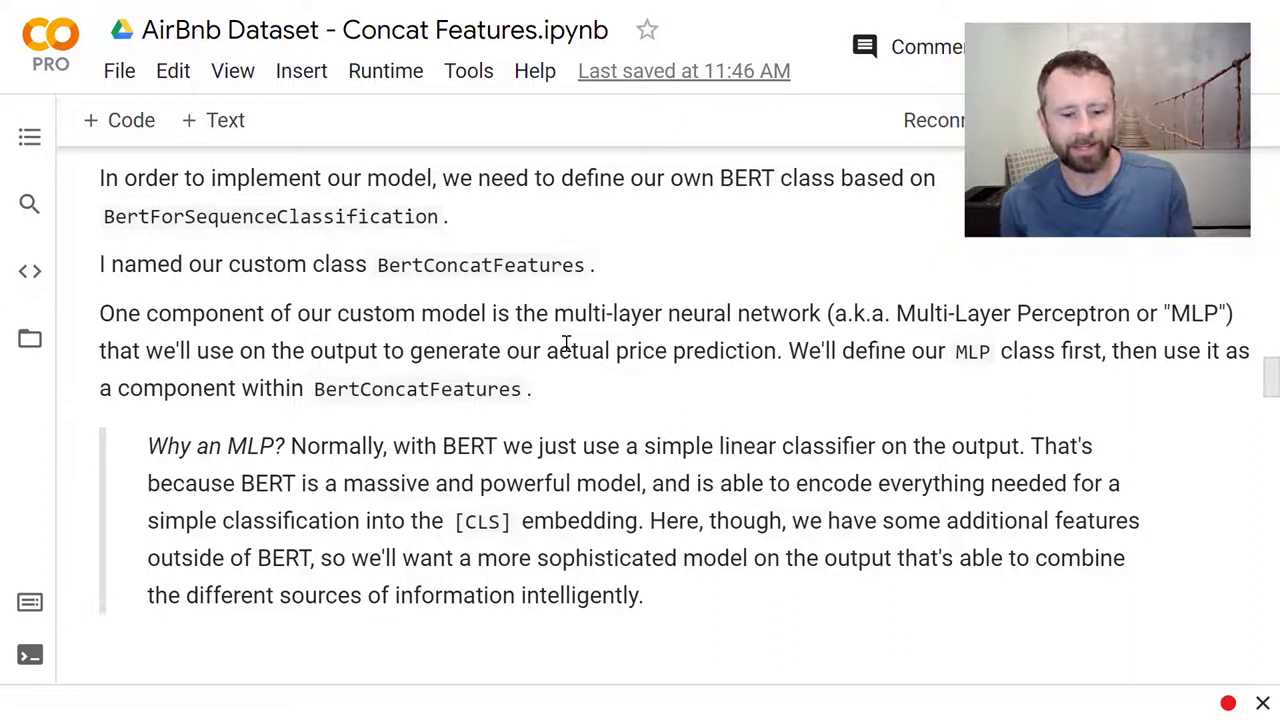
{"action": "scroll", "scroll_direction": "down", "scroll_amount": 3}
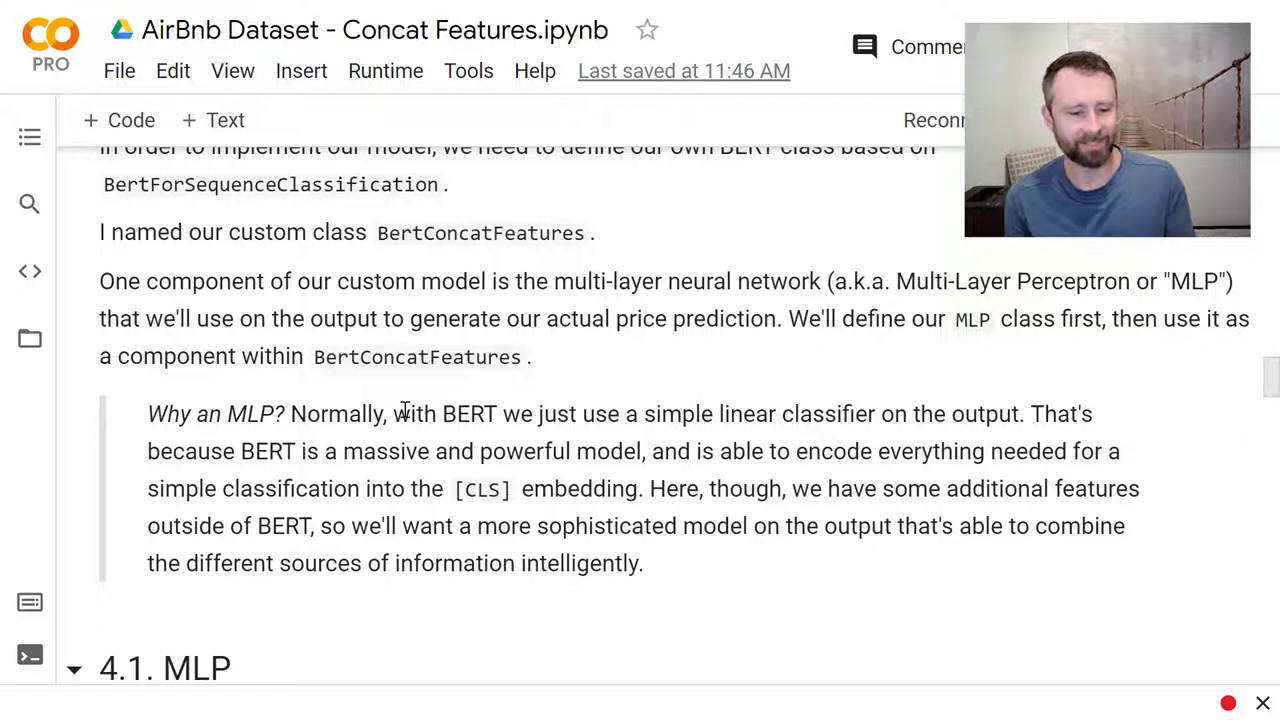
{"action": "mouse_move", "coordinate": [452, 504]}
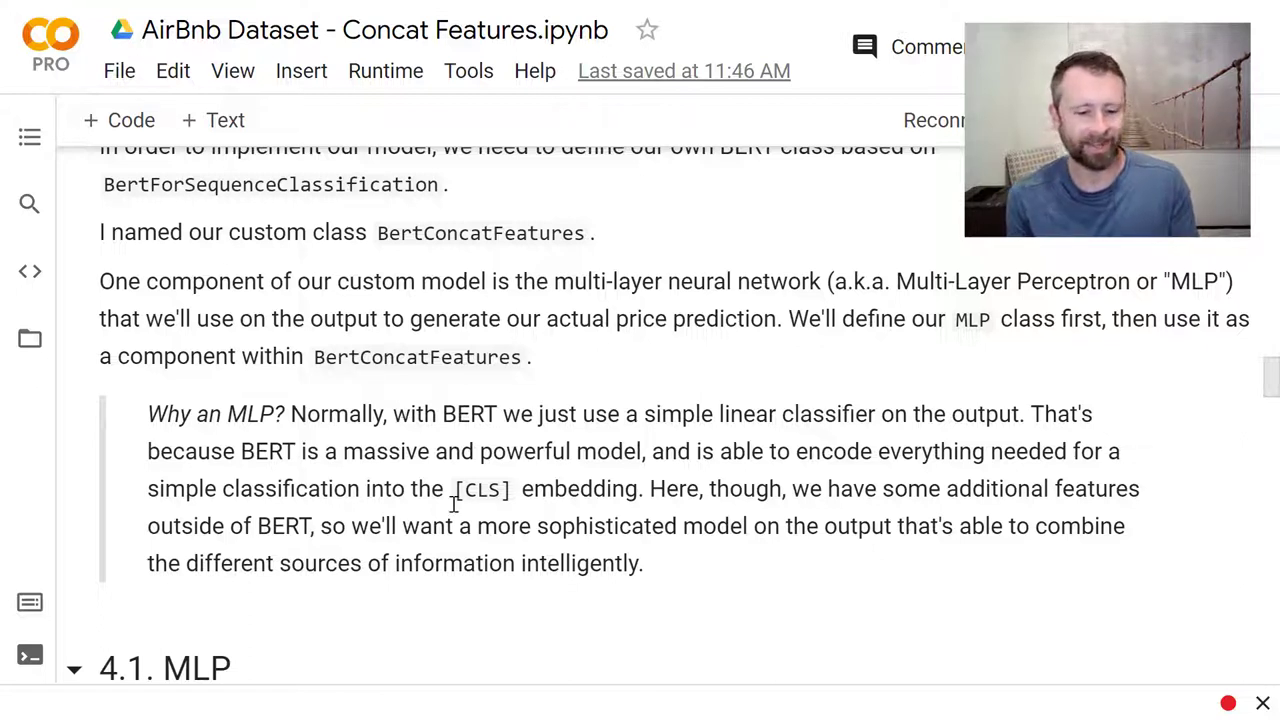
{"action": "scroll", "scroll_direction": "down", "scroll_amount": 3}
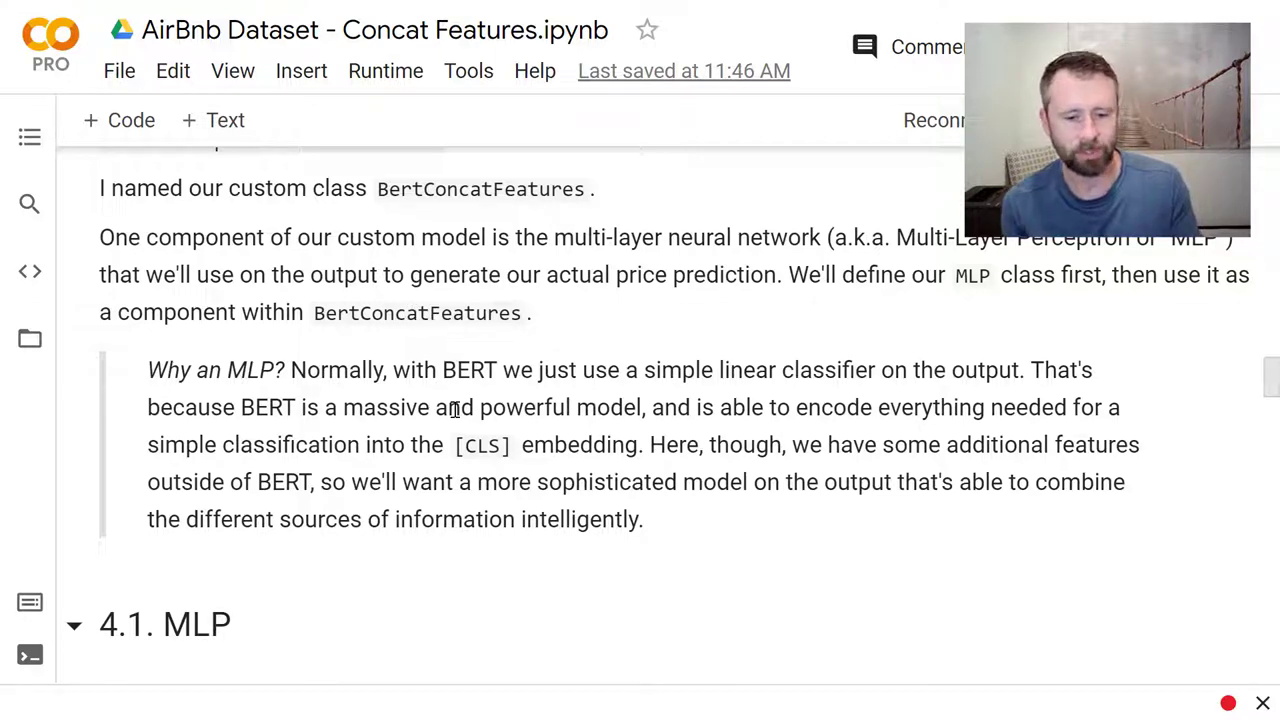
{"action": "scroll", "scroll_direction": "down", "scroll_amount": 3}
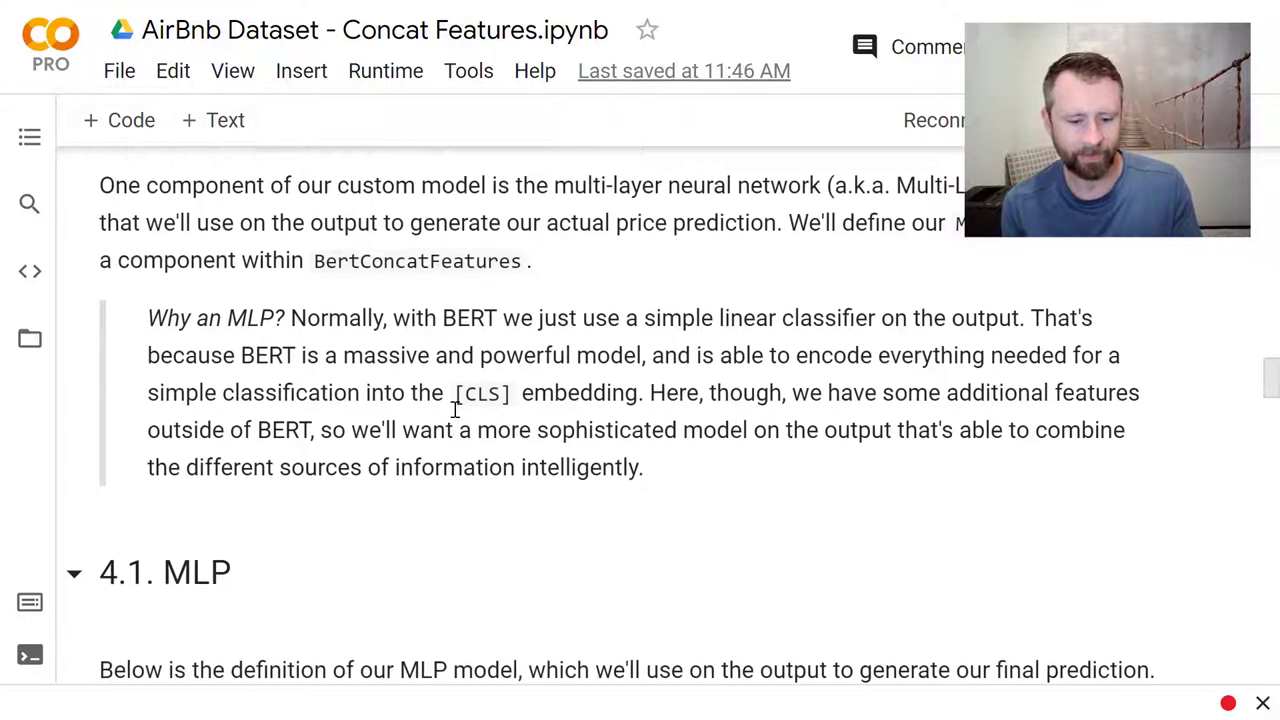
{"action": "scroll", "scroll_direction": "down", "scroll_amount": 3}
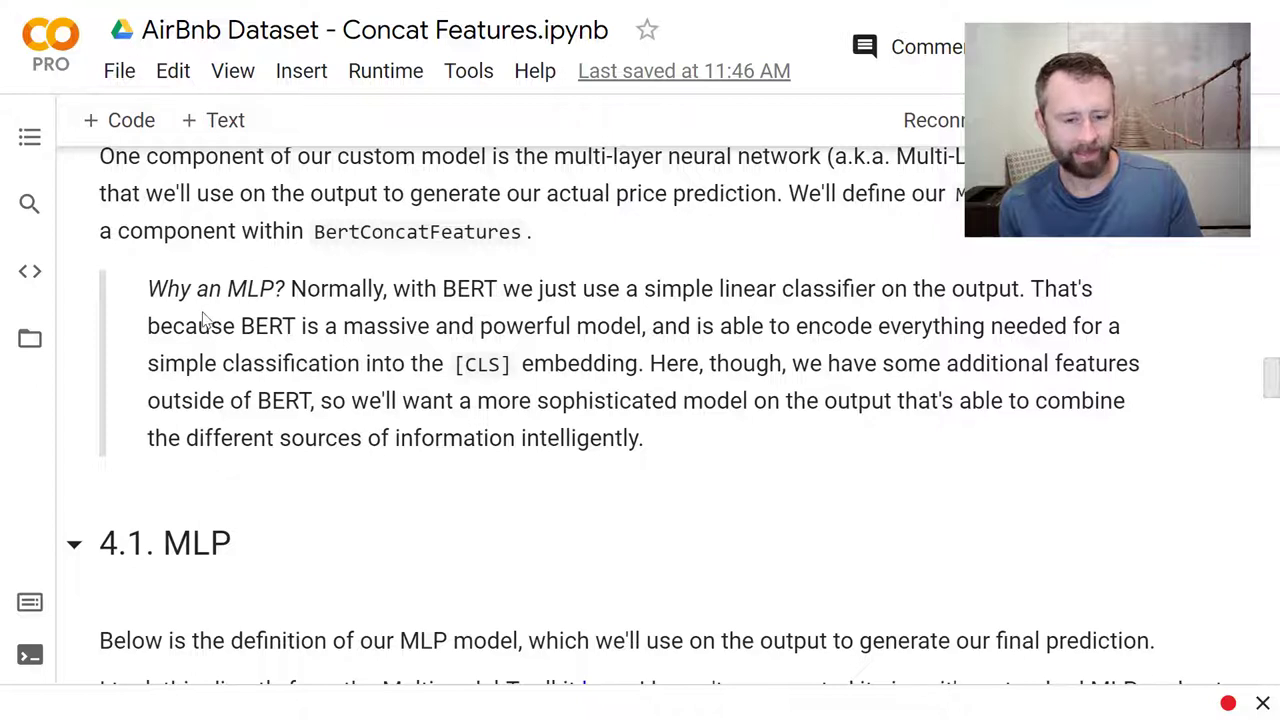
{"action": "mouse_move", "coordinate": [316, 292]}
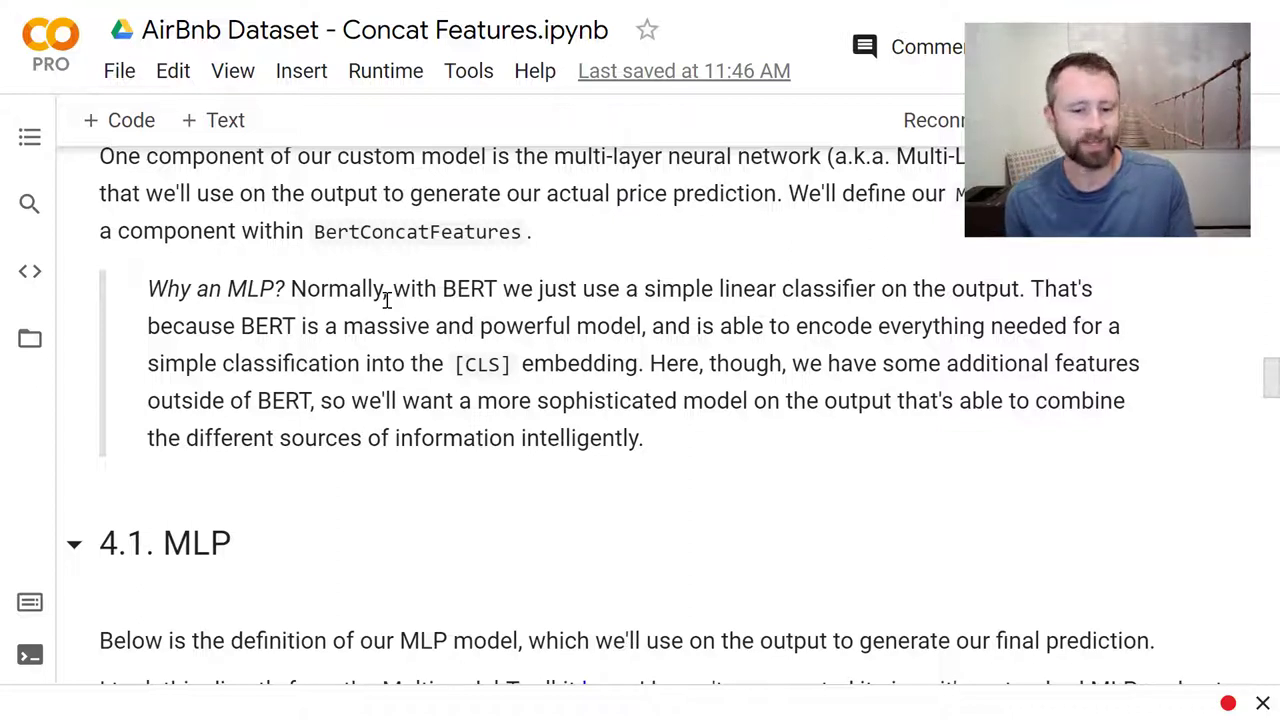
{"action": "mouse_move", "coordinate": [452, 488]}
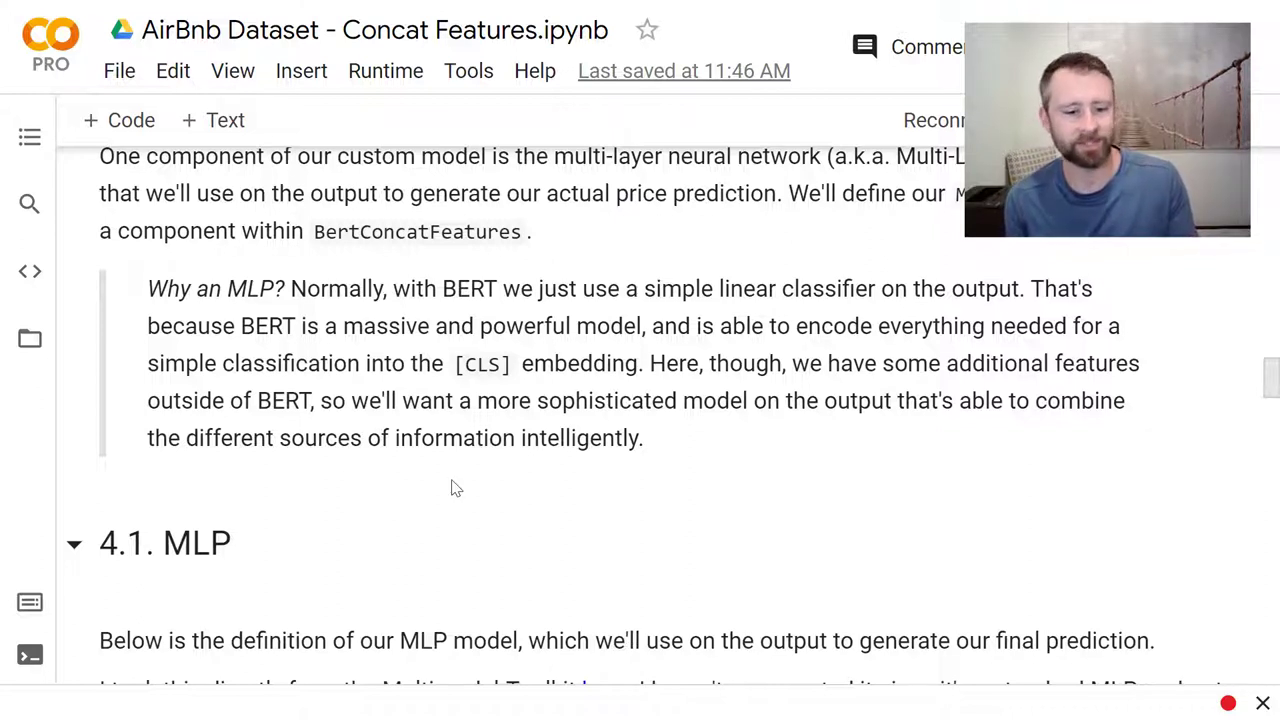
{"action": "scroll", "scroll_direction": "down", "scroll_amount": 3}
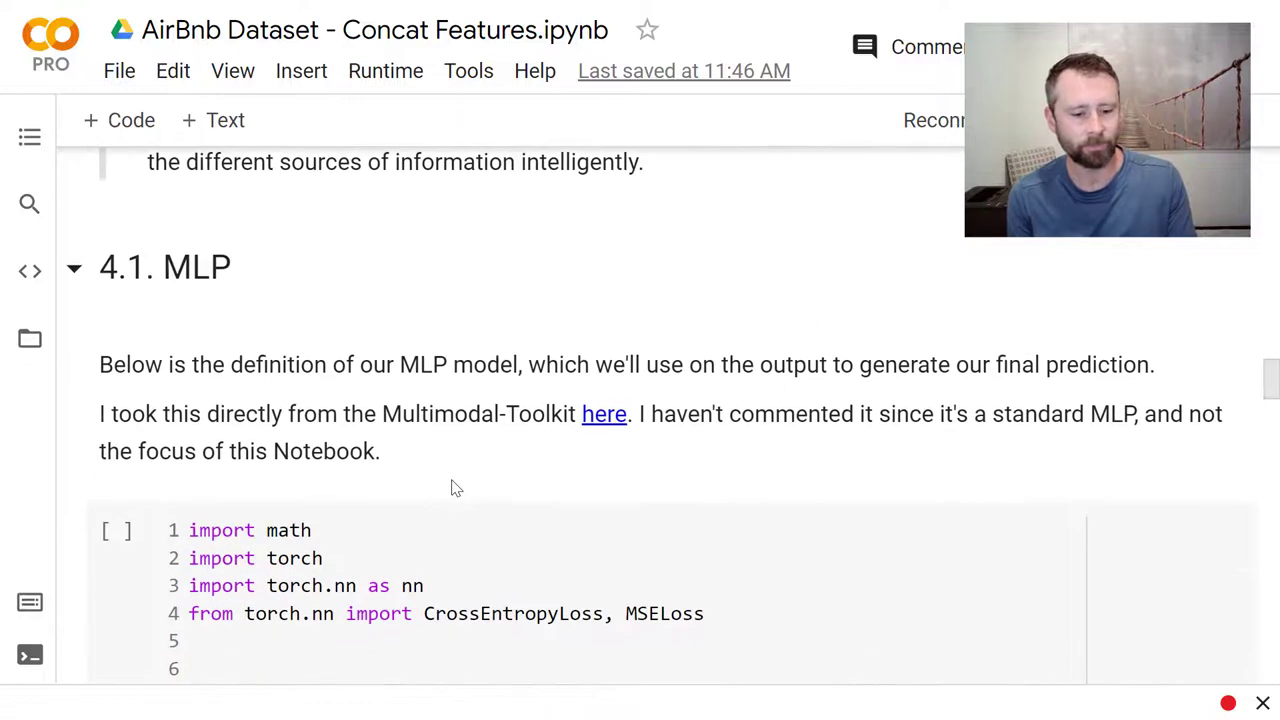
{"action": "scroll", "scroll_direction": "down", "scroll_amount": 3}
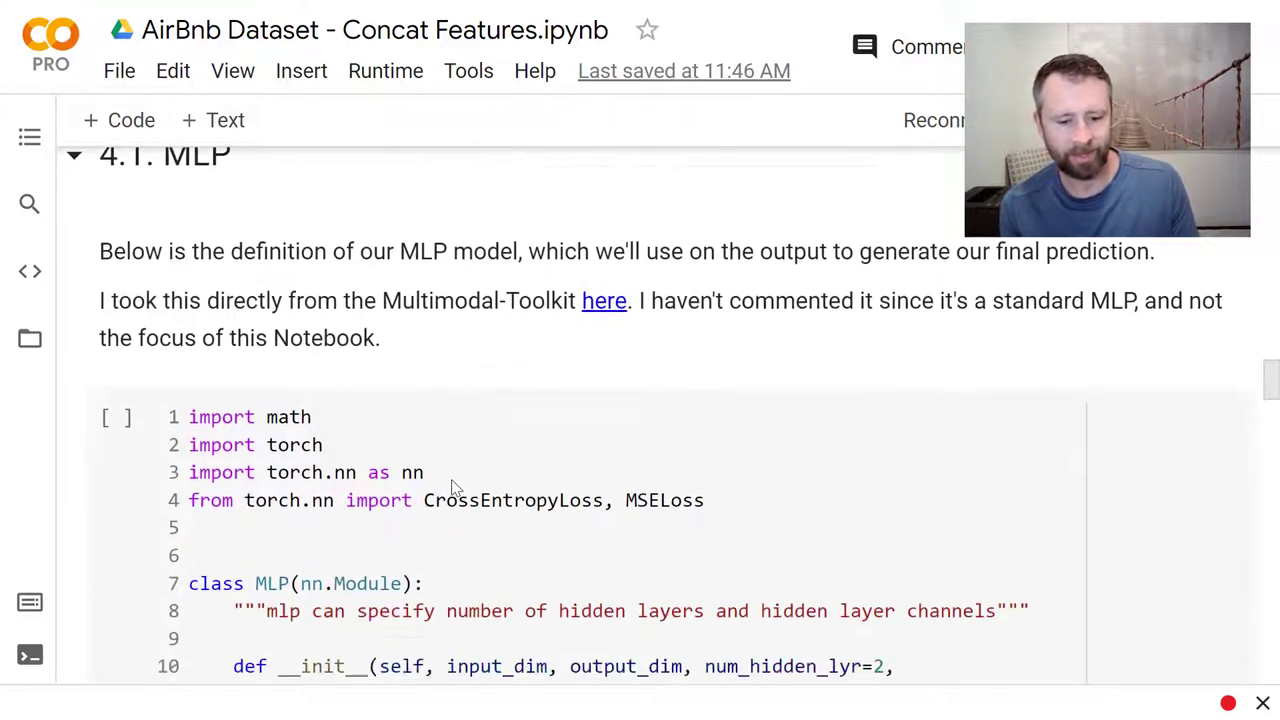
{"action": "scroll", "scroll_direction": "down", "scroll_amount": 3}
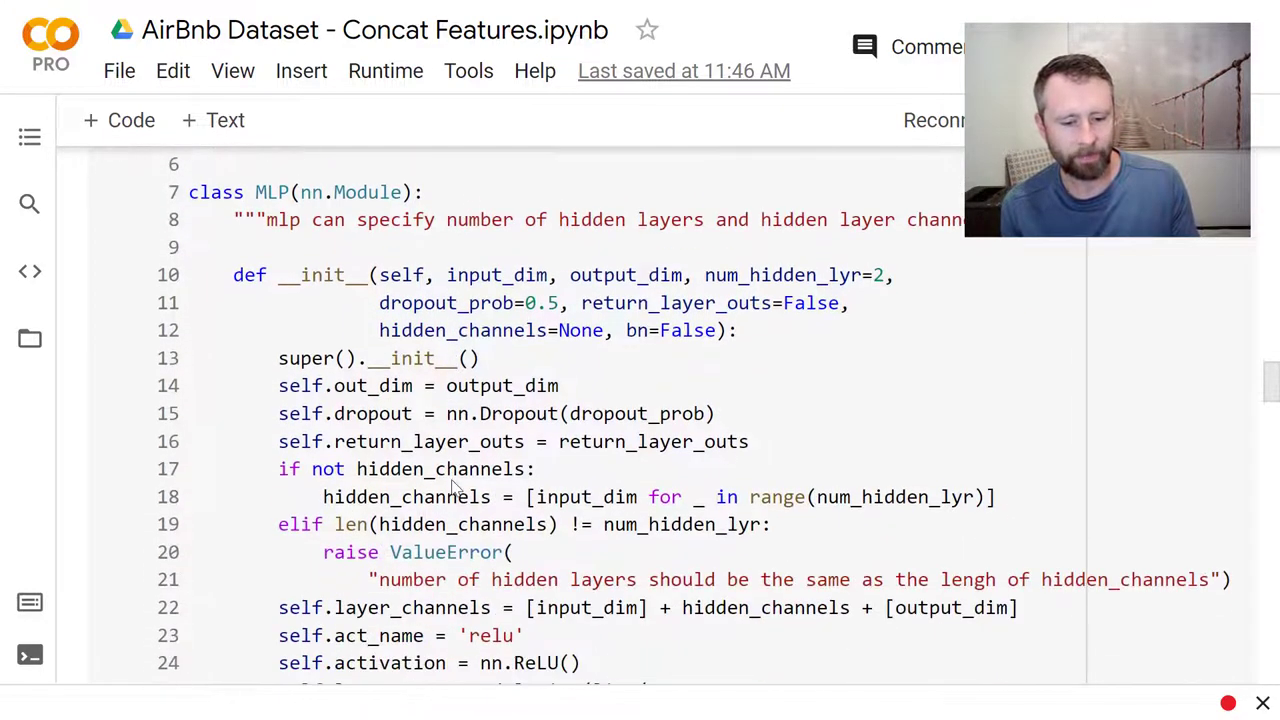
{"action": "scroll", "scroll_direction": "down", "scroll_amount": 3}
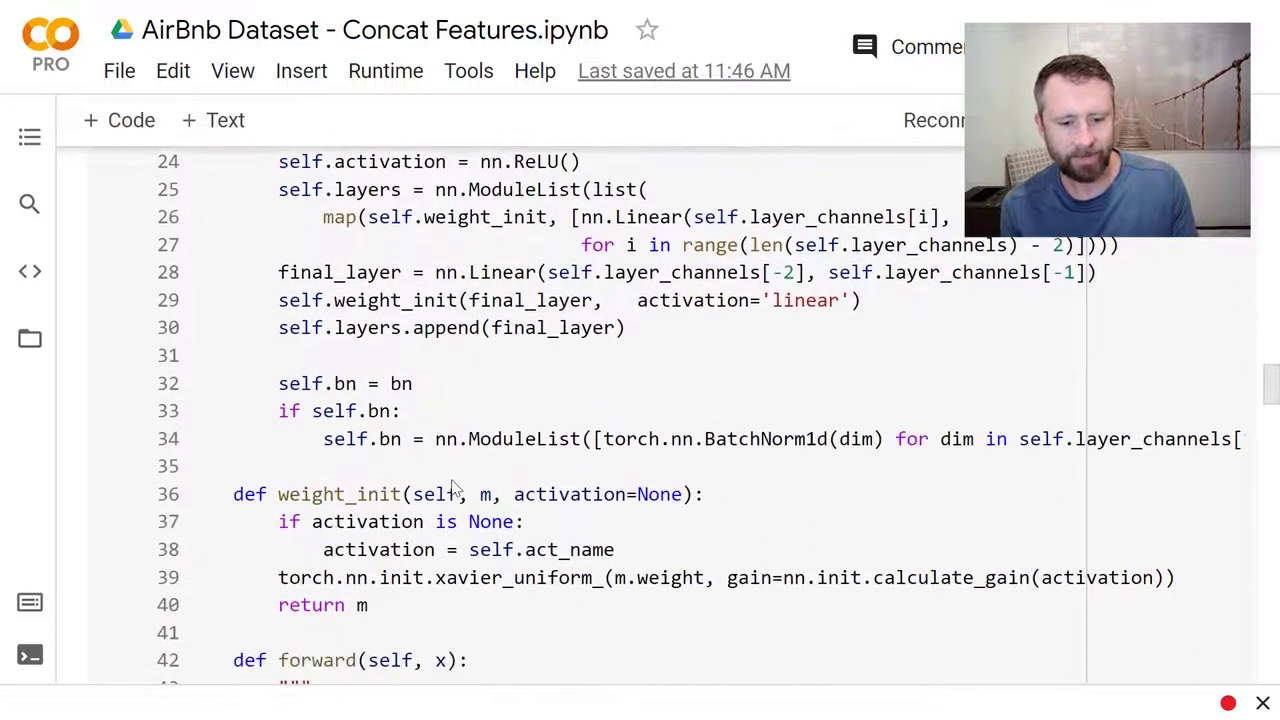
{"action": "scroll", "scroll_direction": "down", "scroll_amount": 3}
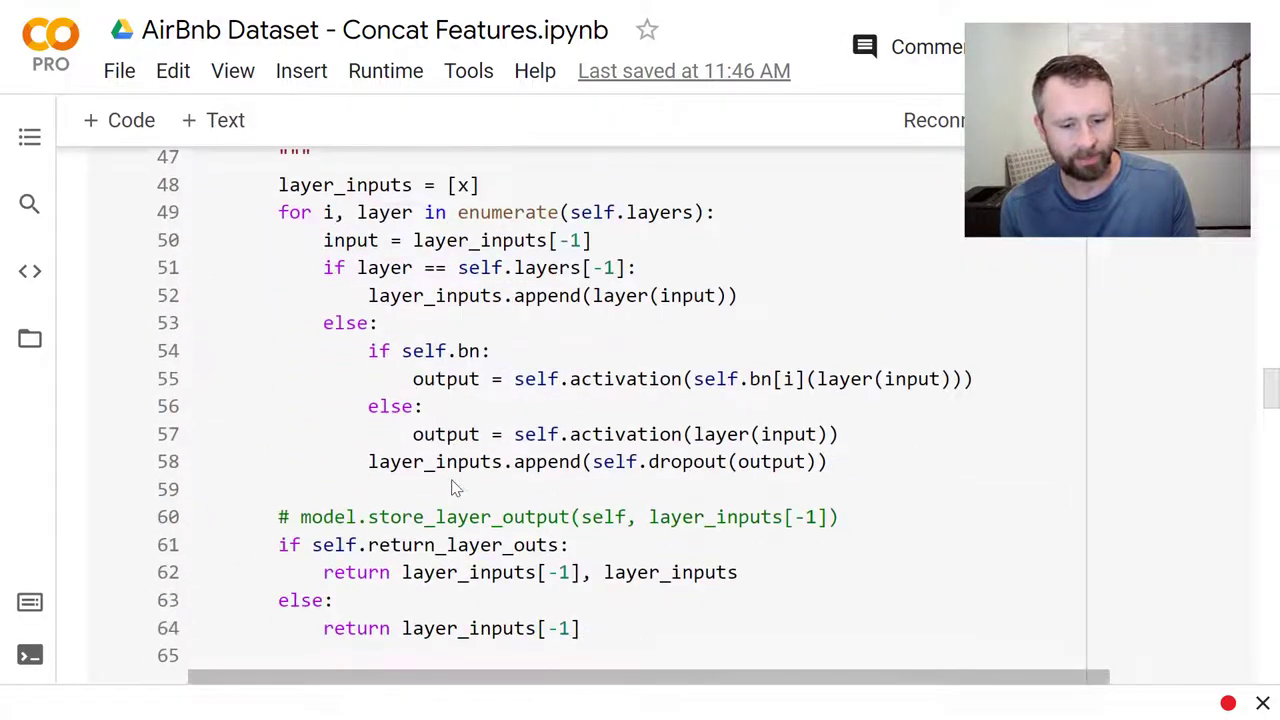
{"action": "scroll", "scroll_direction": "down", "scroll_amount": 3}
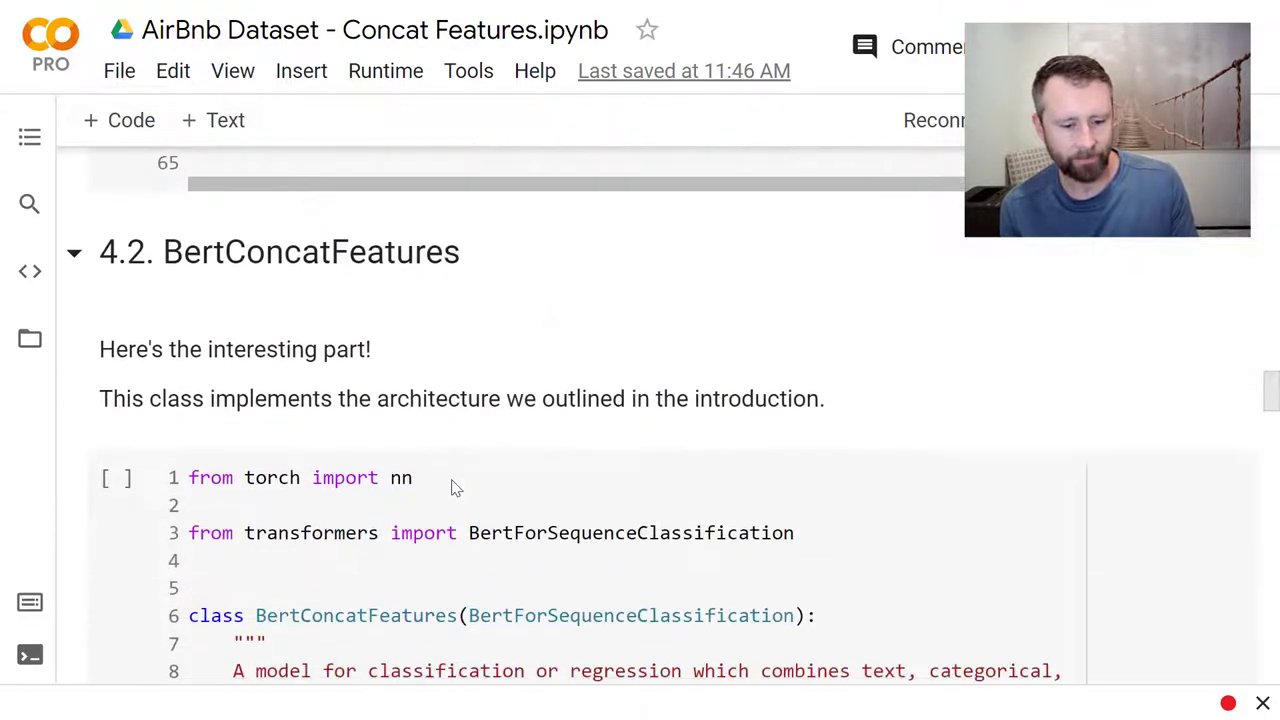
Step: Scroll into the BertConcatFeatures code and briefly mark the BertForSequenceClassification name in its comment
{"action": "scroll", "scroll_direction": "down", "scroll_amount": 3}
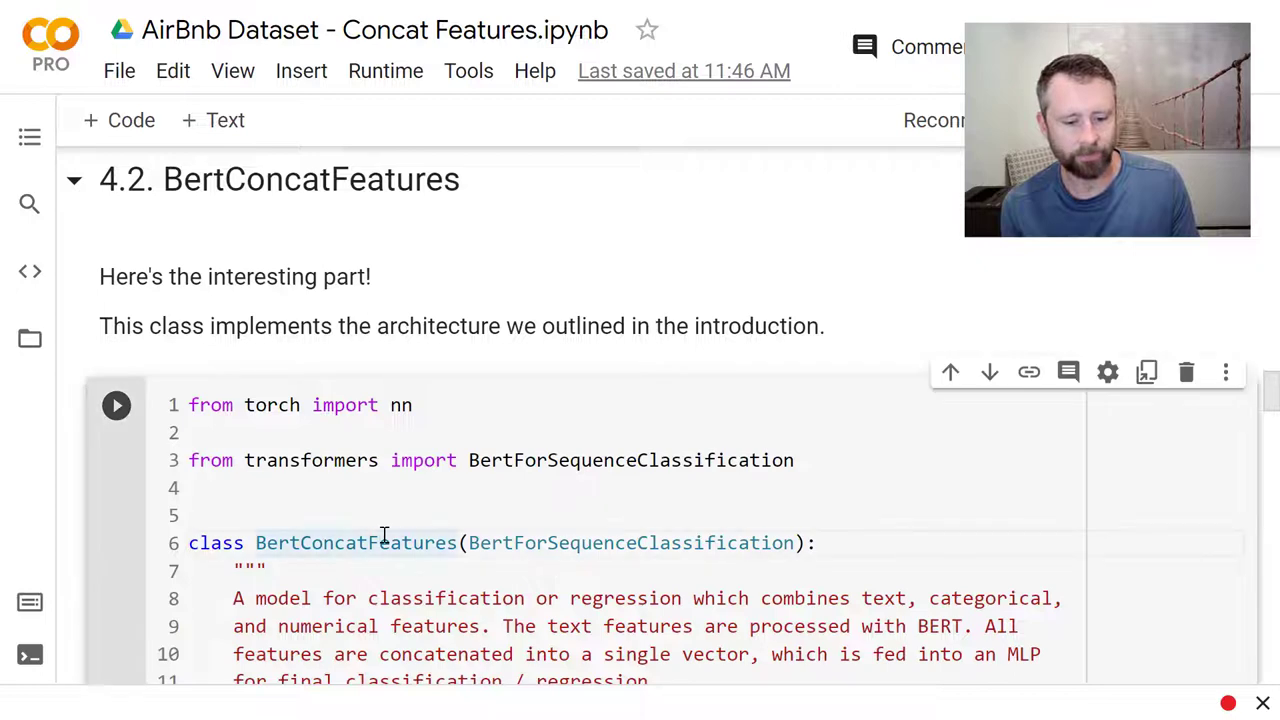
{"action": "scroll", "scroll_direction": "down", "scroll_amount": 3}
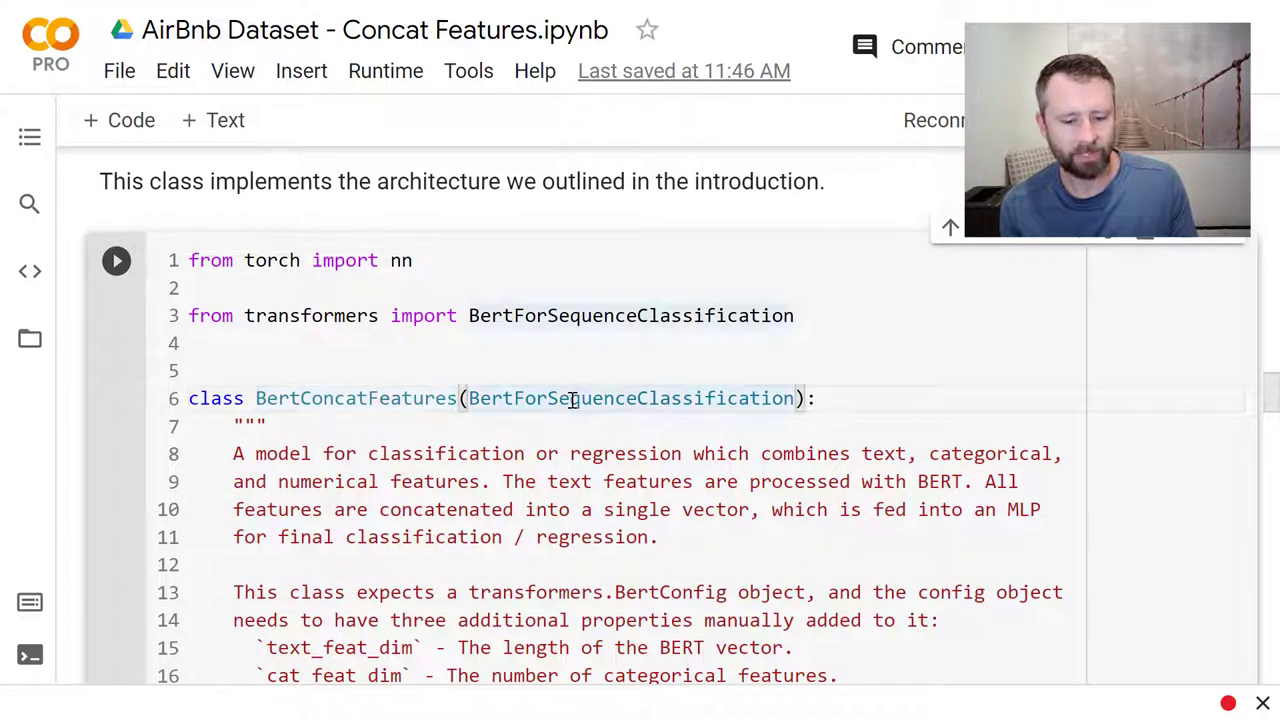
{"action": "scroll", "scroll_direction": "down", "scroll_amount": 3}
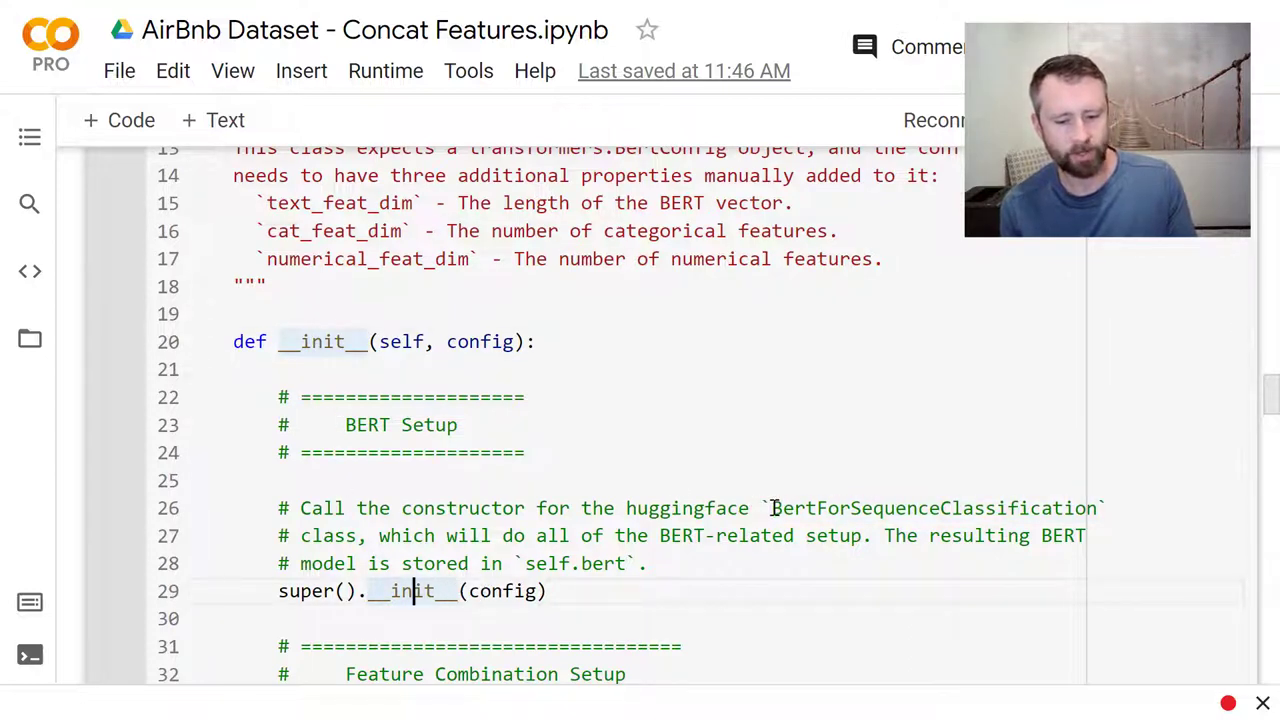
{"action": "double_click", "coordinate": [936, 508]}
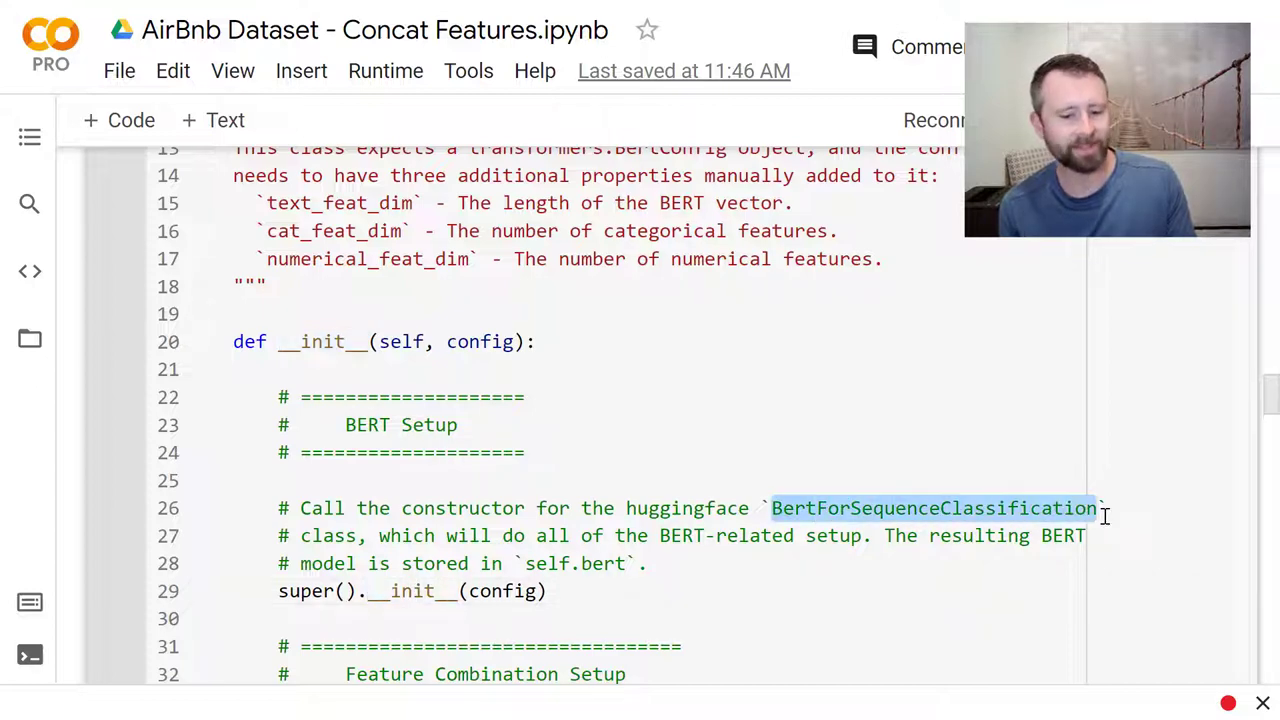
{"action": "left_click", "coordinate": [670, 536]}
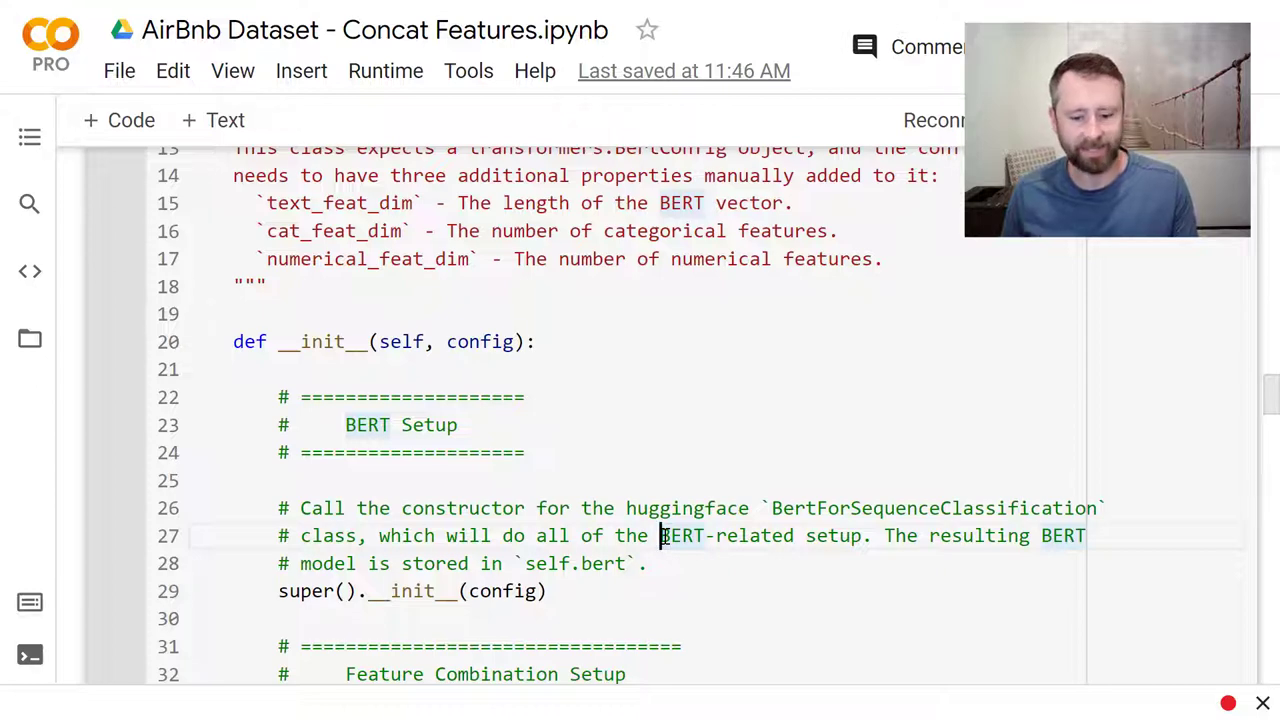
Step: Scroll through the combined feature dimensions to the numerical batch normalizer and the MLP Setup comment block
{"action": "scroll", "scroll_direction": "down", "scroll_amount": 3}
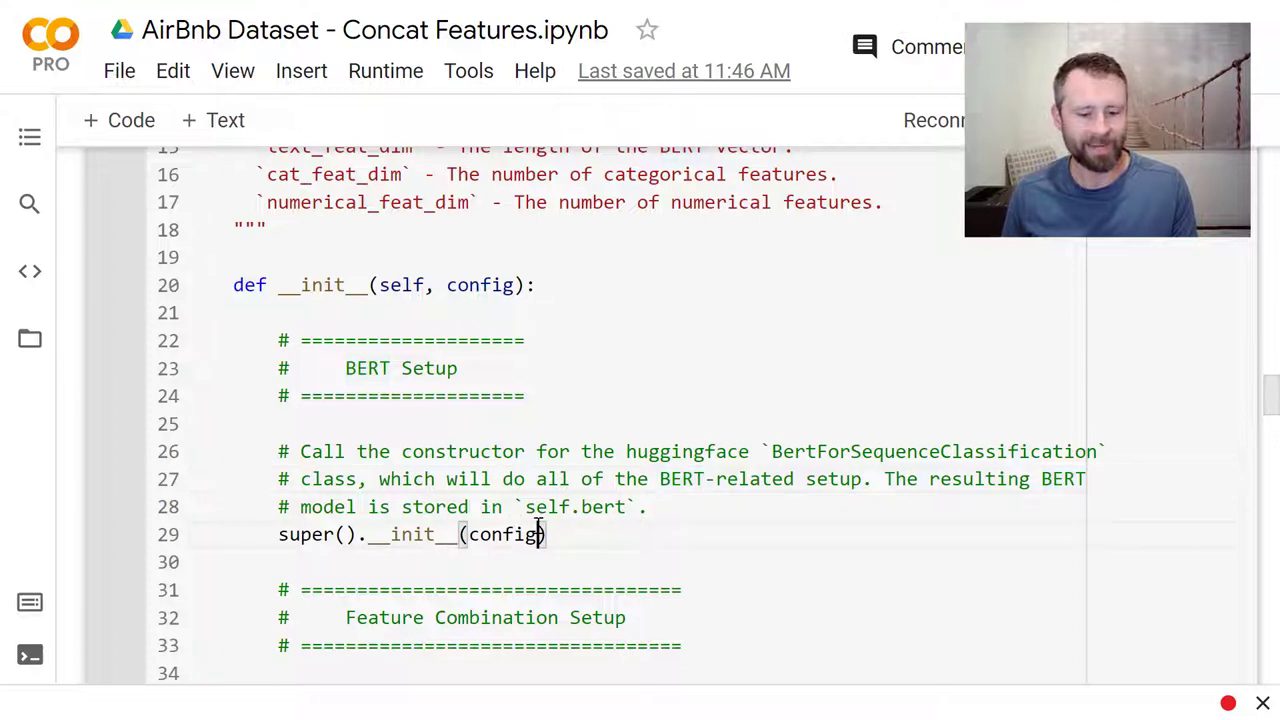
{"action": "scroll", "scroll_direction": "down", "scroll_amount": 3}
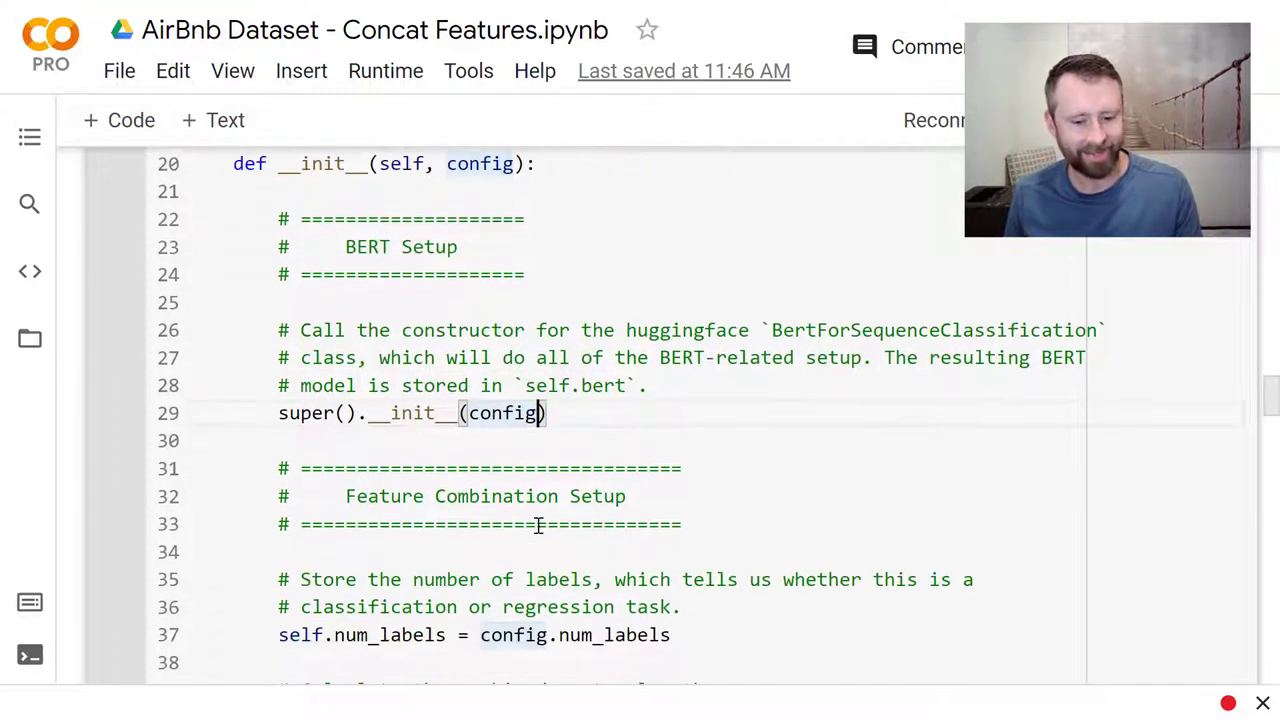
{"action": "scroll", "scroll_direction": "down", "scroll_amount": 3}
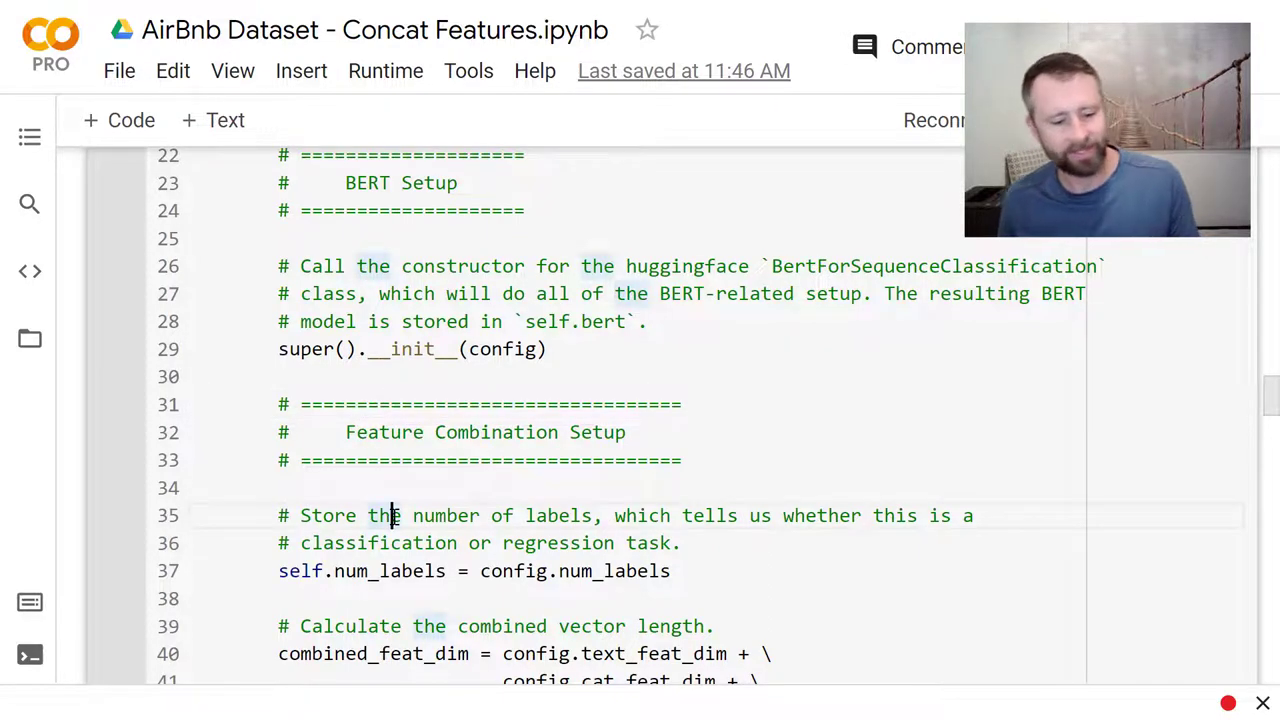
{"action": "scroll", "scroll_direction": "down", "scroll_amount": 3}
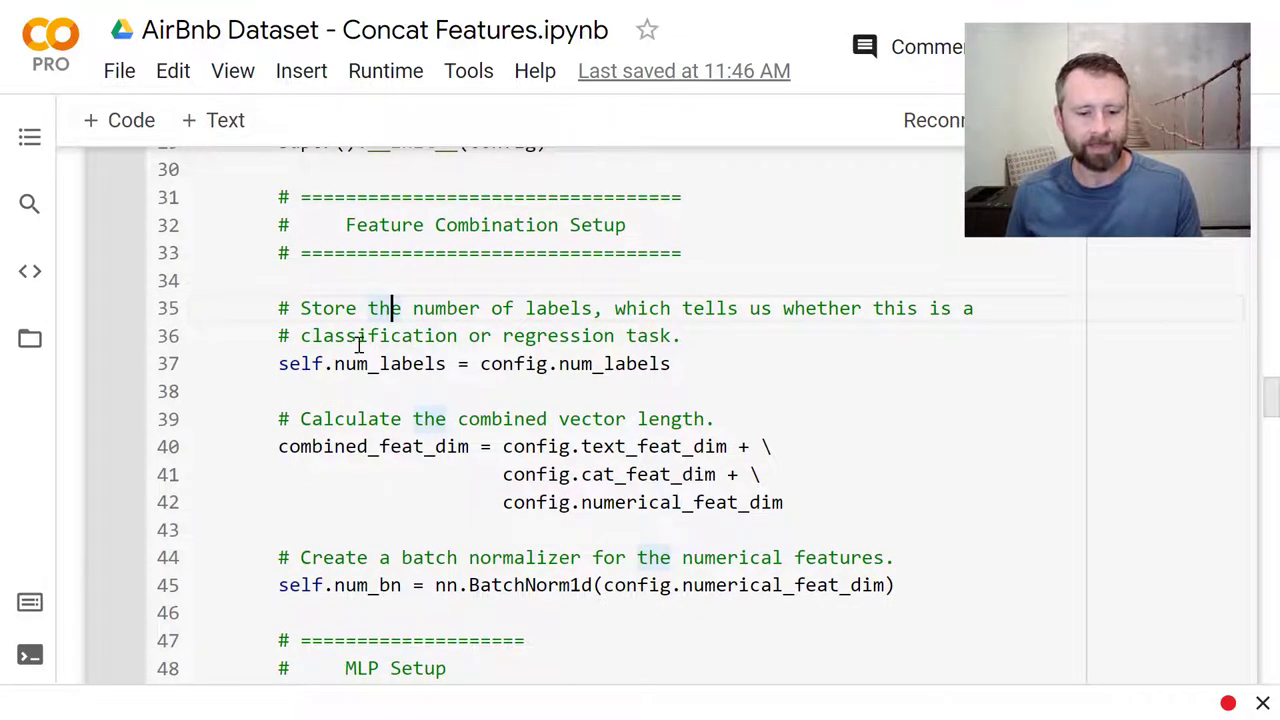
{"action": "mouse_move", "coordinate": [468, 348]}
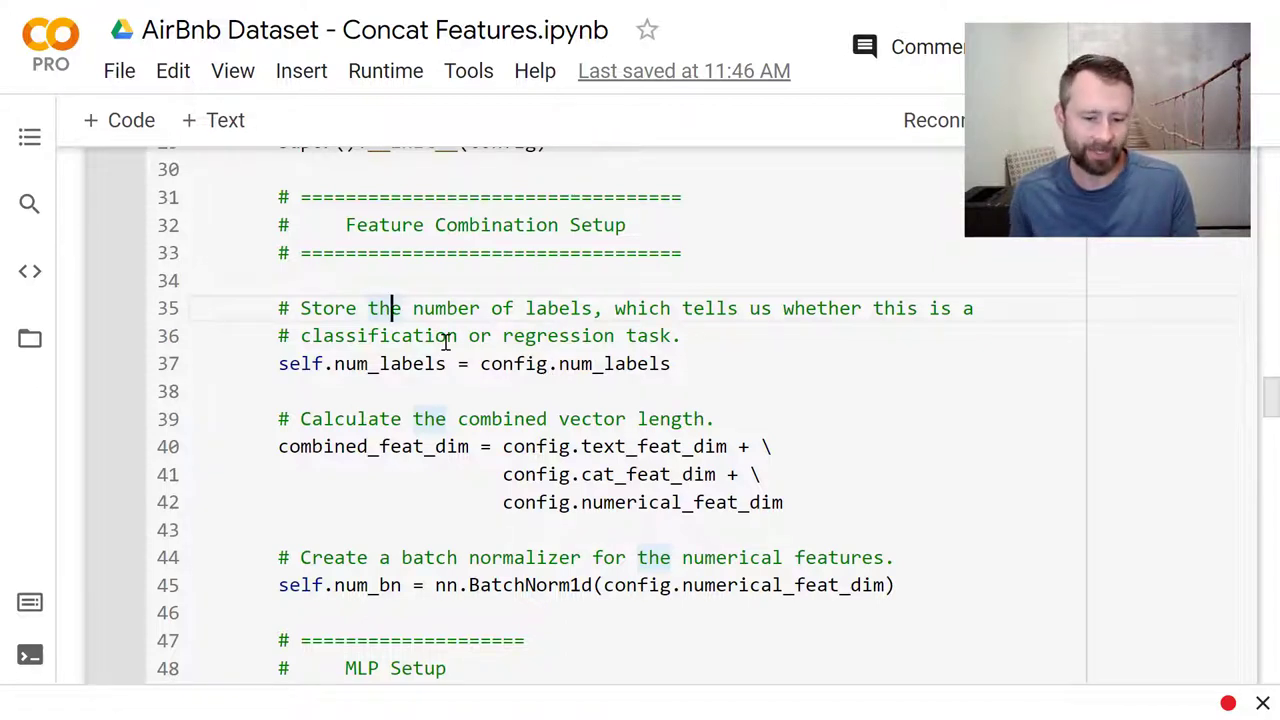
{"action": "scroll", "scroll_direction": "down", "scroll_amount": 3}
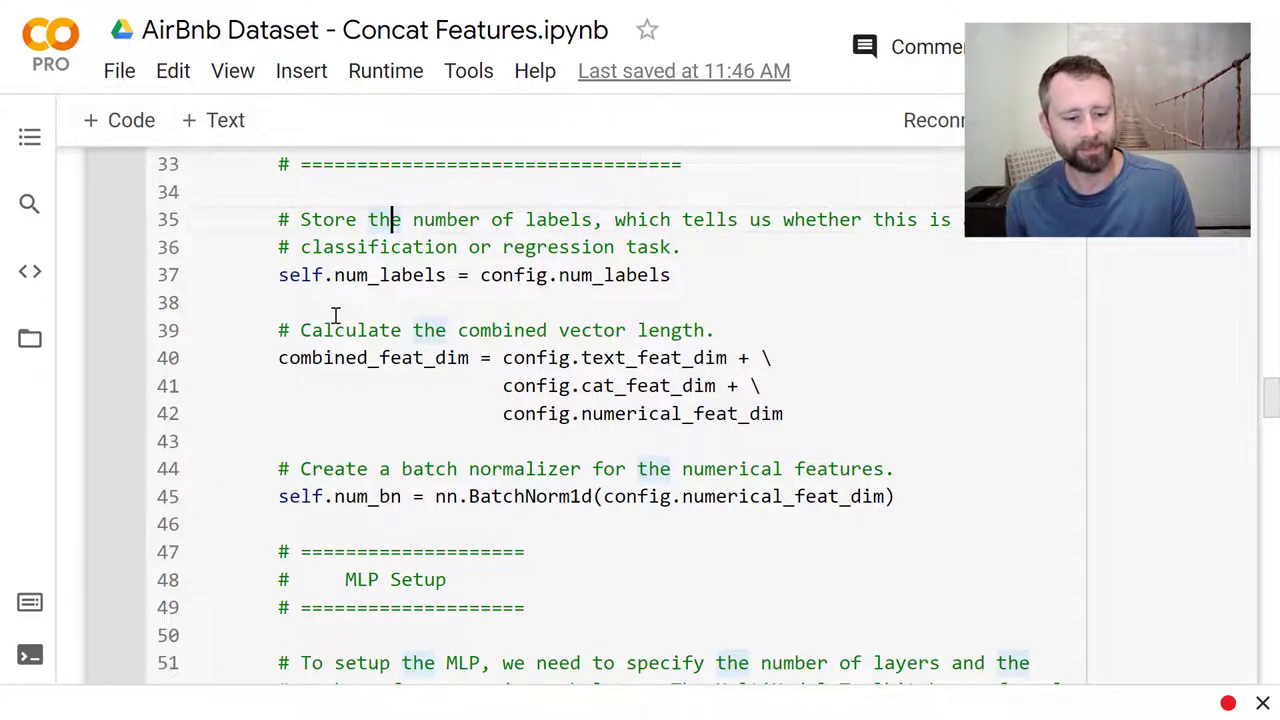
{"action": "mouse_move", "coordinate": [616, 330]}
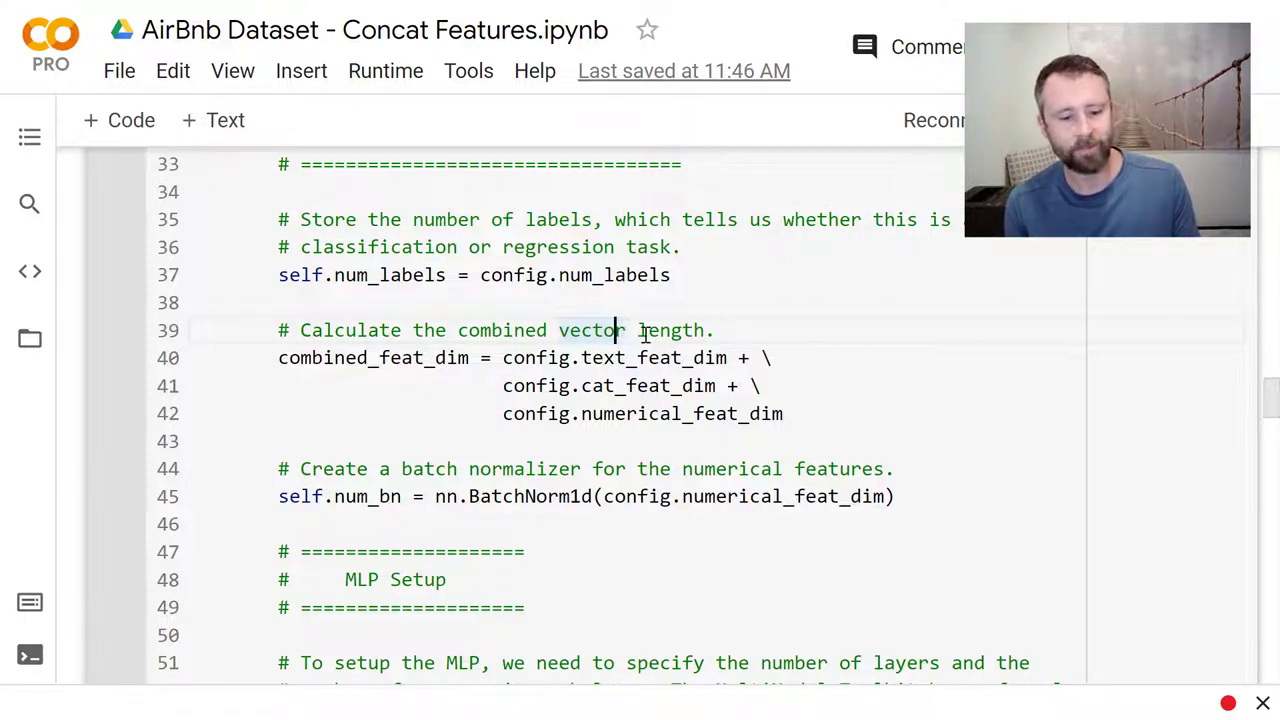
{"action": "mouse_move", "coordinate": [620, 330]}
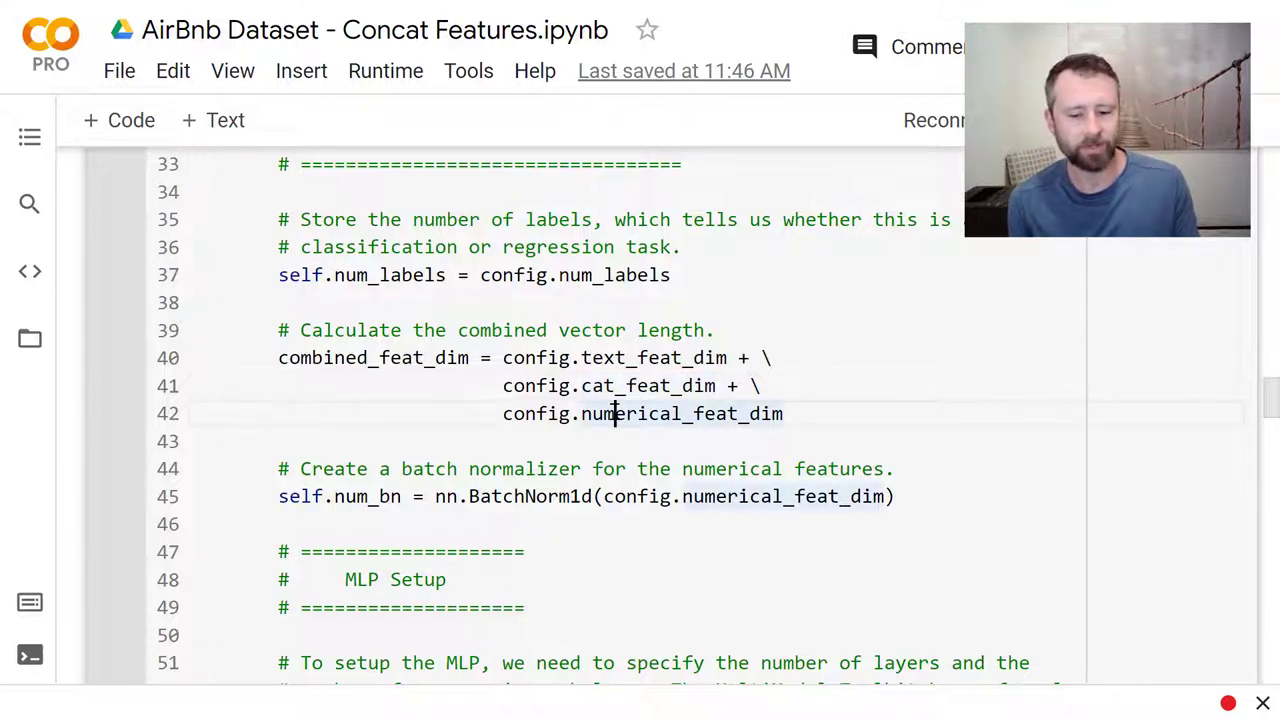
{"action": "scroll", "scroll_direction": "down", "scroll_amount": 3}
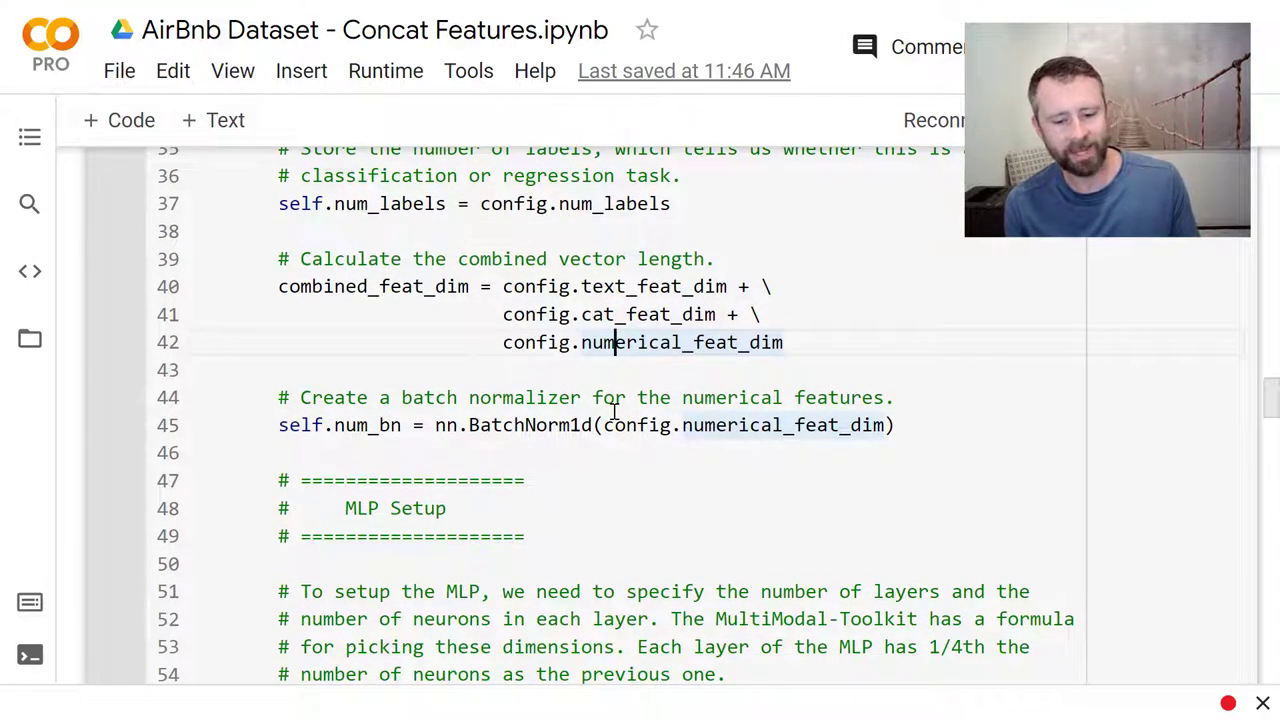
{"action": "scroll", "scroll_direction": "down", "scroll_amount": 3}
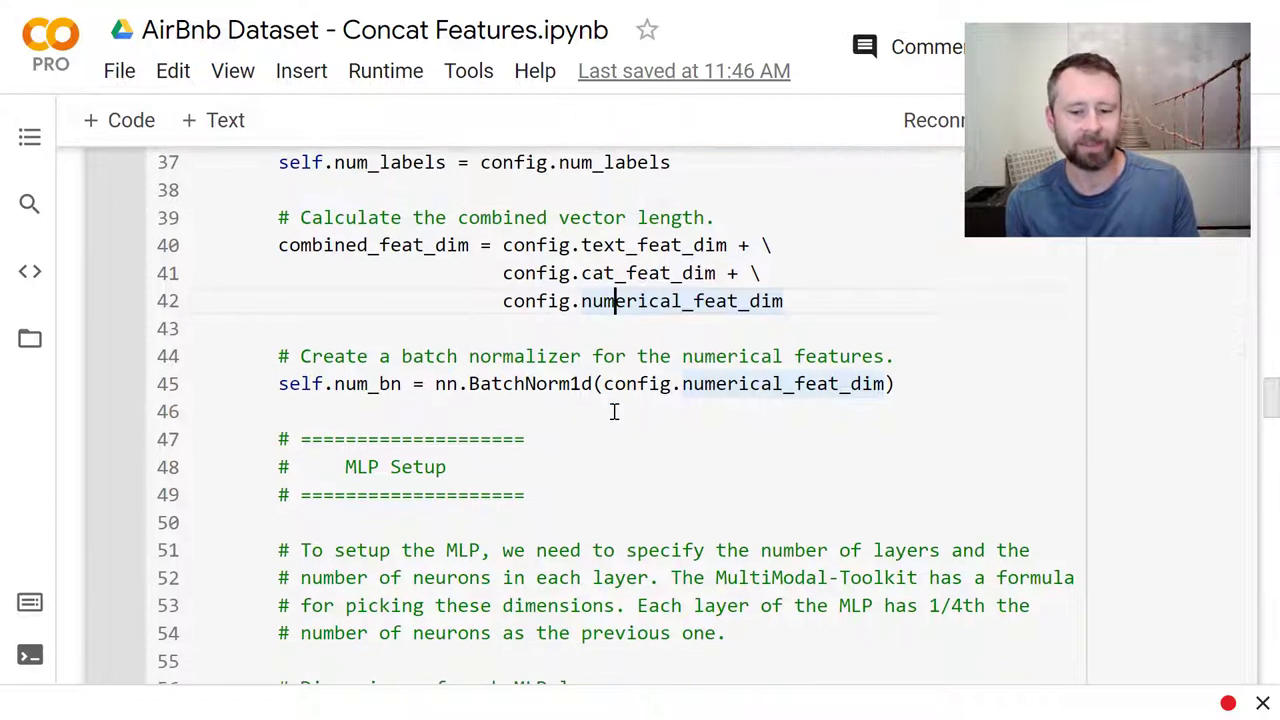
{"action": "mouse_move", "coordinate": [376, 444]}
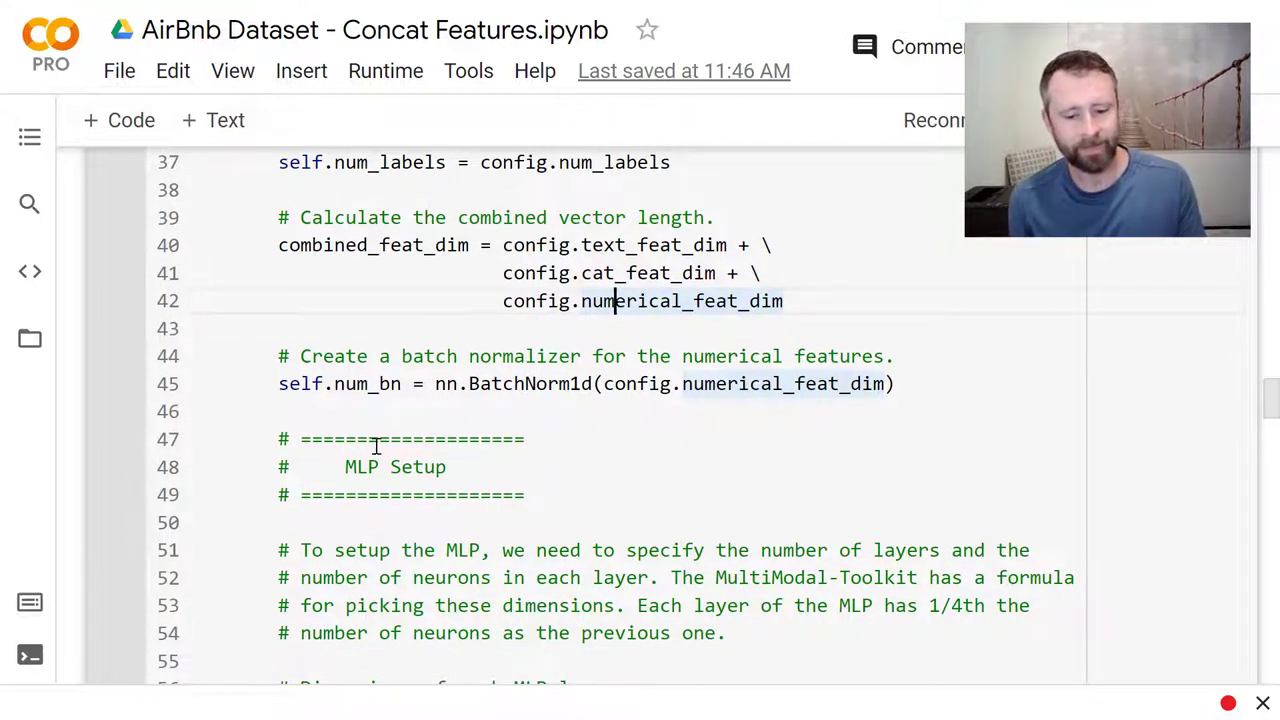
{"action": "scroll", "scroll_direction": "down", "scroll_amount": 3}
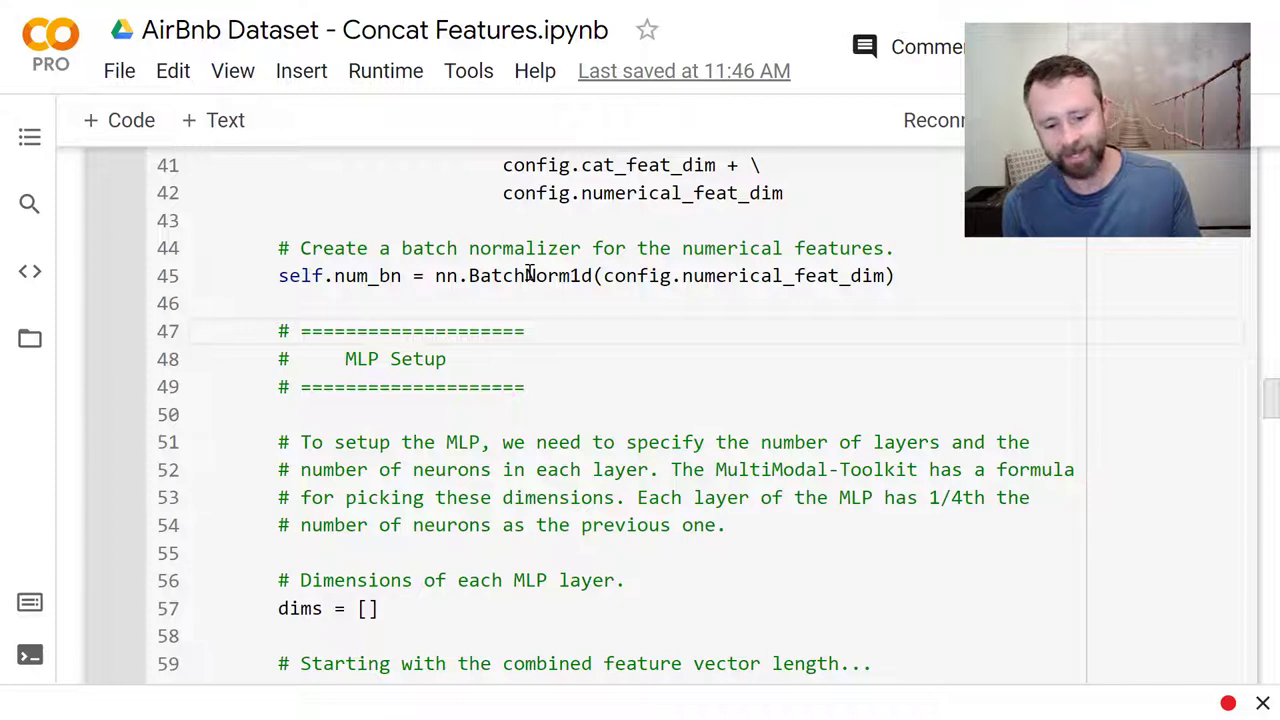
Step: Scroll through the layer-size while loop dividing by 4 and its prints to the self.mlp = MLP(...) construction and forward()
{"action": "scroll", "scroll_direction": "down", "scroll_amount": 3}
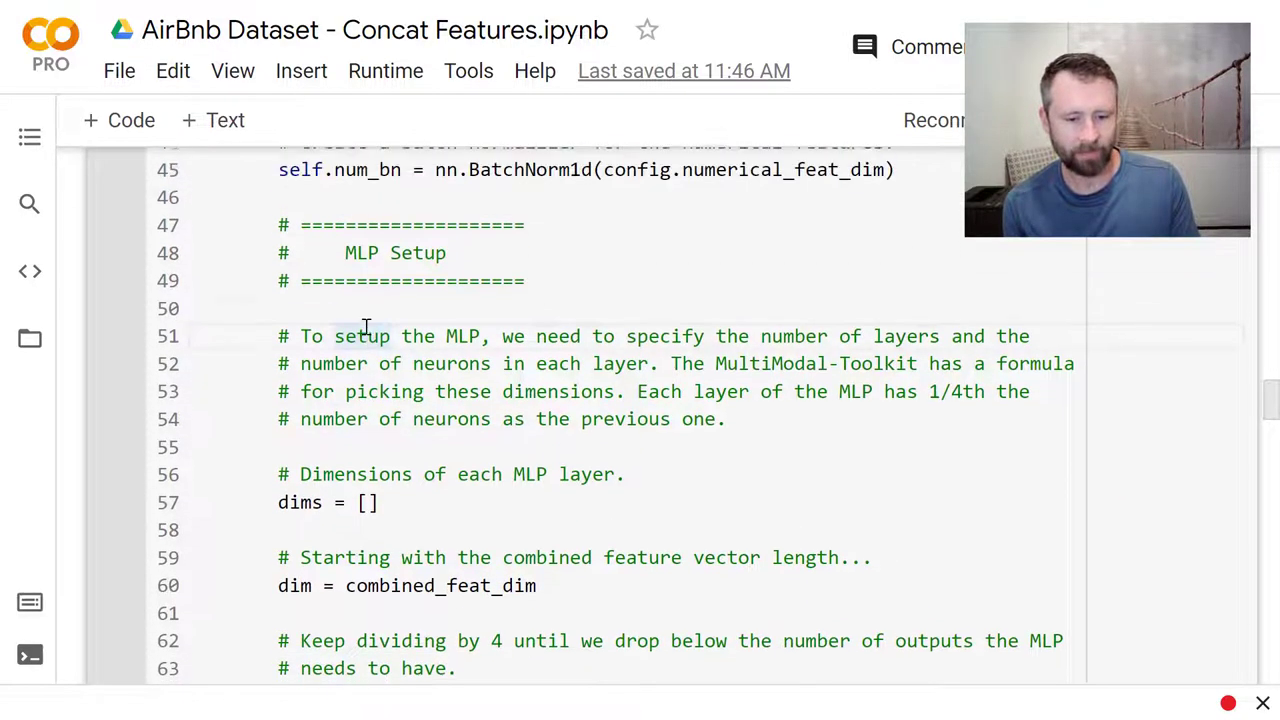
{"action": "scroll", "scroll_direction": "down", "scroll_amount": 3}
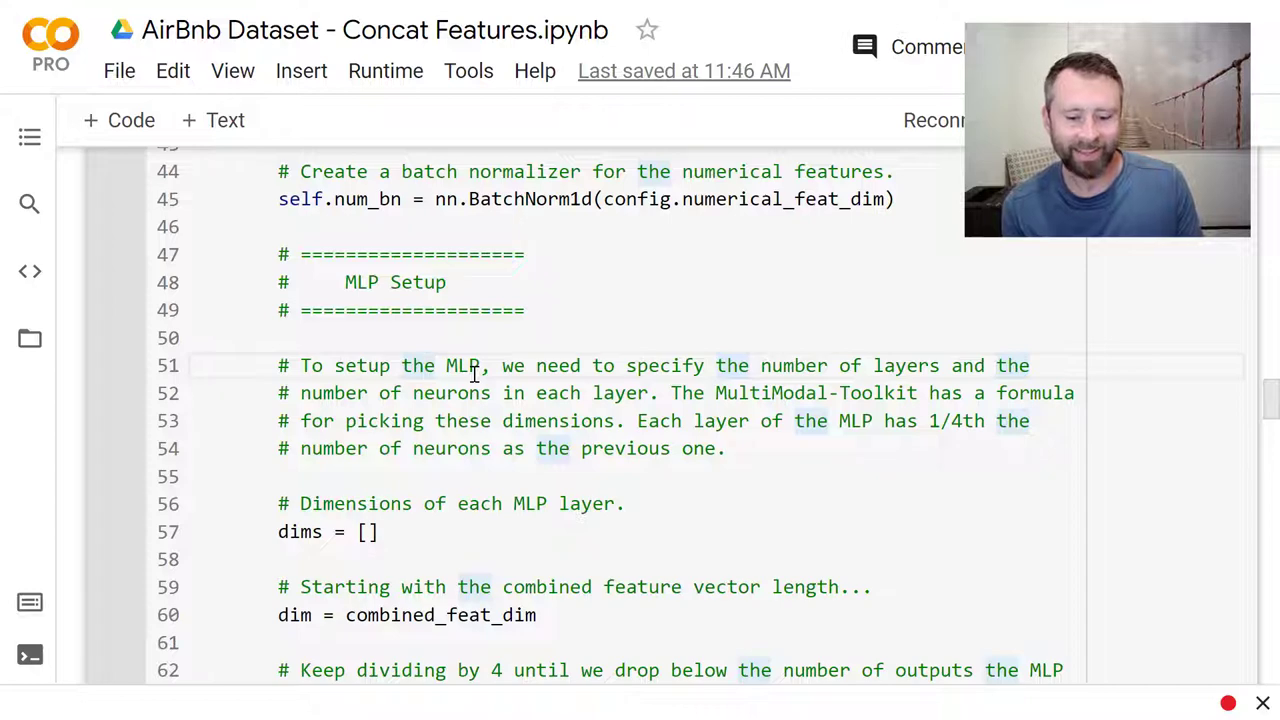
{"action": "scroll", "scroll_direction": "down", "scroll_amount": 3}
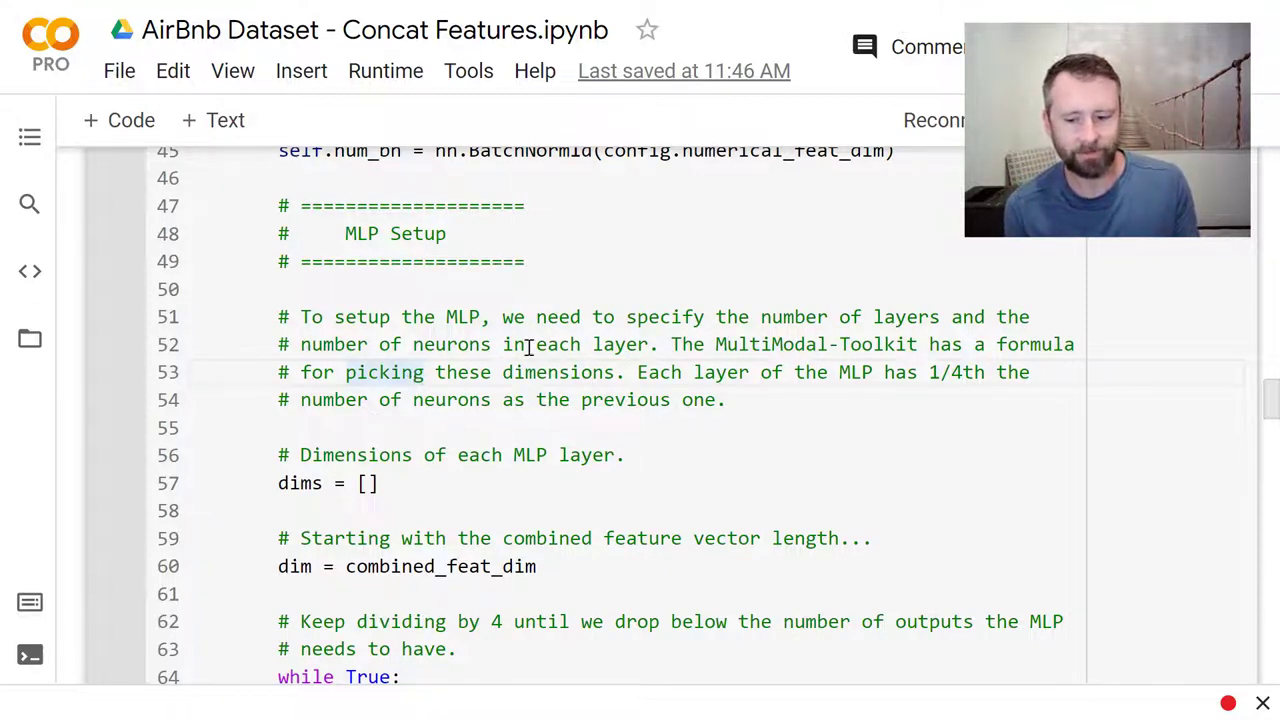
{"action": "scroll", "scroll_direction": "down", "scroll_amount": 3}
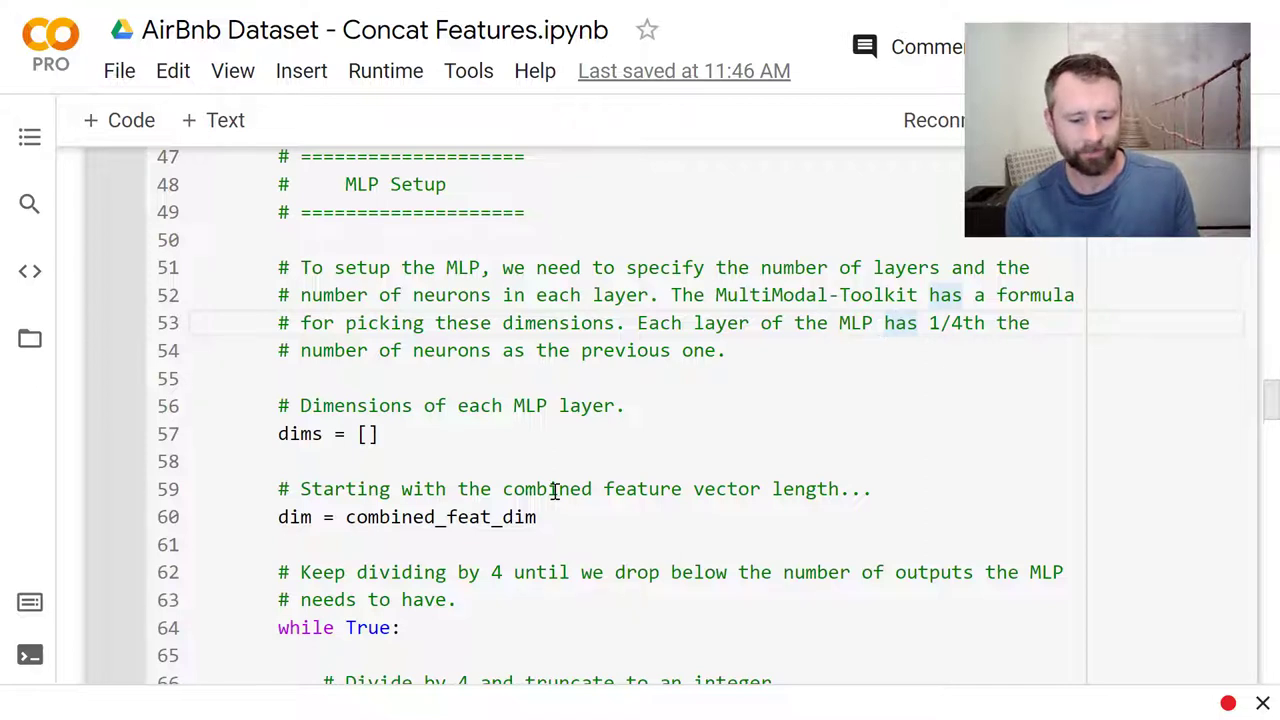
{"action": "scroll", "scroll_direction": "down", "scroll_amount": 3}
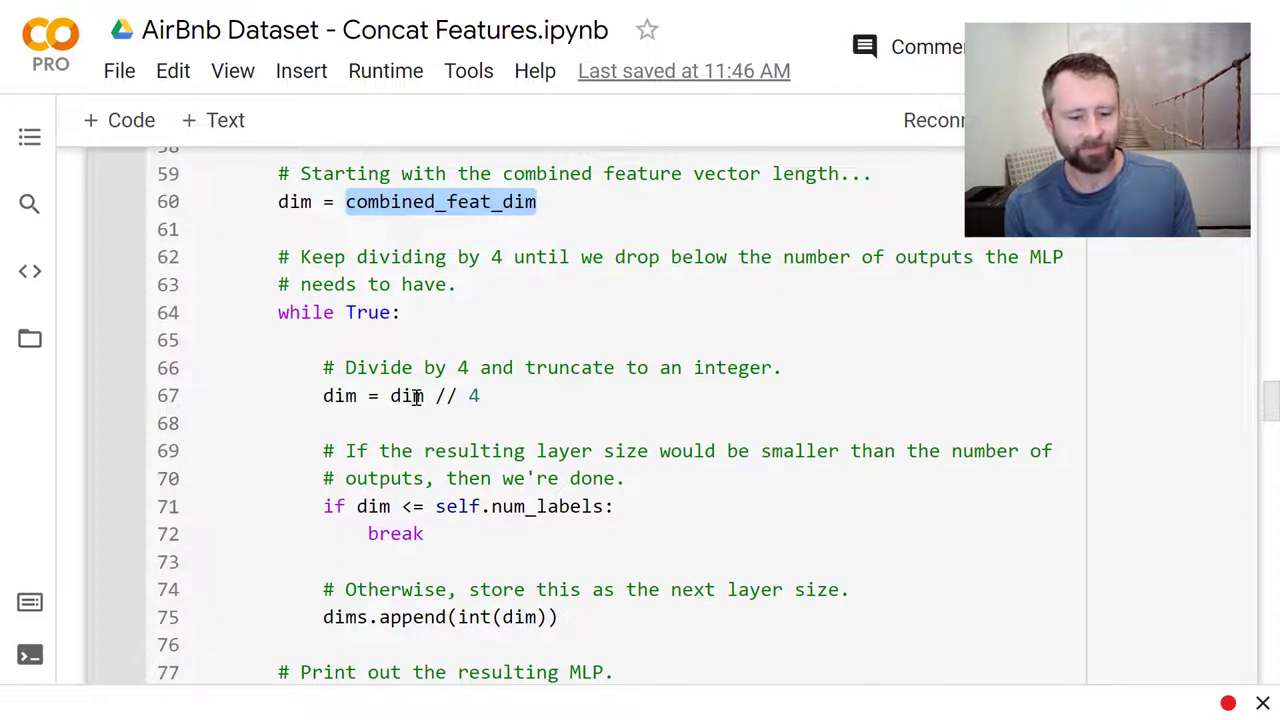
{"action": "left_click", "coordinate": [416, 396]}
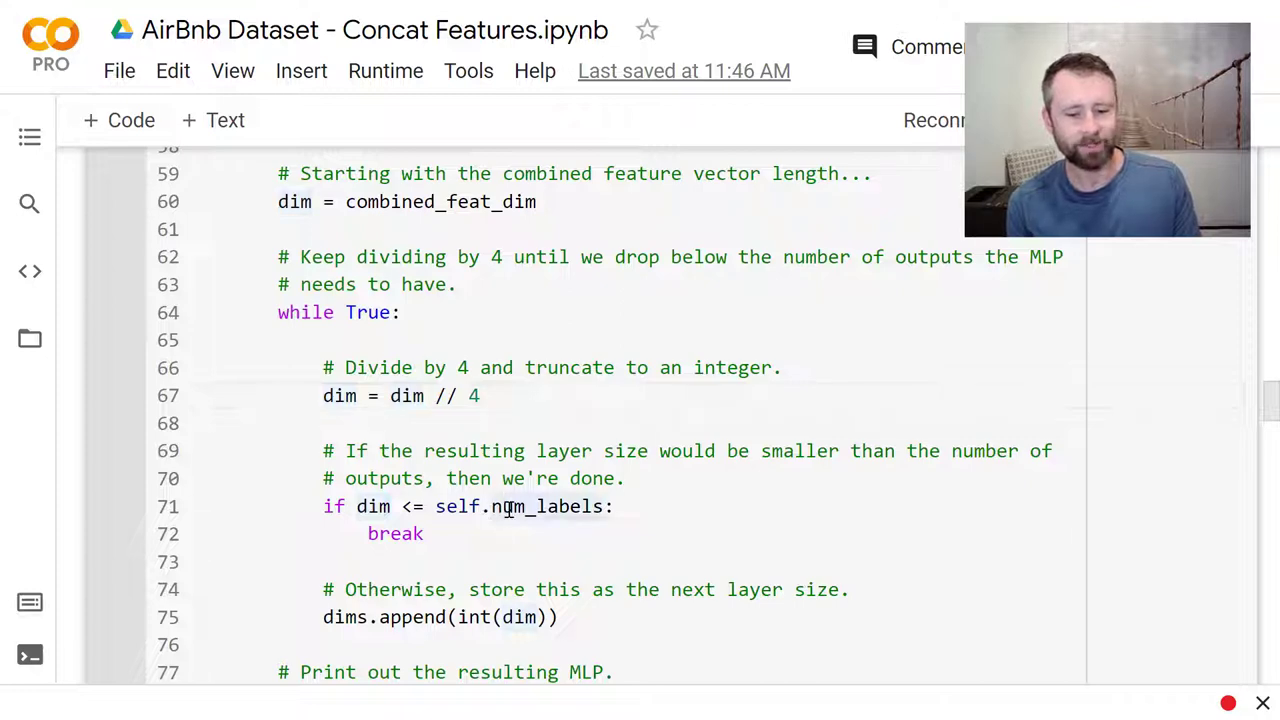
{"action": "scroll", "scroll_direction": "down", "scroll_amount": 3}
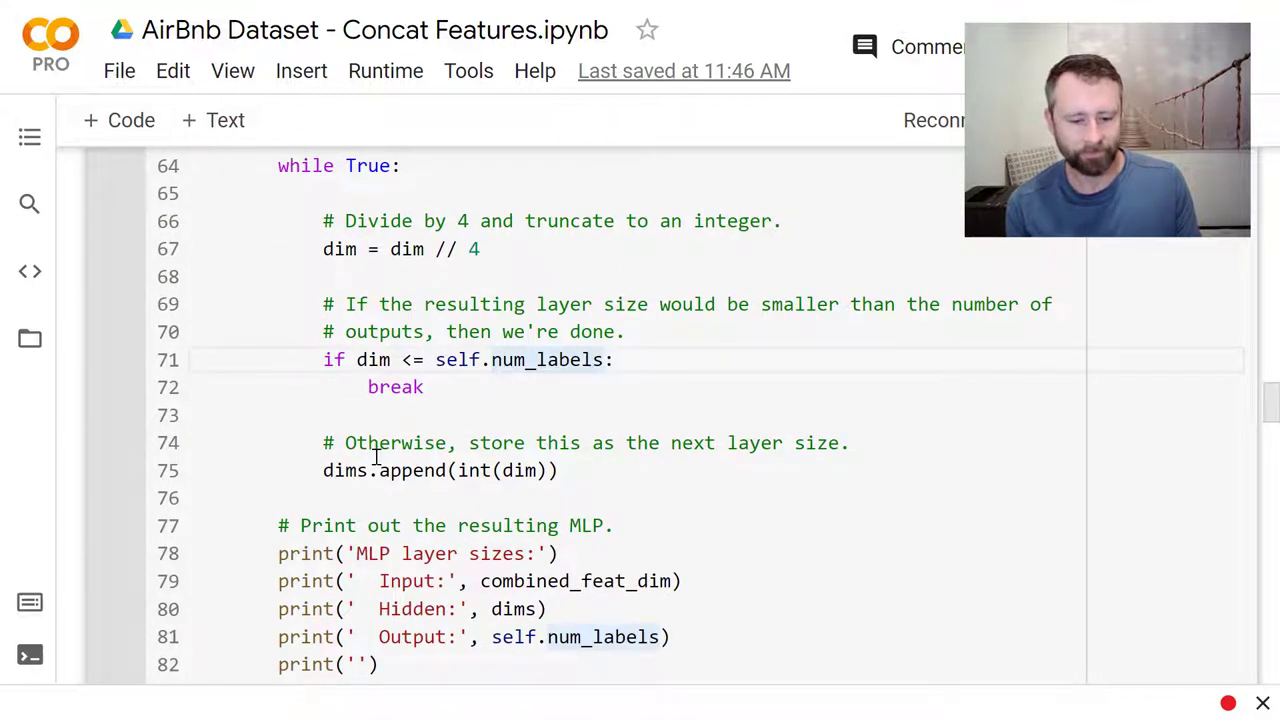
{"action": "scroll", "scroll_direction": "down", "scroll_amount": 3}
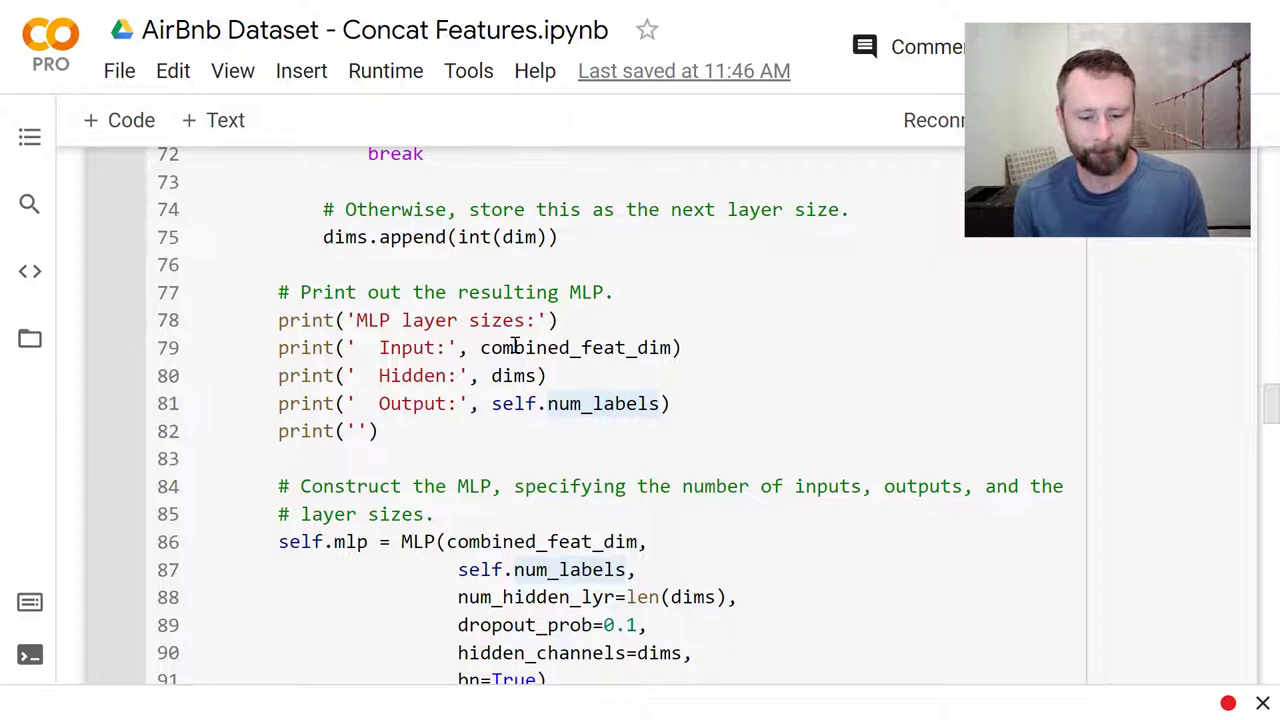
{"action": "scroll", "scroll_direction": "down", "scroll_amount": 3}
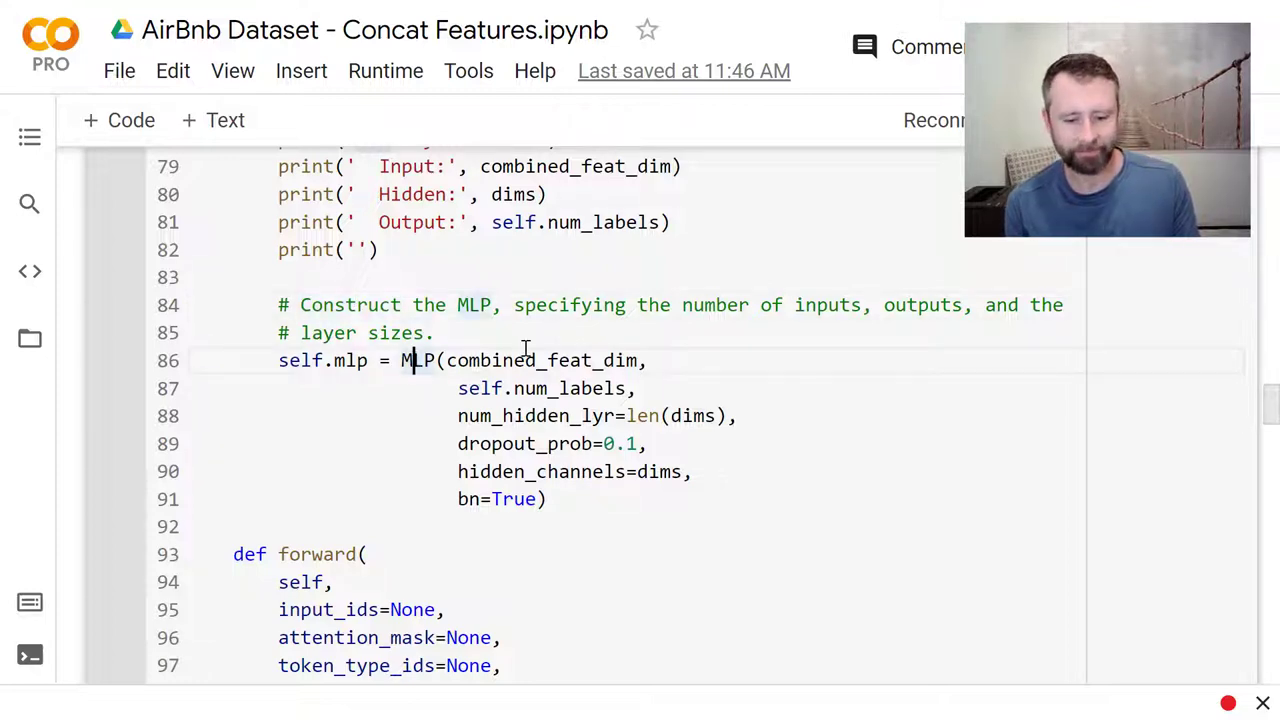
Step: Scroll through forward()'s signature, docstring and BERT CLS-embedding call with dropout to the Concatenate Features block
{"action": "scroll", "scroll_direction": "down", "scroll_amount": 3}
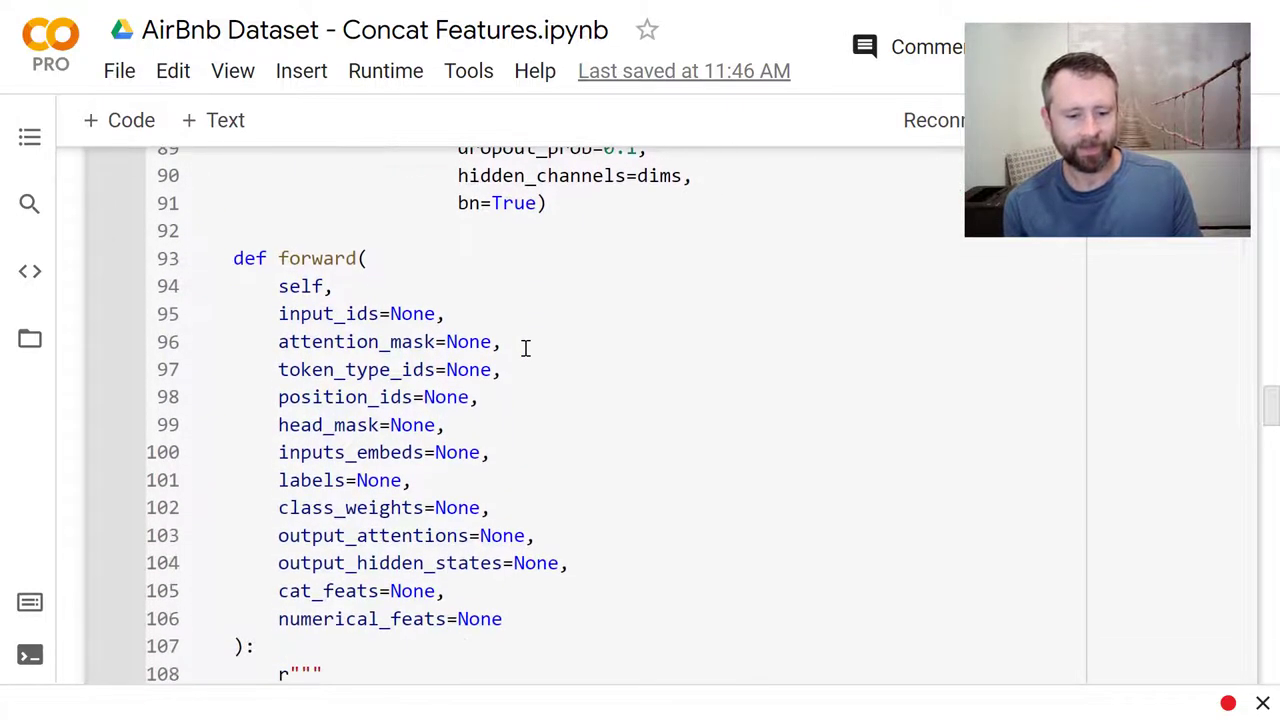
{"action": "scroll", "scroll_direction": "down", "scroll_amount": 3}
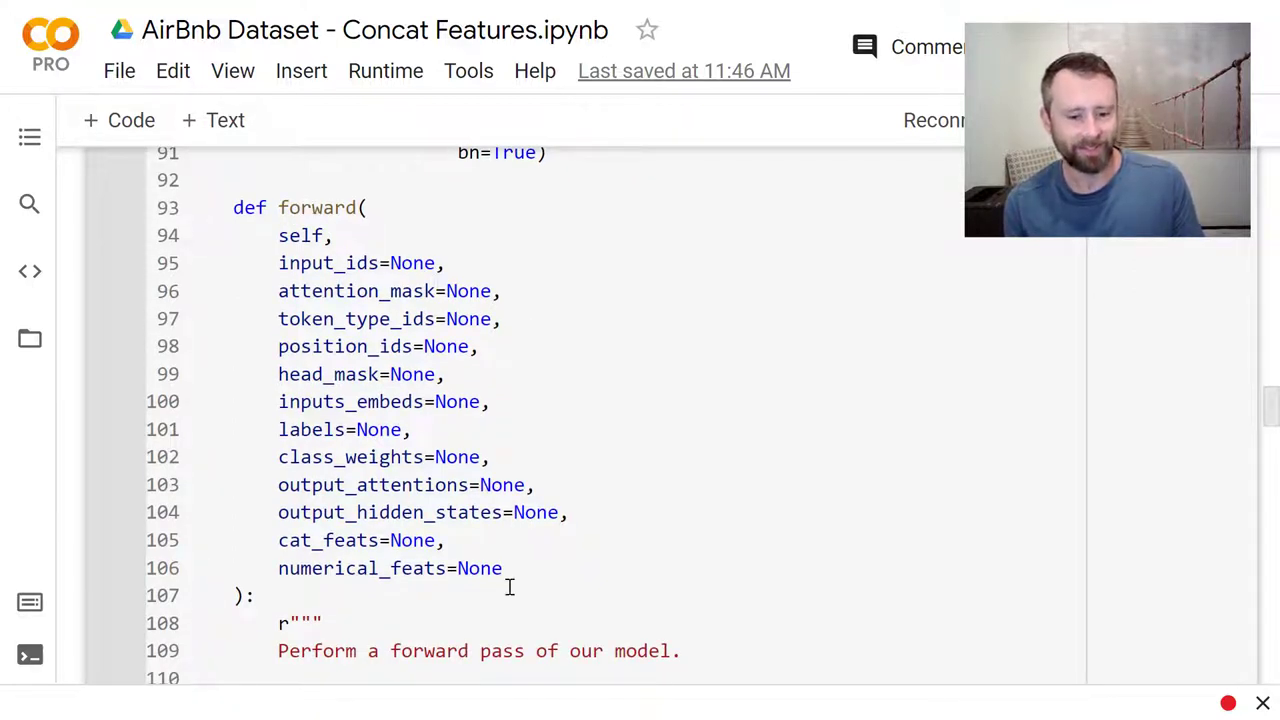
{"action": "scroll", "scroll_direction": "down", "scroll_amount": 3}
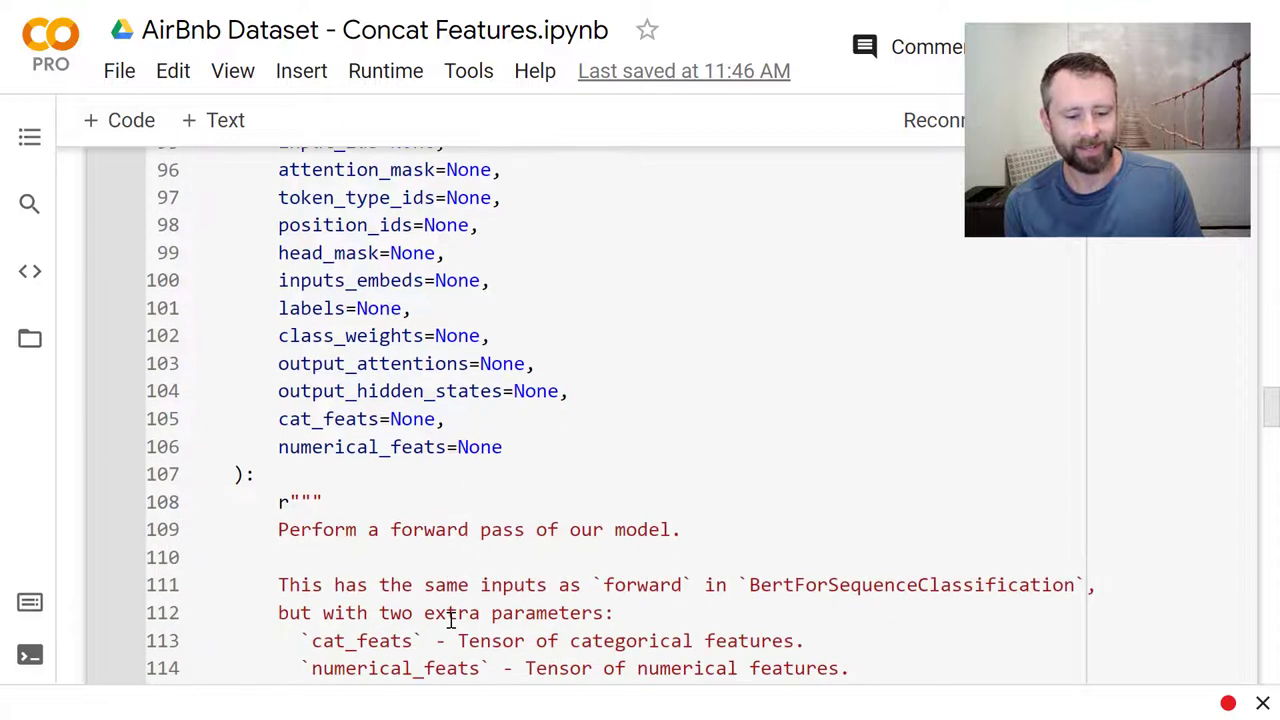
{"action": "scroll", "scroll_direction": "down", "scroll_amount": 3}
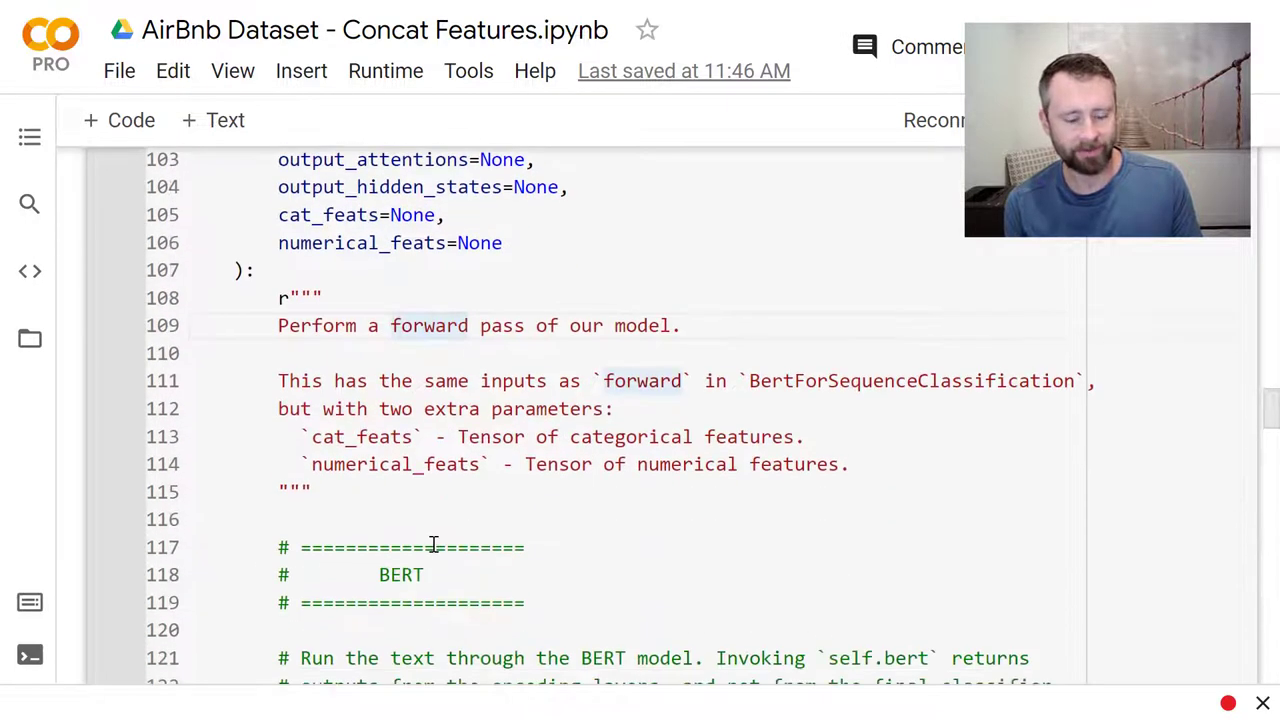
{"action": "scroll", "scroll_direction": "down", "scroll_amount": 3}
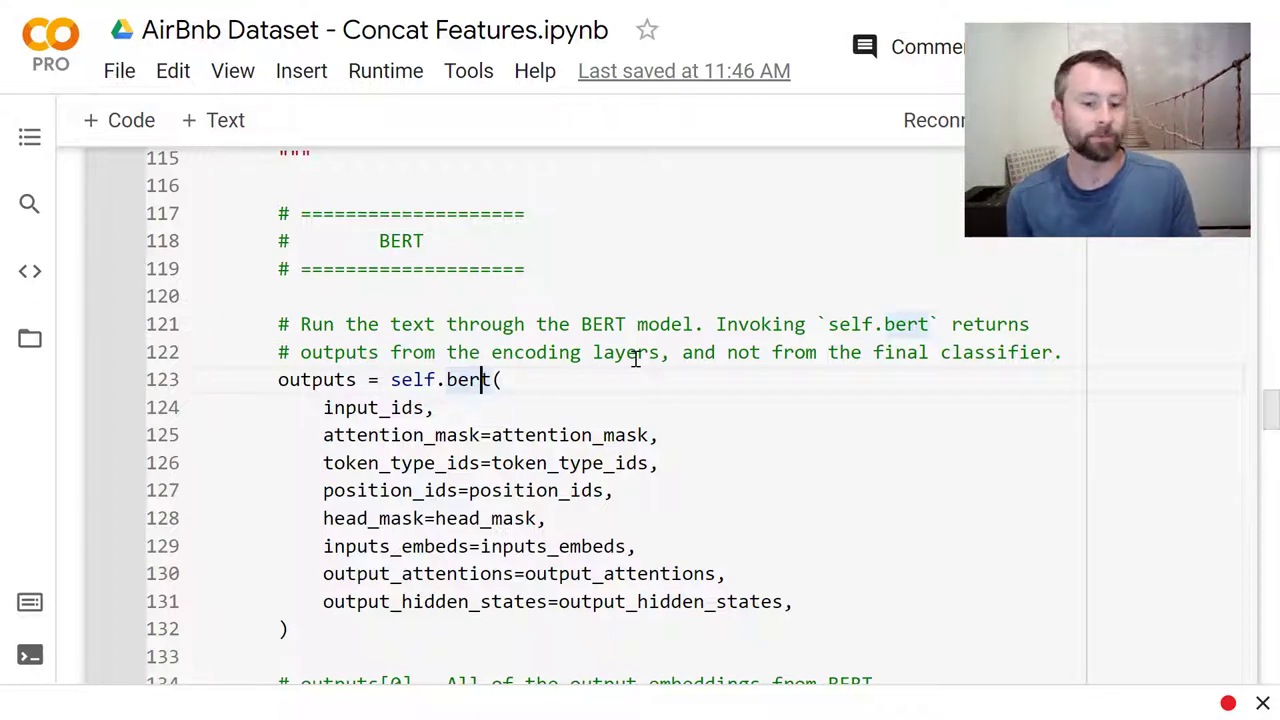
{"action": "scroll", "scroll_direction": "down", "scroll_amount": 3}
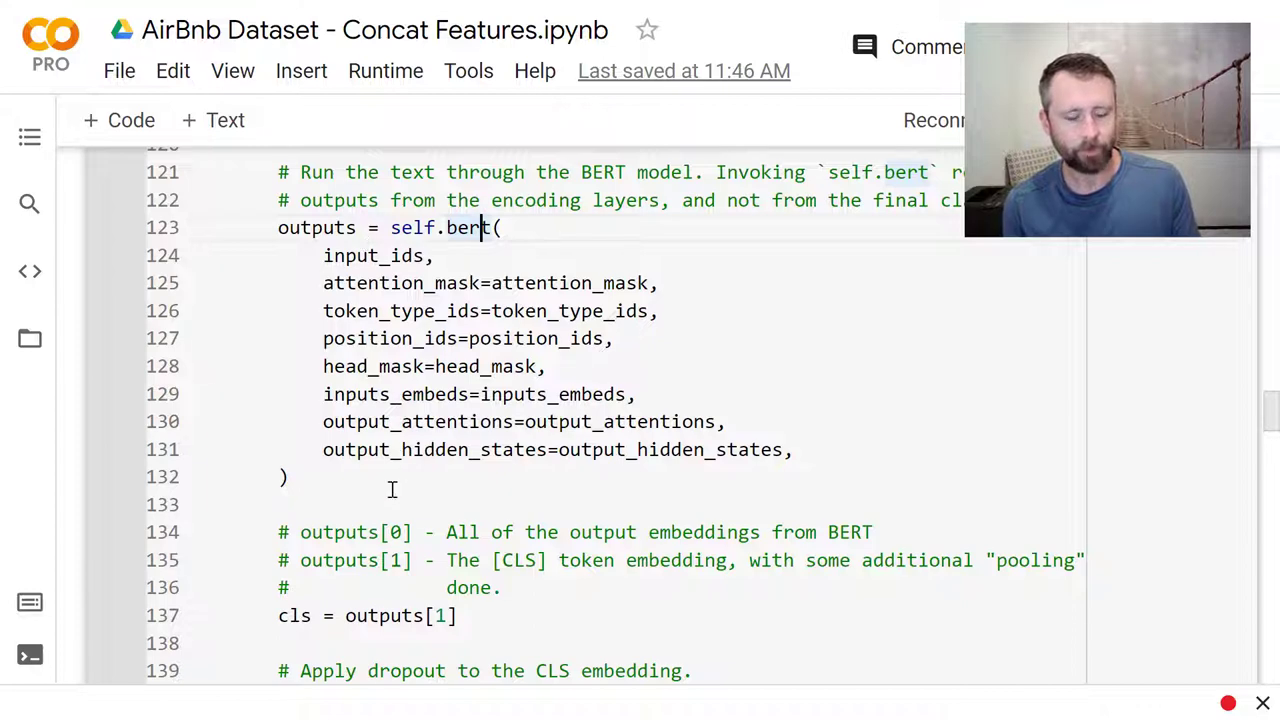
{"action": "scroll", "scroll_direction": "down", "scroll_amount": 3}
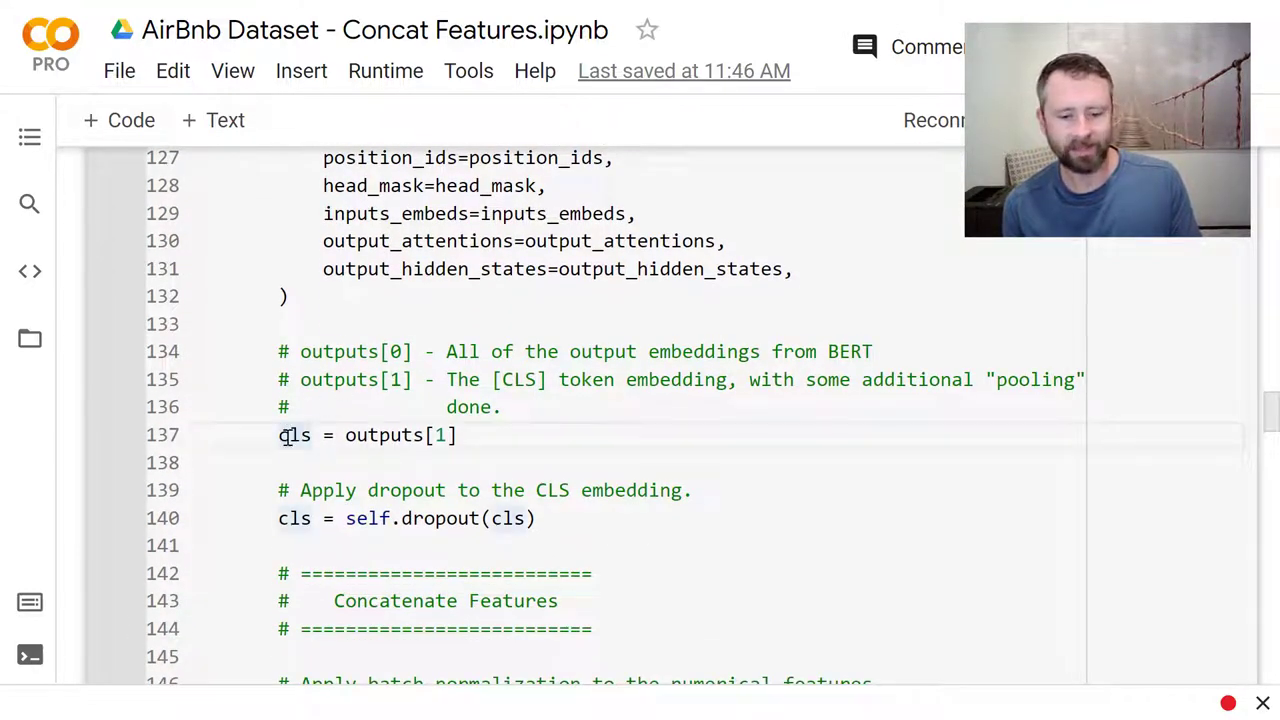
{"action": "scroll", "scroll_direction": "down", "scroll_amount": 3}
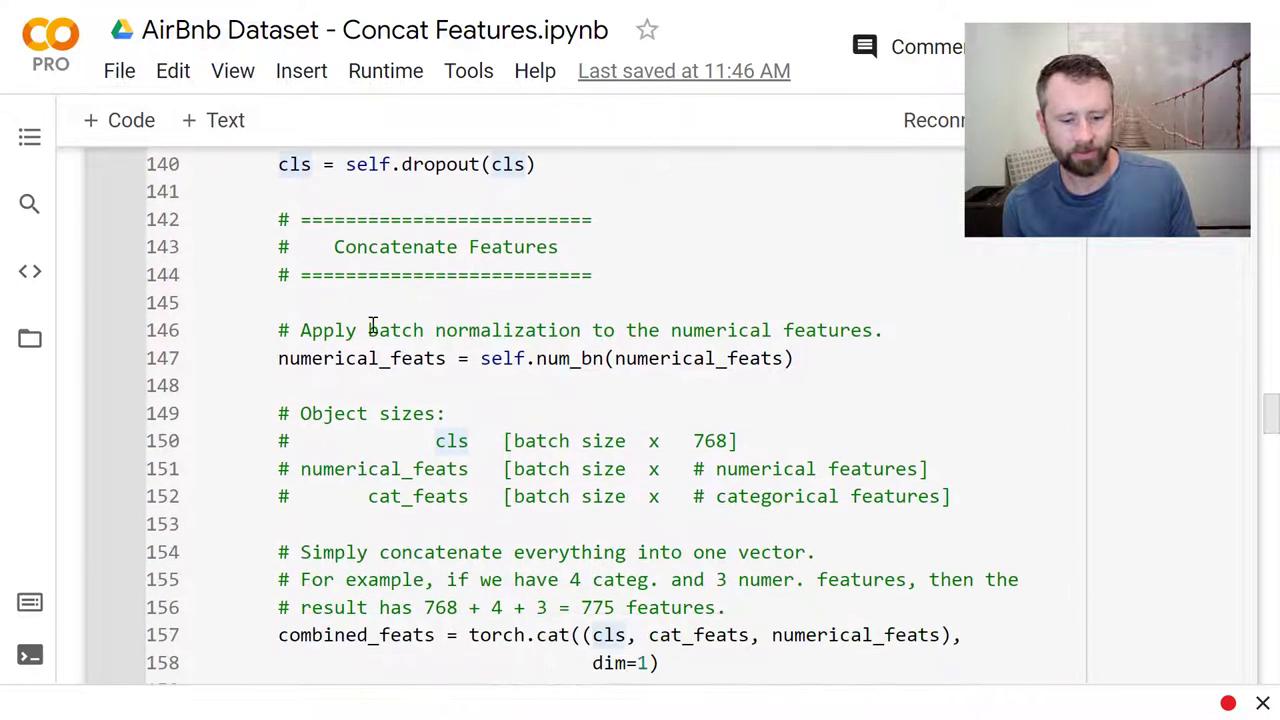
Step: Scroll past torch.cat to the MLP logits and tuple-output handling in Output Classifier / Regression, reaching the Loss header
{"action": "scroll", "scroll_direction": "down", "scroll_amount": 3}
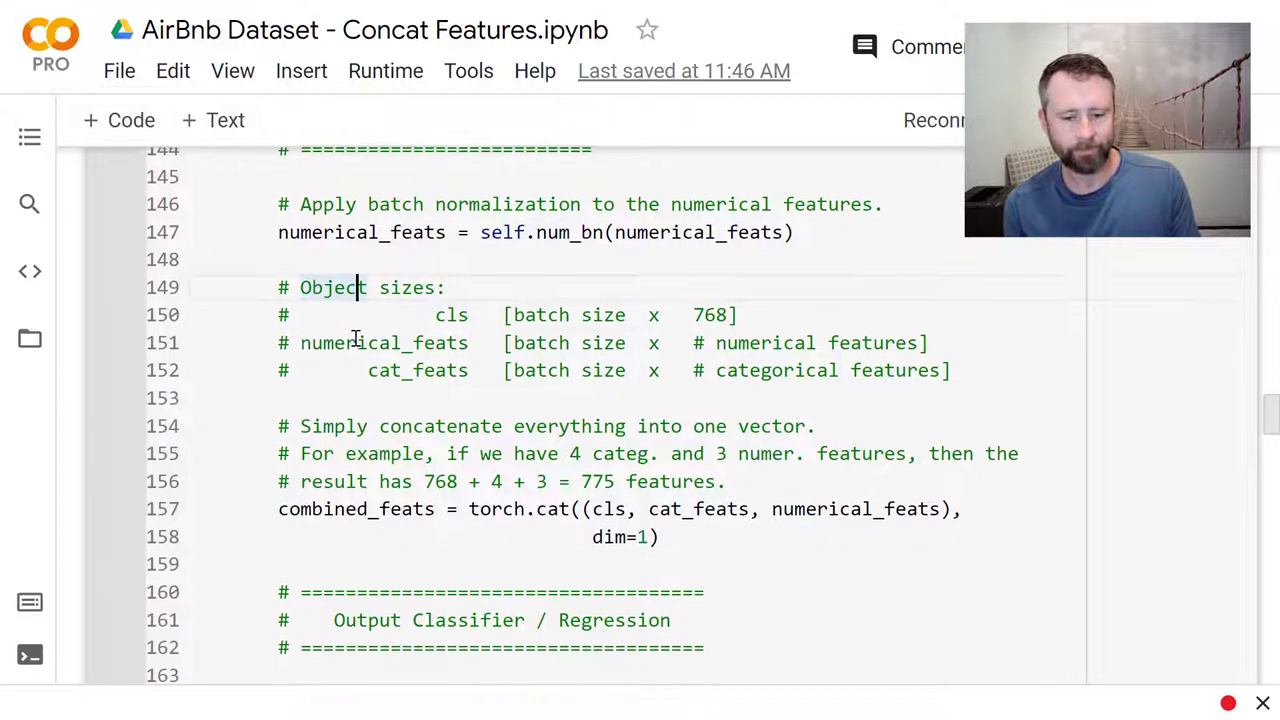
{"action": "scroll", "scroll_direction": "down", "scroll_amount": 3}
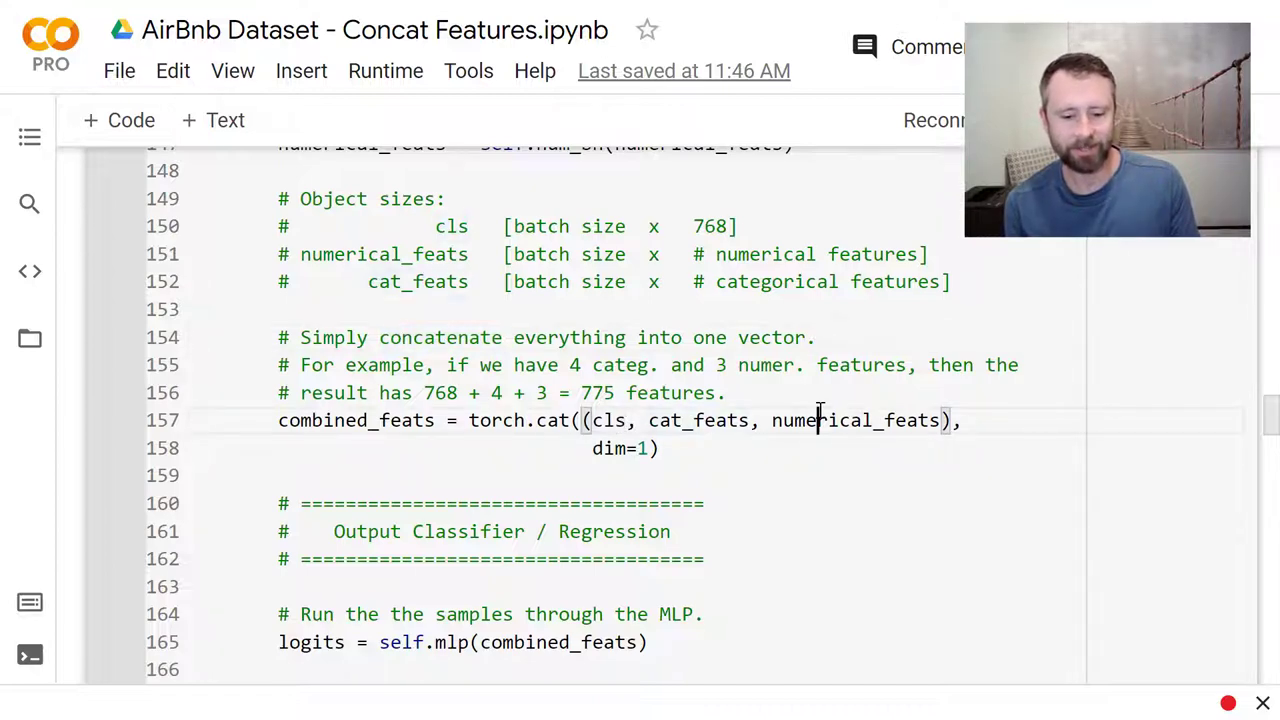
{"action": "scroll", "scroll_direction": "down", "scroll_amount": 3}
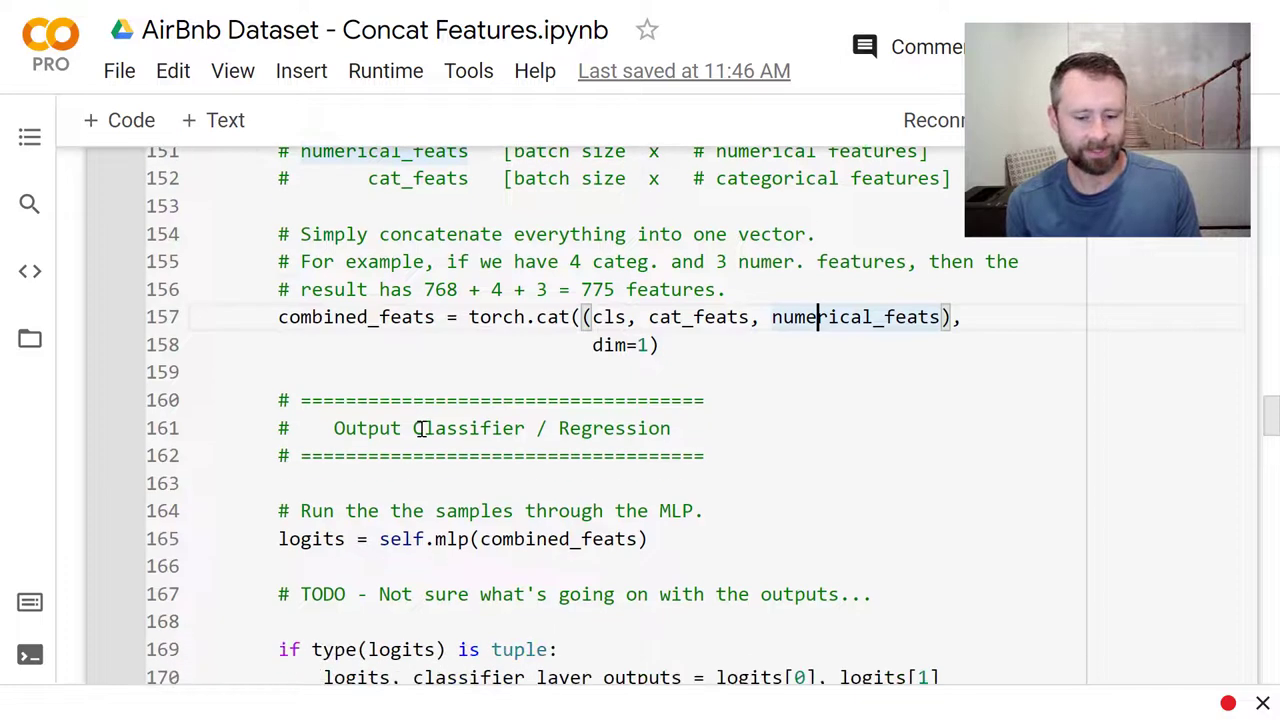
{"action": "scroll", "scroll_direction": "down", "scroll_amount": 3}
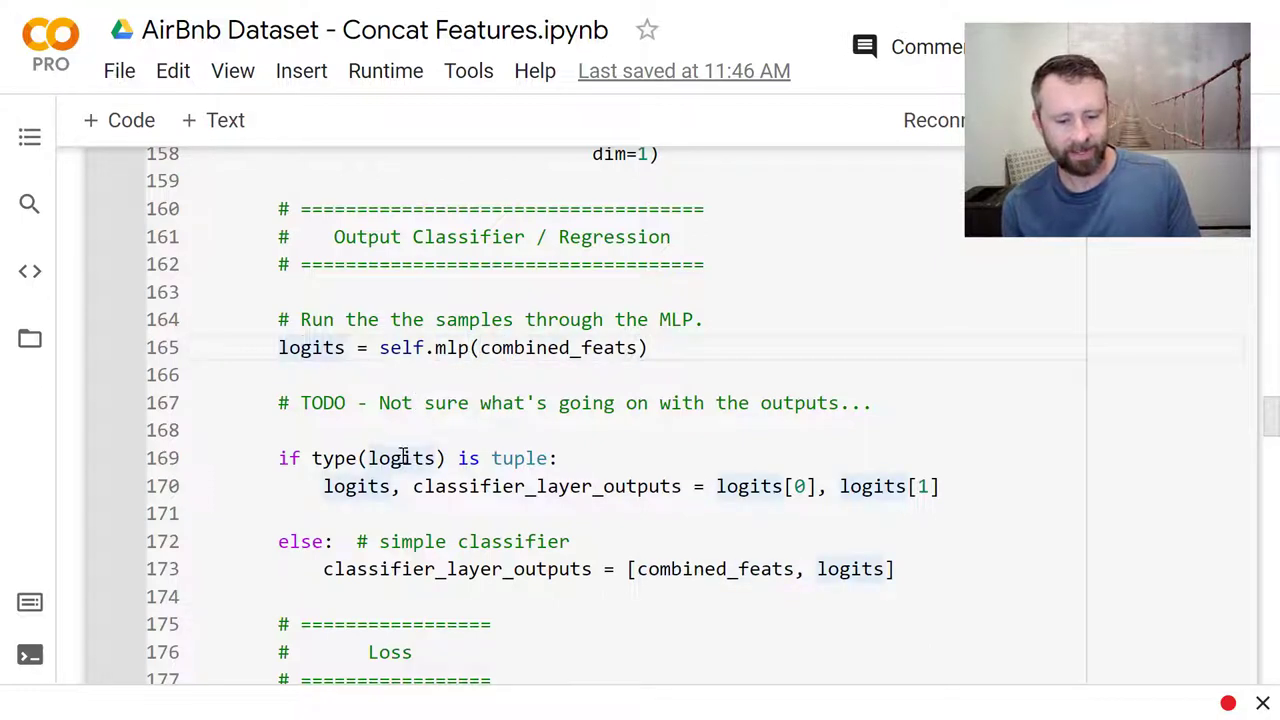
{"action": "scroll", "scroll_direction": "down", "scroll_amount": 3}
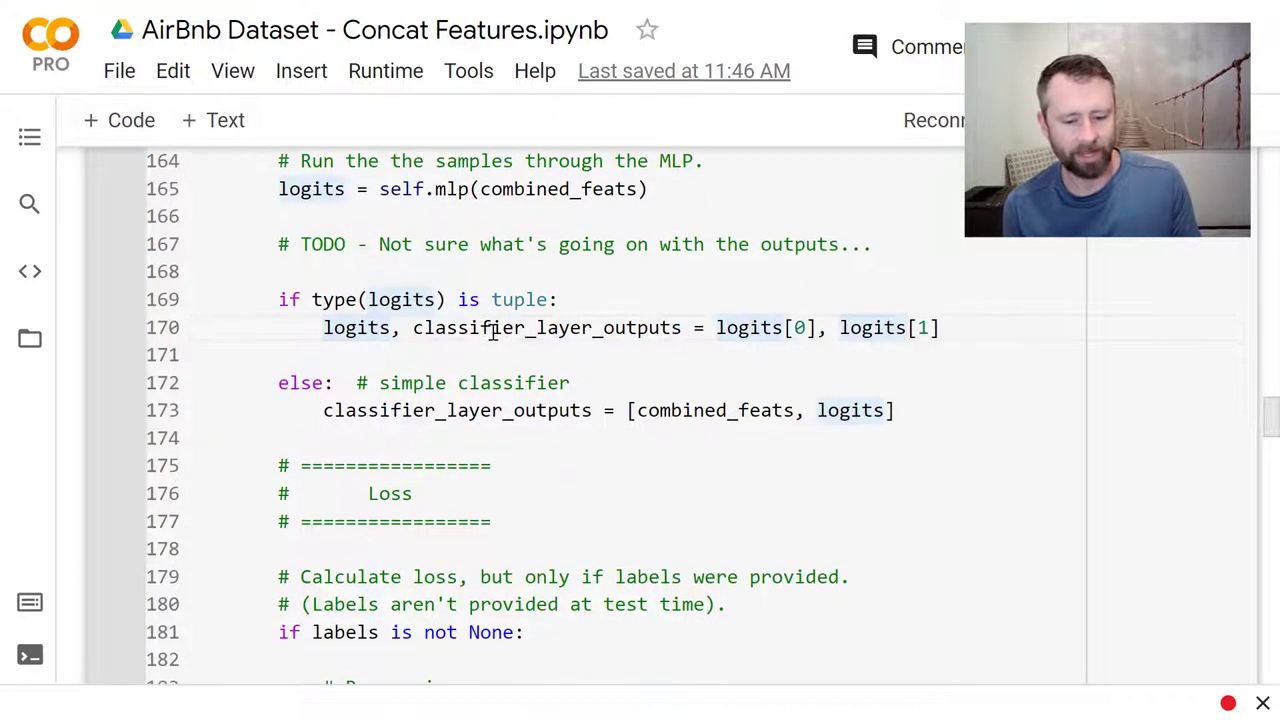
{"action": "scroll", "scroll_direction": "down", "scroll_amount": 3}
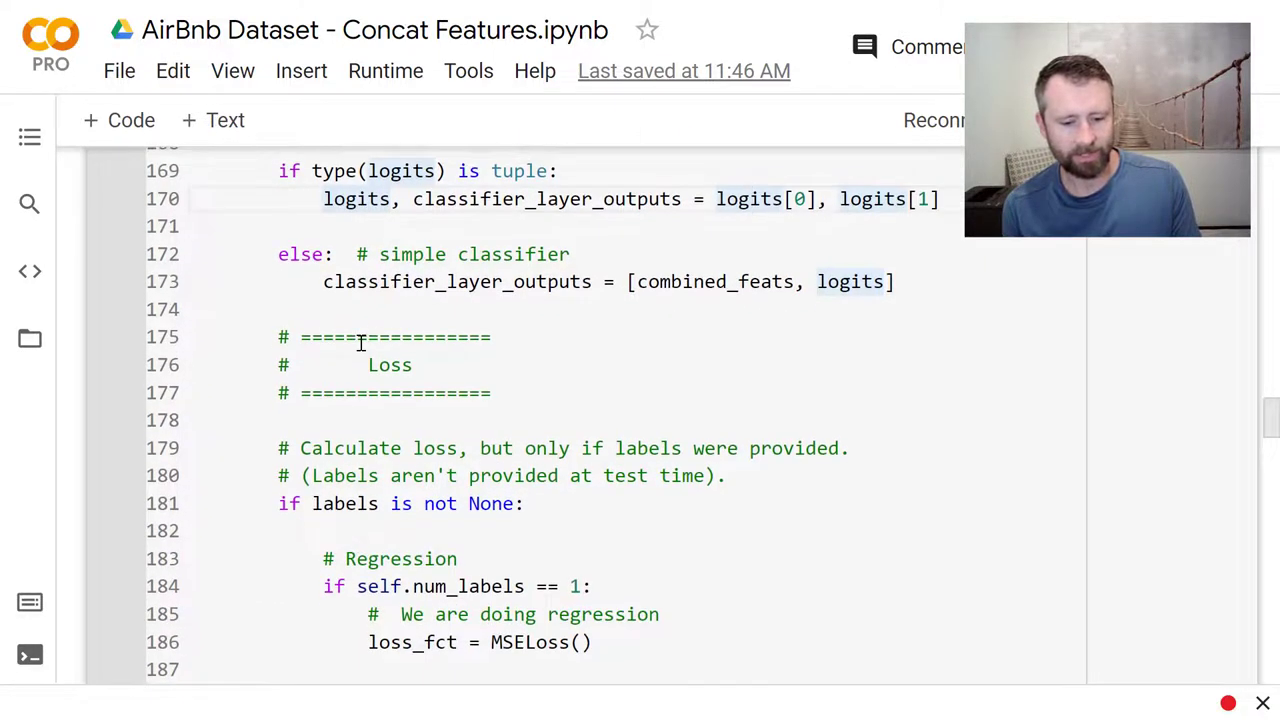
{"action": "scroll", "scroll_direction": "down", "scroll_amount": 3}
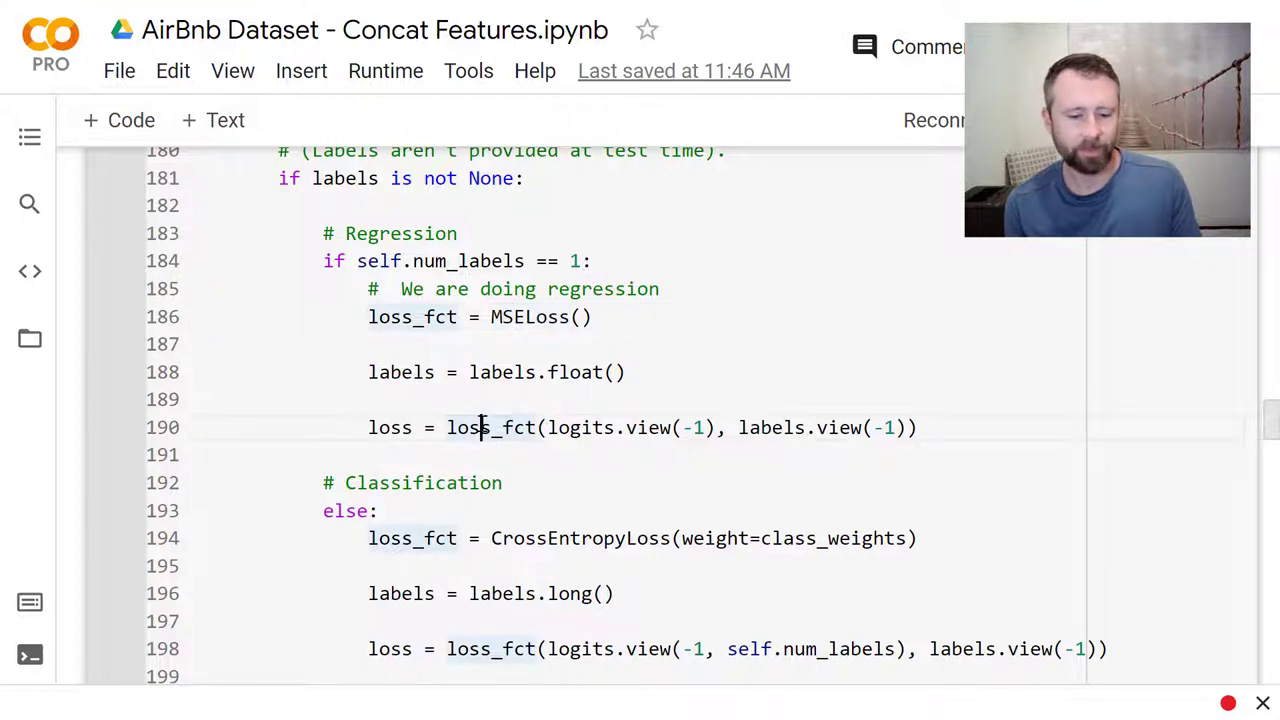
{"action": "scroll", "scroll_direction": "down", "scroll_amount": 3}
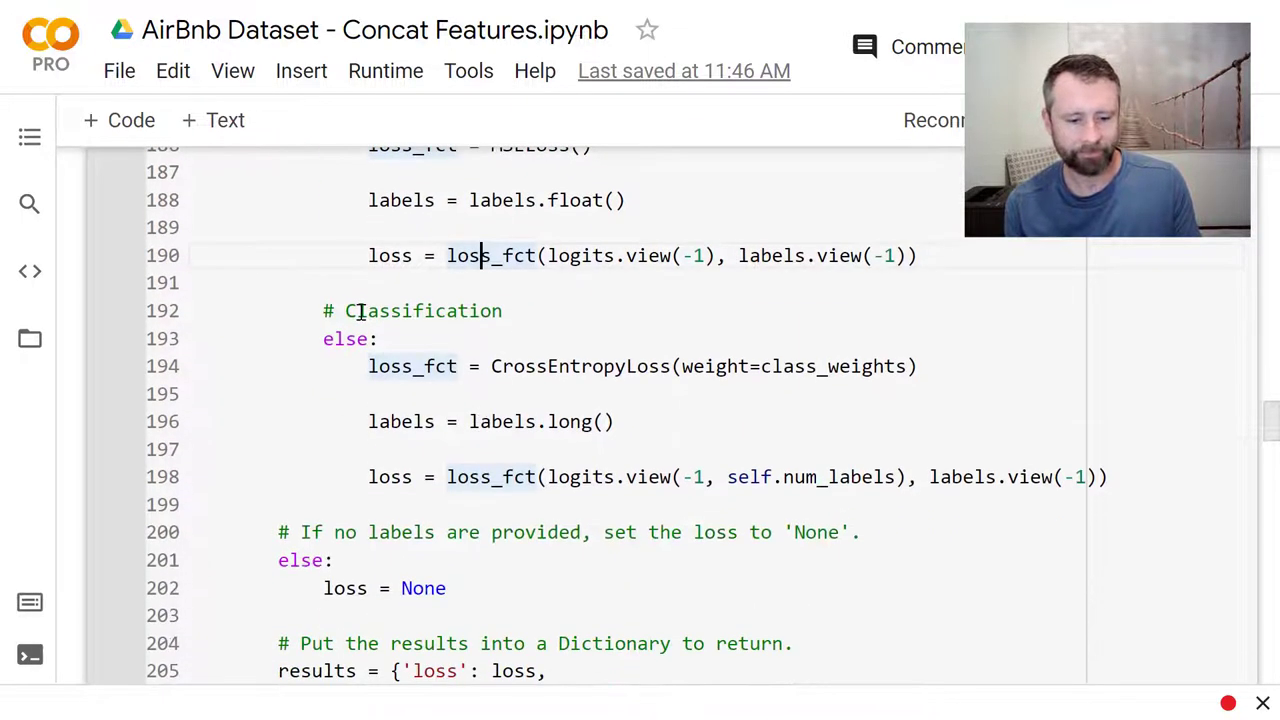
{"action": "scroll", "scroll_direction": "down", "scroll_amount": 3}
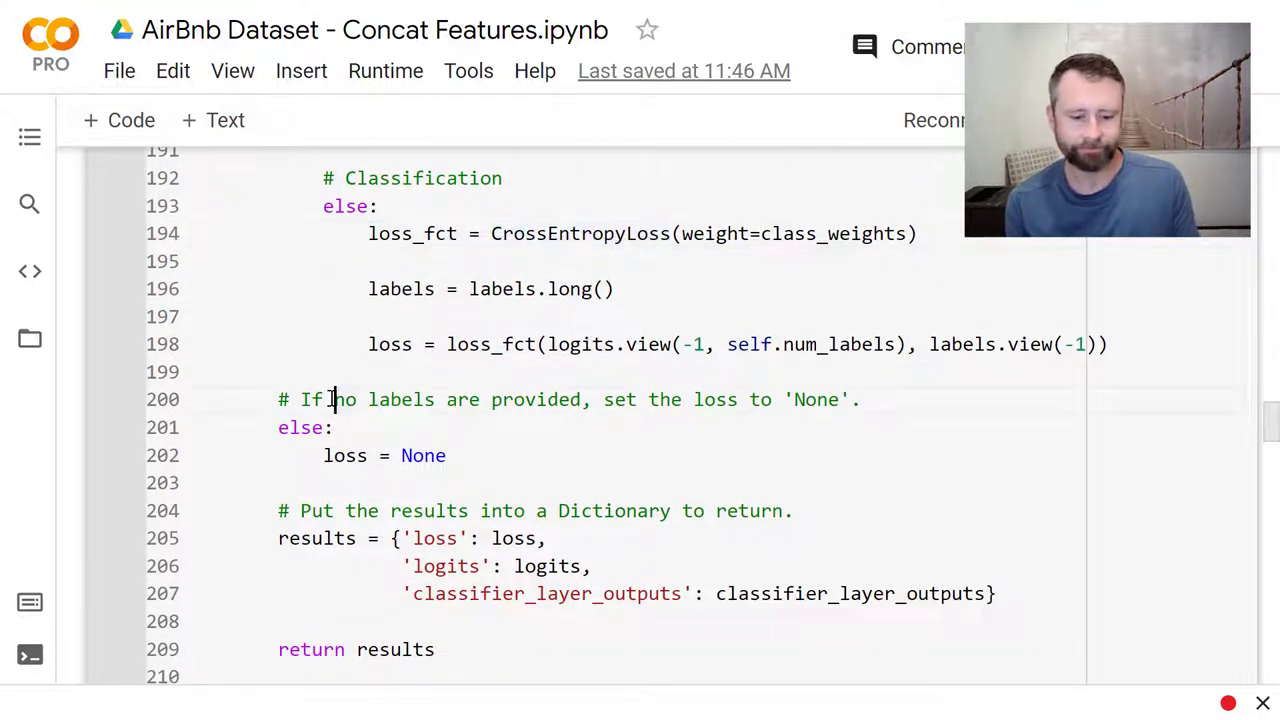
{"action": "scroll", "scroll_direction": "down", "scroll_amount": 3}
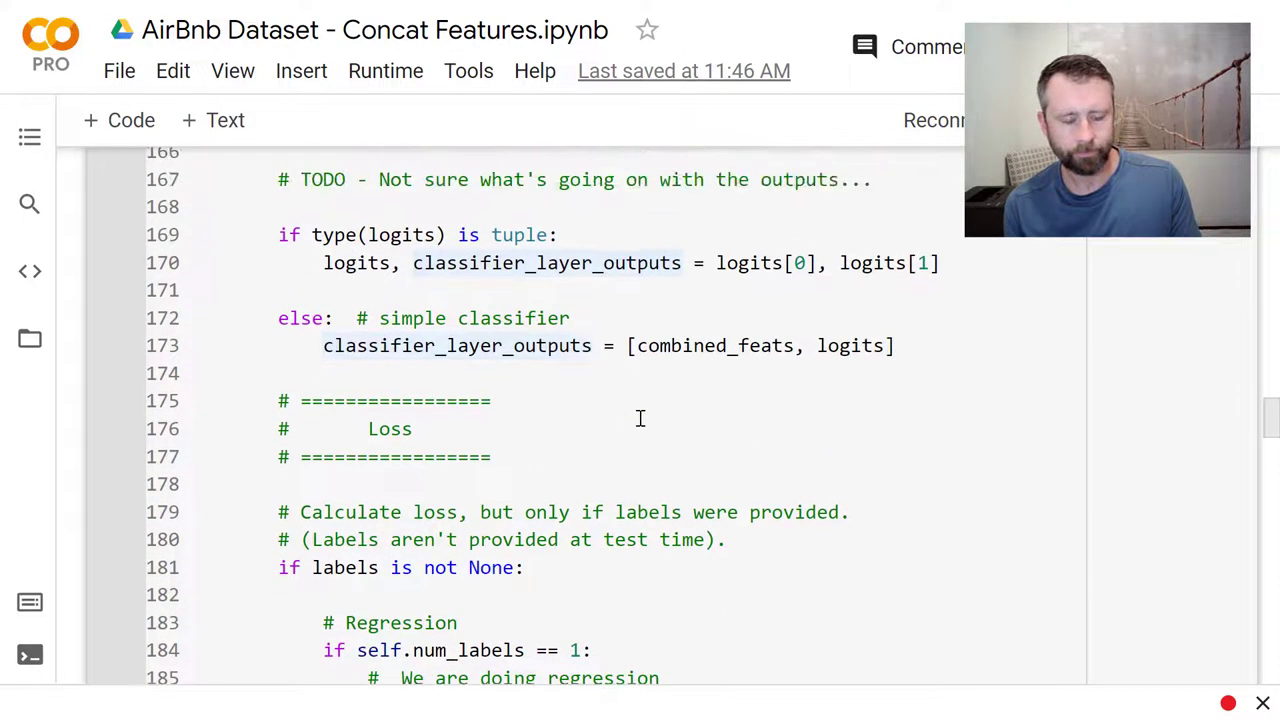
{"action": "left_click", "coordinate": [504, 344]}
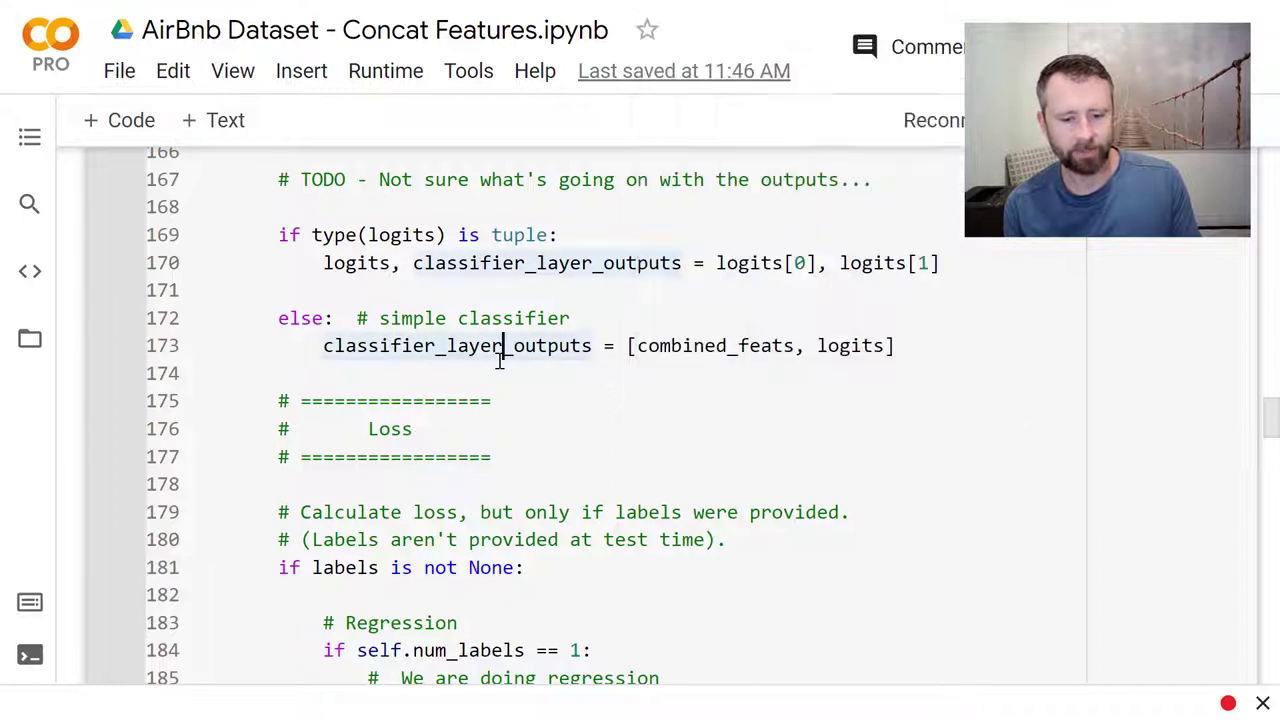
{"action": "scroll", "scroll_direction": "down", "scroll_amount": 3}
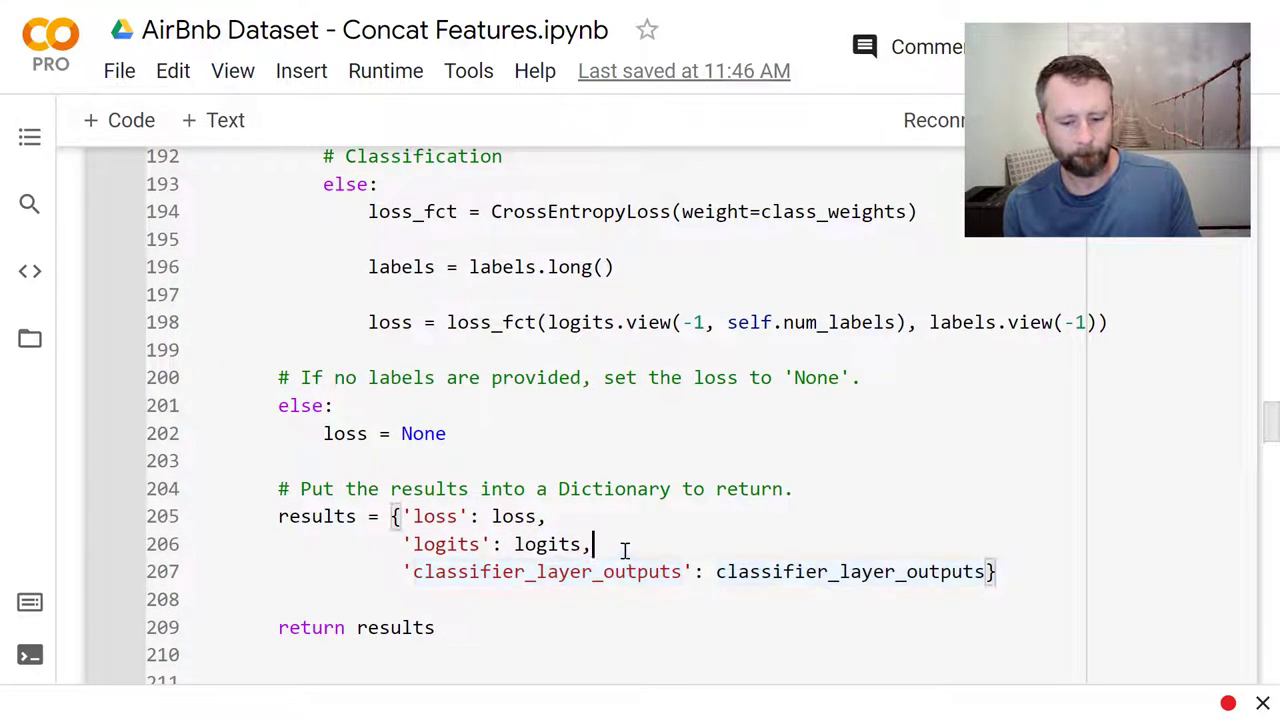
{"action": "scroll", "scroll_direction": "down", "scroll_amount": 3}
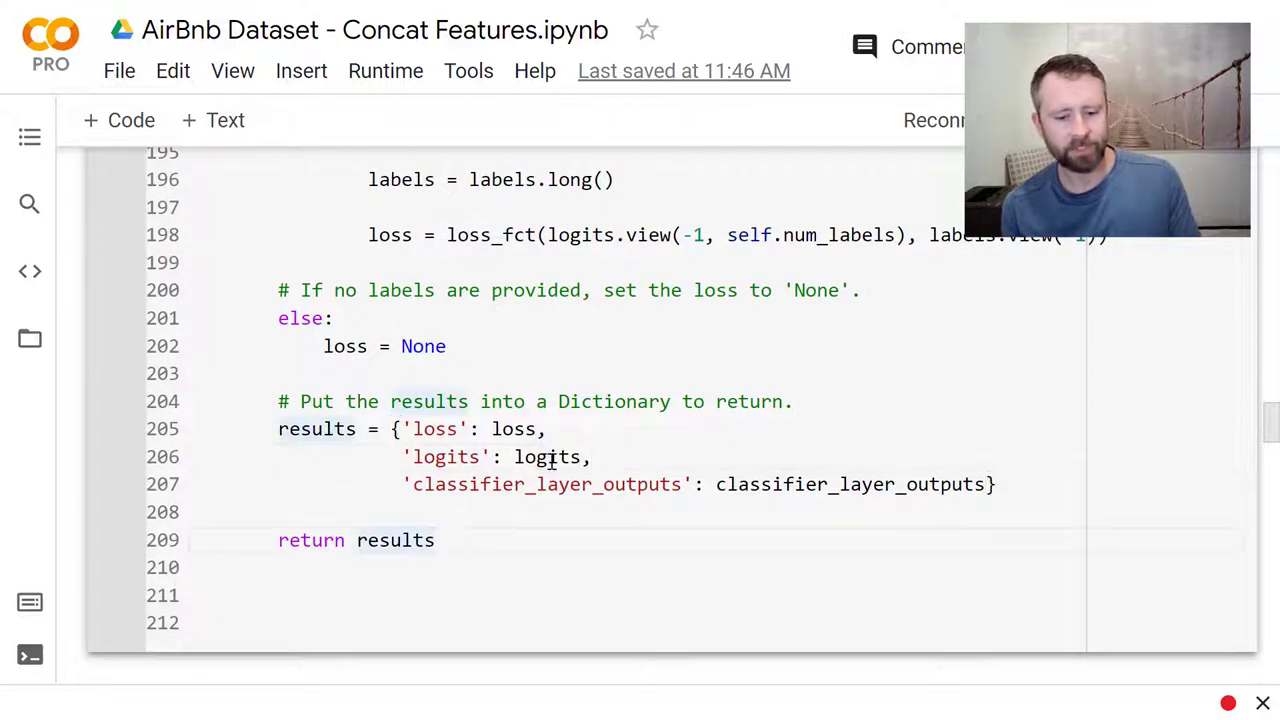
{"action": "double_click", "coordinate": [546, 456]}
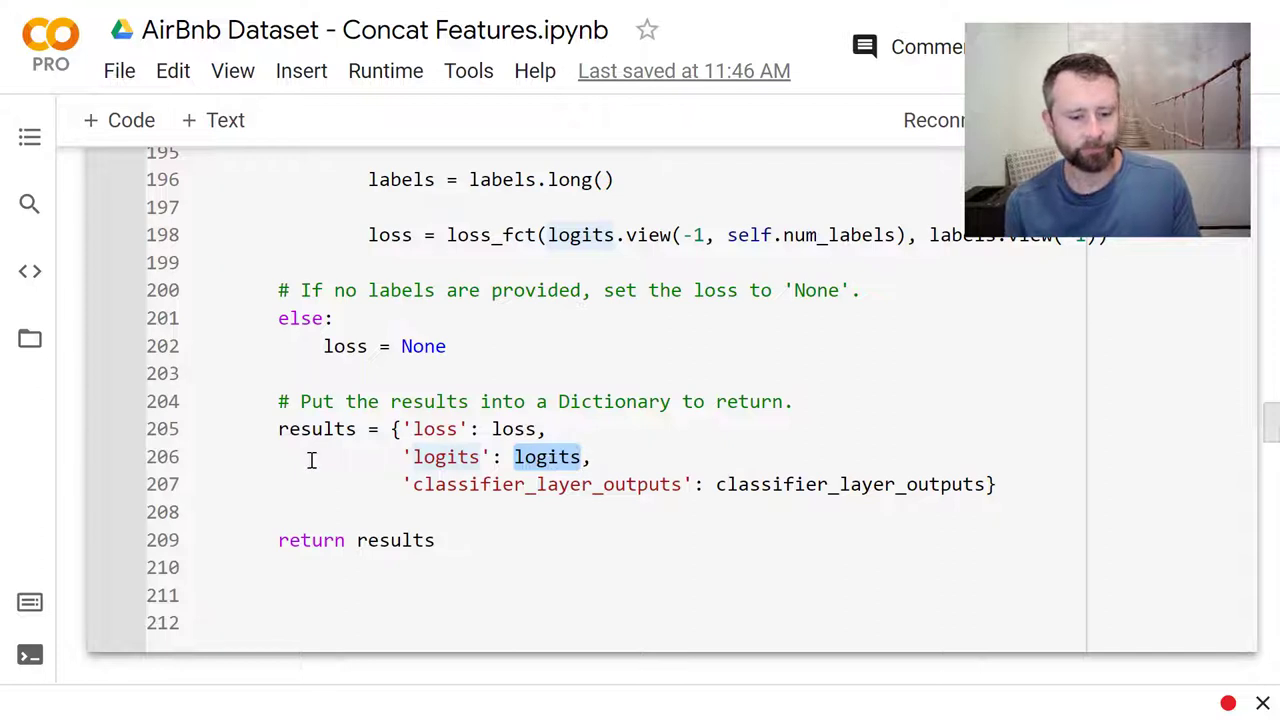
{"action": "mouse_move", "coordinate": [176, 276]}
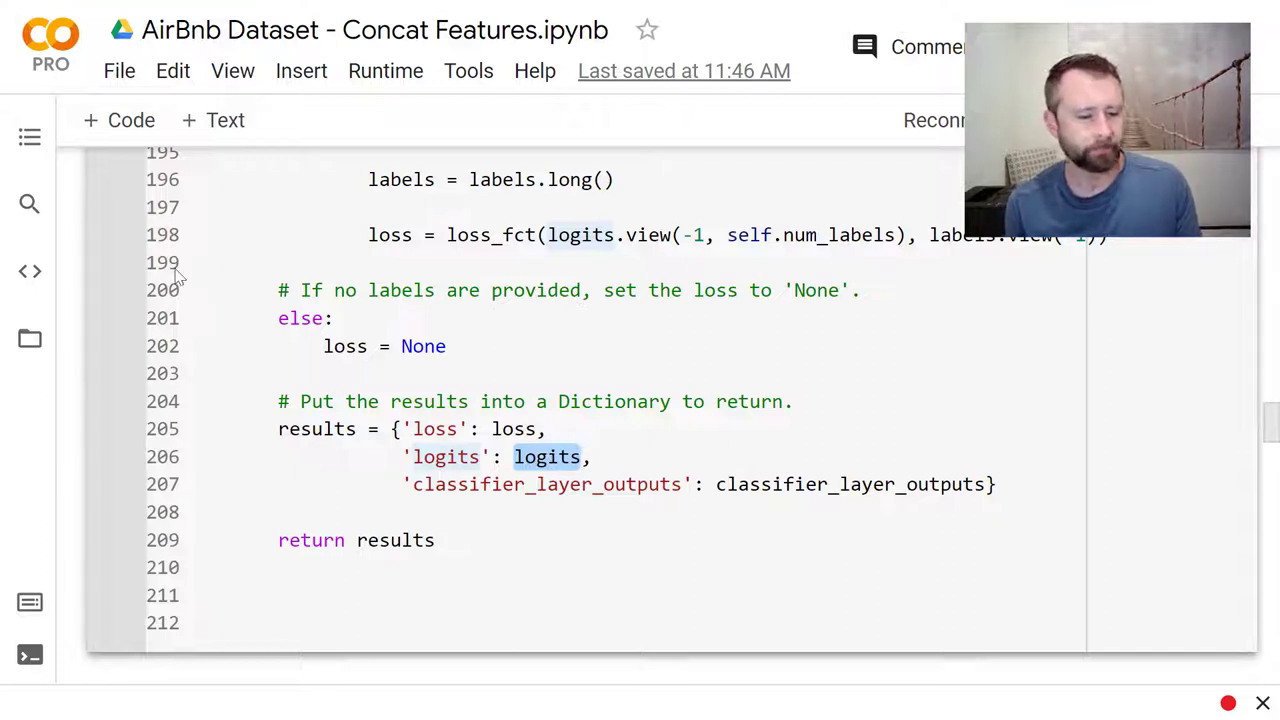
{"action": "mouse_move", "coordinate": [30, 136]}
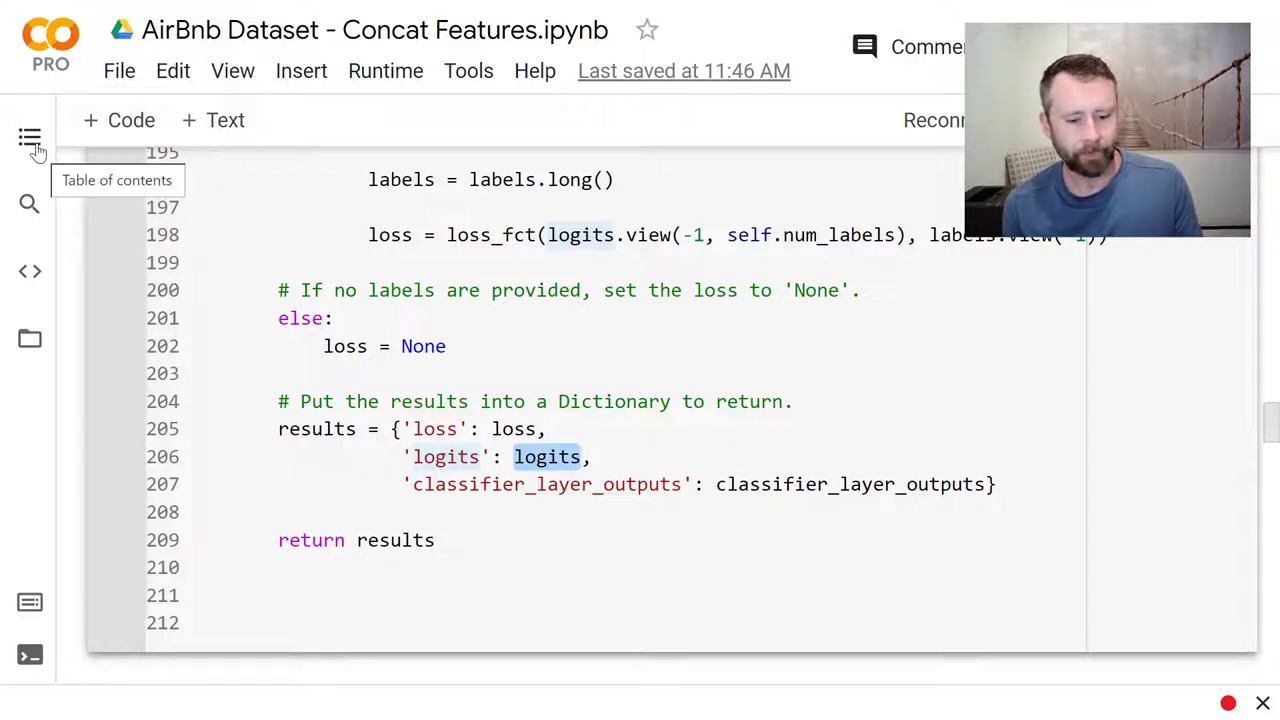
Step: Jump via the outline to 5.1 Load Model, showing the Tesla P100 GPU check and BertConfig with num_labels=1
{"action": "left_click", "coordinate": [30, 138]}
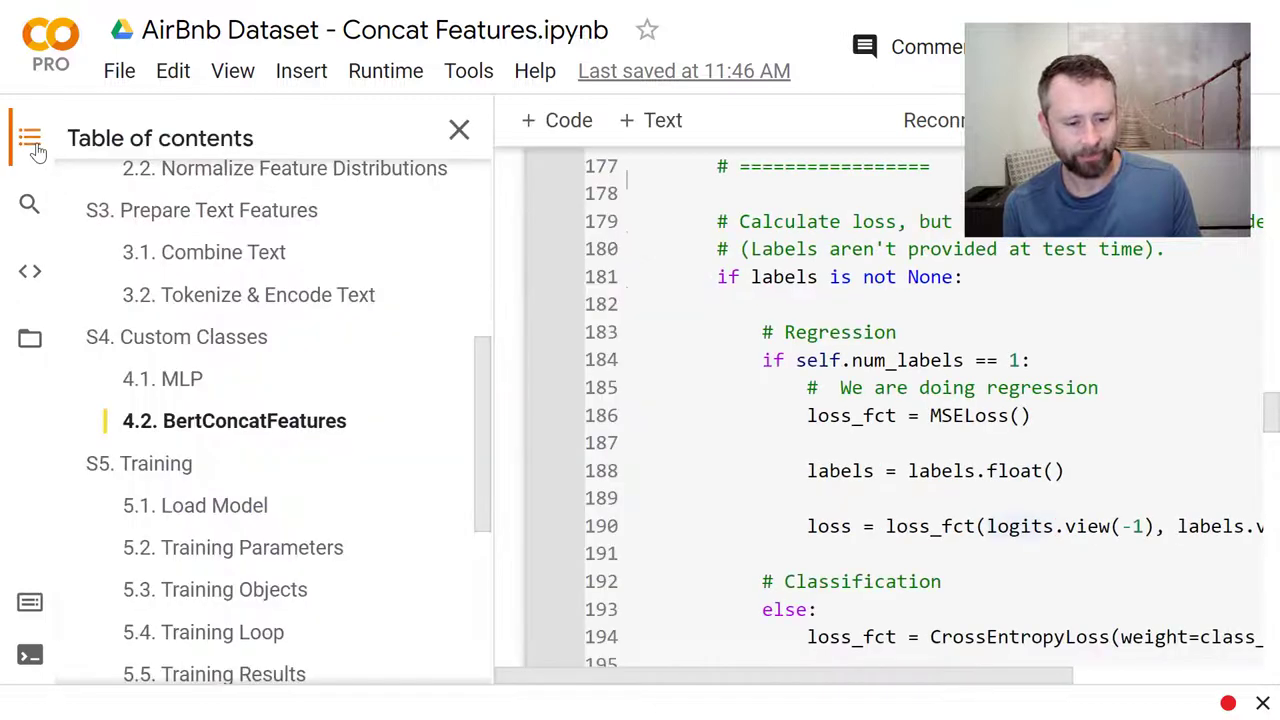
{"action": "scroll", "scroll_direction": "down", "scroll_amount": 3}
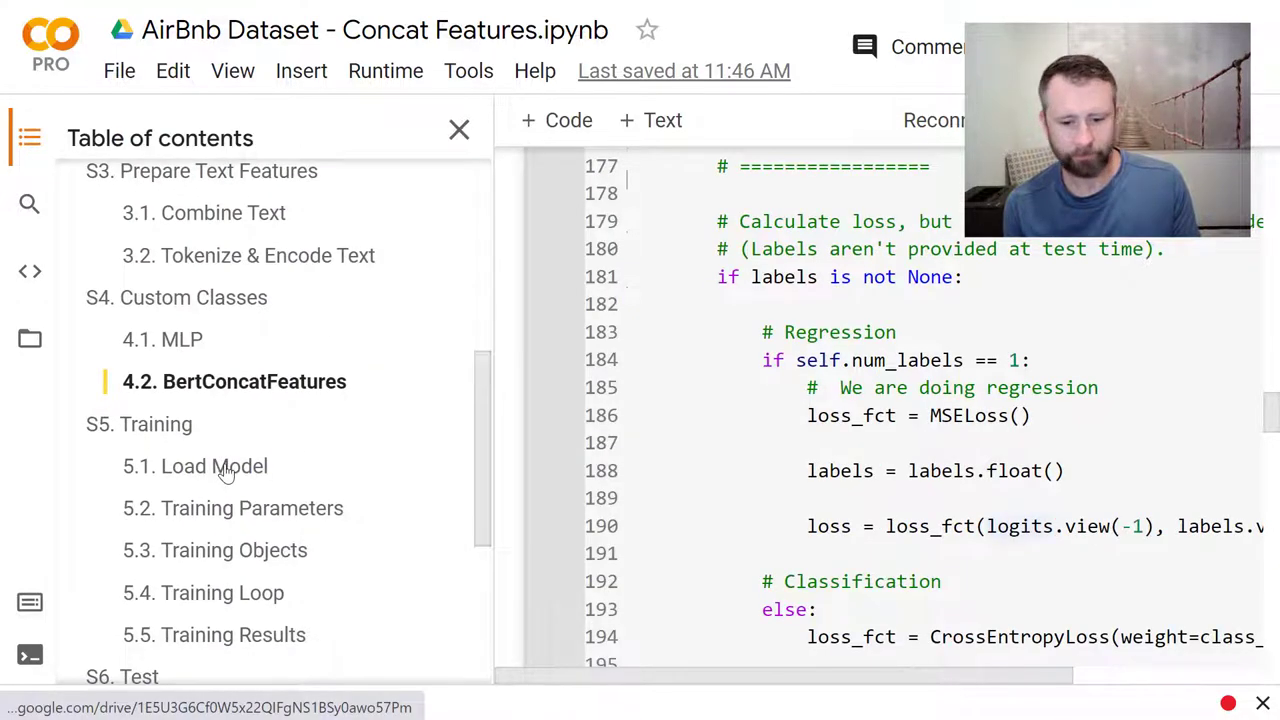
{"action": "left_click", "coordinate": [196, 466]}
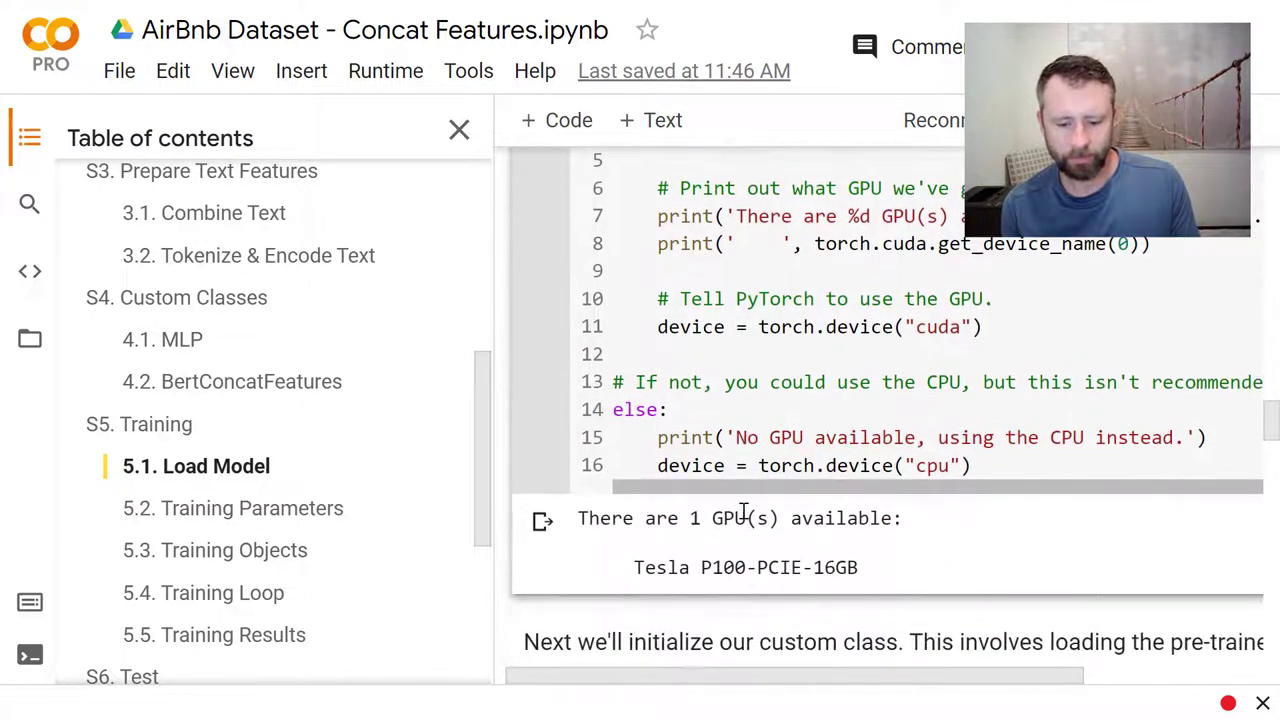
{"action": "scroll", "scroll_direction": "down", "scroll_amount": 3}
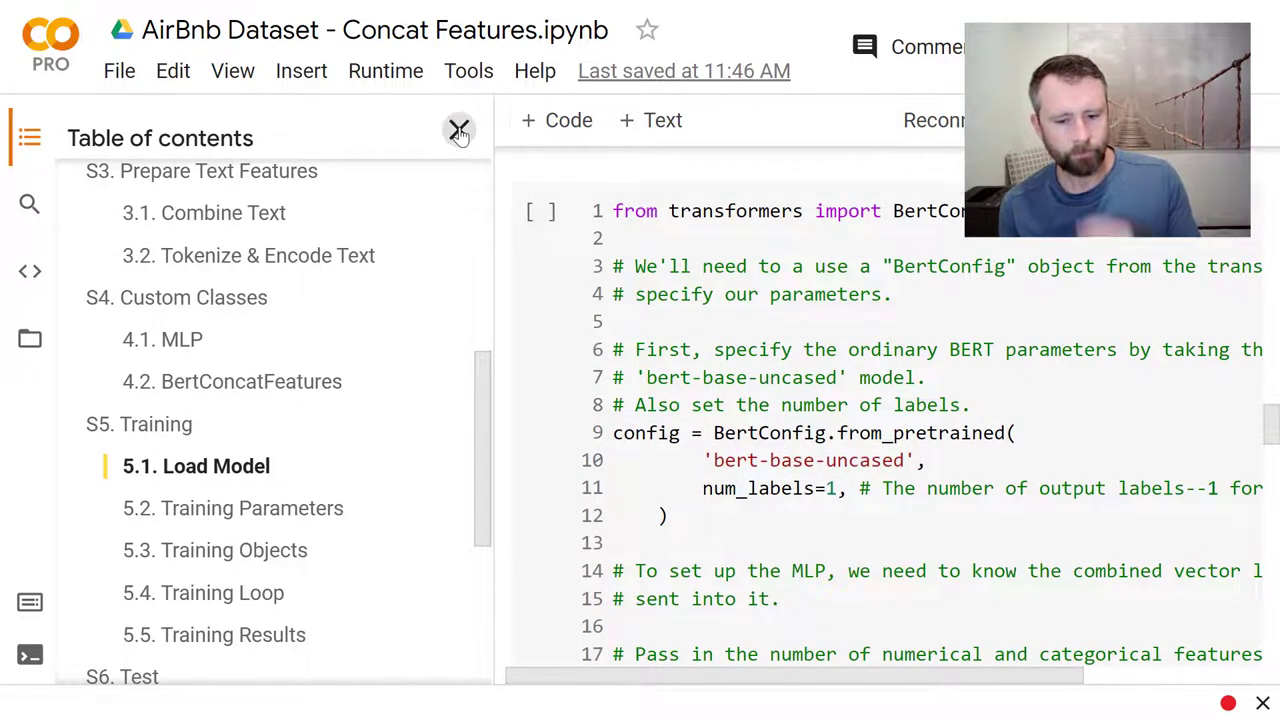
Step: Hide the outline and review the BertConcatFeatures setup loaded from bert-base-uncased onto the GPU
{"action": "left_click", "coordinate": [460, 132]}
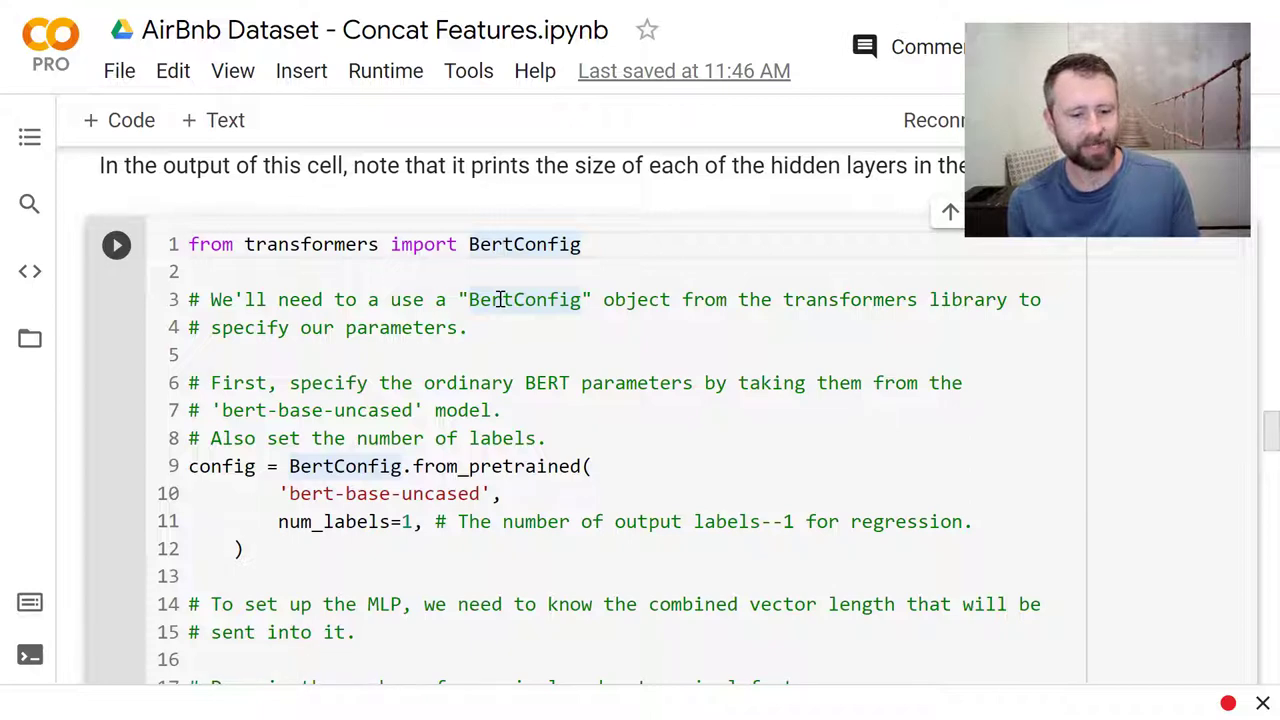
{"action": "scroll", "scroll_direction": "down", "scroll_amount": 3}
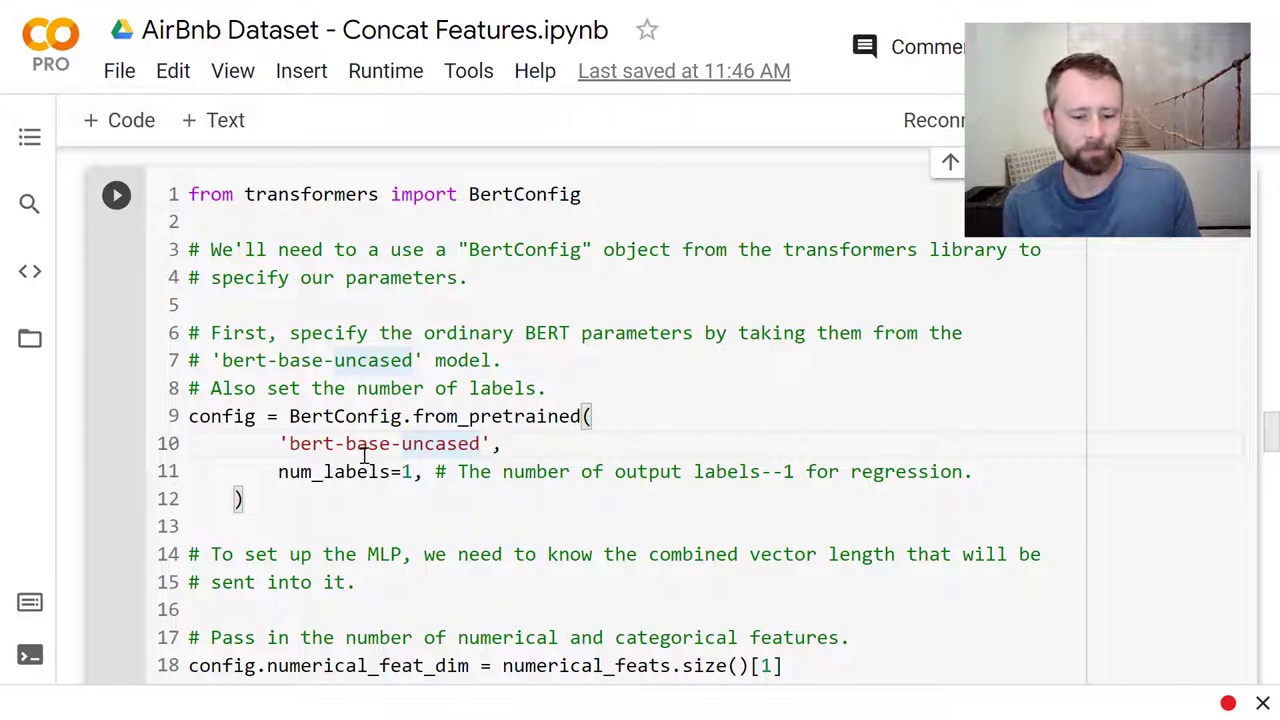
{"action": "scroll", "scroll_direction": "down", "scroll_amount": 3}
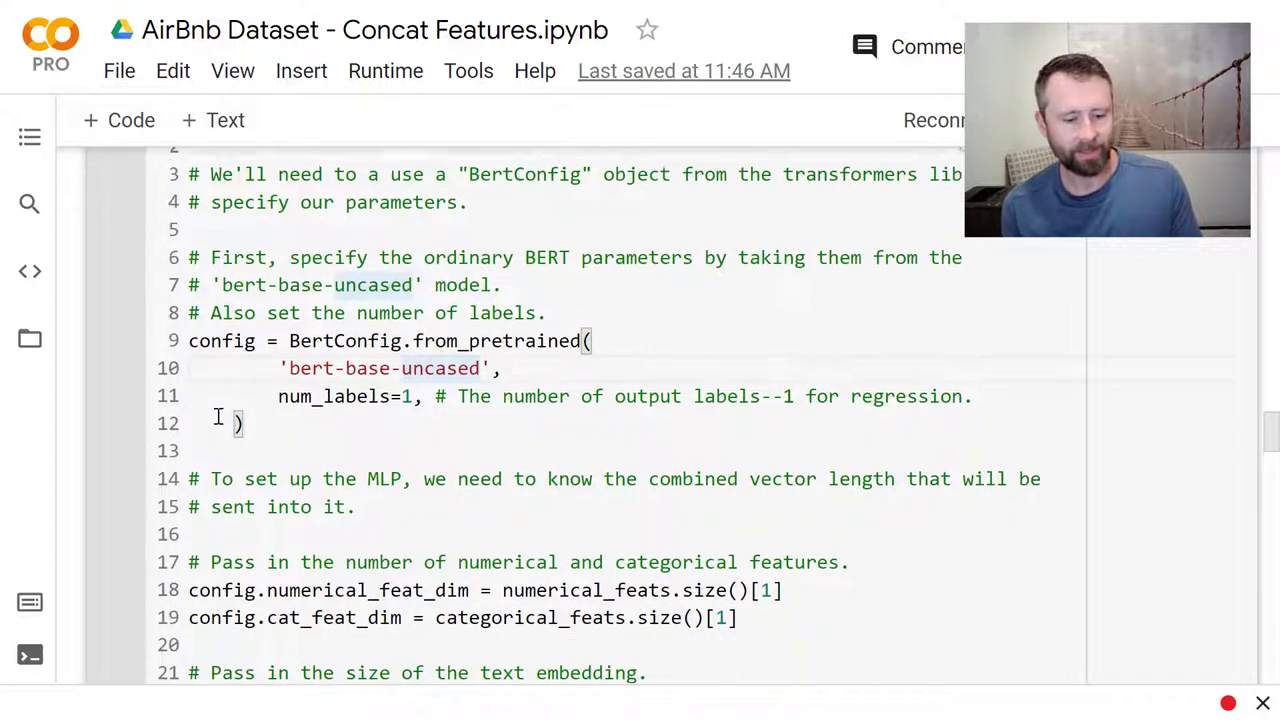
{"action": "scroll", "scroll_direction": "down", "scroll_amount": 3}
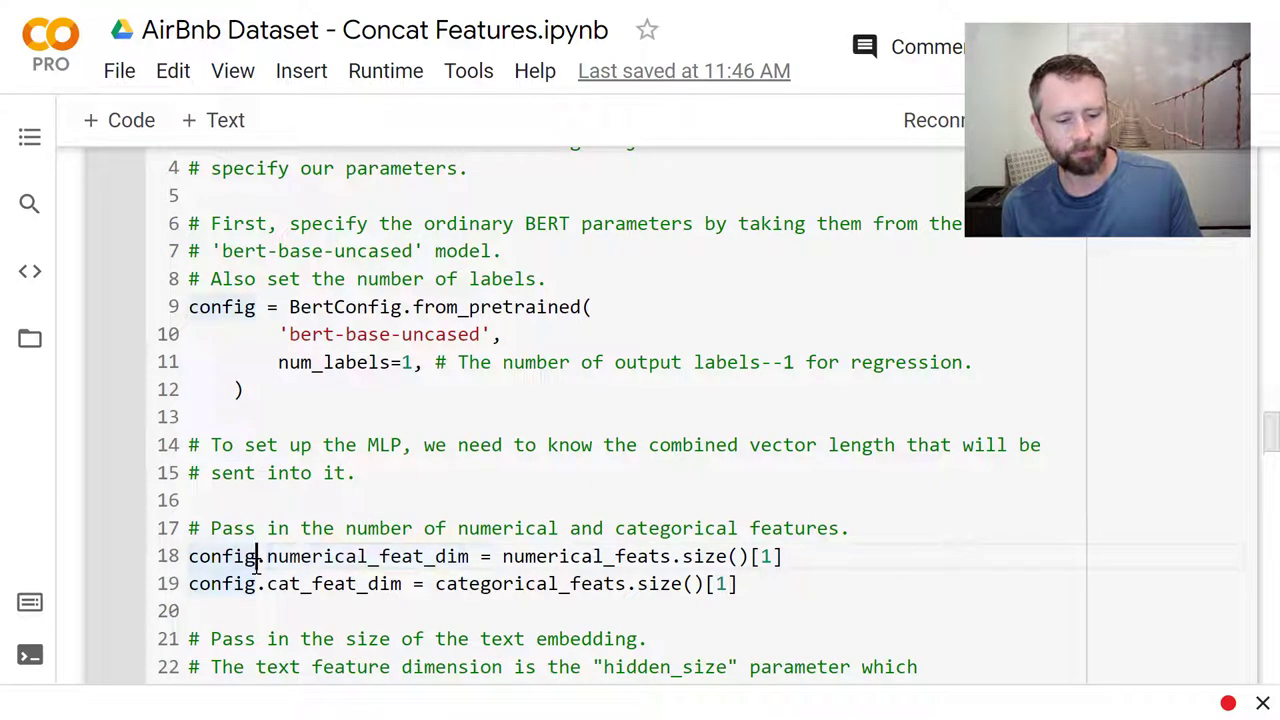
{"action": "left_click", "coordinate": [278, 584]}
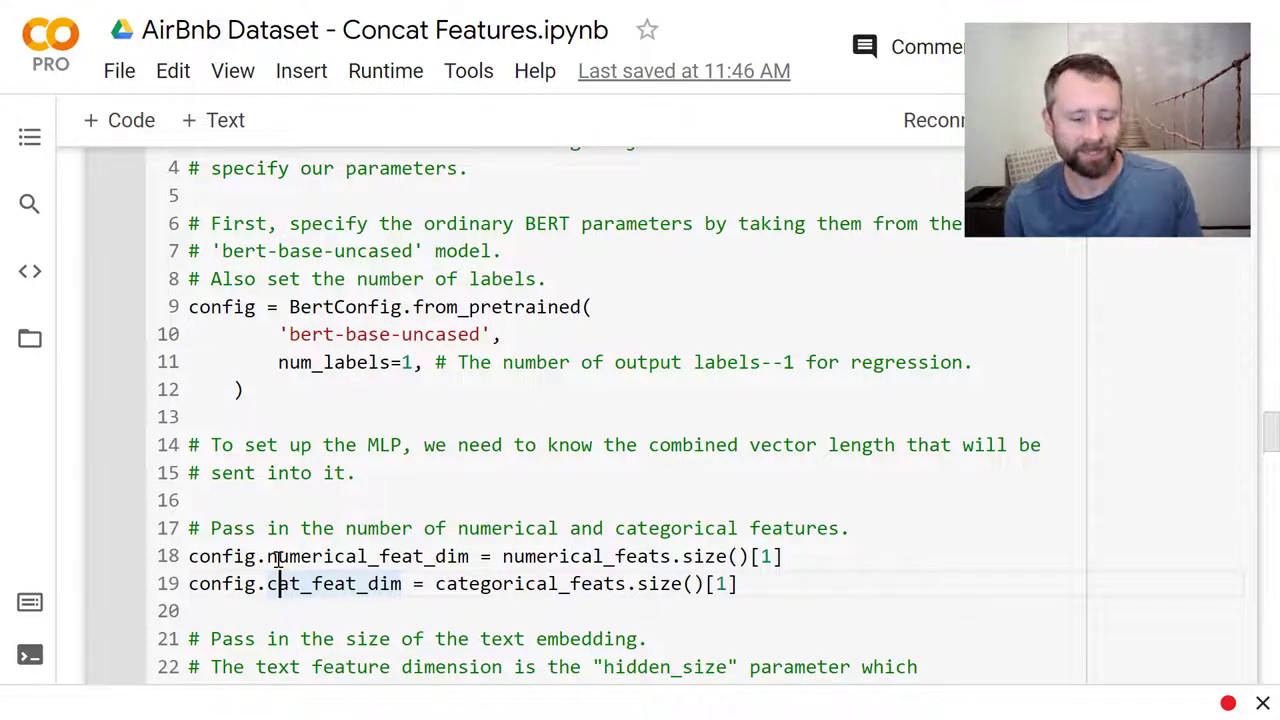
{"action": "scroll", "scroll_direction": "down", "scroll_amount": 3}
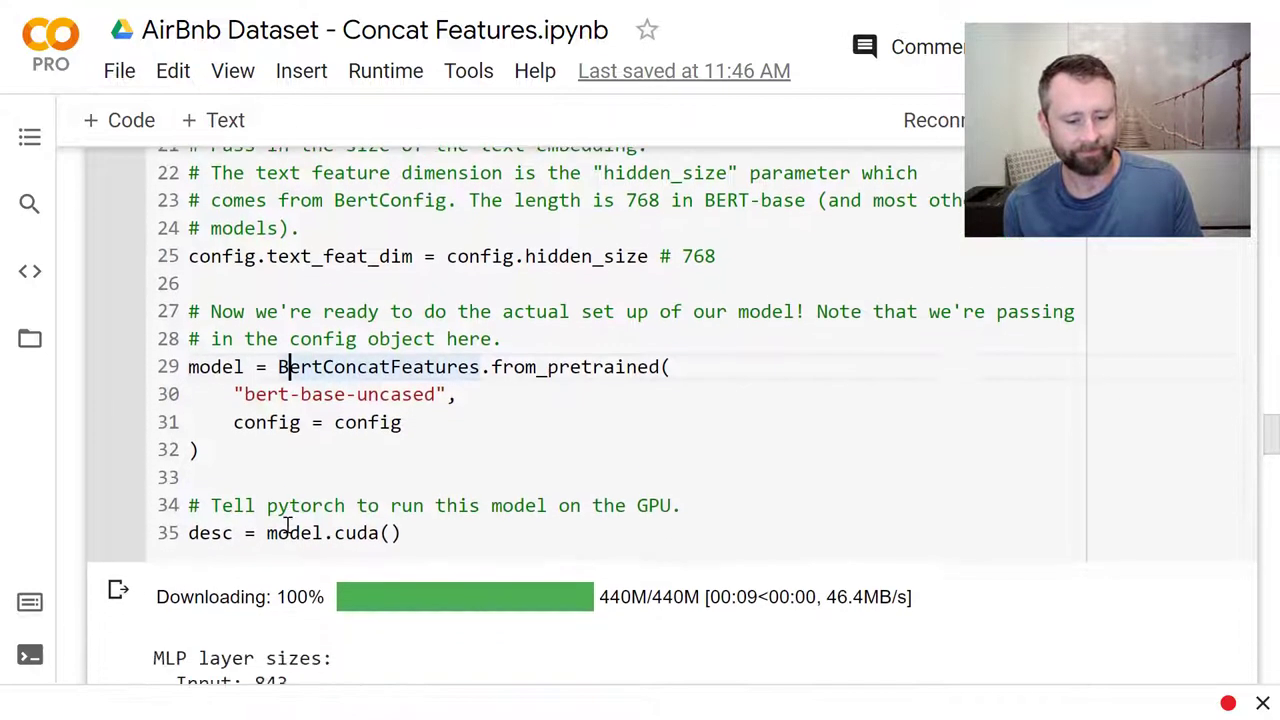
{"action": "scroll", "scroll_direction": "down", "scroll_amount": 3}
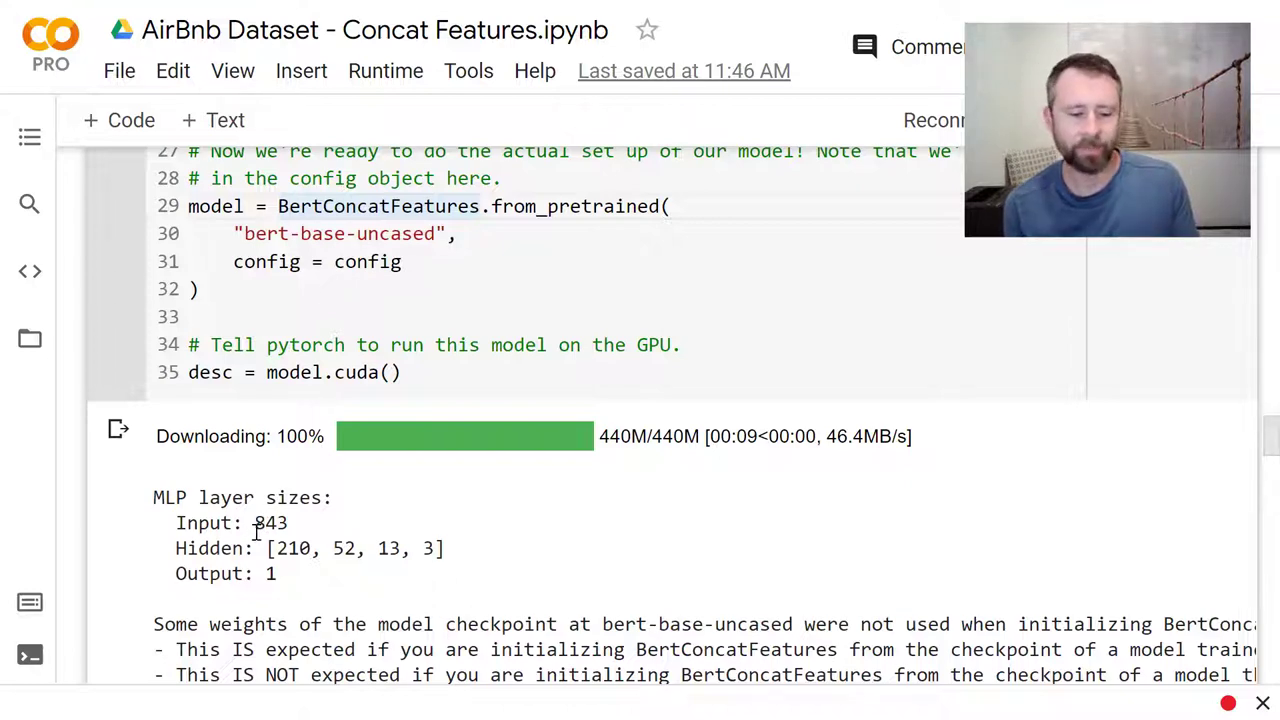
{"action": "mouse_move", "coordinate": [268, 548]}
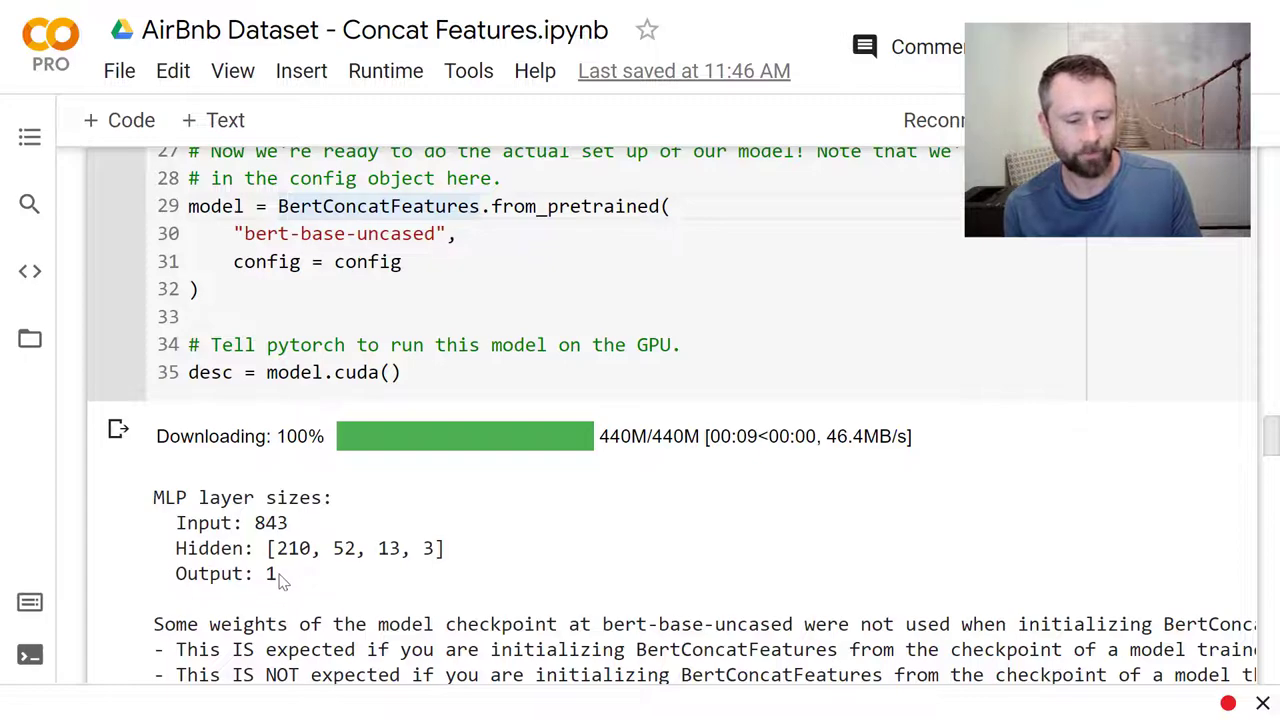
{"action": "scroll", "scroll_direction": "down", "scroll_amount": 3}
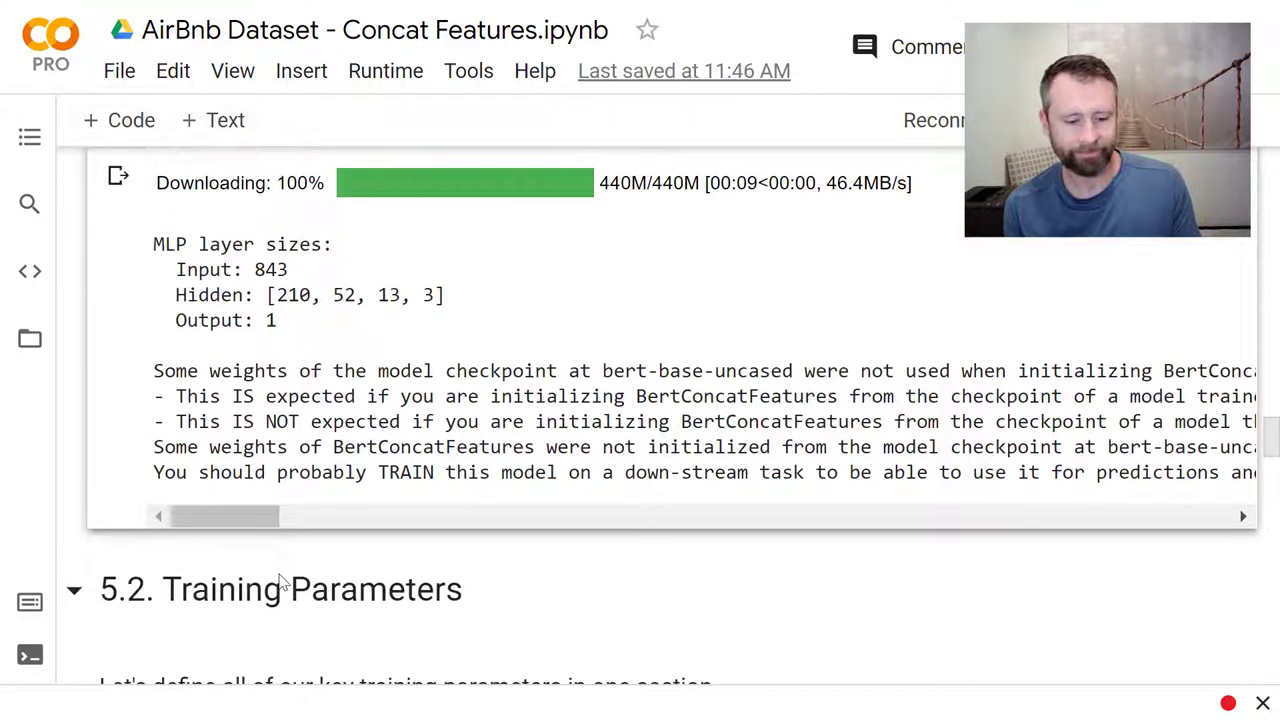
{"action": "scroll", "scroll_direction": "down", "scroll_amount": 3}
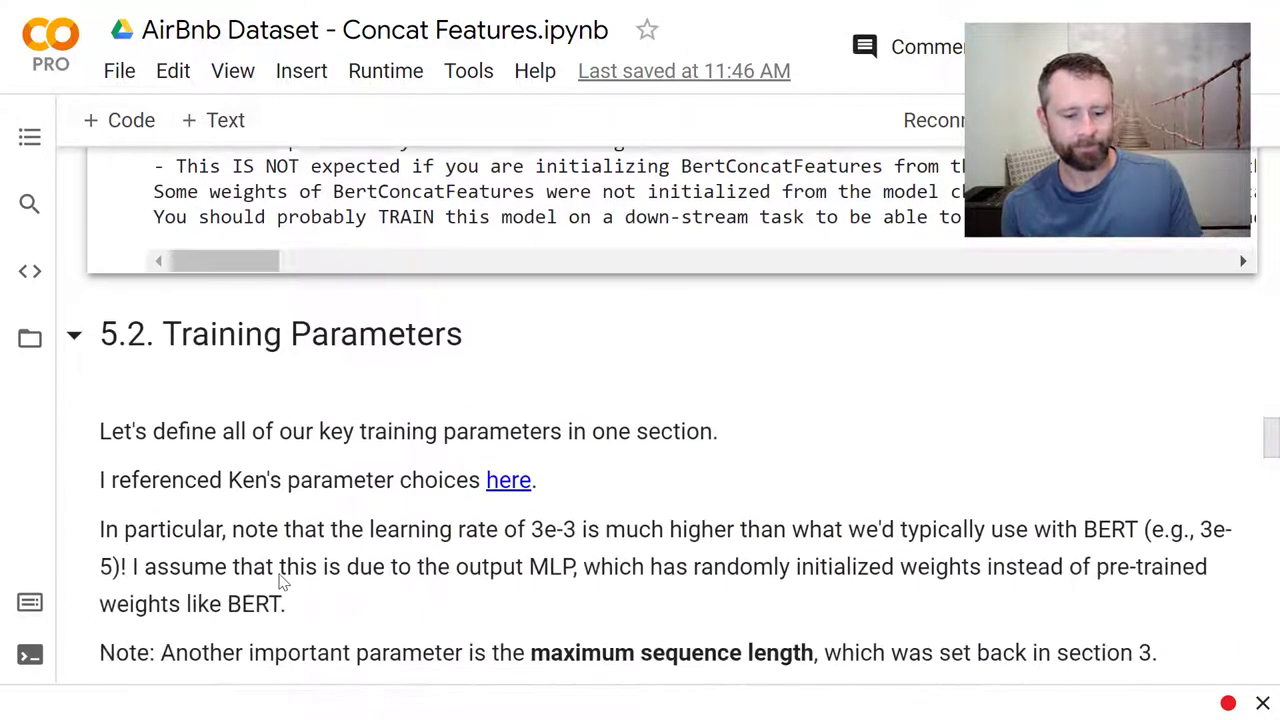
{"action": "scroll", "scroll_direction": "down", "scroll_amount": 3}
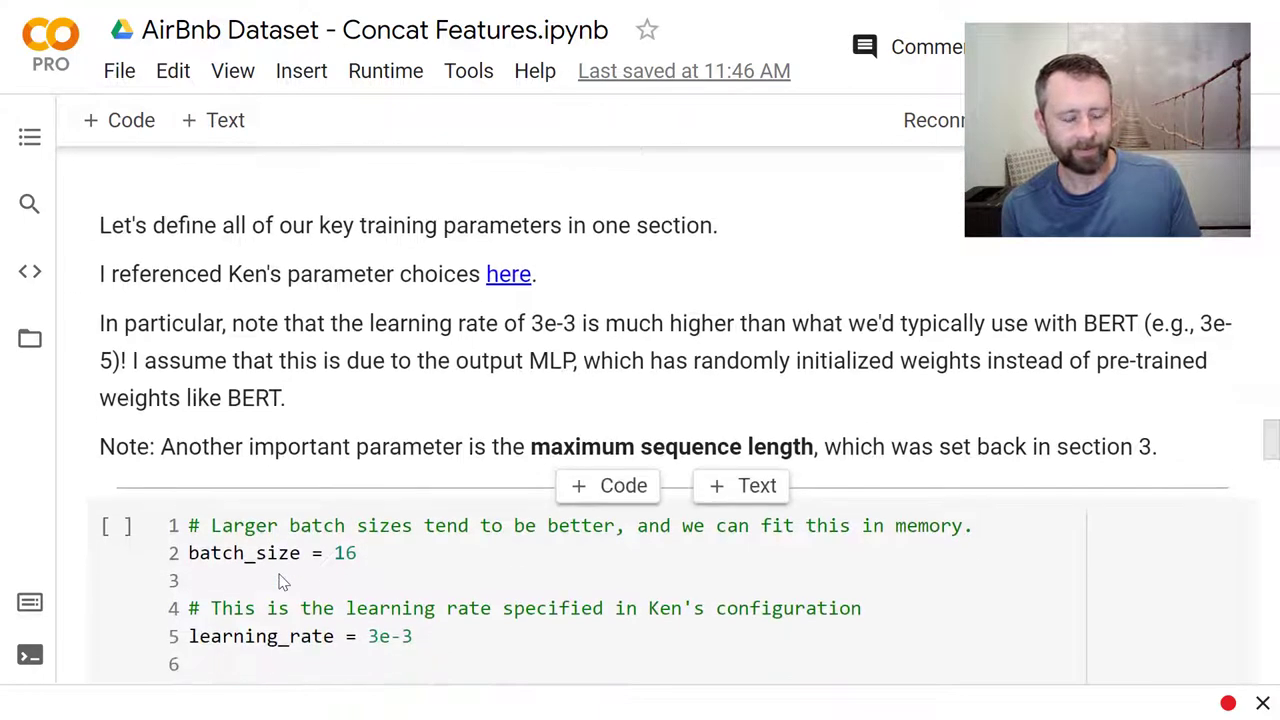
{"action": "scroll", "scroll_direction": "down", "scroll_amount": 3}
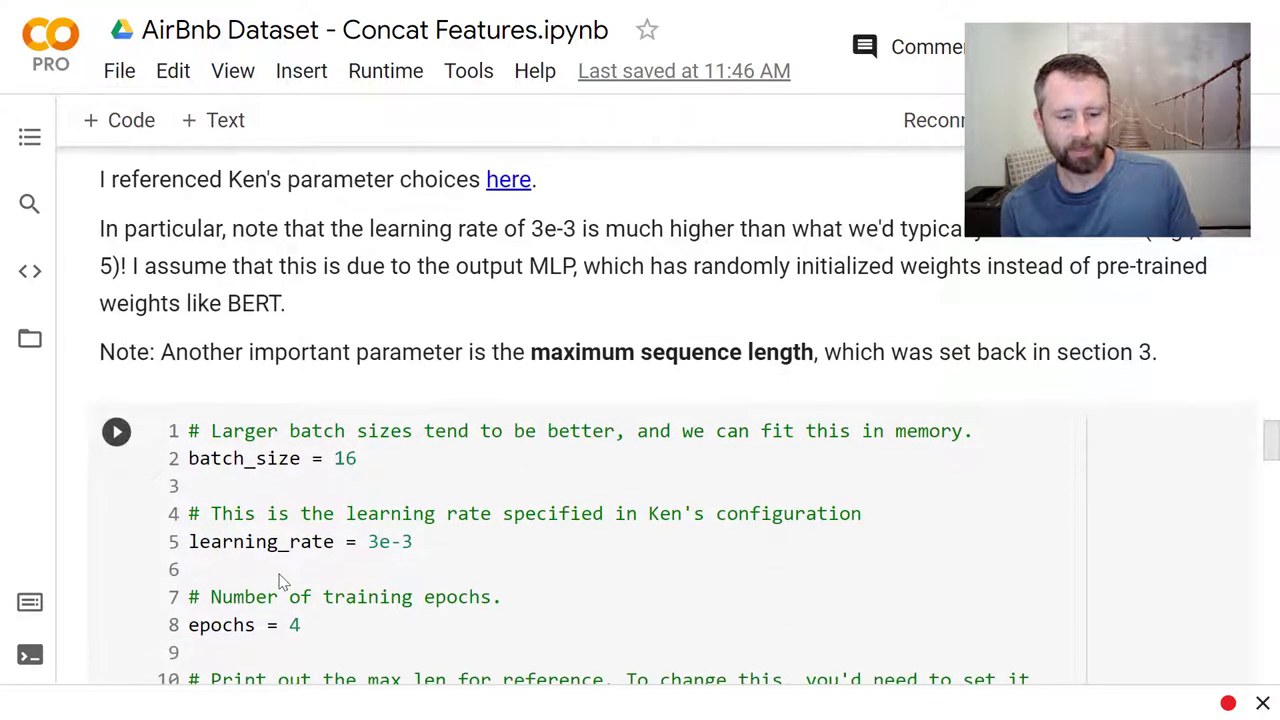
{"action": "scroll", "scroll_direction": "down", "scroll_amount": 3}
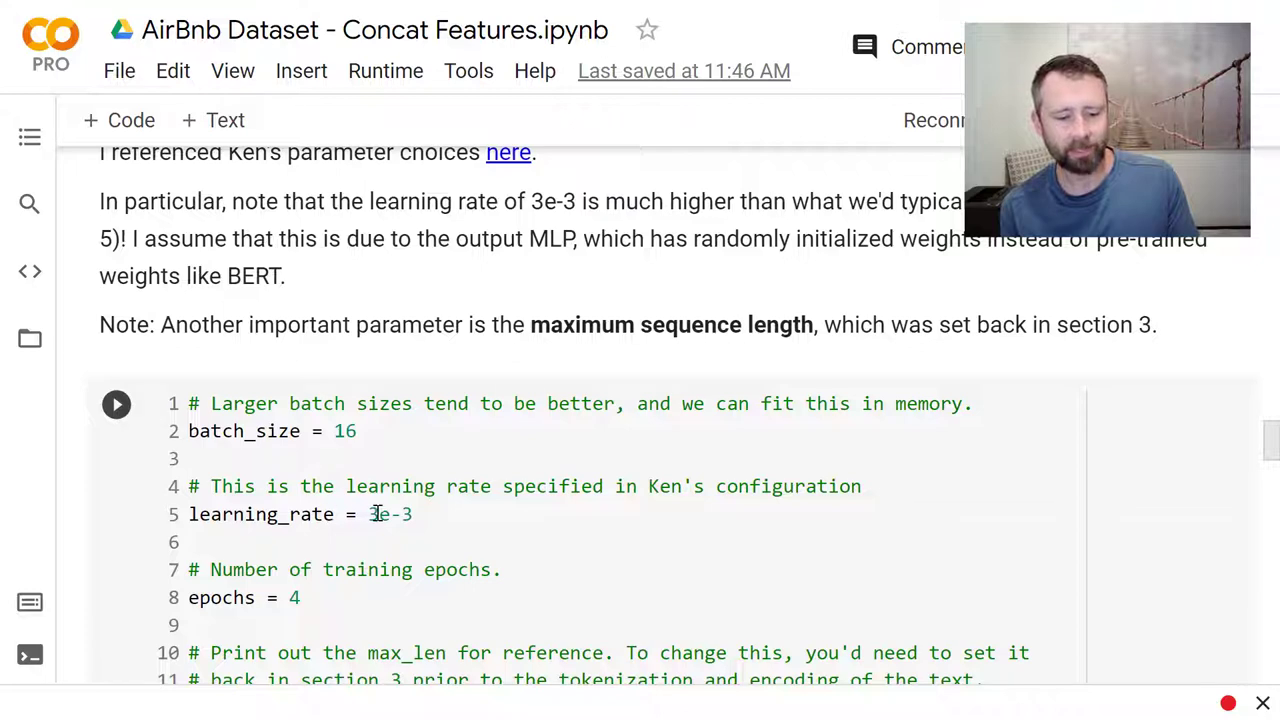
{"action": "left_click", "coordinate": [390, 514]}
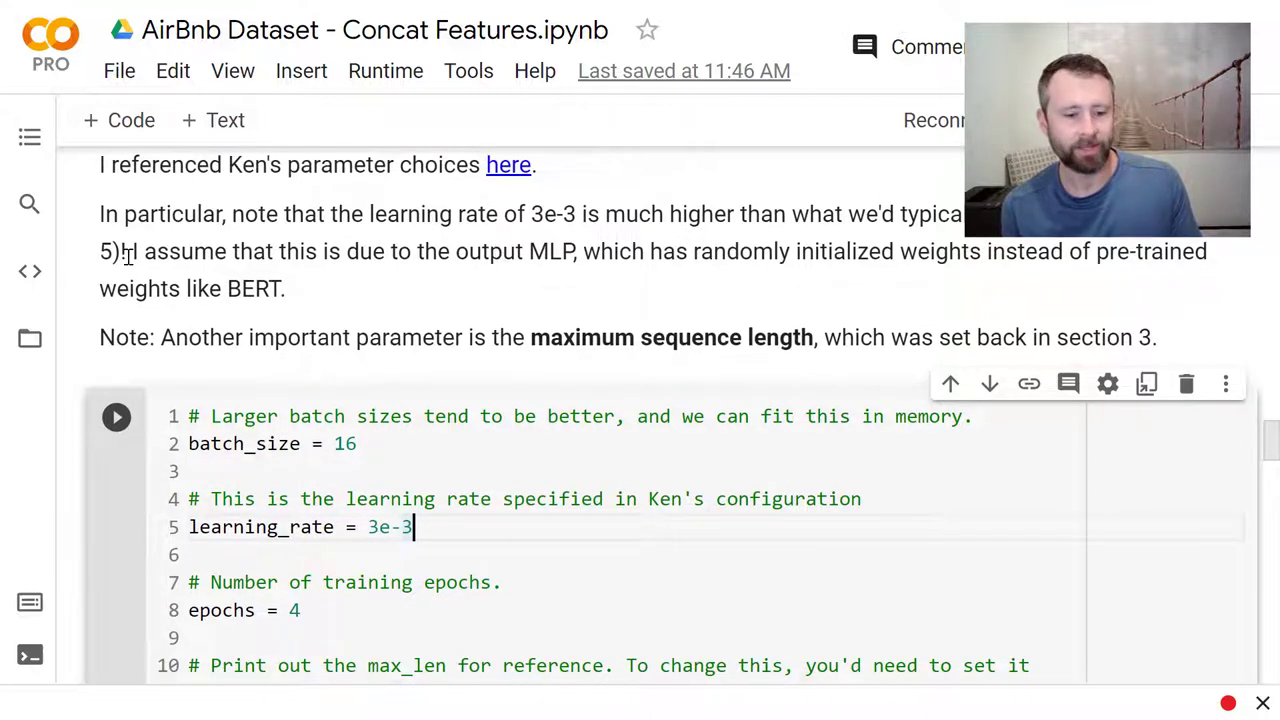
{"action": "scroll", "scroll_direction": "down", "scroll_amount": 3}
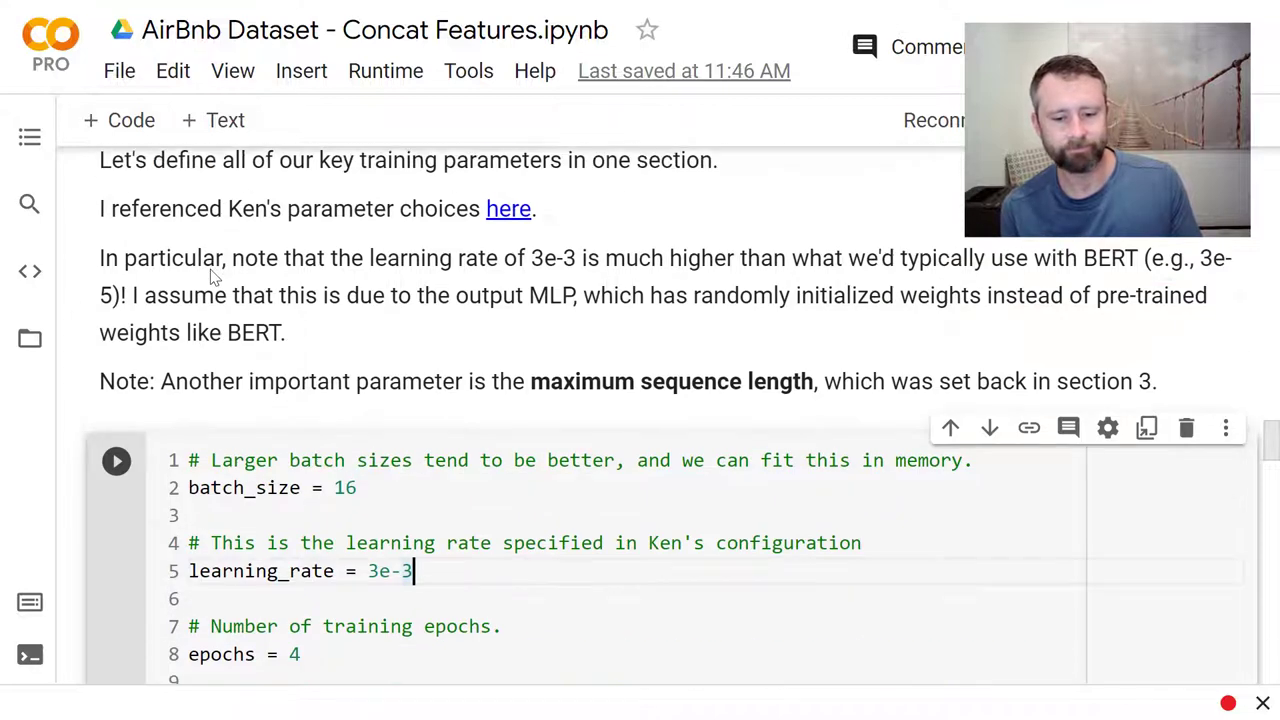
{"action": "scroll", "scroll_direction": "down", "scroll_amount": 3}
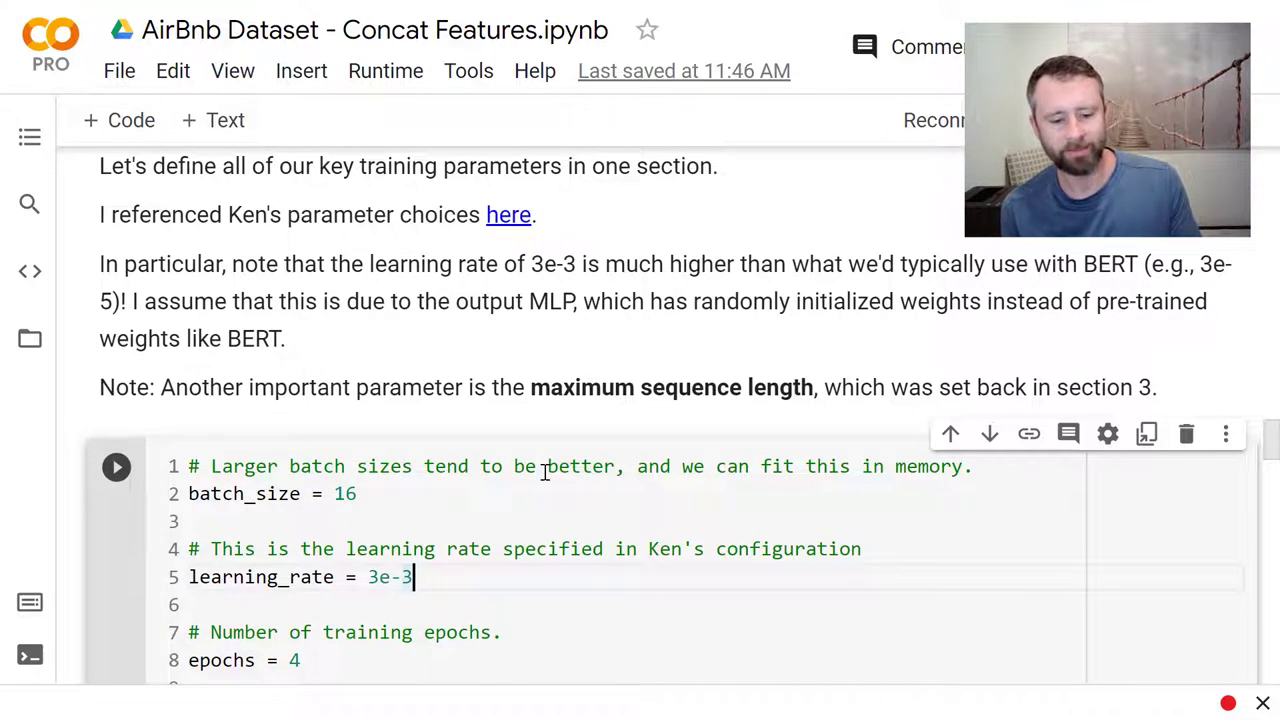
{"action": "scroll", "scroll_direction": "down", "scroll_amount": 3}
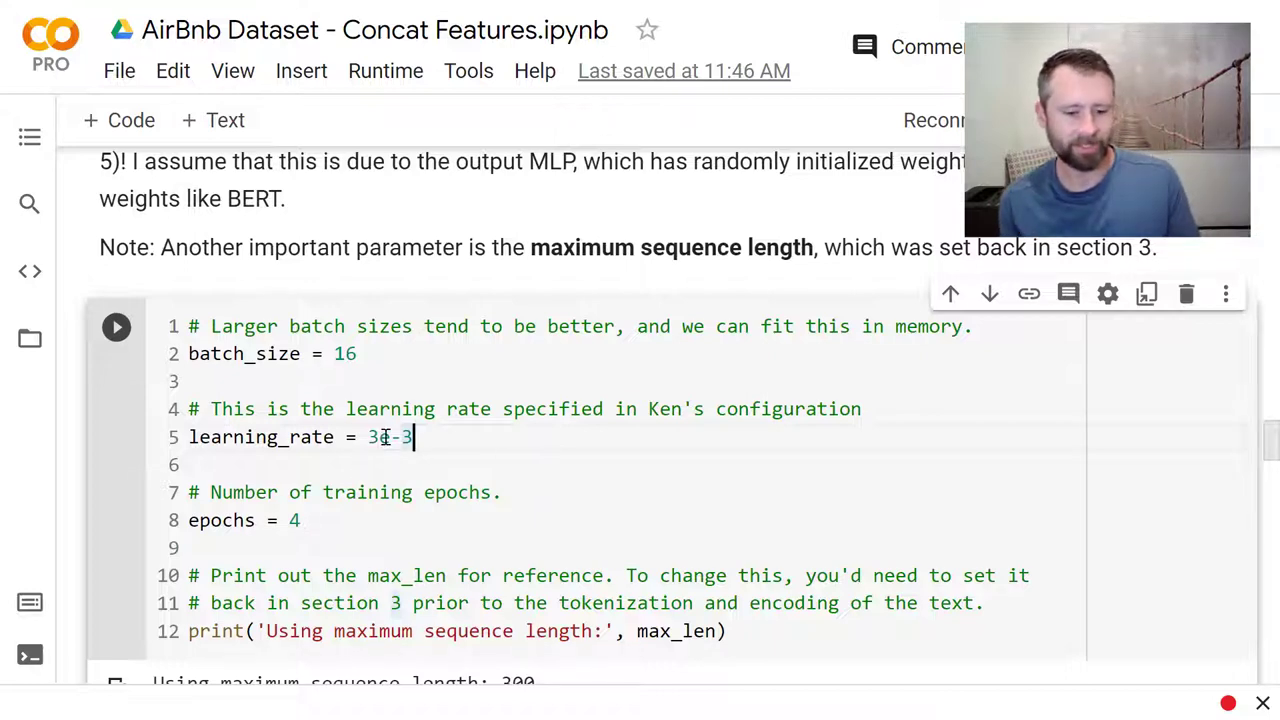
{"action": "scroll", "scroll_direction": "down", "scroll_amount": 3}
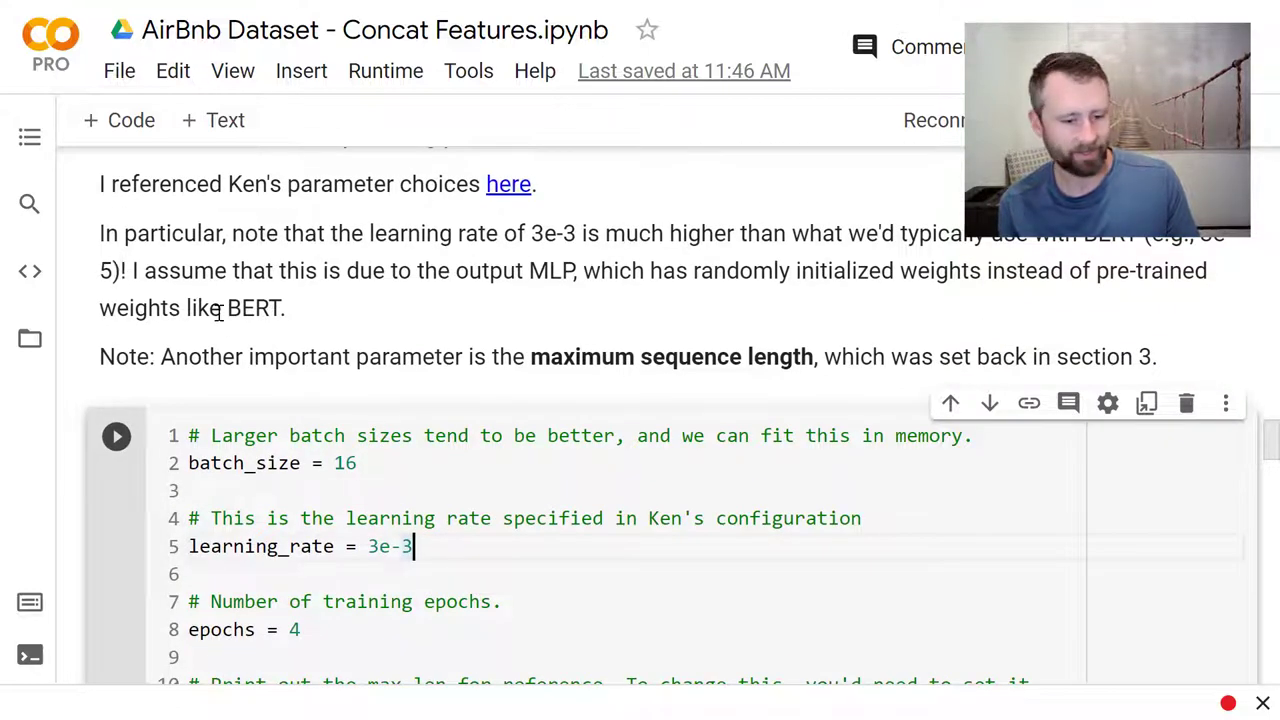
{"action": "scroll", "scroll_direction": "down", "scroll_amount": 3}
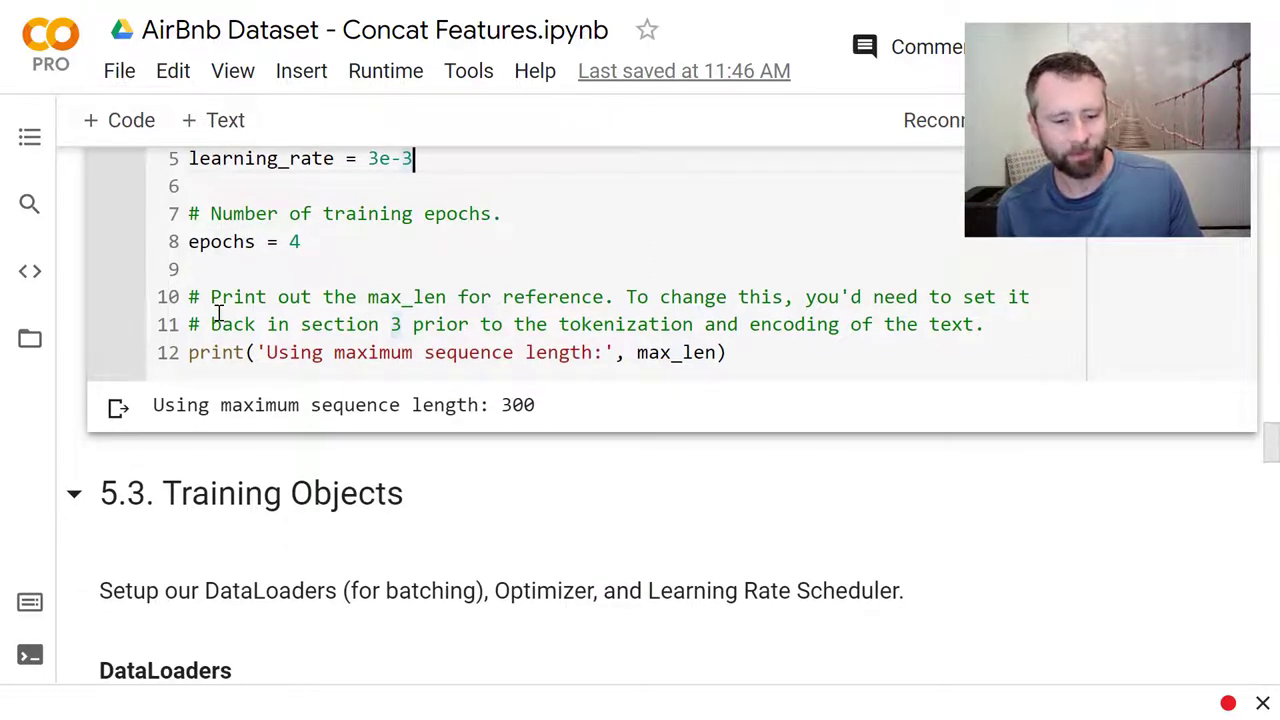
{"action": "mouse_move", "coordinate": [504, 364]}
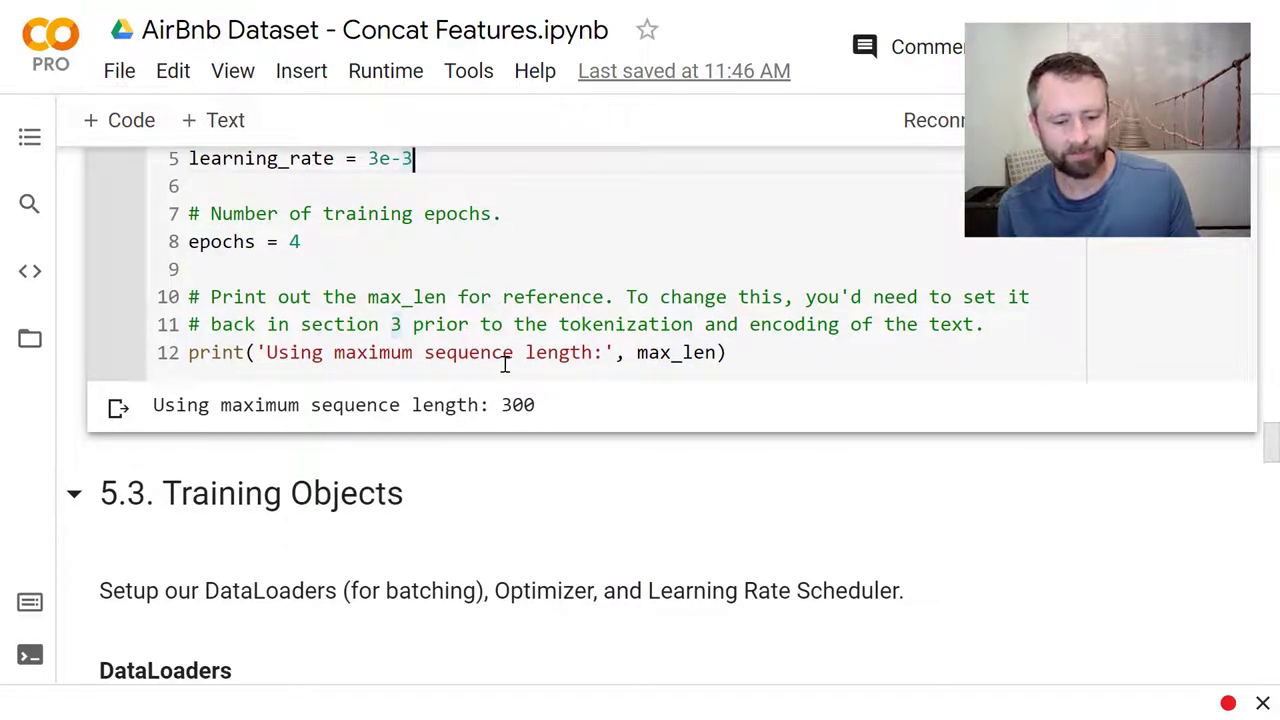
{"action": "scroll", "scroll_direction": "down", "scroll_amount": 3}
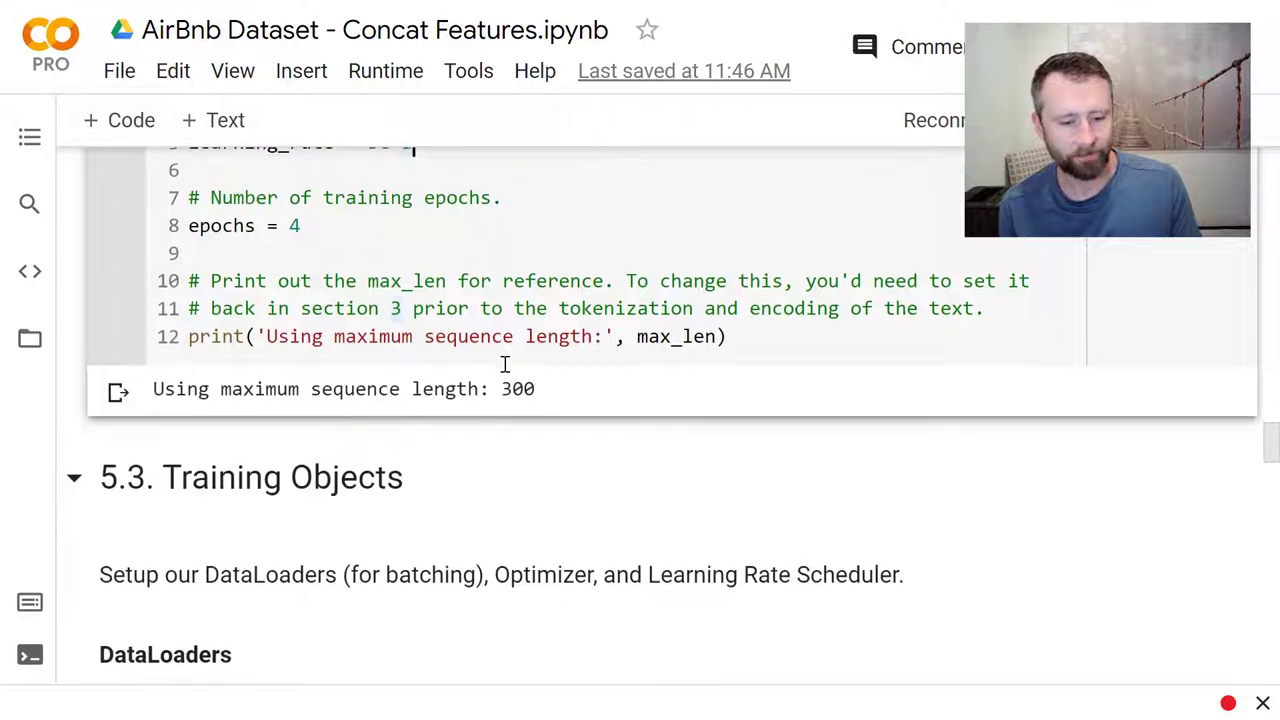
{"action": "scroll", "scroll_direction": "down", "scroll_amount": 3}
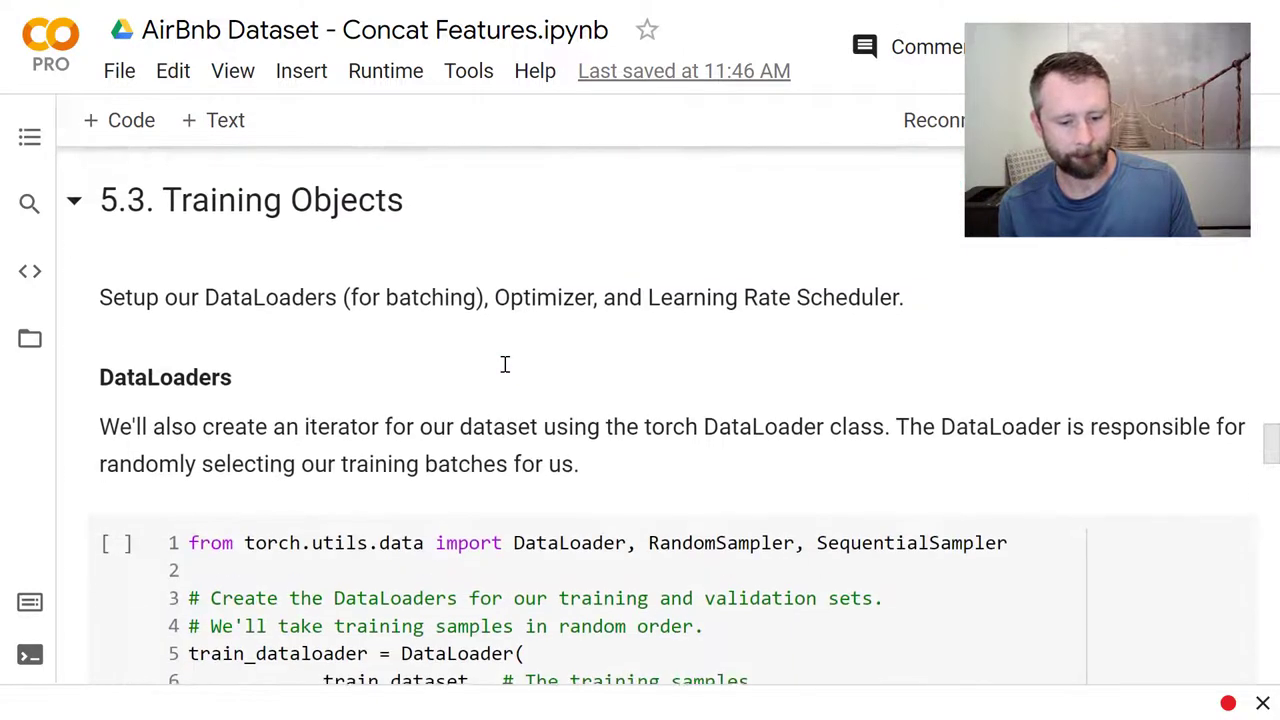
{"action": "scroll", "scroll_direction": "down", "scroll_amount": 3}
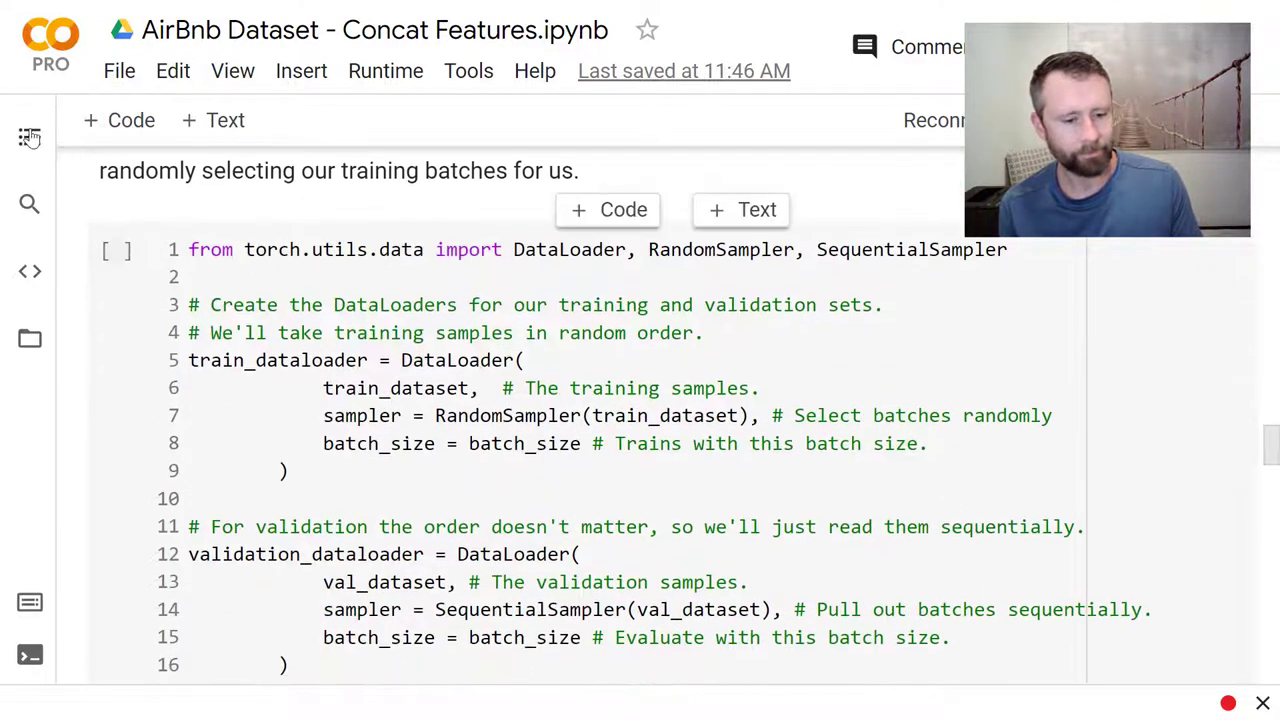
Step: Jump via the outline to 5.4 Training Loop and reach the model forward call
{"action": "left_click", "coordinate": [28, 138]}
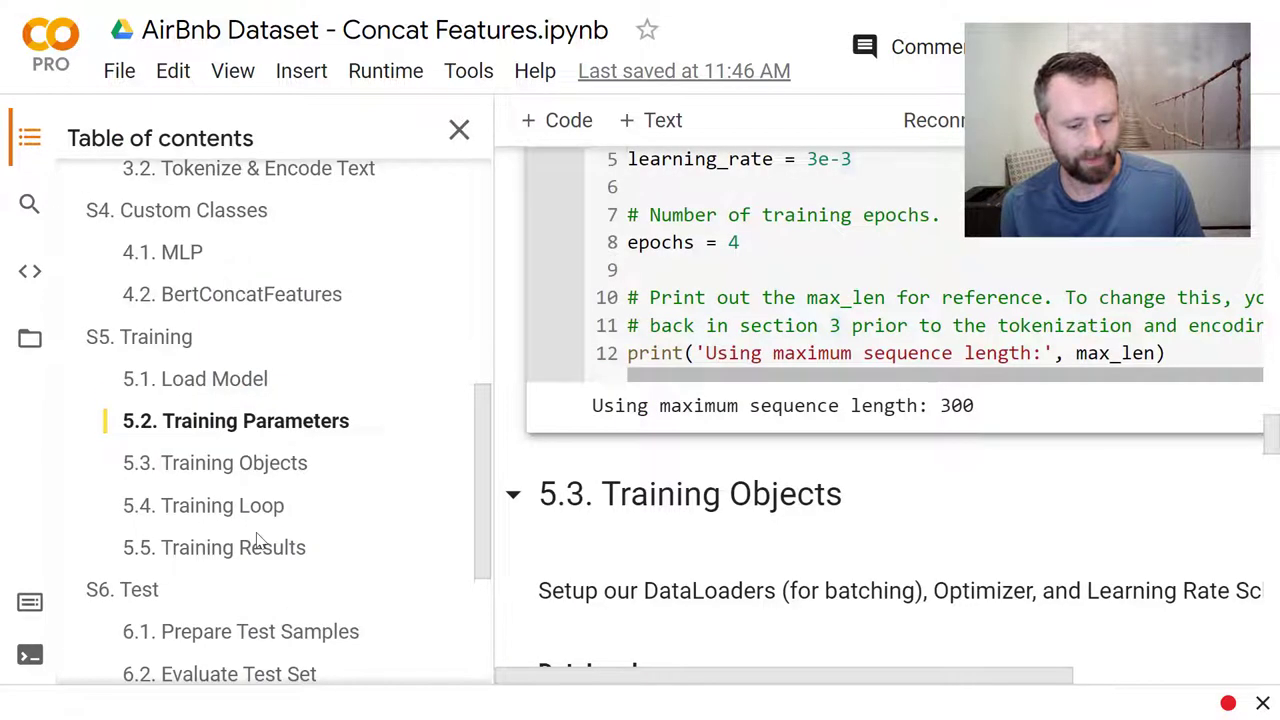
{"action": "left_click", "coordinate": [222, 504]}
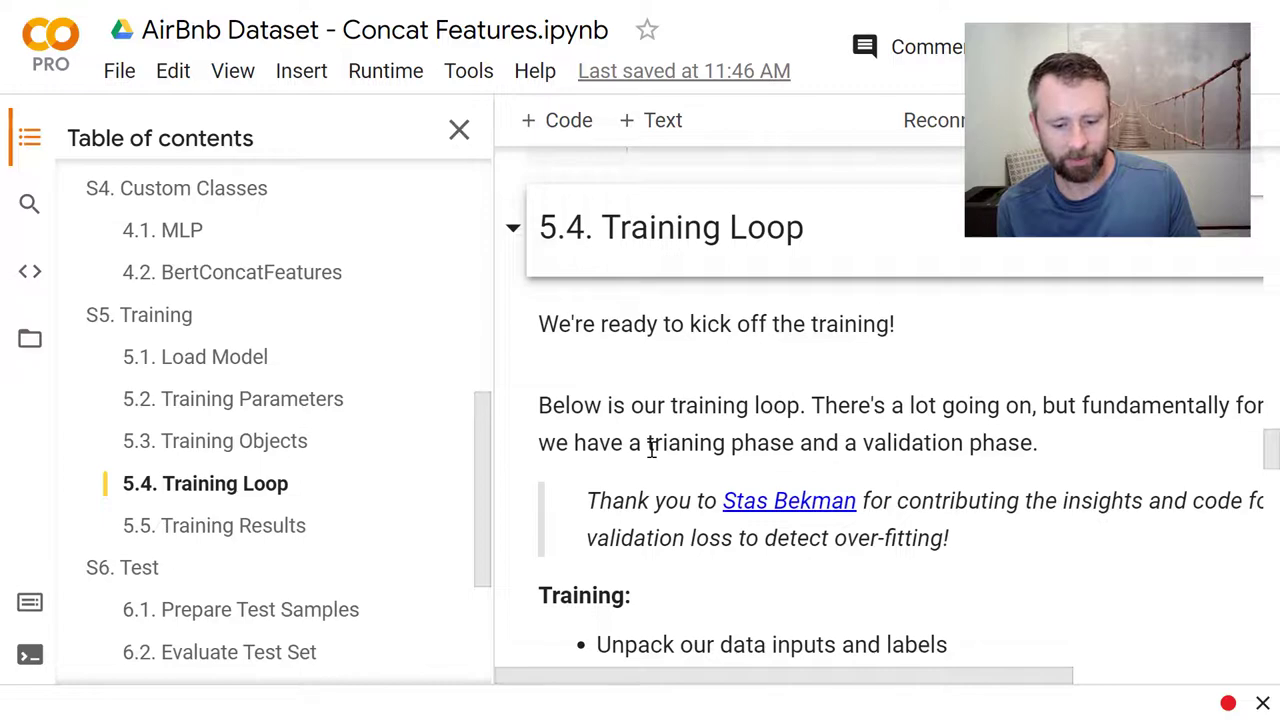
{"action": "scroll", "scroll_direction": "down", "scroll_amount": 3}
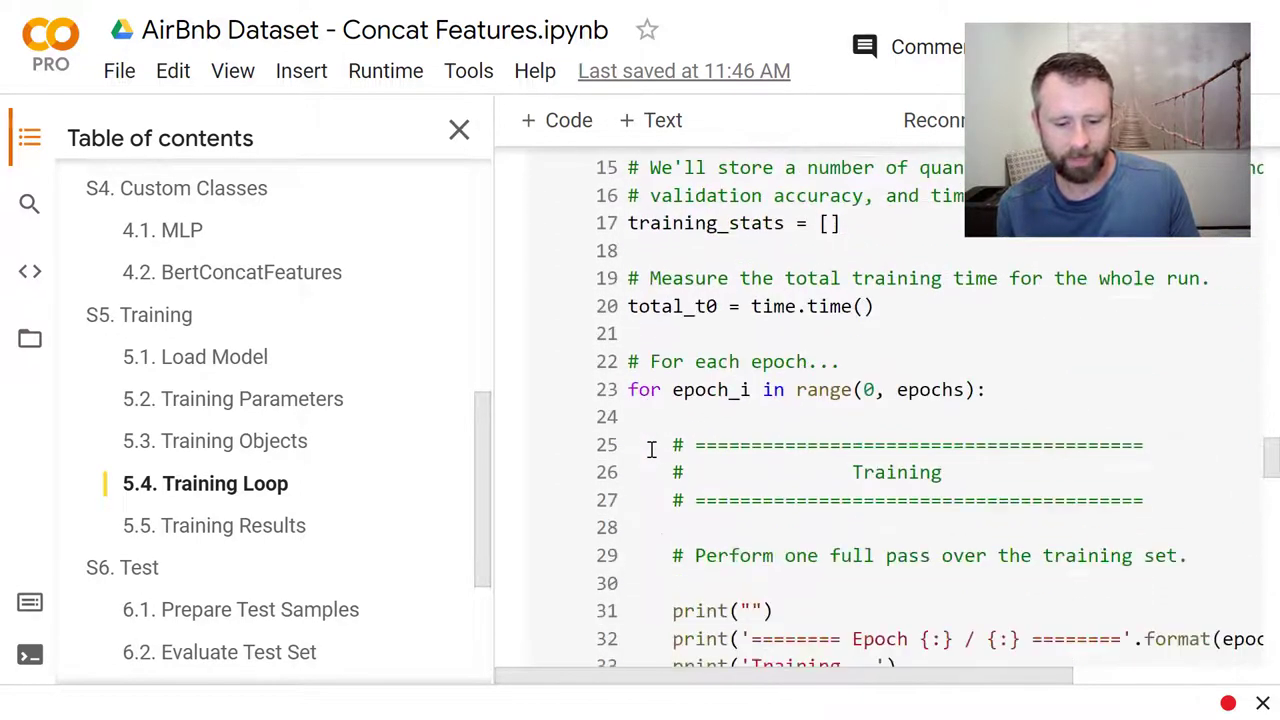
{"action": "scroll", "scroll_direction": "down", "scroll_amount": 3}
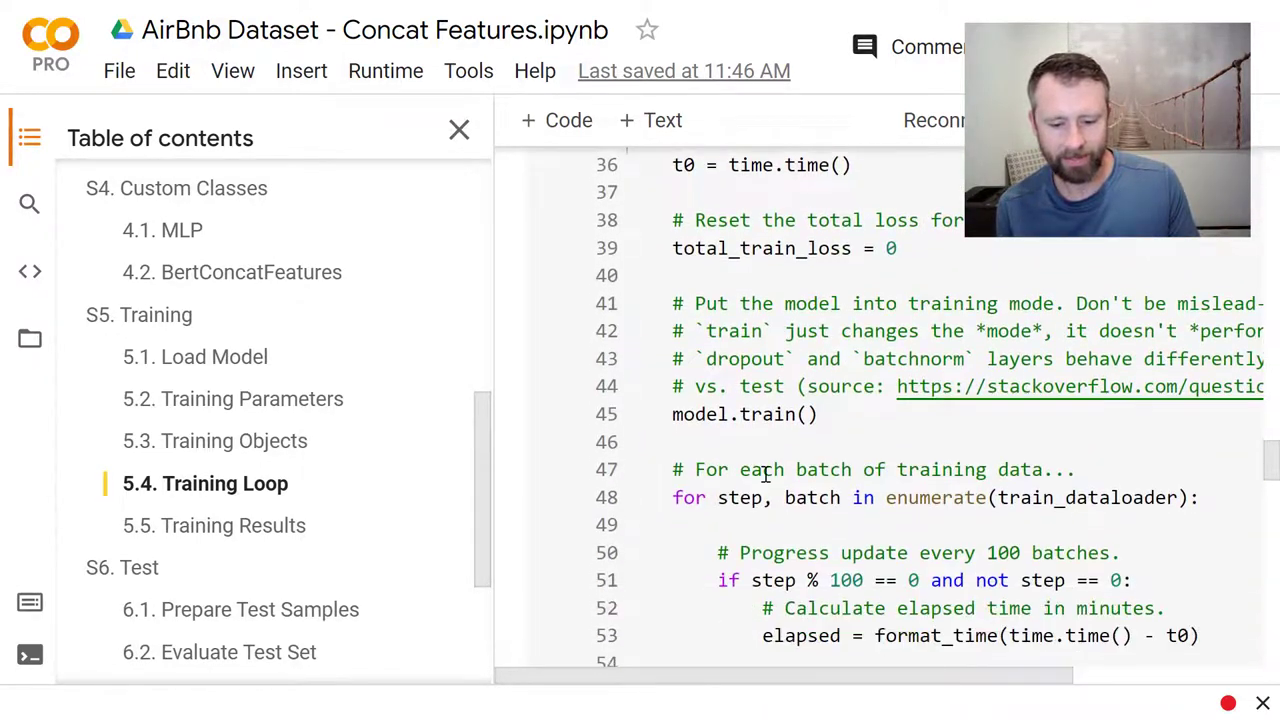
{"action": "scroll", "scroll_direction": "down", "scroll_amount": 3}
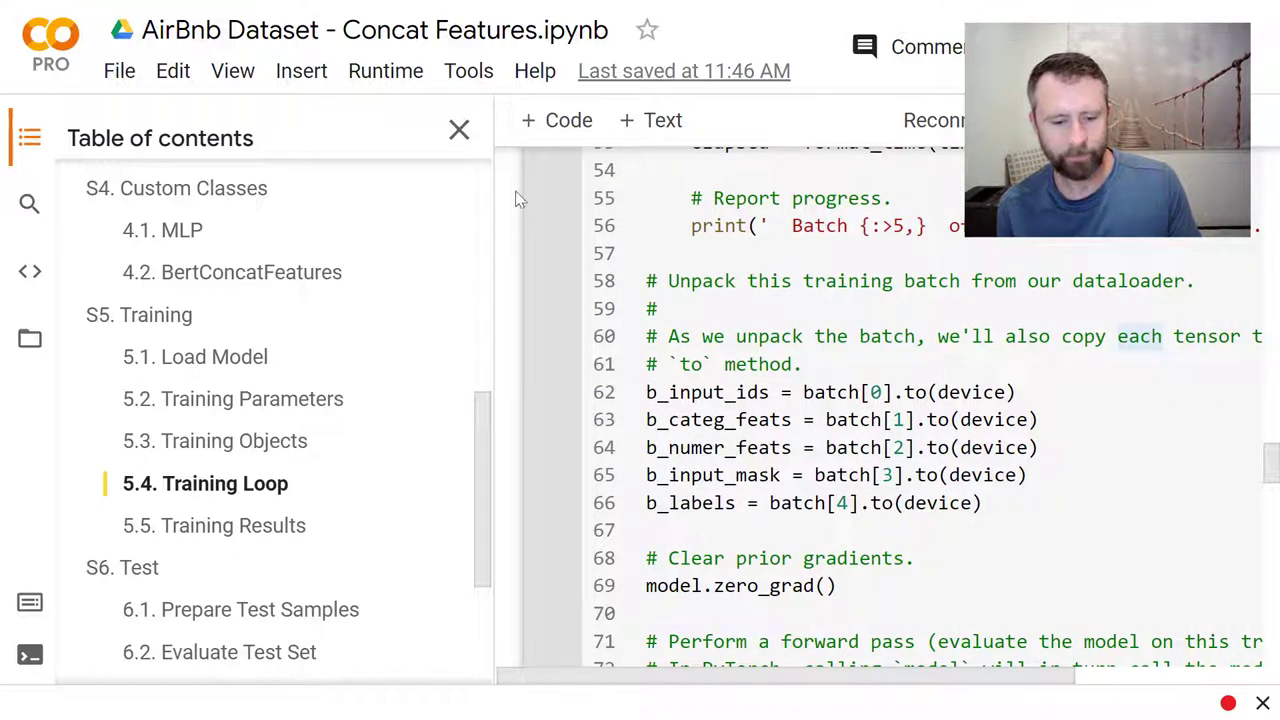
Step: Hide the outline and review the forward-pass and loss code down to the MAE cell
{"action": "left_click", "coordinate": [460, 130]}
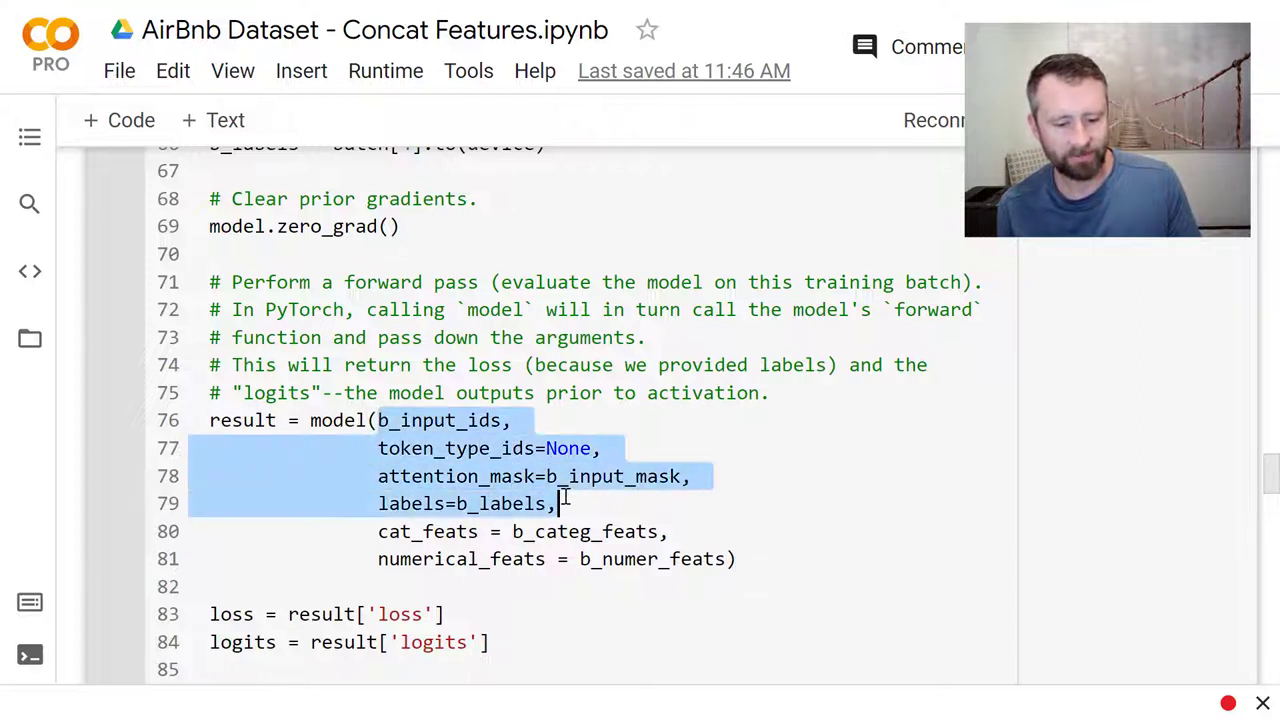
{"action": "left_click", "coordinate": [534, 532]}
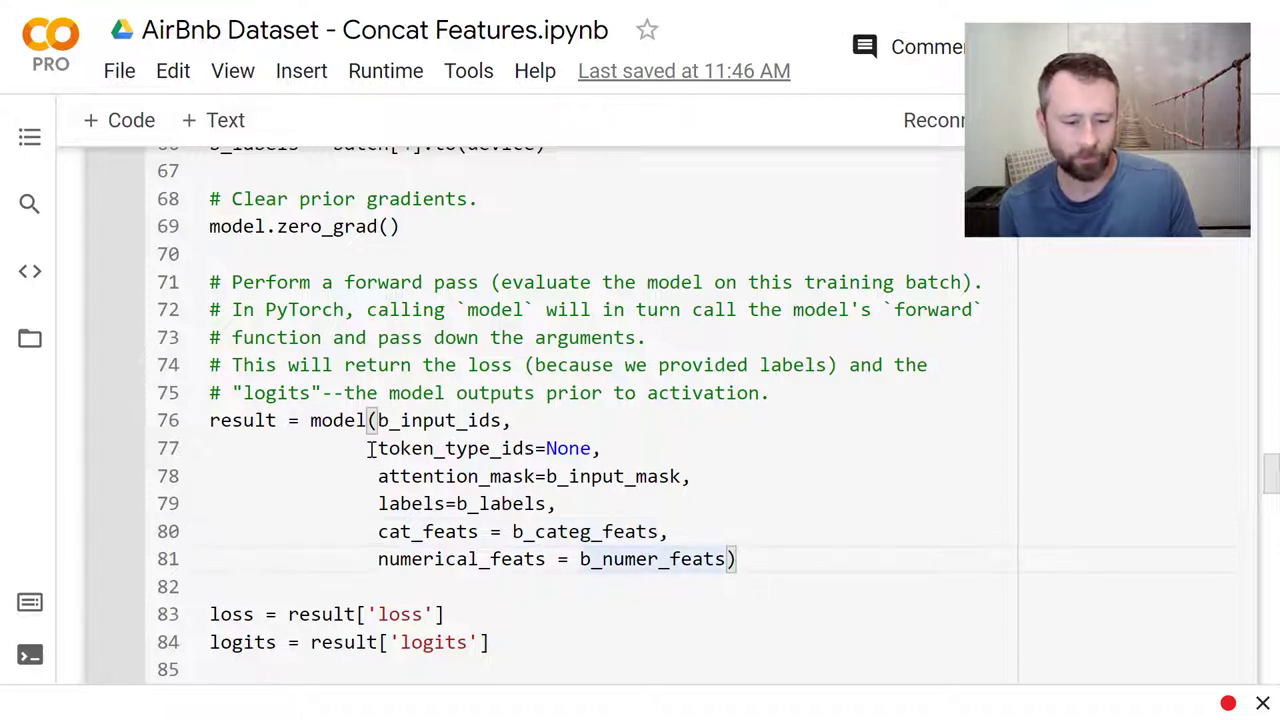
{"action": "scroll", "scroll_direction": "down", "scroll_amount": 3}
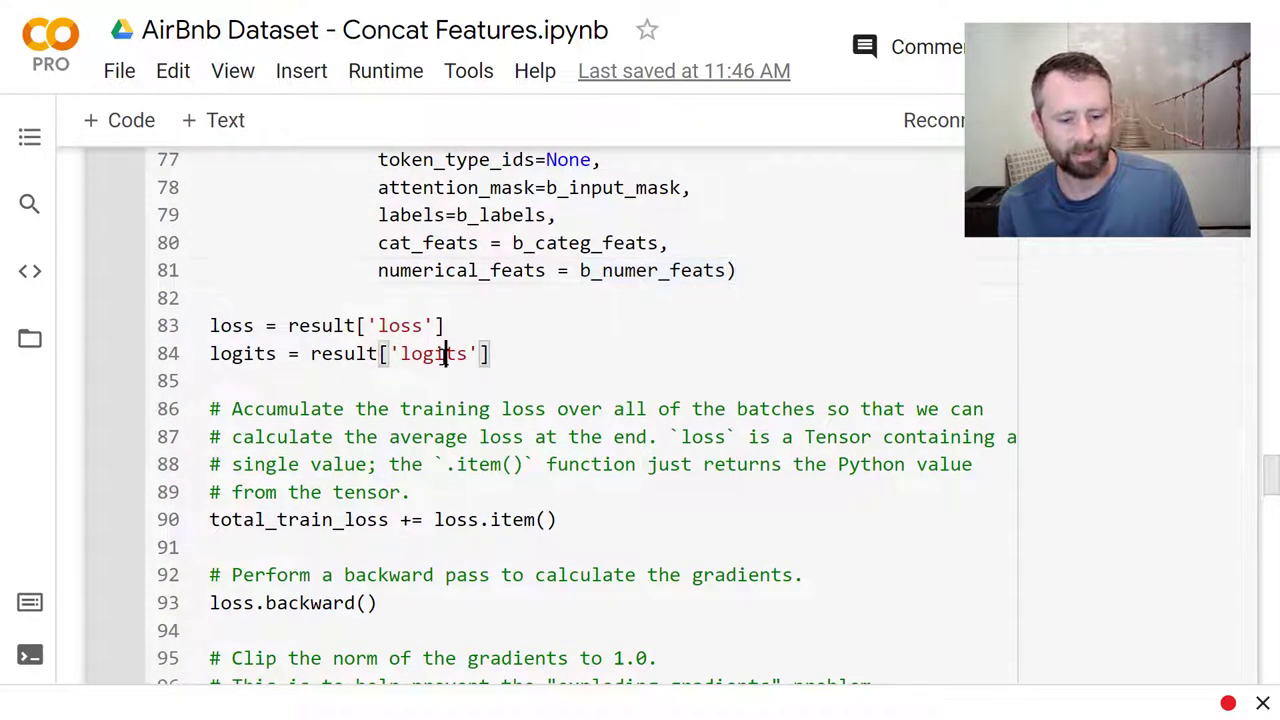
{"action": "left_click", "coordinate": [28, 136]}
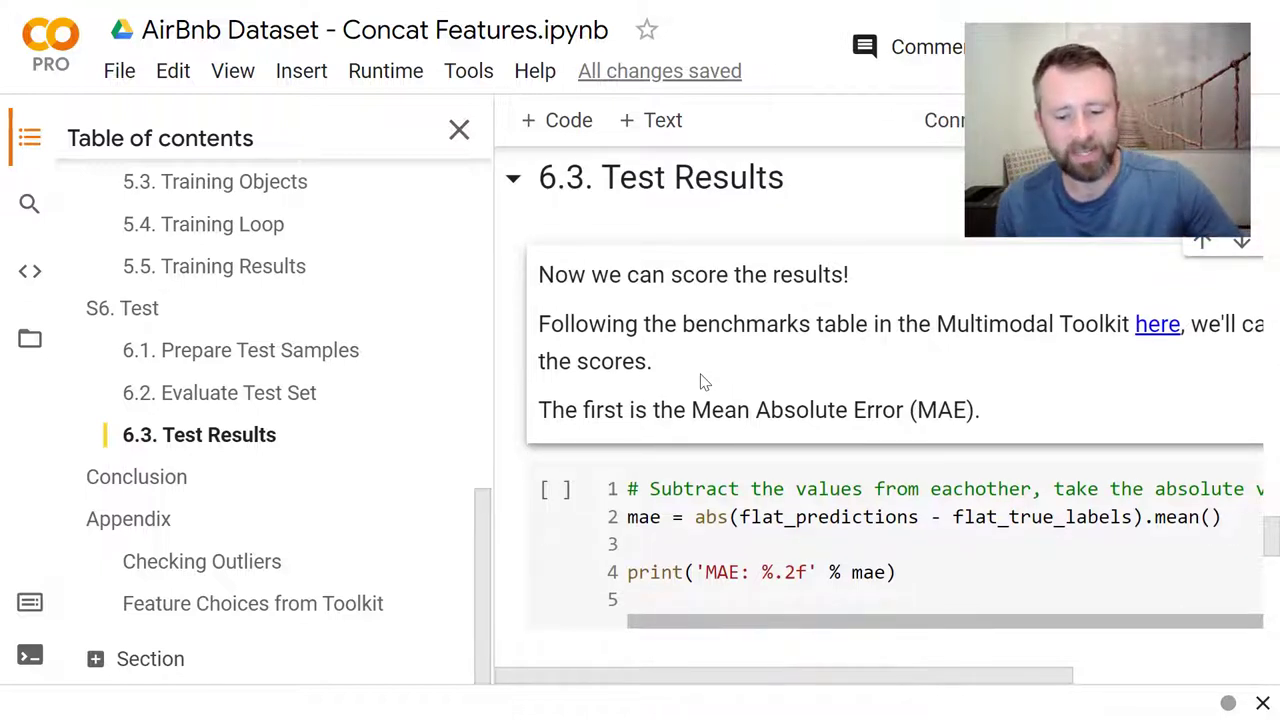
Step: Review the 6.3 Test Results MAE cell with its 90.12 result down to the RMSE explanation
{"action": "scroll", "scroll_direction": "down", "scroll_amount": 3}
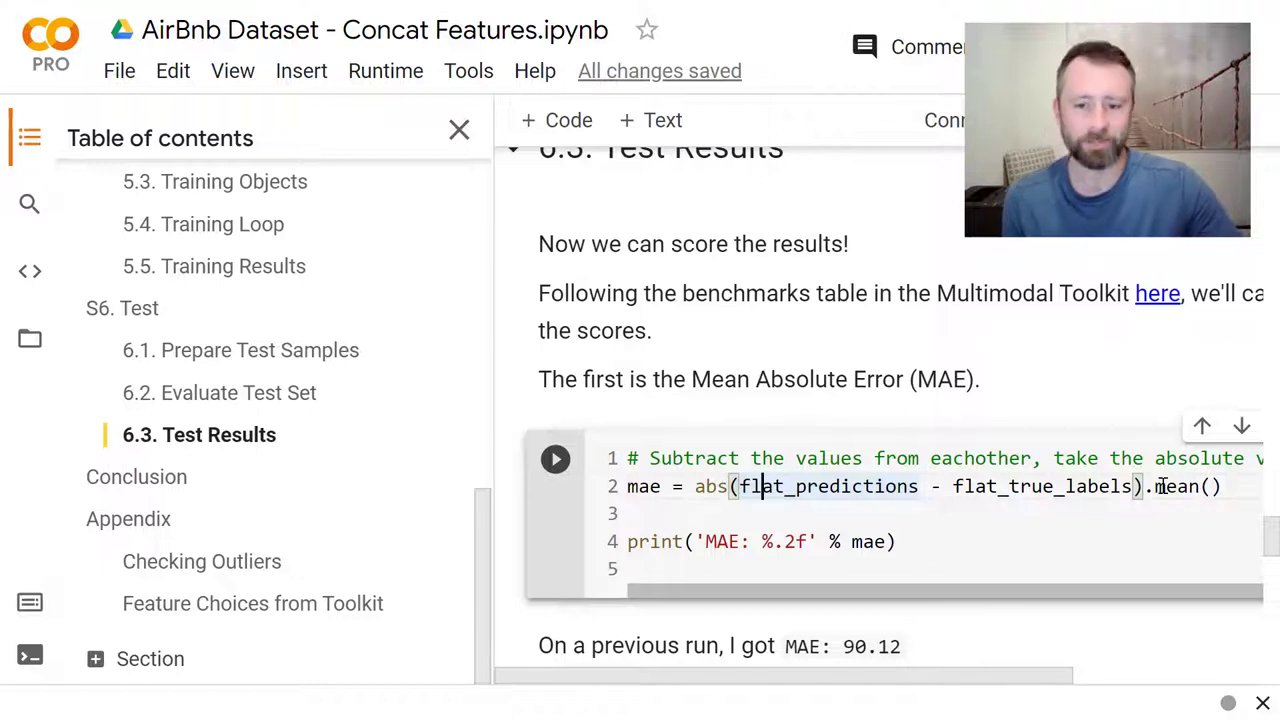
{"action": "scroll", "scroll_direction": "down", "scroll_amount": 3}
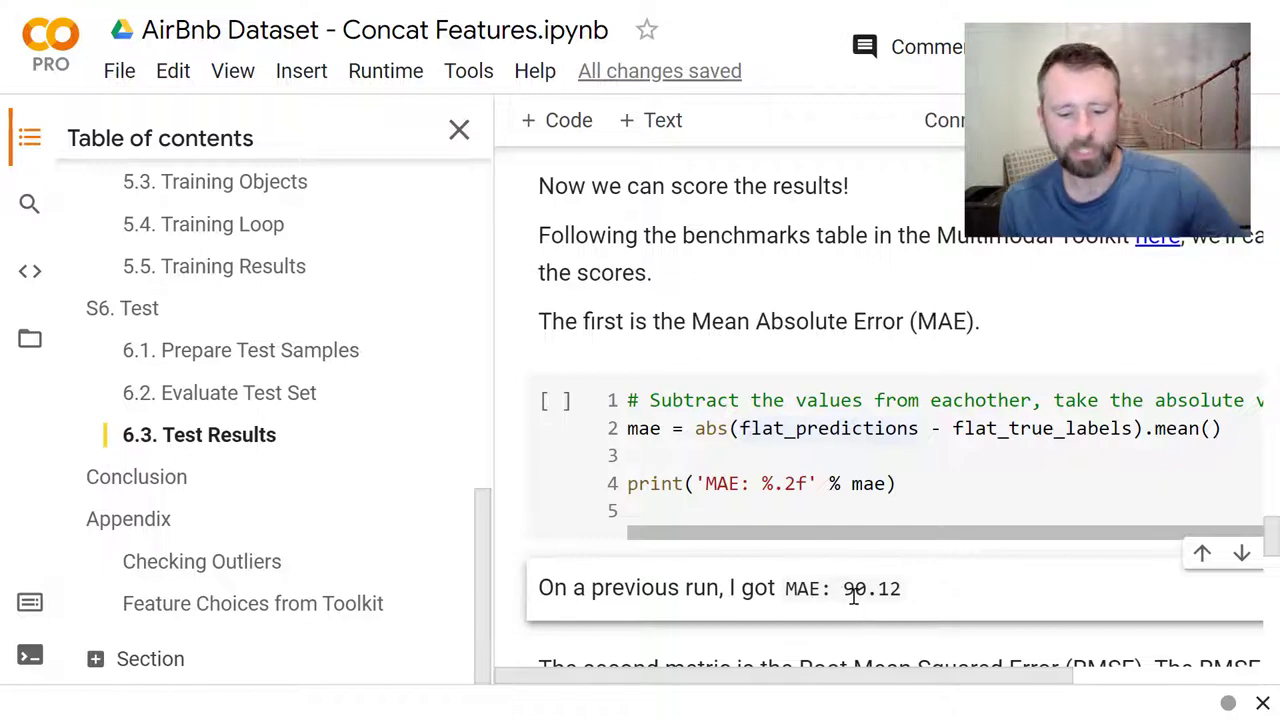
{"action": "scroll", "scroll_direction": "down", "scroll_amount": 3}
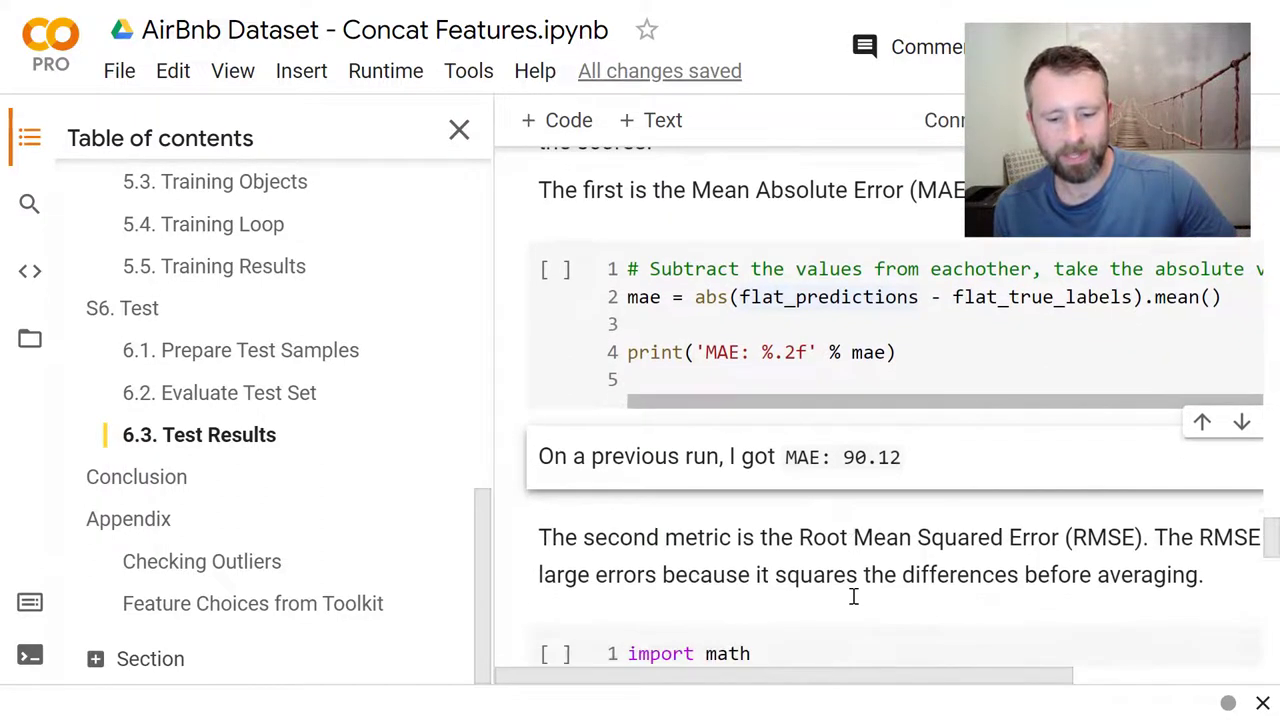
{"action": "scroll", "scroll_direction": "down", "scroll_amount": 3}
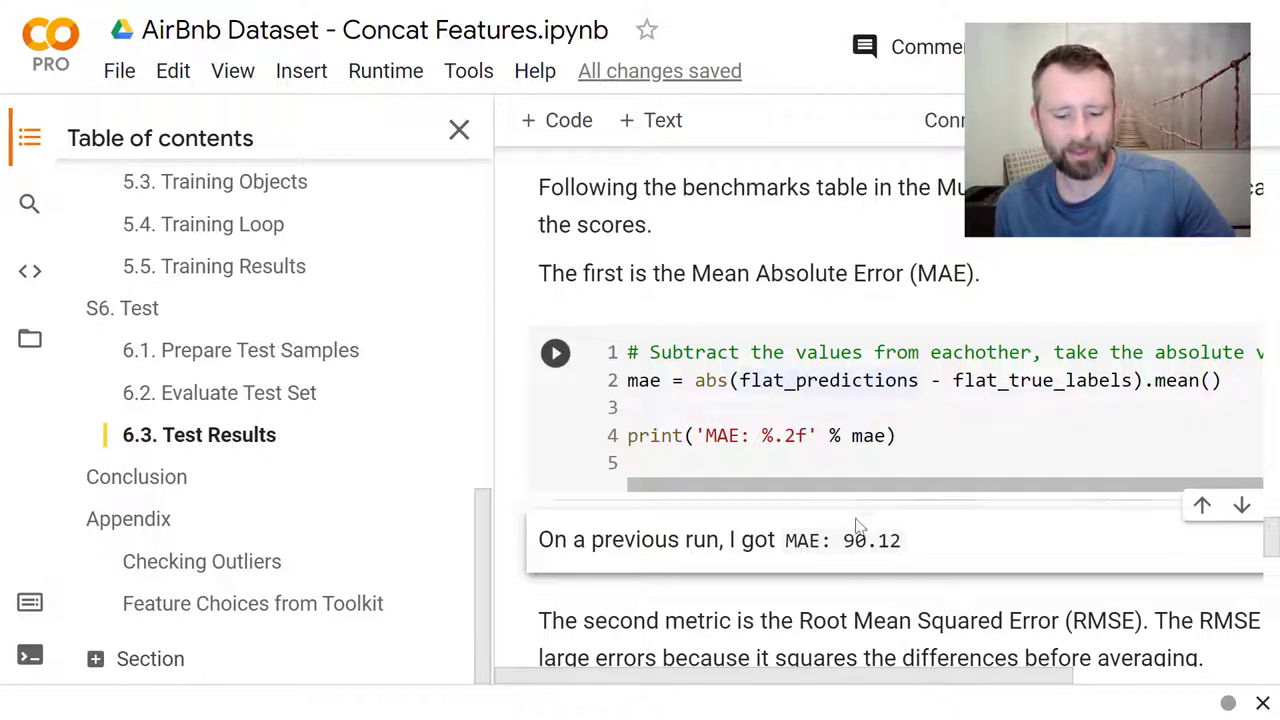
{"action": "left_click", "coordinate": [556, 352]}
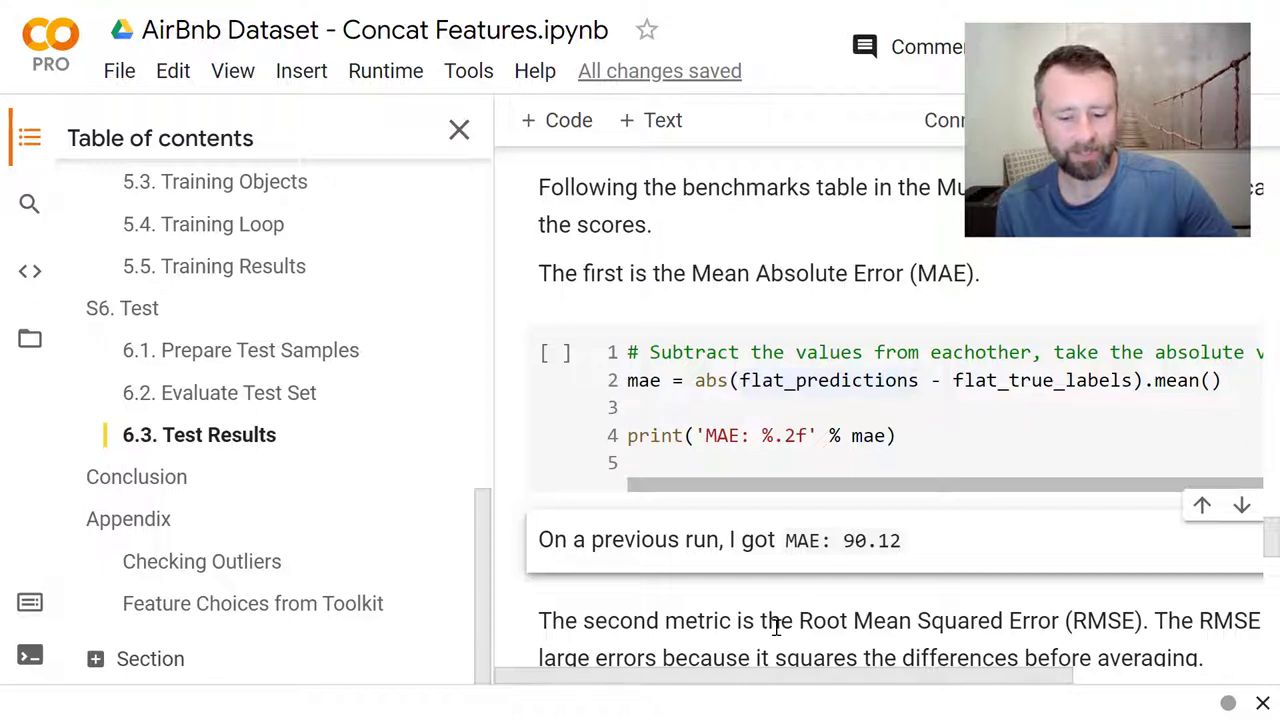
{"action": "scroll", "scroll_direction": "down", "scroll_amount": 3}
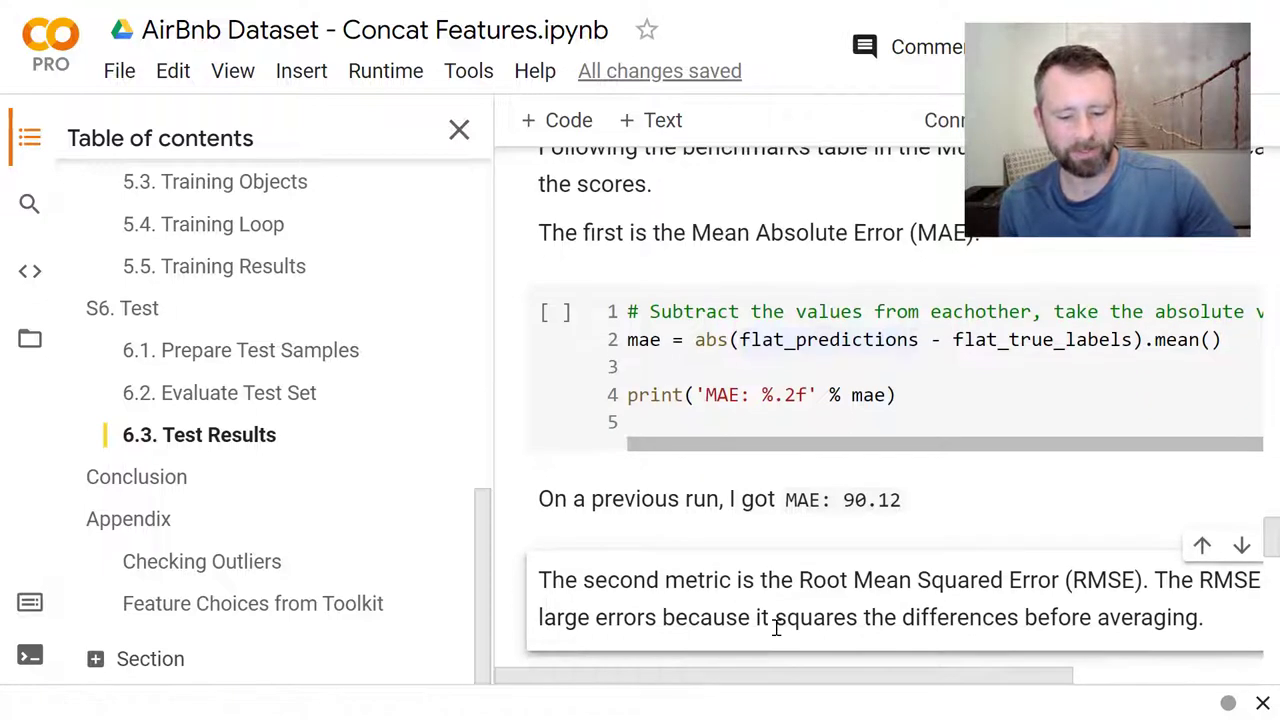
{"action": "scroll", "scroll_direction": "down", "scroll_amount": 3}
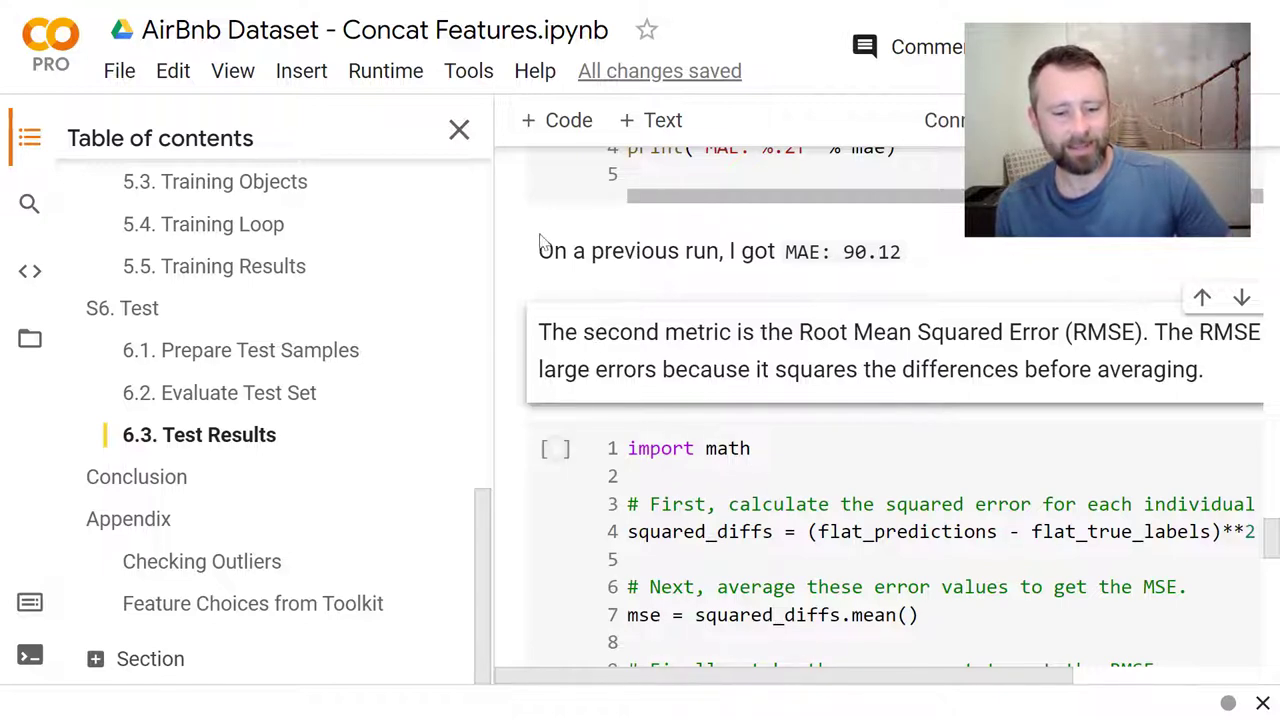
Step: Hide the outline and review the RMSE cell, its 156.56 result and the Toolkit reference table
{"action": "left_click", "coordinate": [460, 130]}
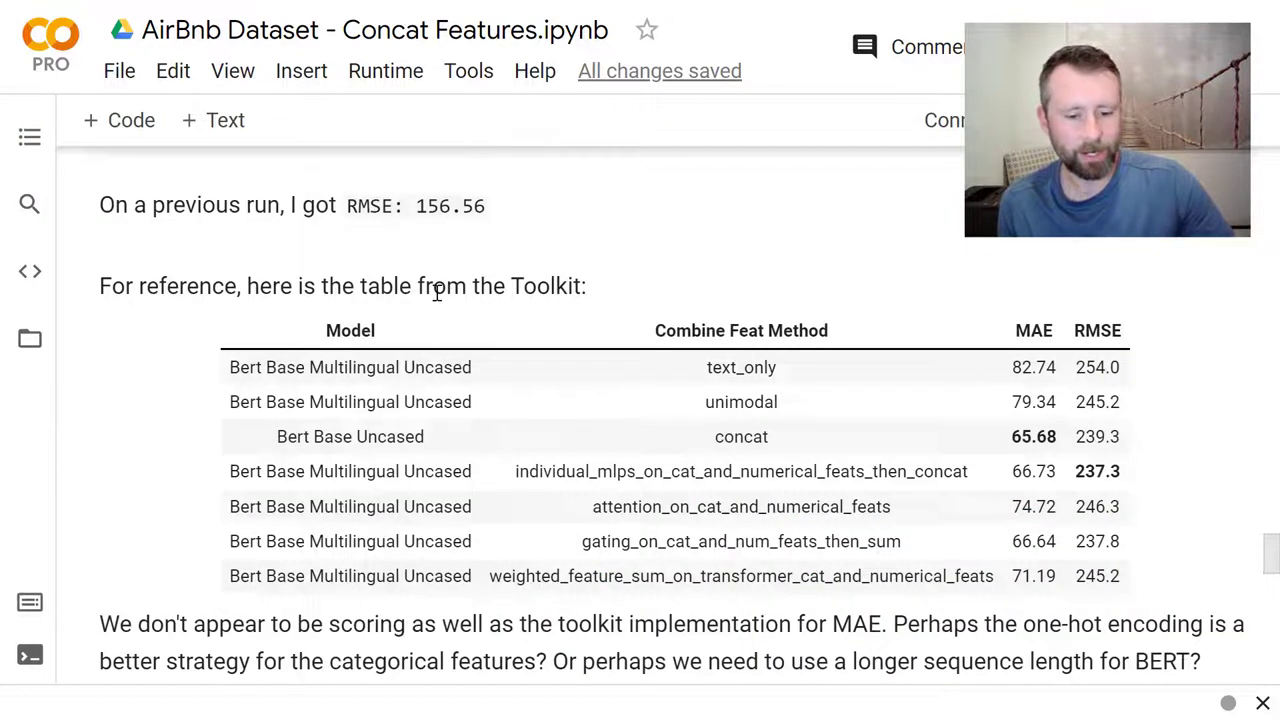
{"action": "scroll", "scroll_direction": "down", "scroll_amount": 3}
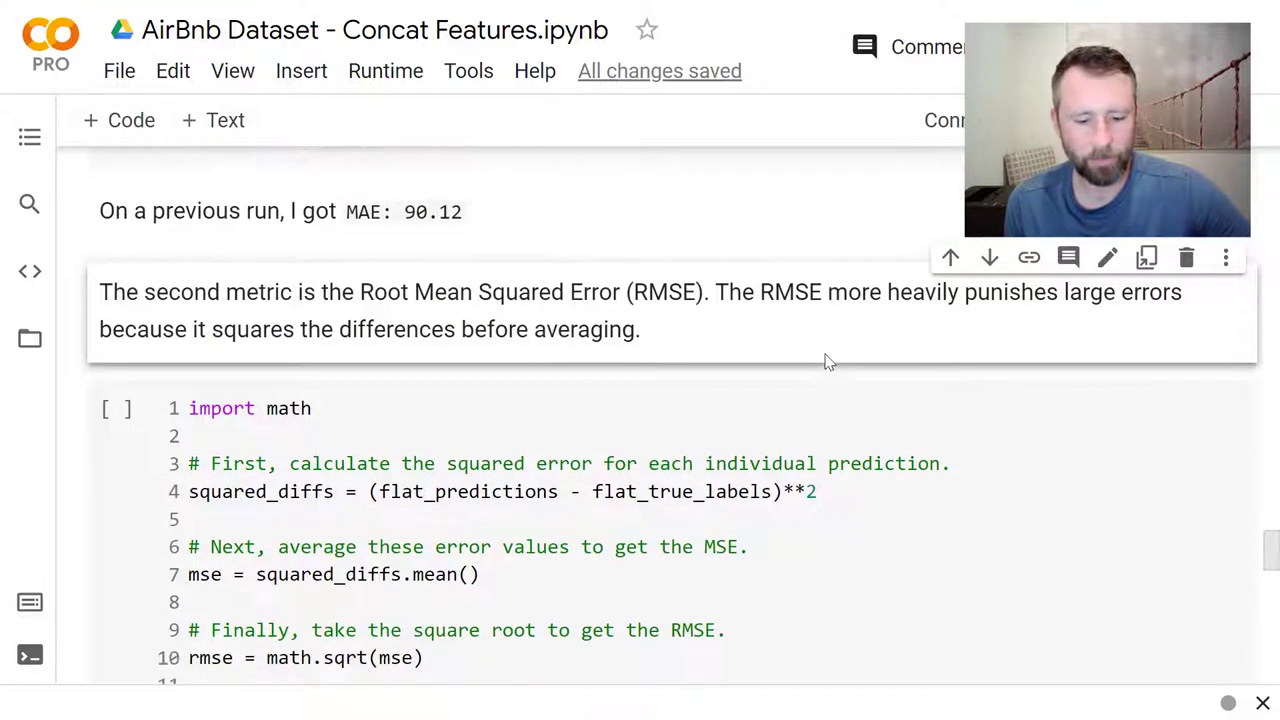
{"action": "scroll", "scroll_direction": "down", "scroll_amount": 3}
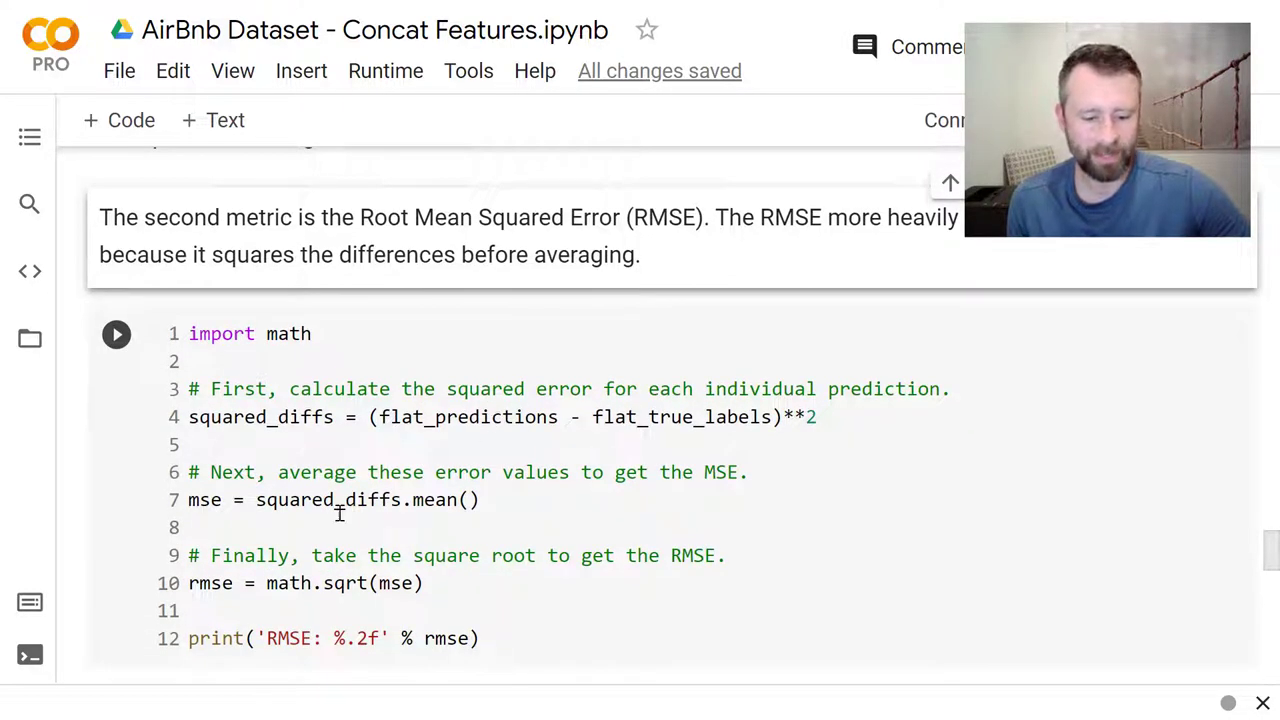
{"action": "scroll", "scroll_direction": "down", "scroll_amount": 3}
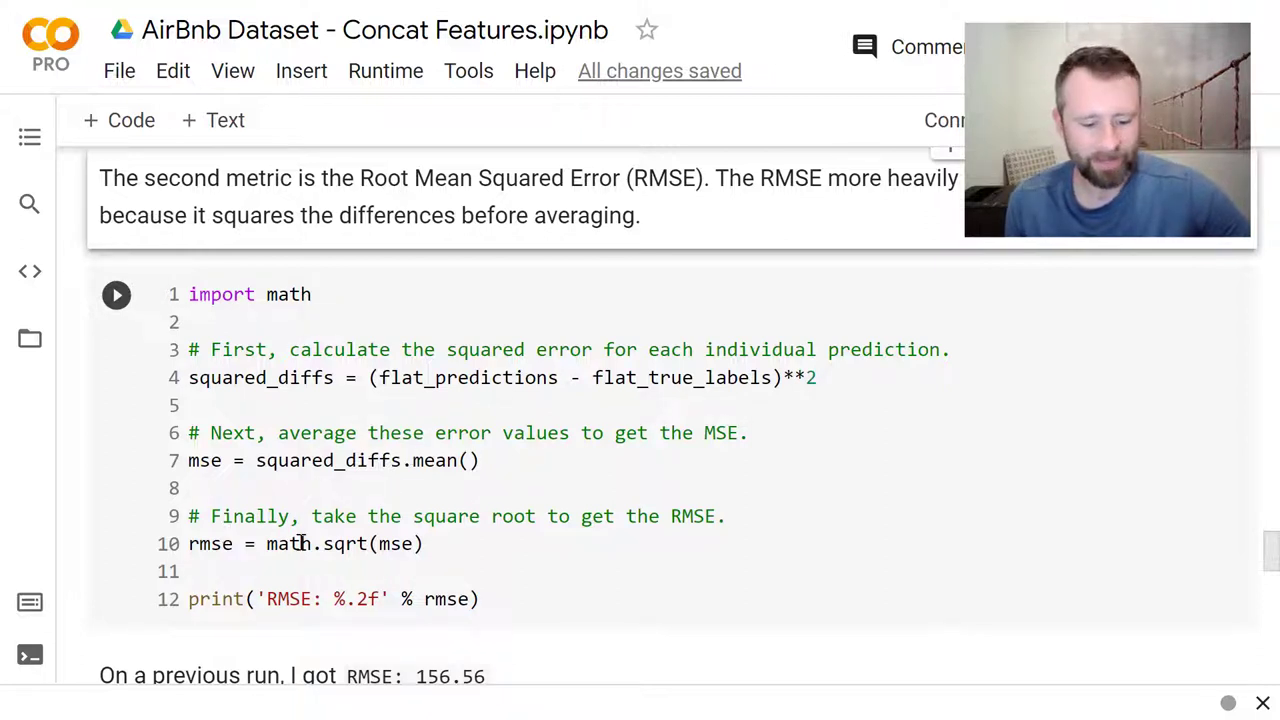
{"action": "scroll", "scroll_direction": "down", "scroll_amount": 3}
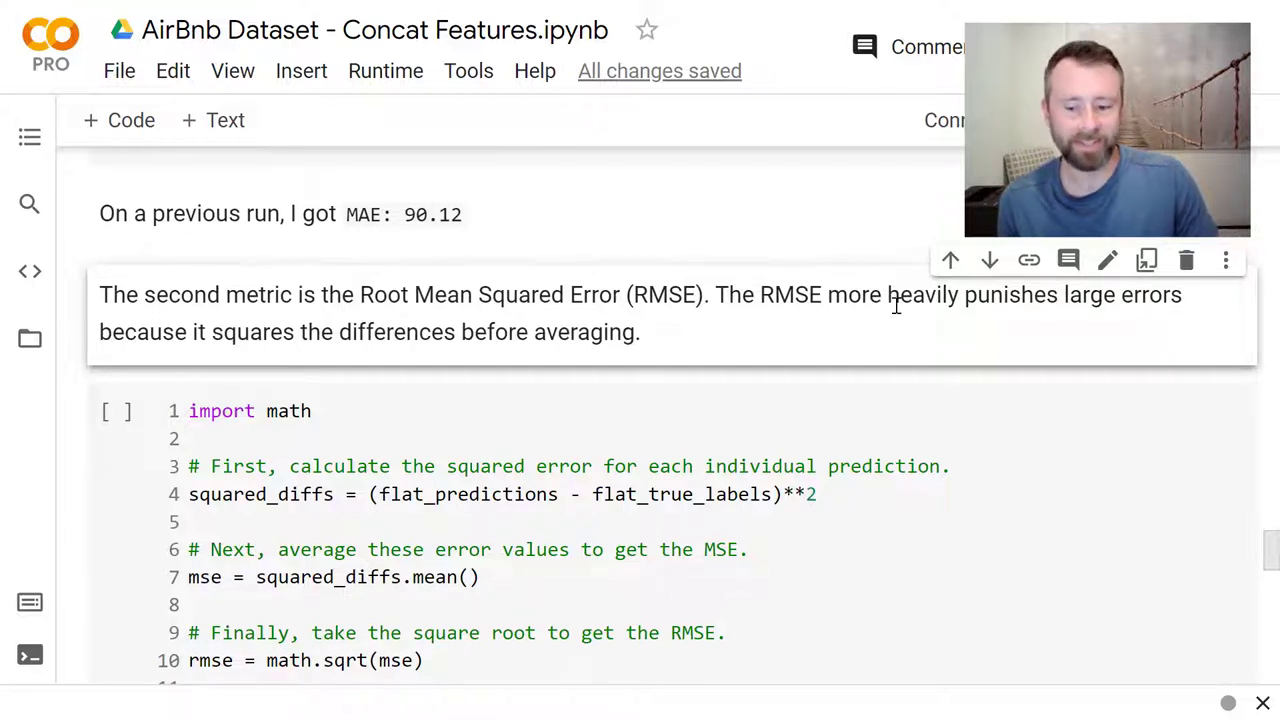
{"action": "mouse_move", "coordinate": [608, 370]}
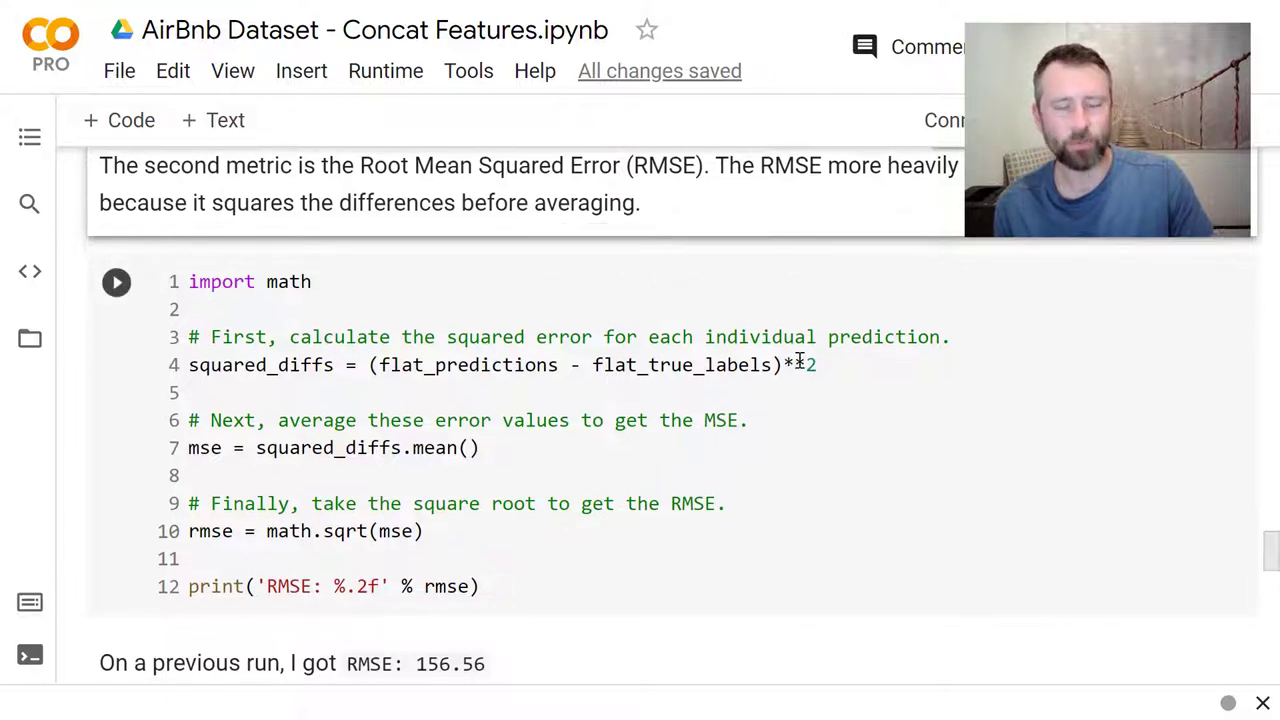
{"action": "scroll", "scroll_direction": "down", "scroll_amount": 3}
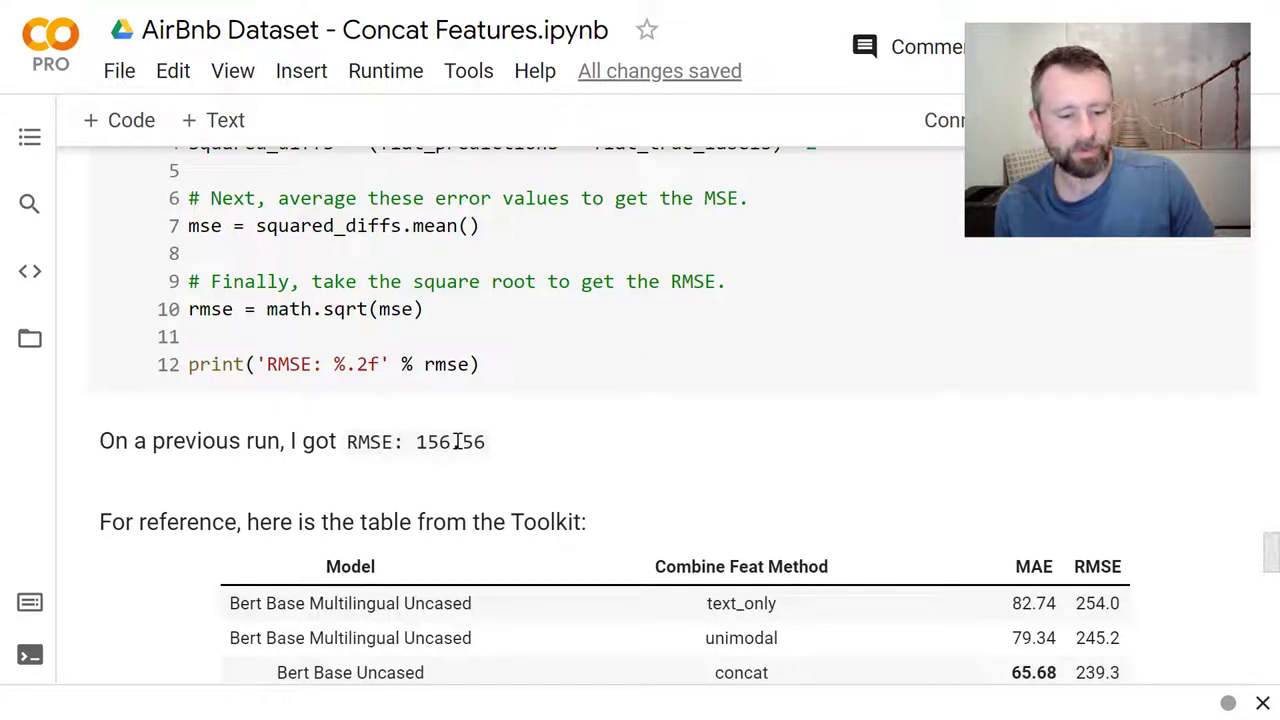
{"action": "scroll", "scroll_direction": "down", "scroll_amount": 3}
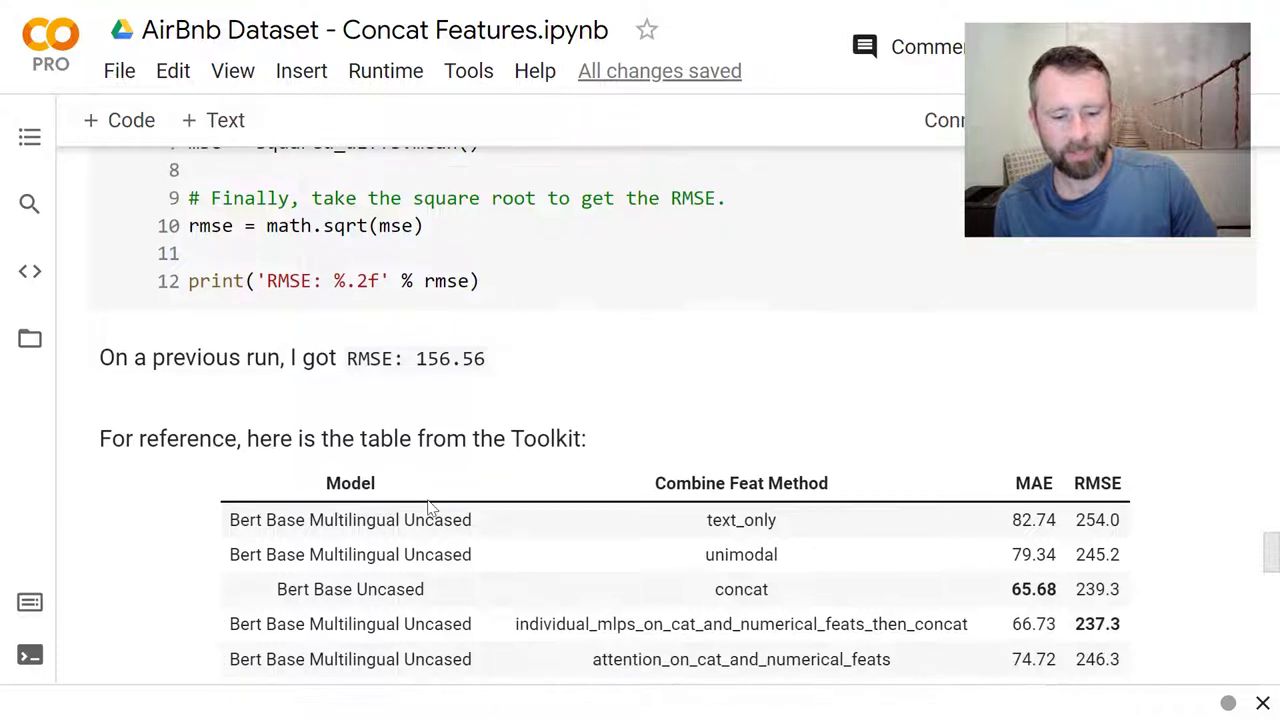
{"action": "scroll", "scroll_direction": "down", "scroll_amount": 3}
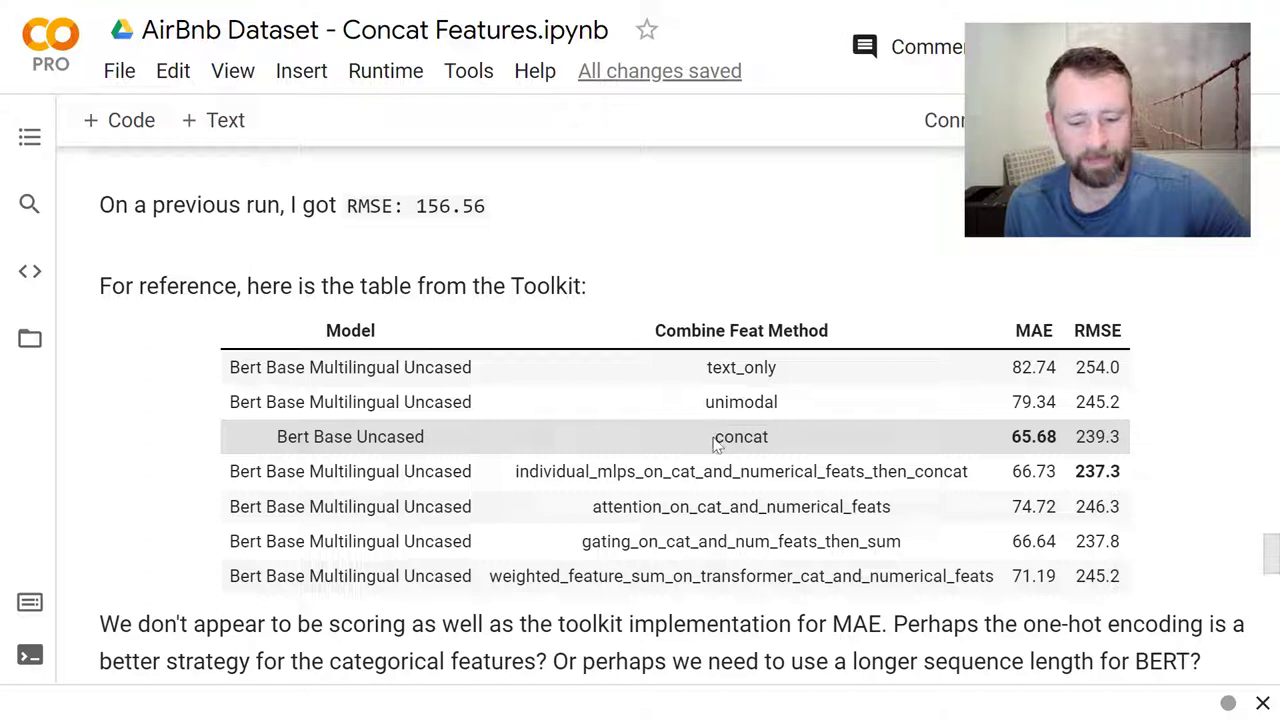
{"action": "mouse_move", "coordinate": [932, 452]}
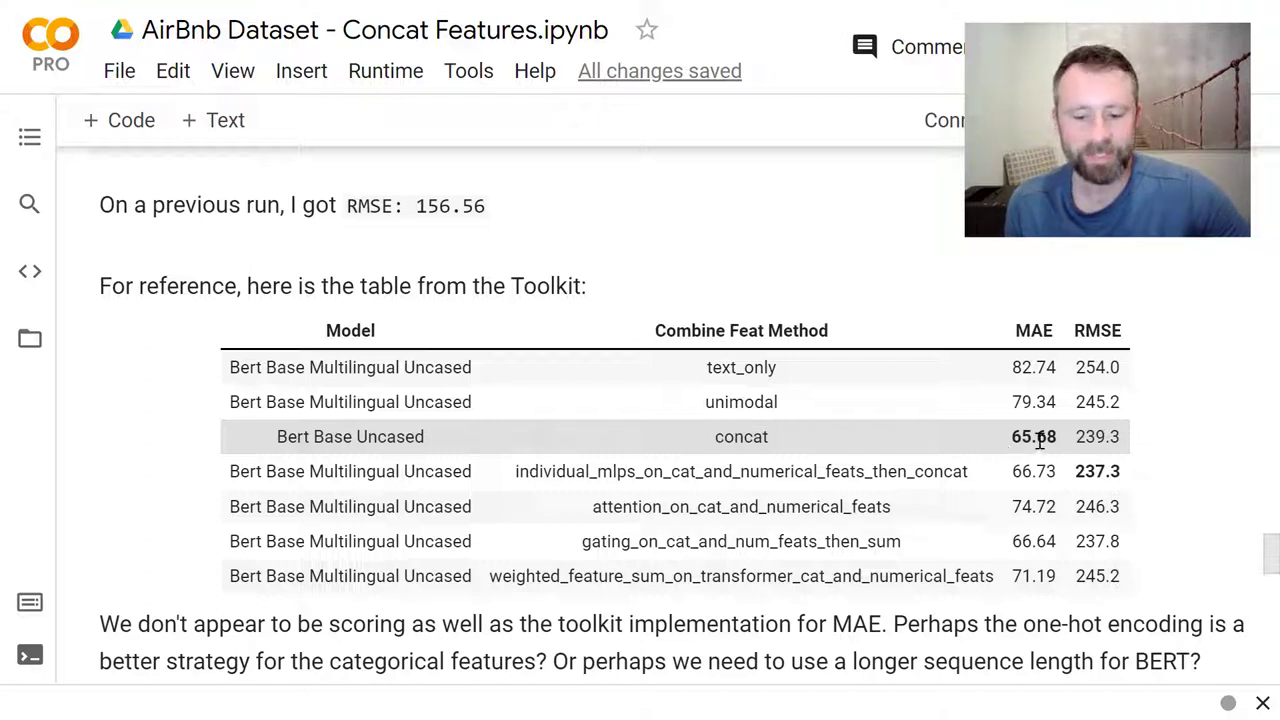
{"action": "mouse_move", "coordinate": [1032, 368]}
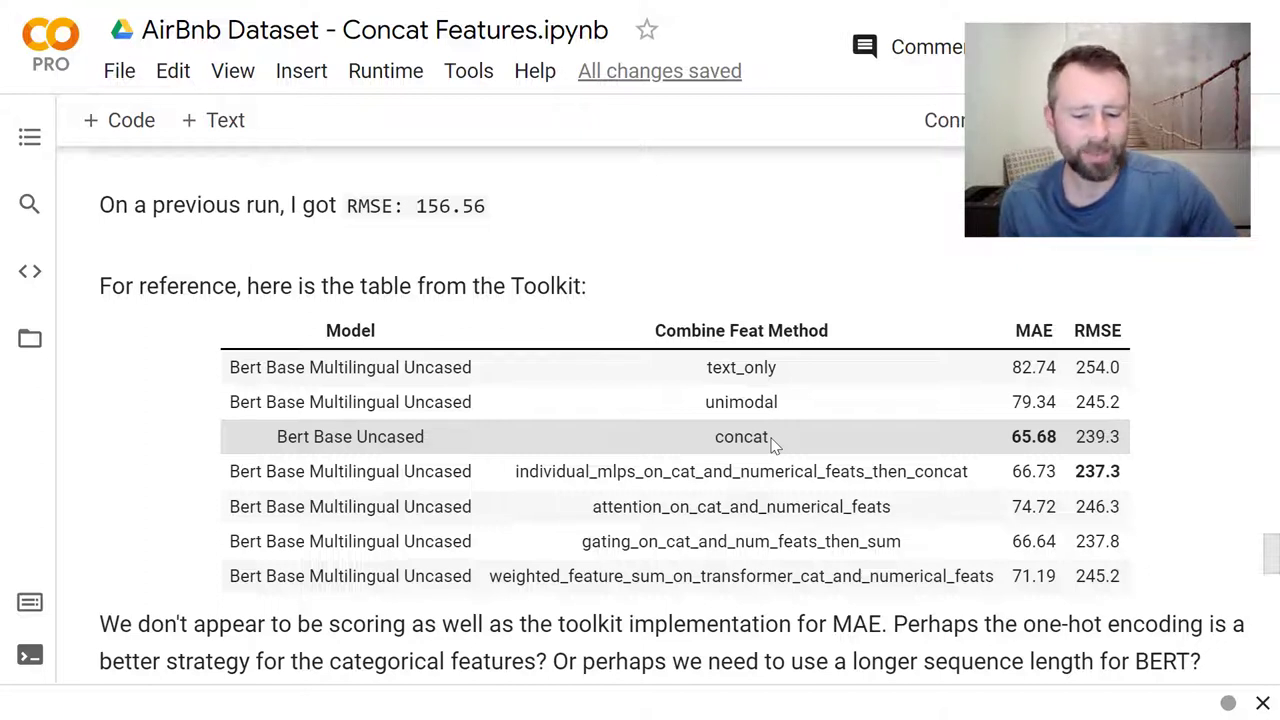
{"action": "mouse_move", "coordinate": [1008, 448]}
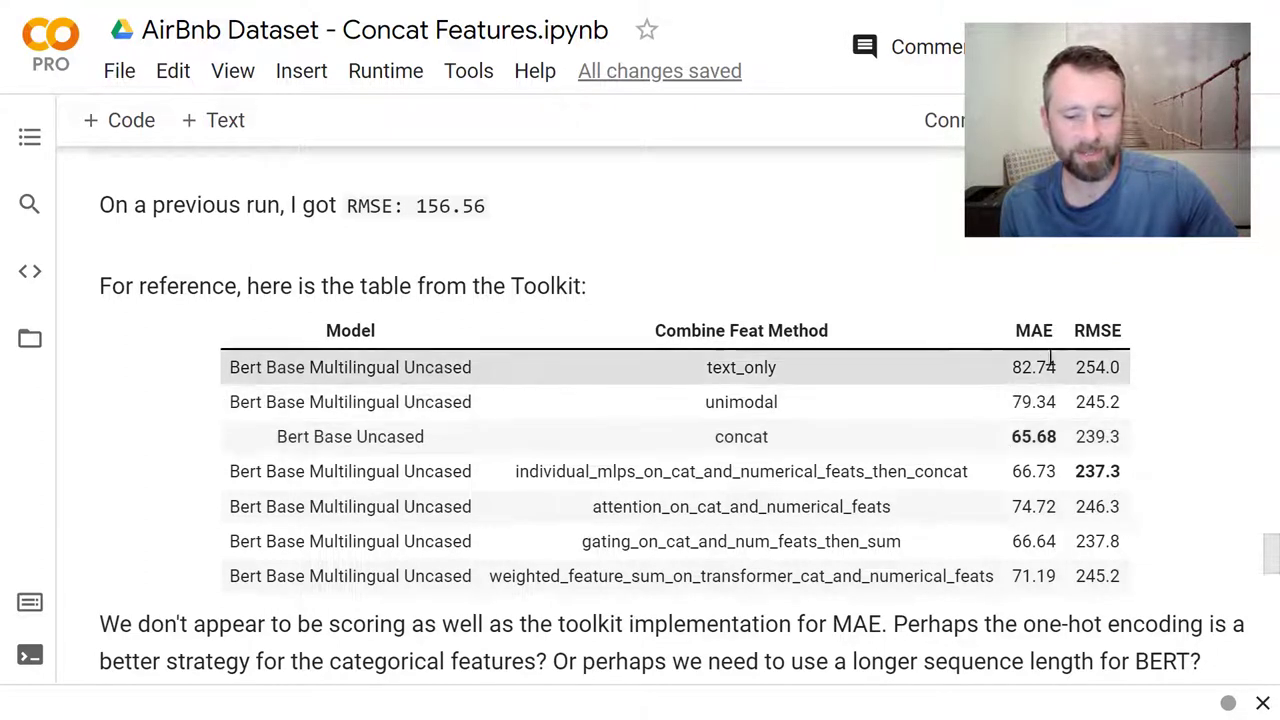
{"action": "mouse_move", "coordinate": [1090, 400]}
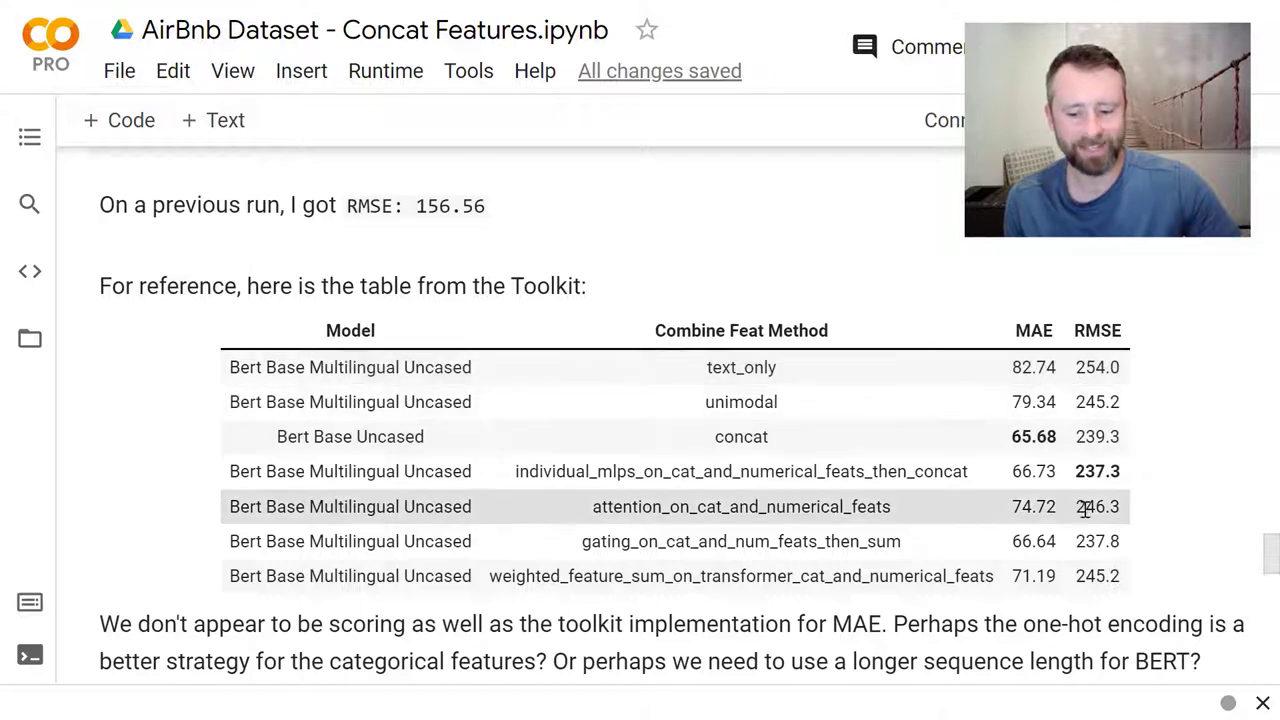
{"action": "scroll", "scroll_direction": "down", "scroll_amount": 3}
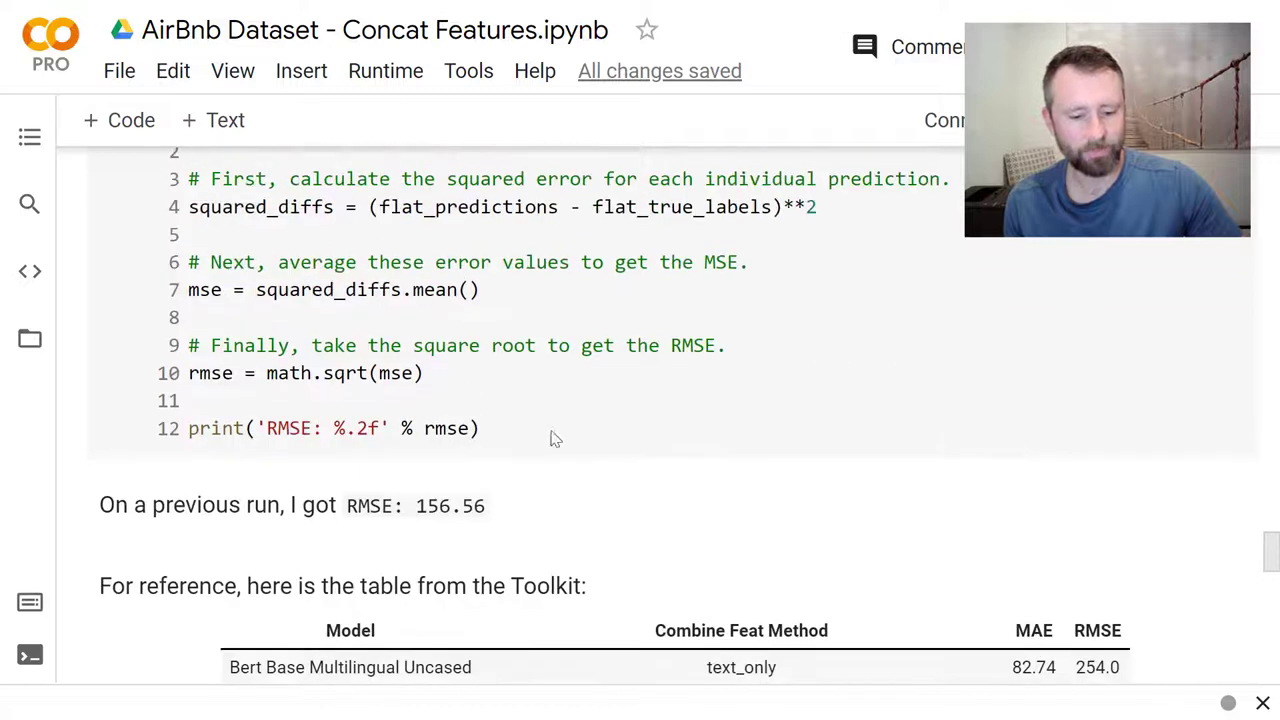
{"action": "scroll", "scroll_direction": "down", "scroll_amount": 3}
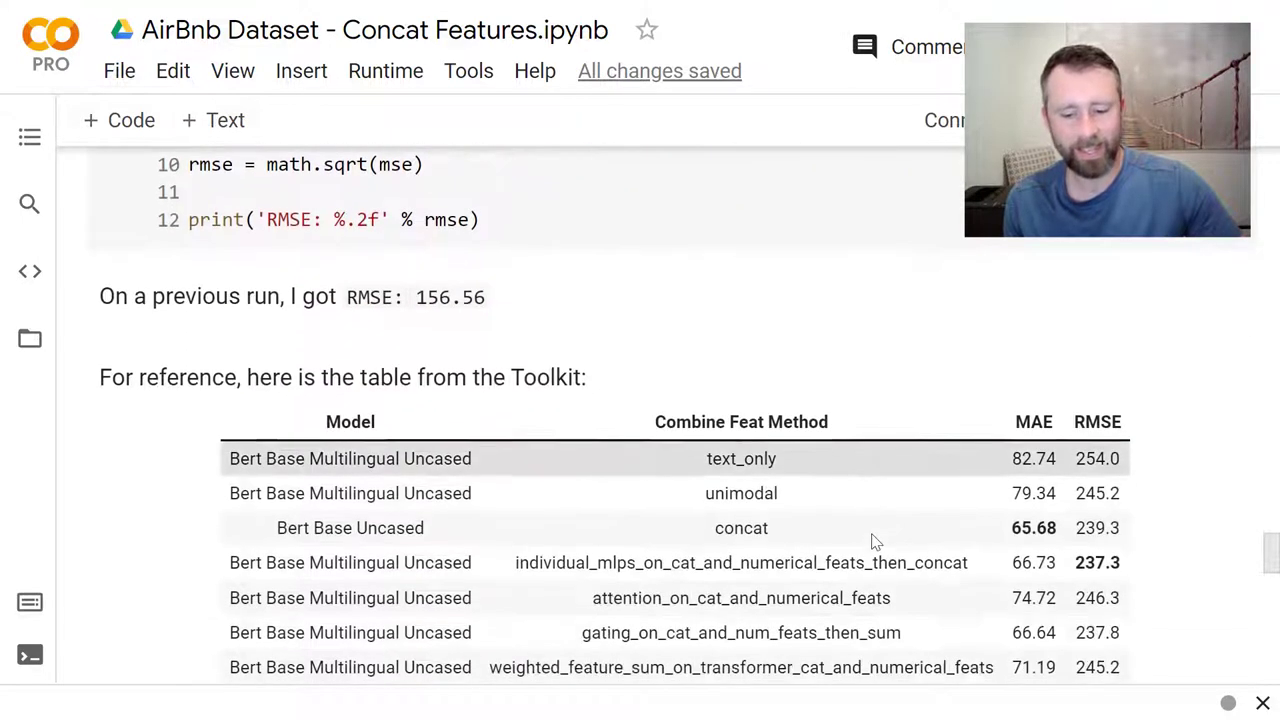
{"action": "scroll", "scroll_direction": "down", "scroll_amount": 3}
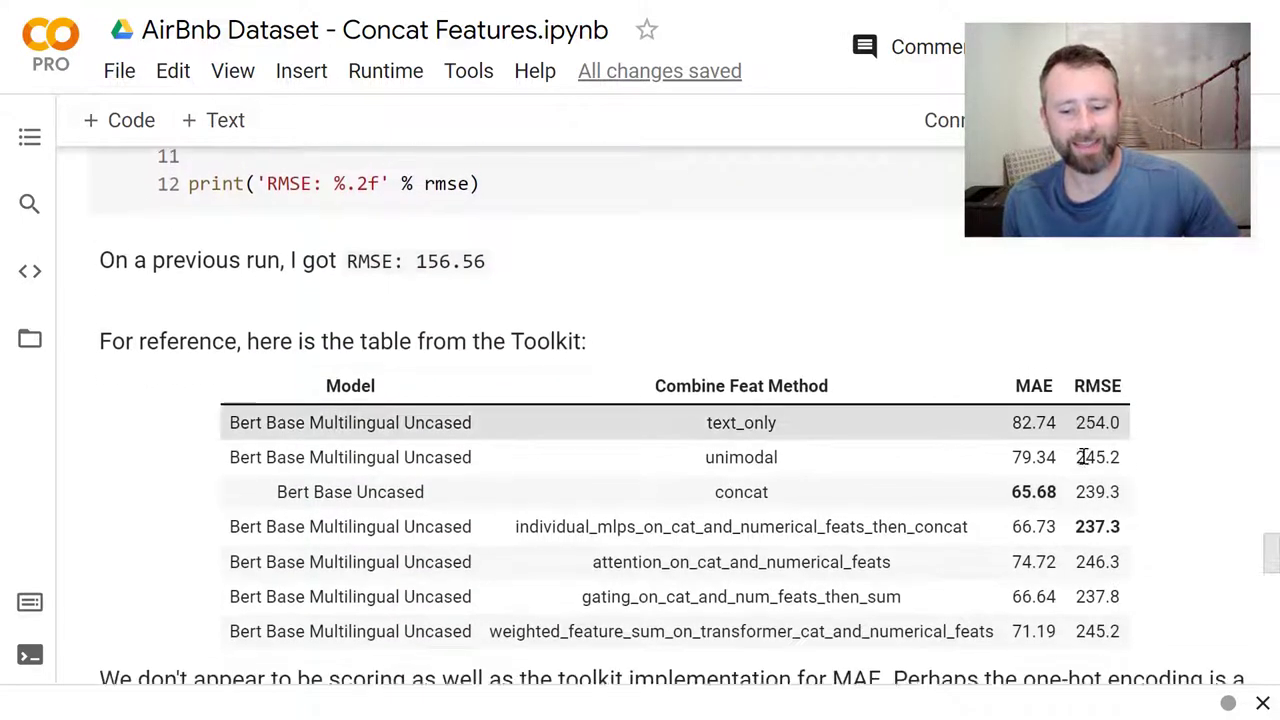
{"action": "scroll", "scroll_direction": "down", "scroll_amount": 3}
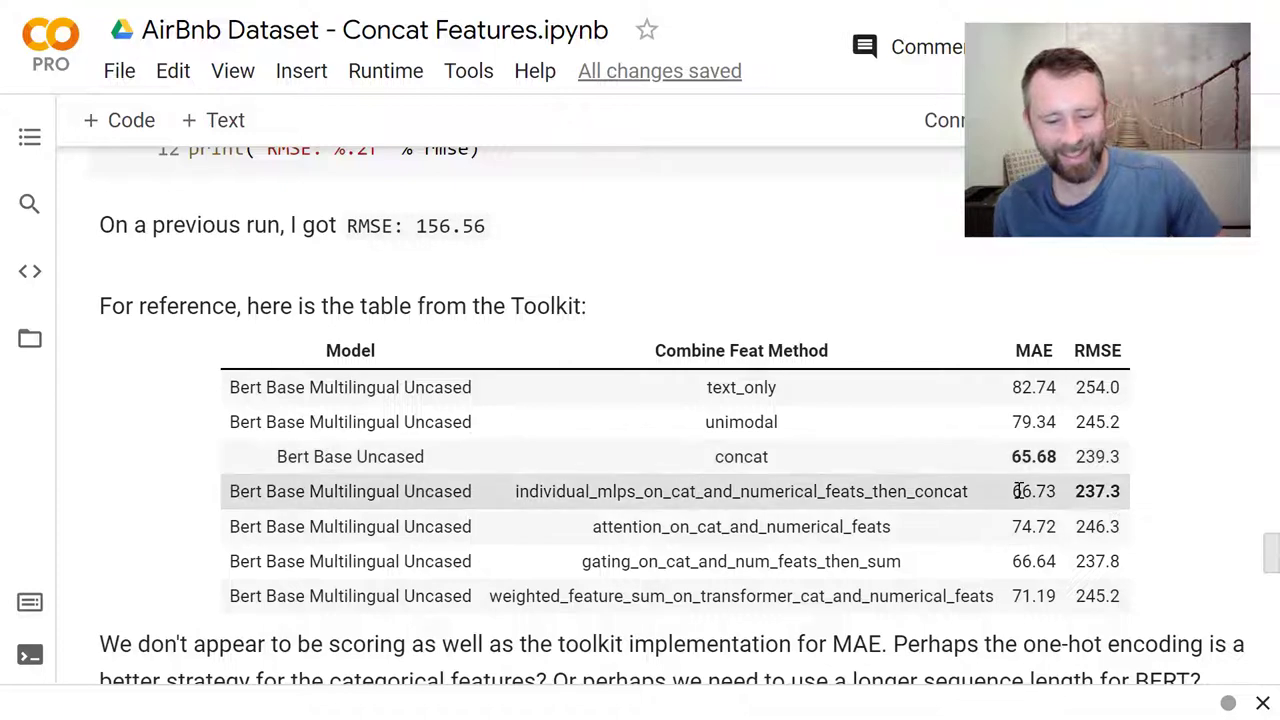
Step: Move past the error histogram cell toward the Conclusion and the toolkit RMSE note
{"action": "scroll", "scroll_direction": "down", "scroll_amount": 3}
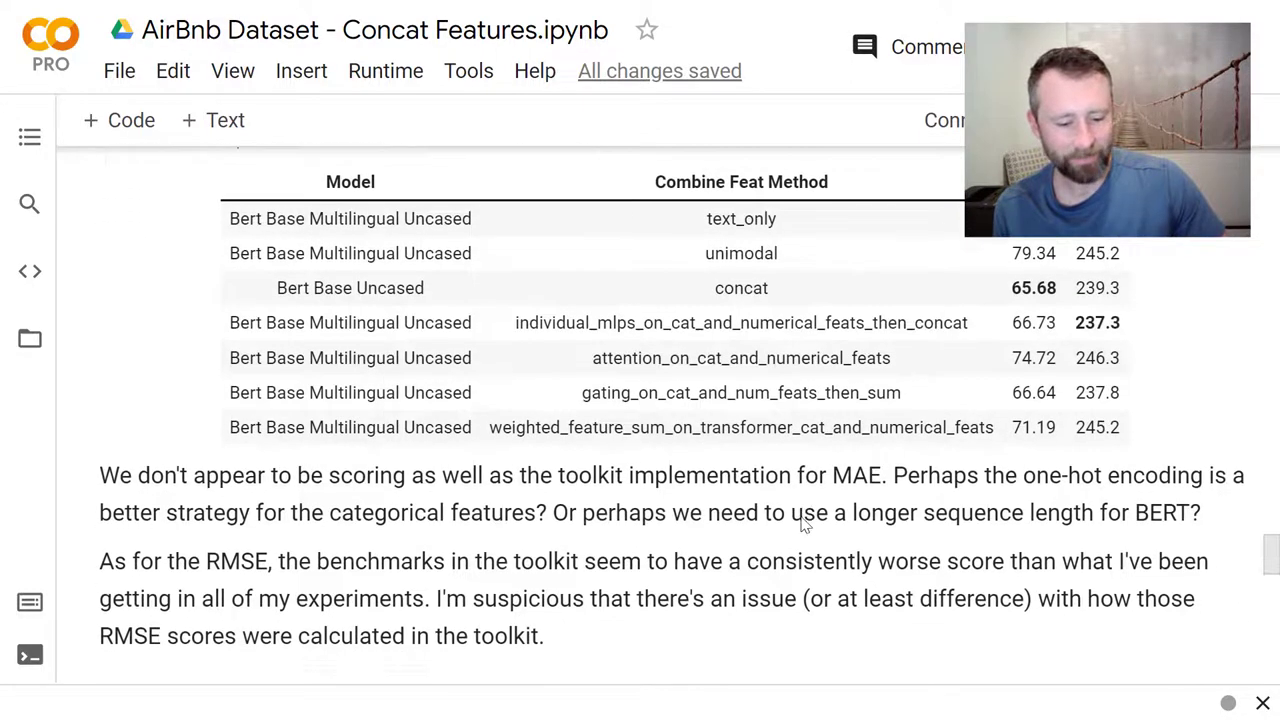
{"action": "scroll", "scroll_direction": "down", "scroll_amount": 3}
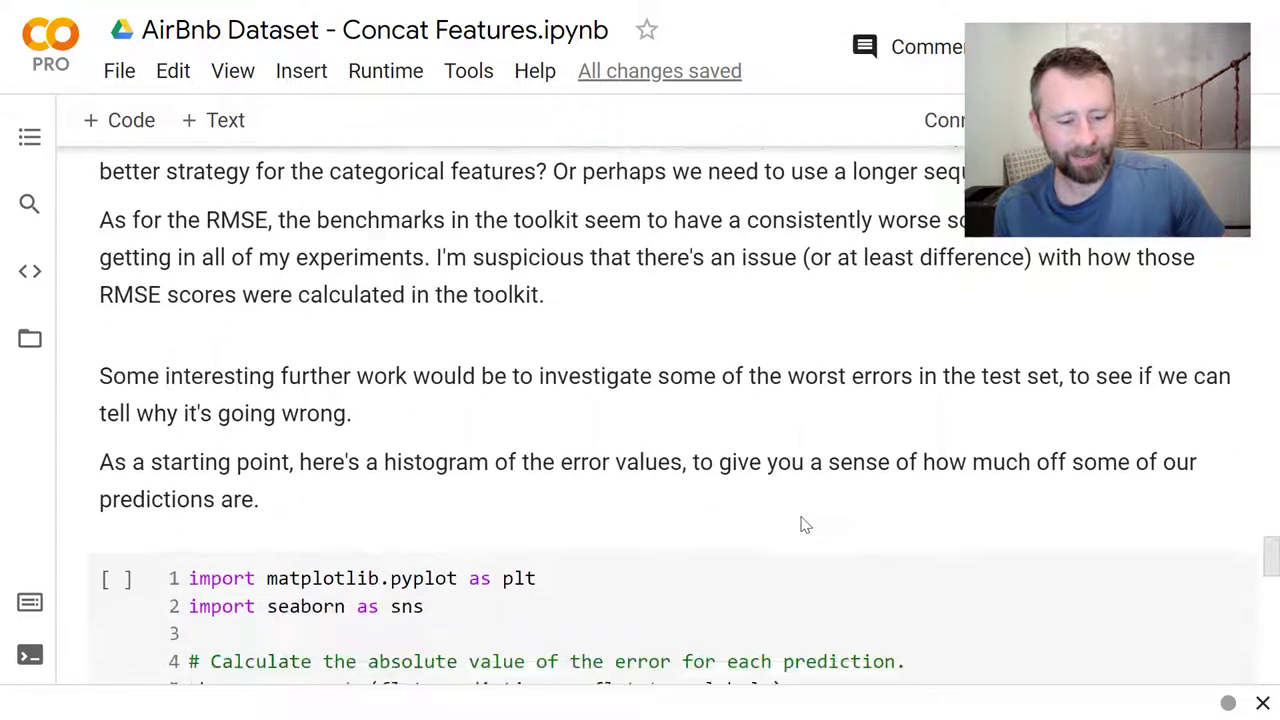
{"action": "scroll", "scroll_direction": "down", "scroll_amount": 3}
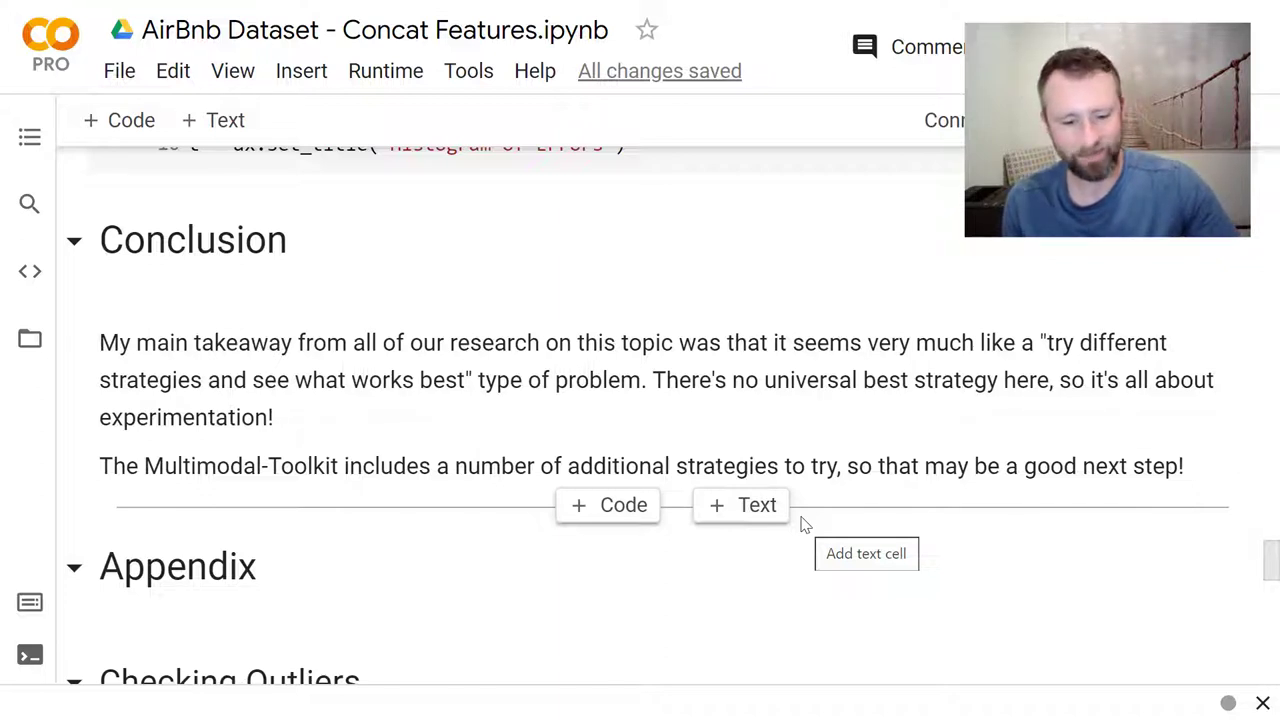
{"action": "mouse_move", "coordinate": [630, 440]}
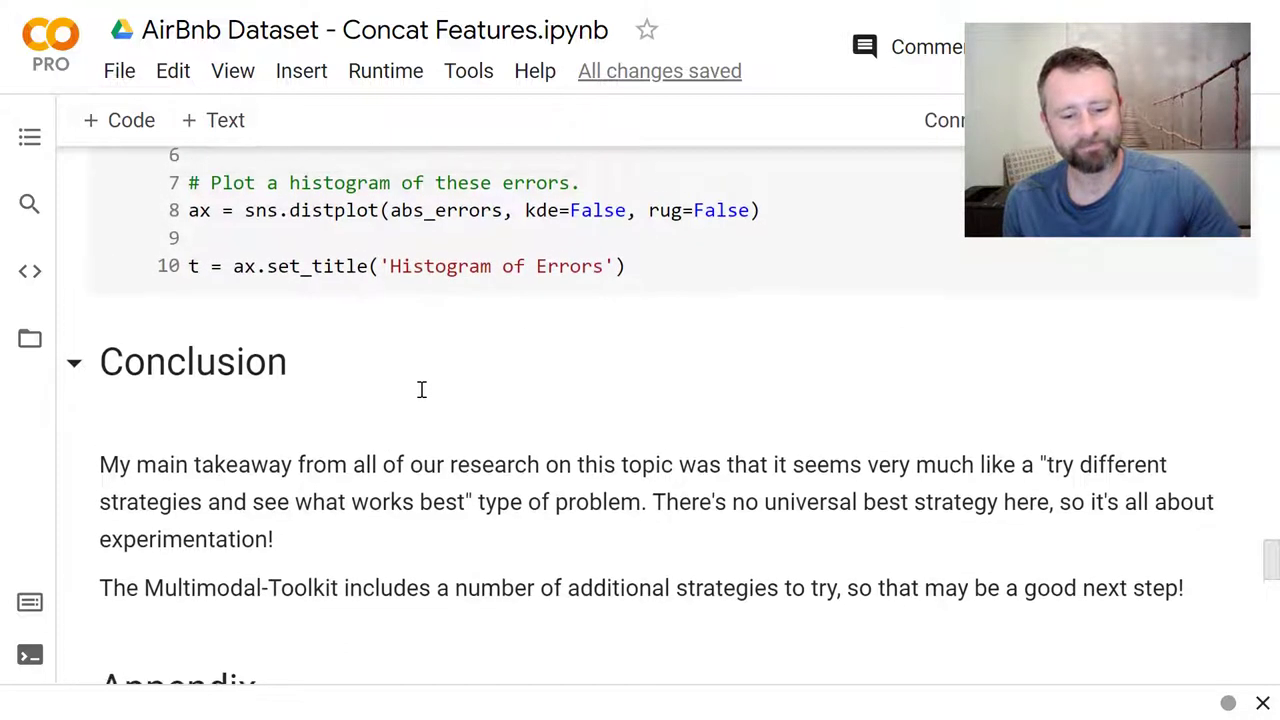
{"action": "scroll", "scroll_direction": "down", "scroll_amount": 3}
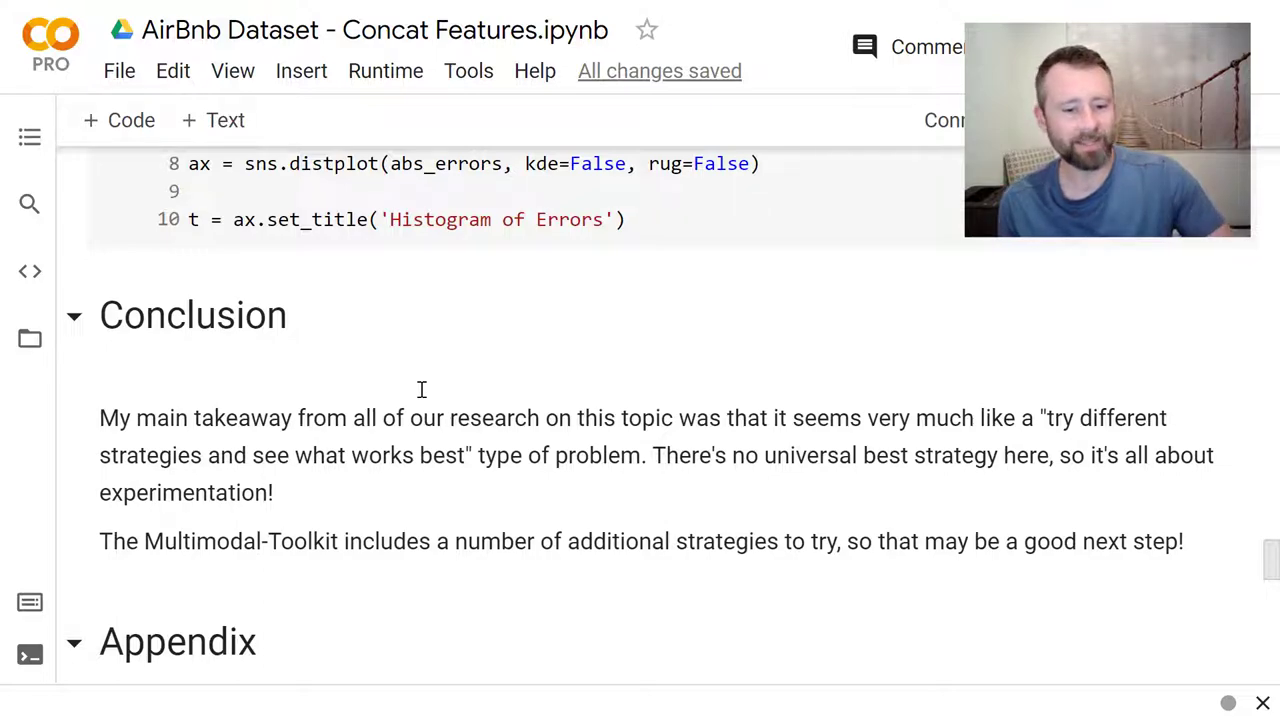
{"action": "scroll", "scroll_direction": "down", "scroll_amount": 3}
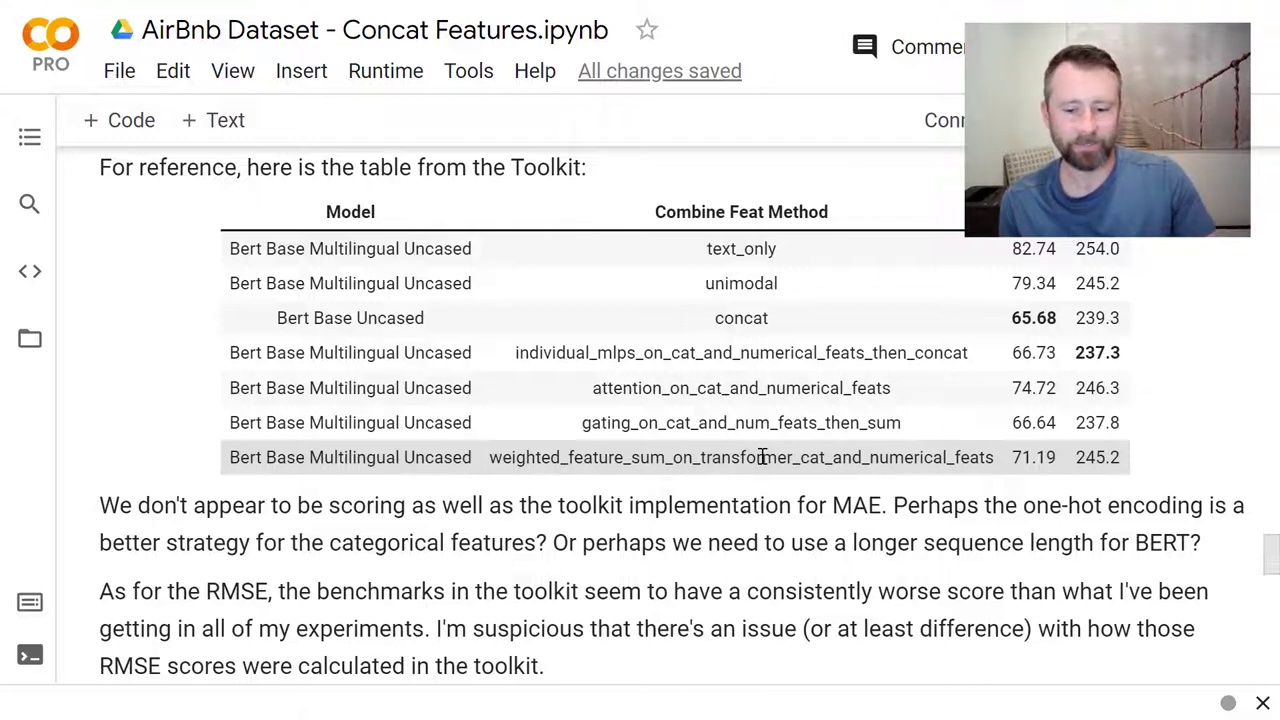
Step: Review the notes on why scores differ from the toolkit benchmarks and the further-work note
{"action": "scroll", "scroll_direction": "down", "scroll_amount": 3}
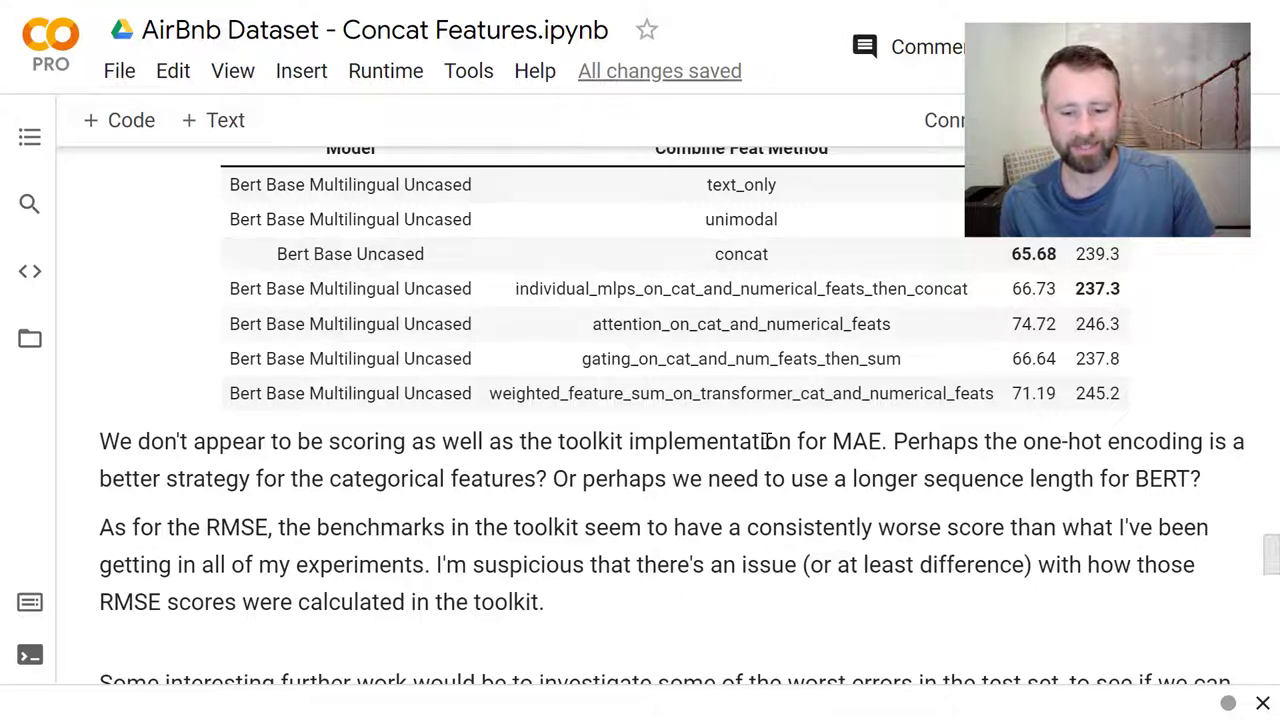
{"action": "scroll", "scroll_direction": "down", "scroll_amount": 3}
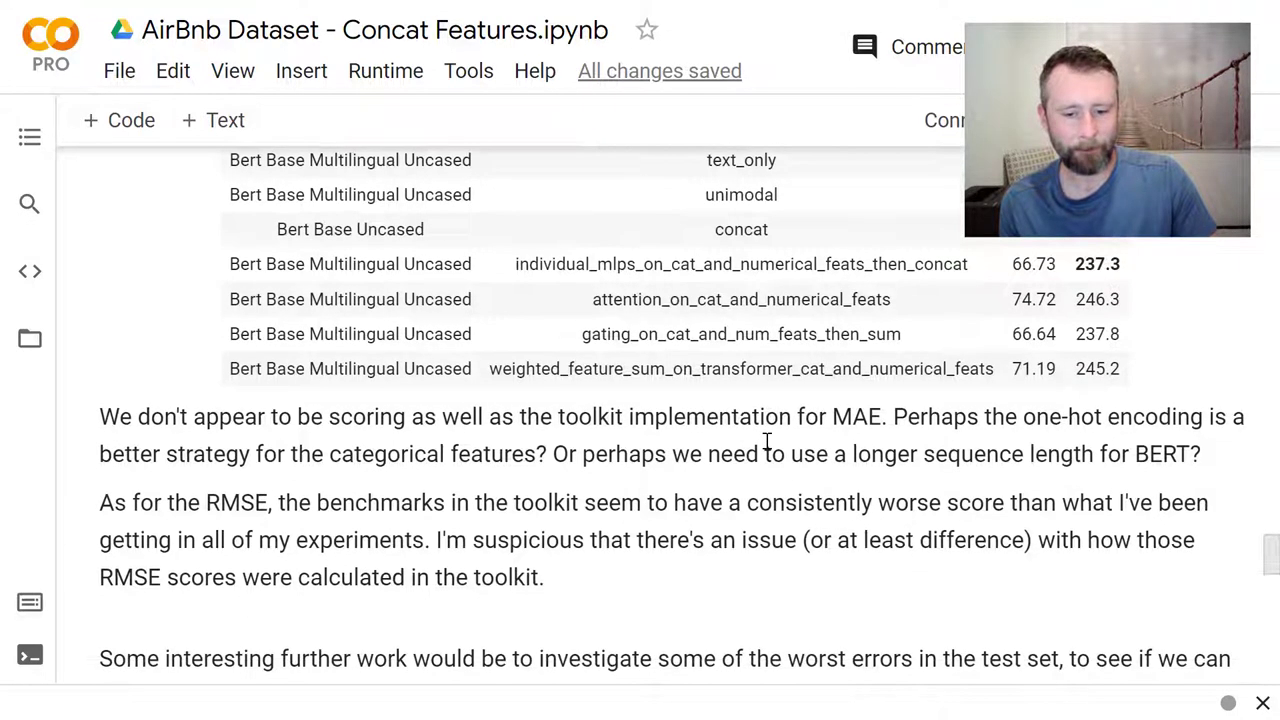